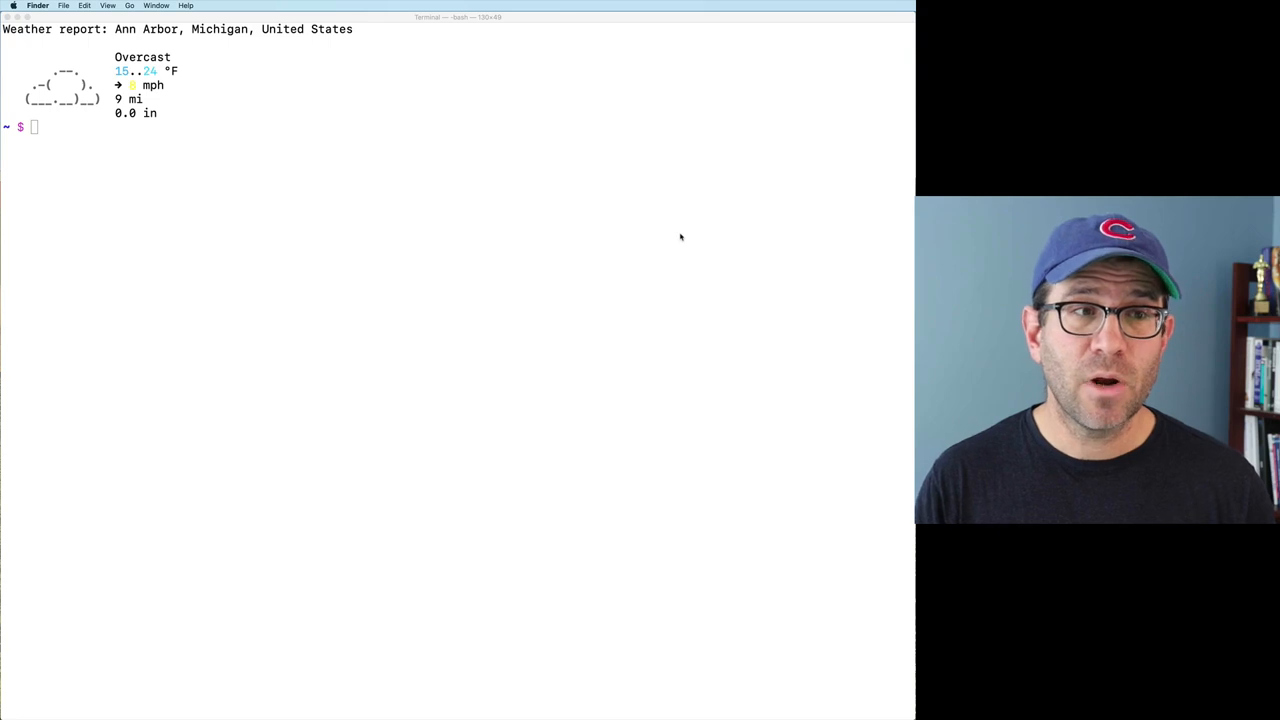
Step: Enter the rrn project folder and open Schloss_rrnAnalysis_XXXX_2020.Rproj in RStudio
type("rrn")
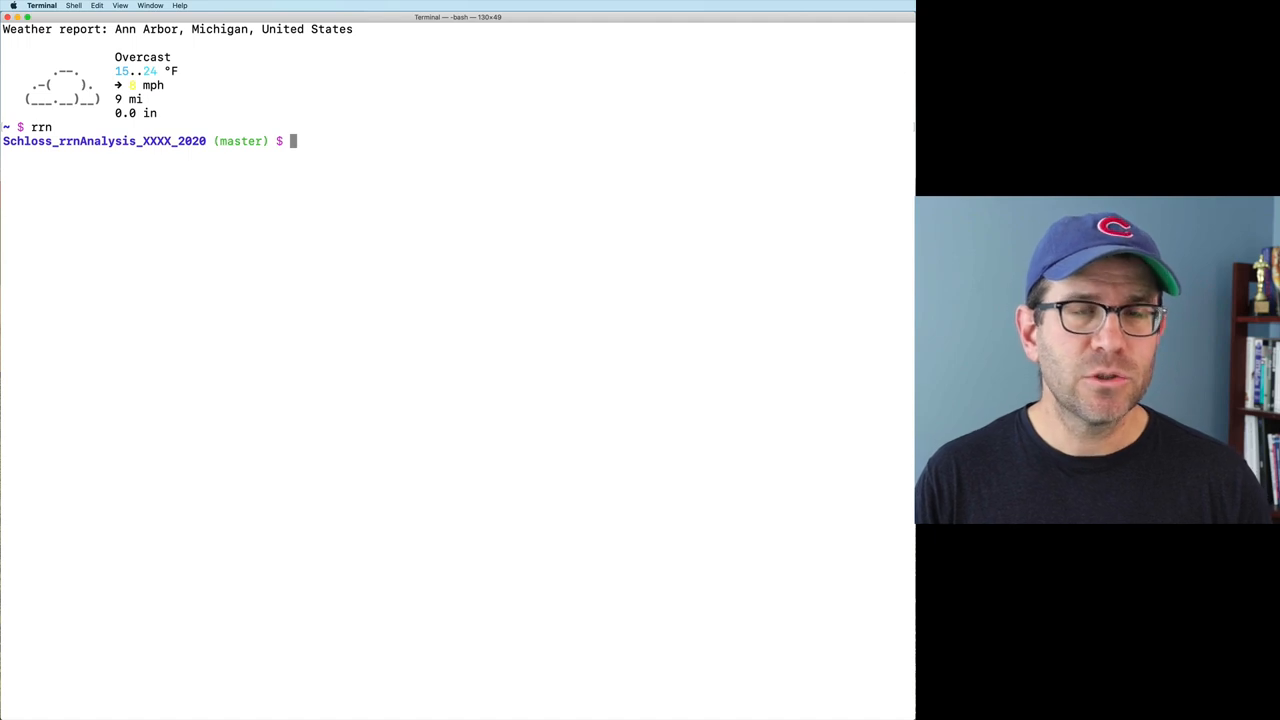
type("open Schloss_rrnAnalysis_XXXX_2020.Rproj")
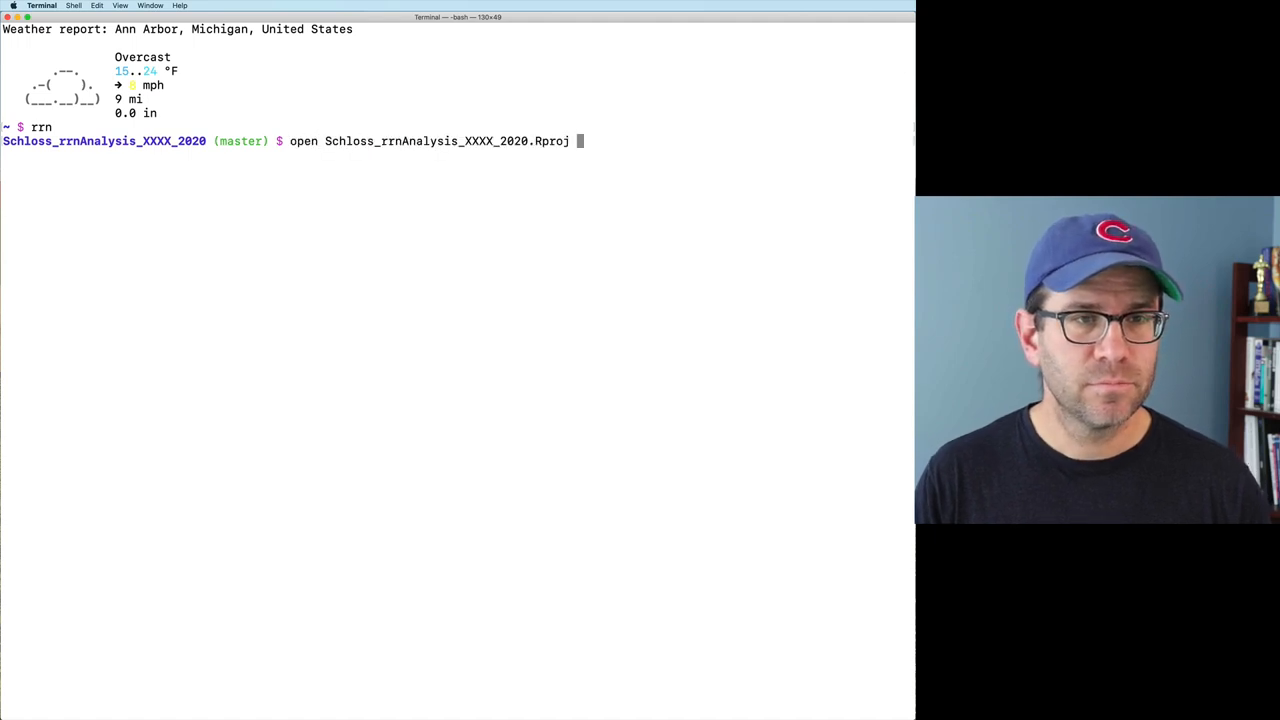
key("Return")
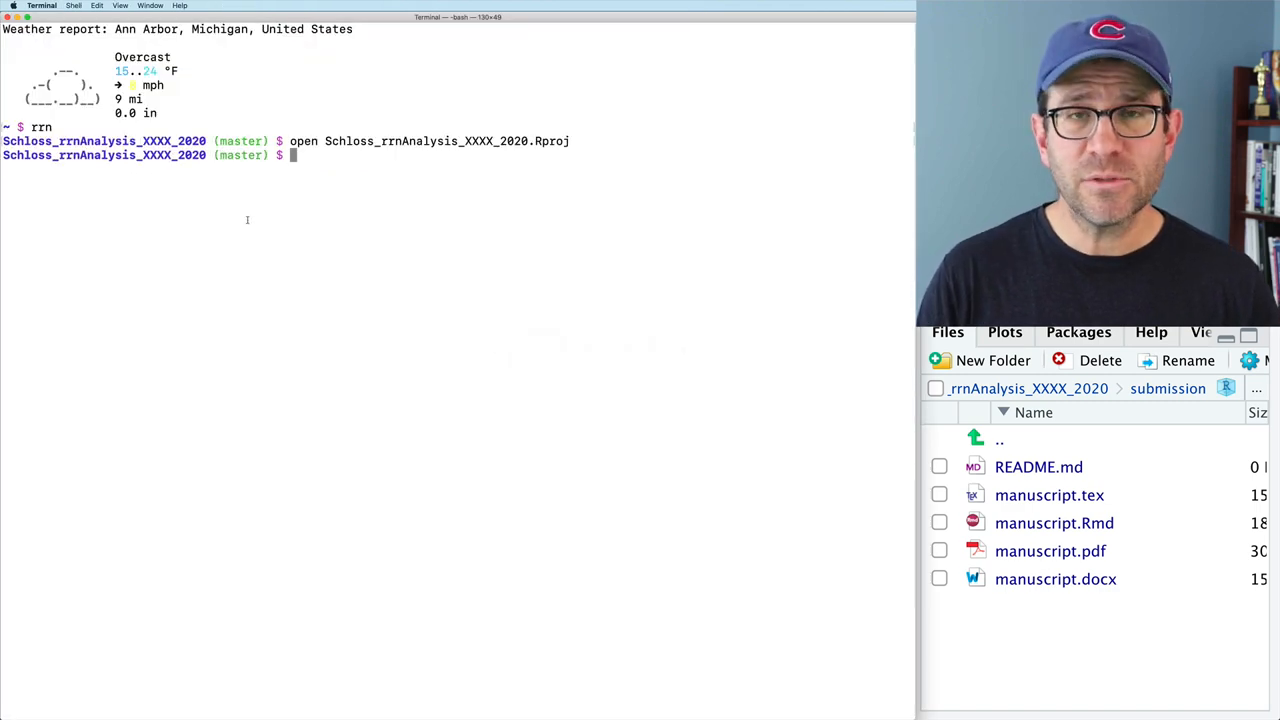
Step: Open figures/esv_rate.pdf in Preview and return to manuscript.Rmd in RStudio
type("open")
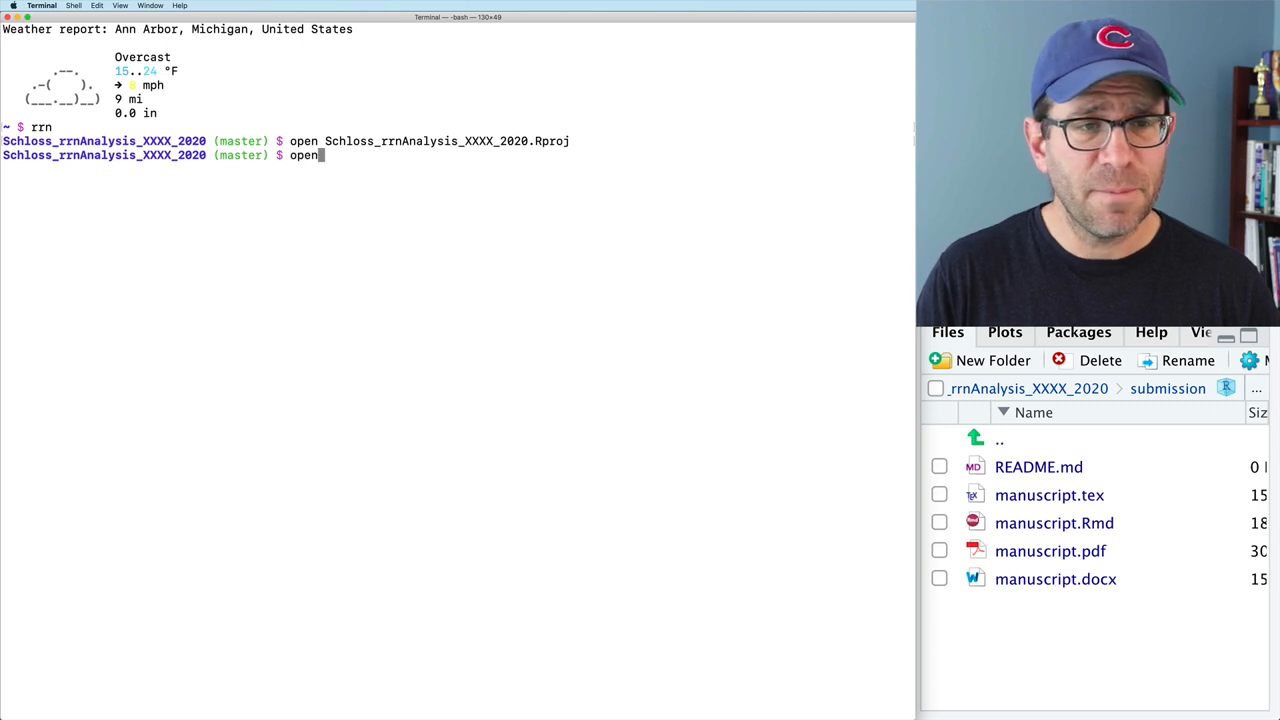
type("figures/ex")
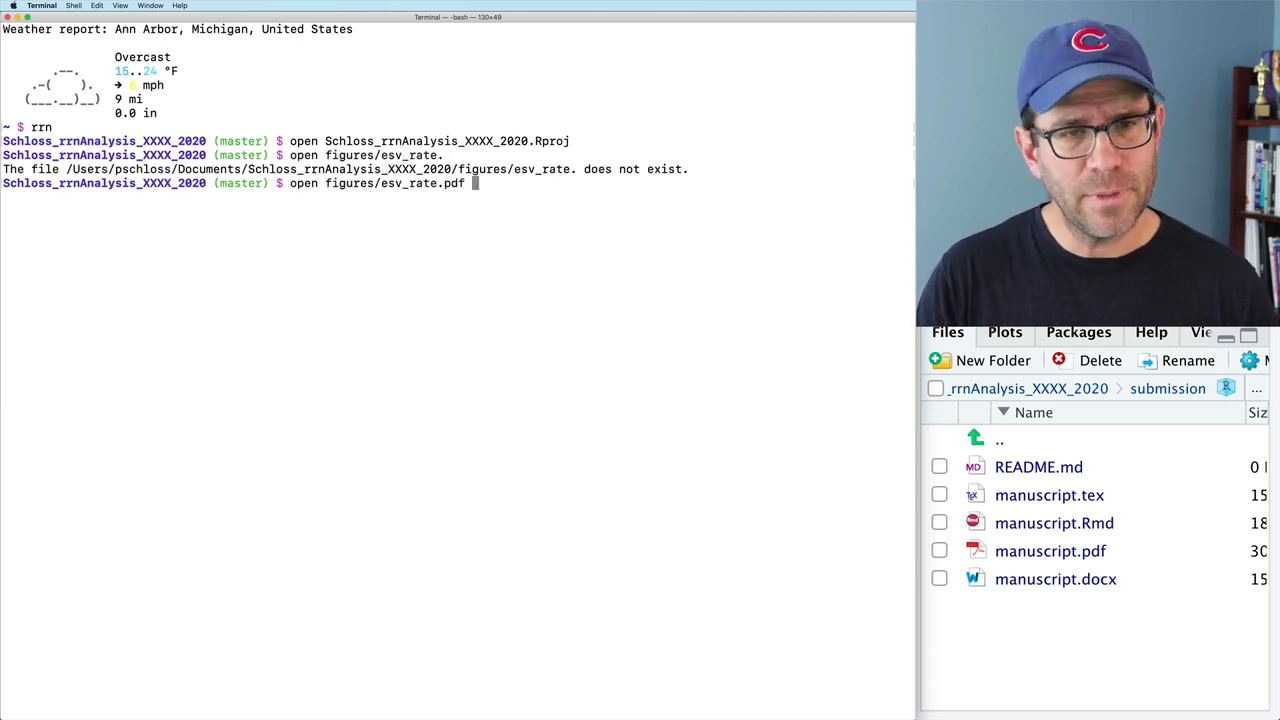
key("Return")
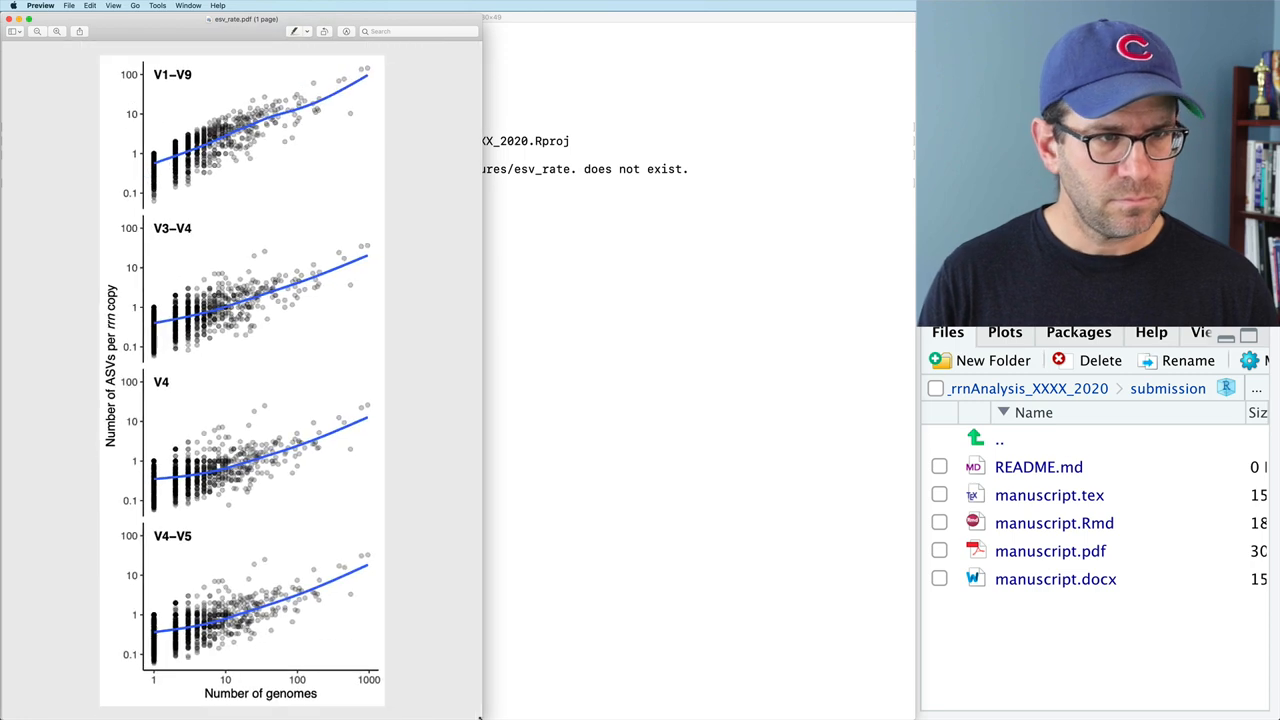
mouse_move(632, 696)
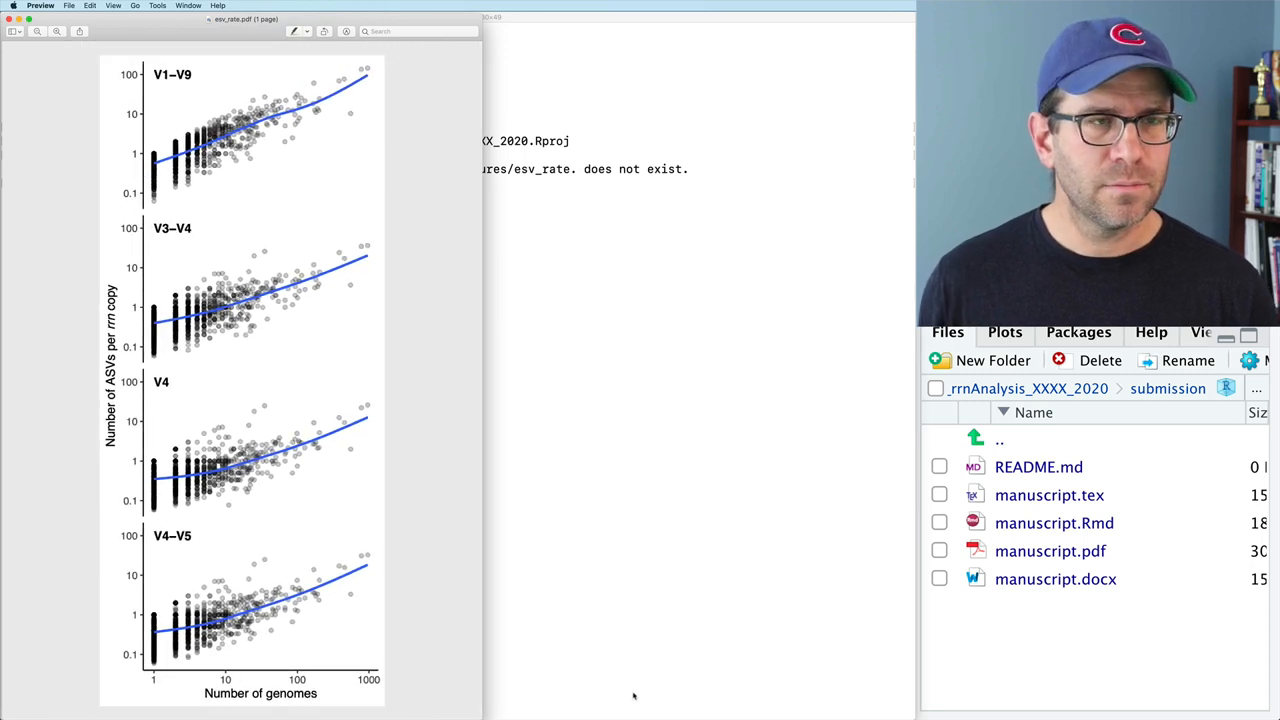
key("cmd+tab")
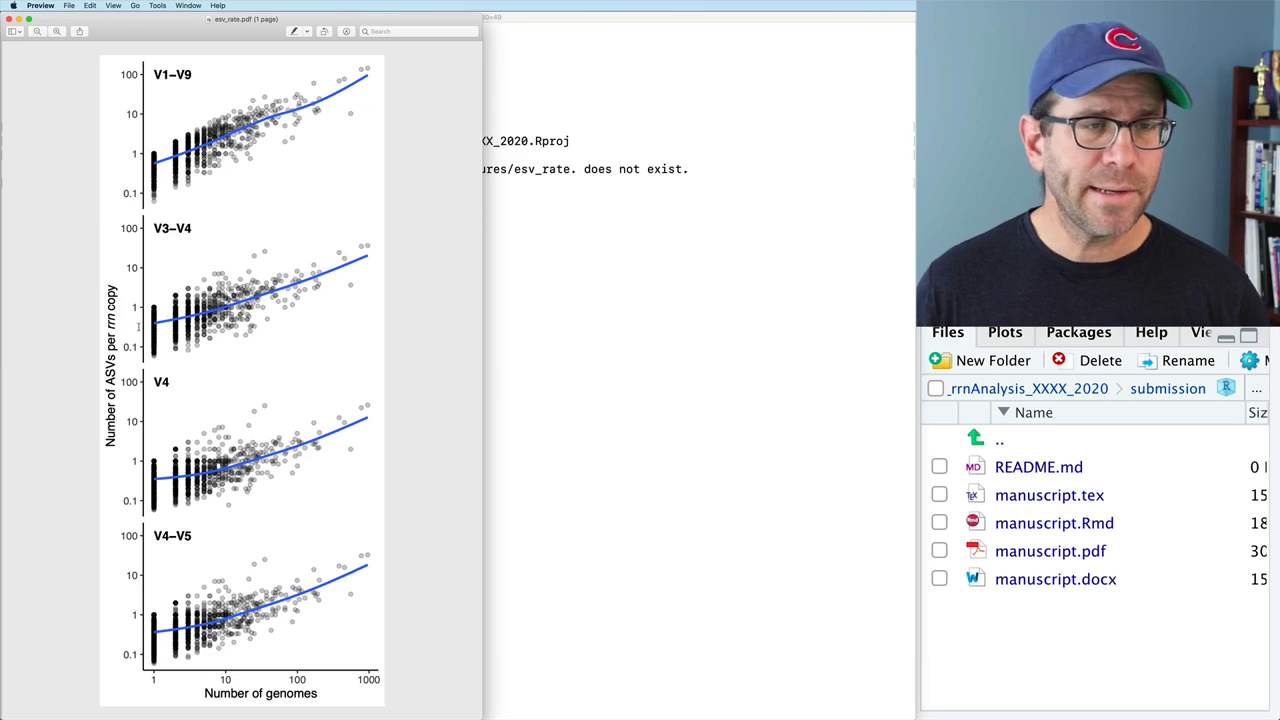
mouse_move(210, 508)
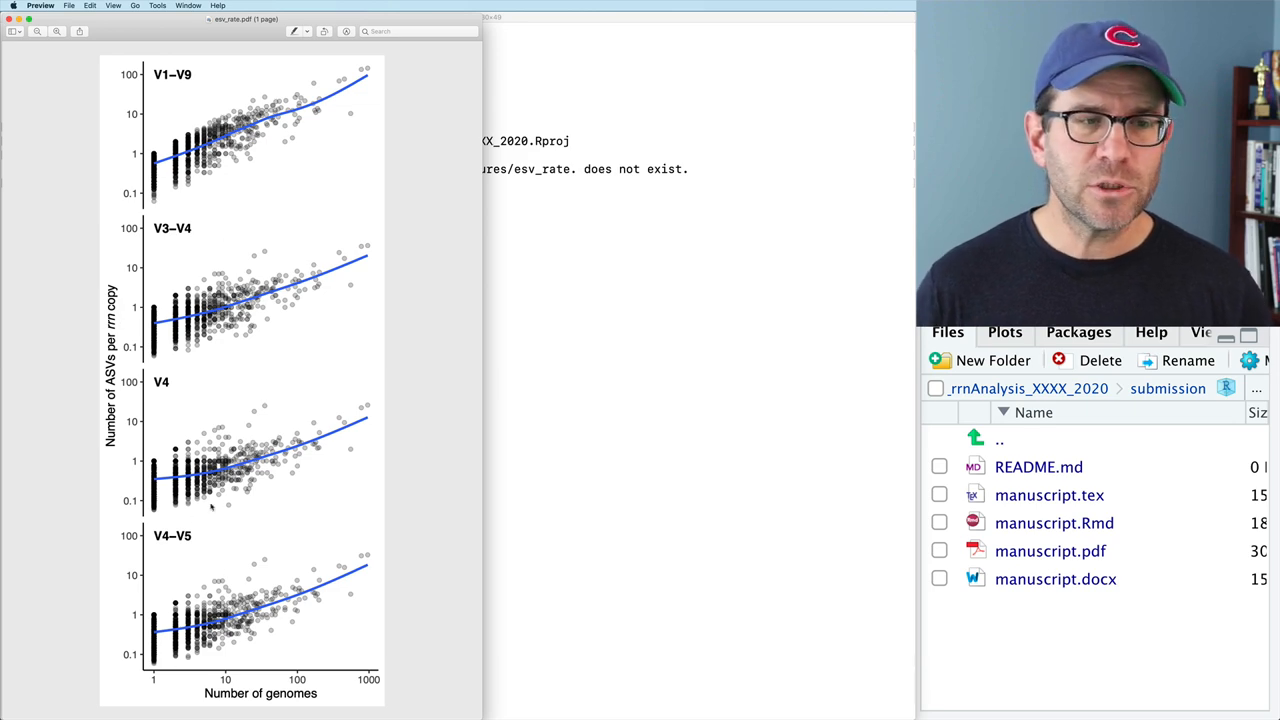
mouse_move(224, 666)
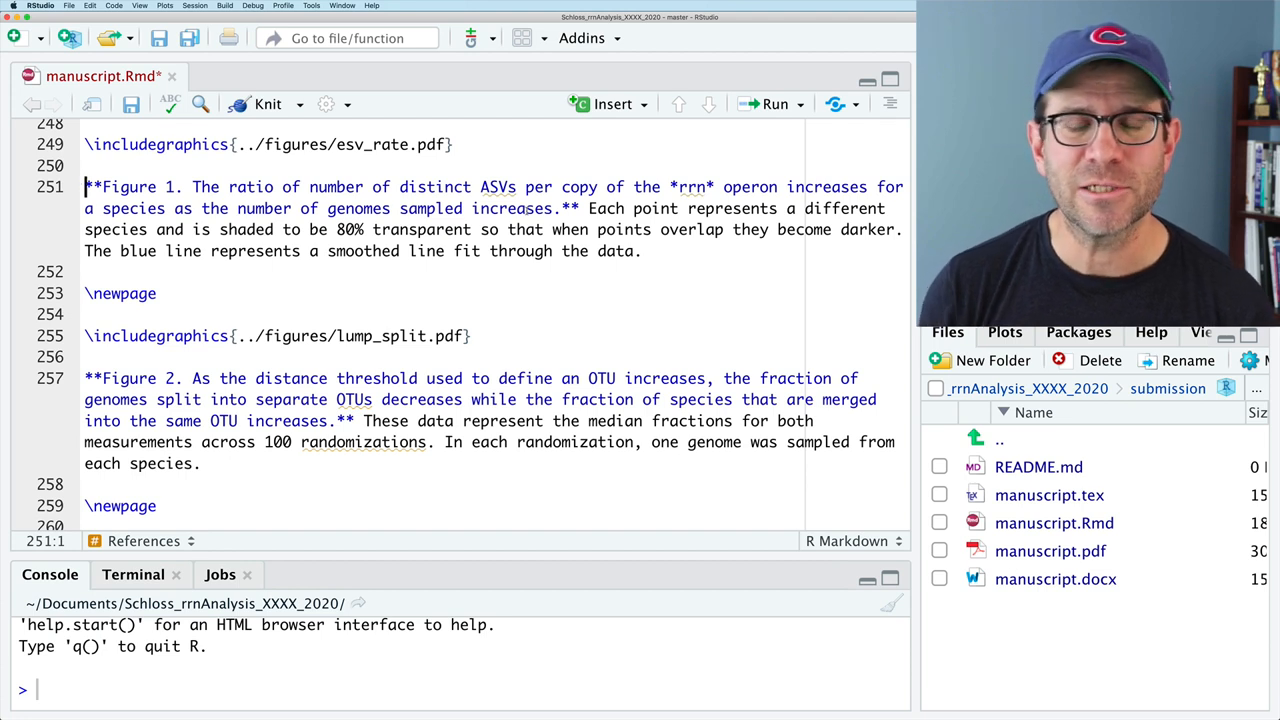
Step: Remove "line" from "smoothed line fit" in the Figure 1 caption and review Figure 2's caption
double_click(604, 208)
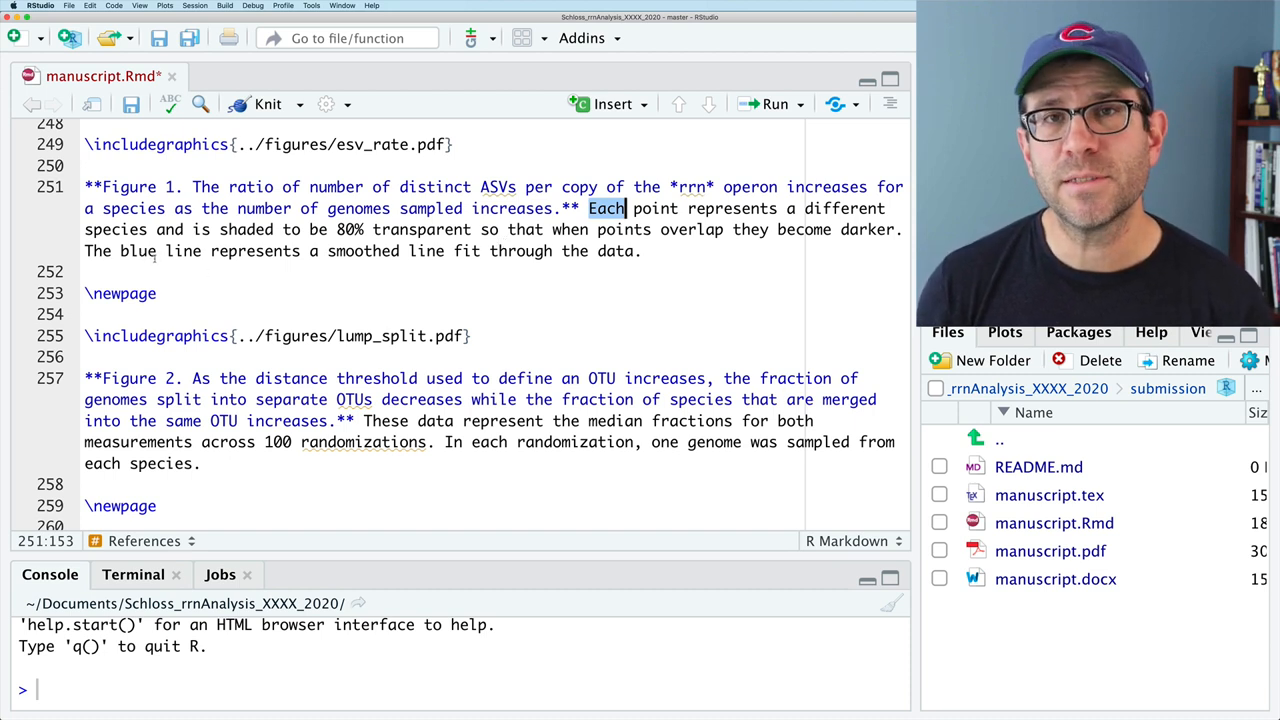
left_click(428, 252)
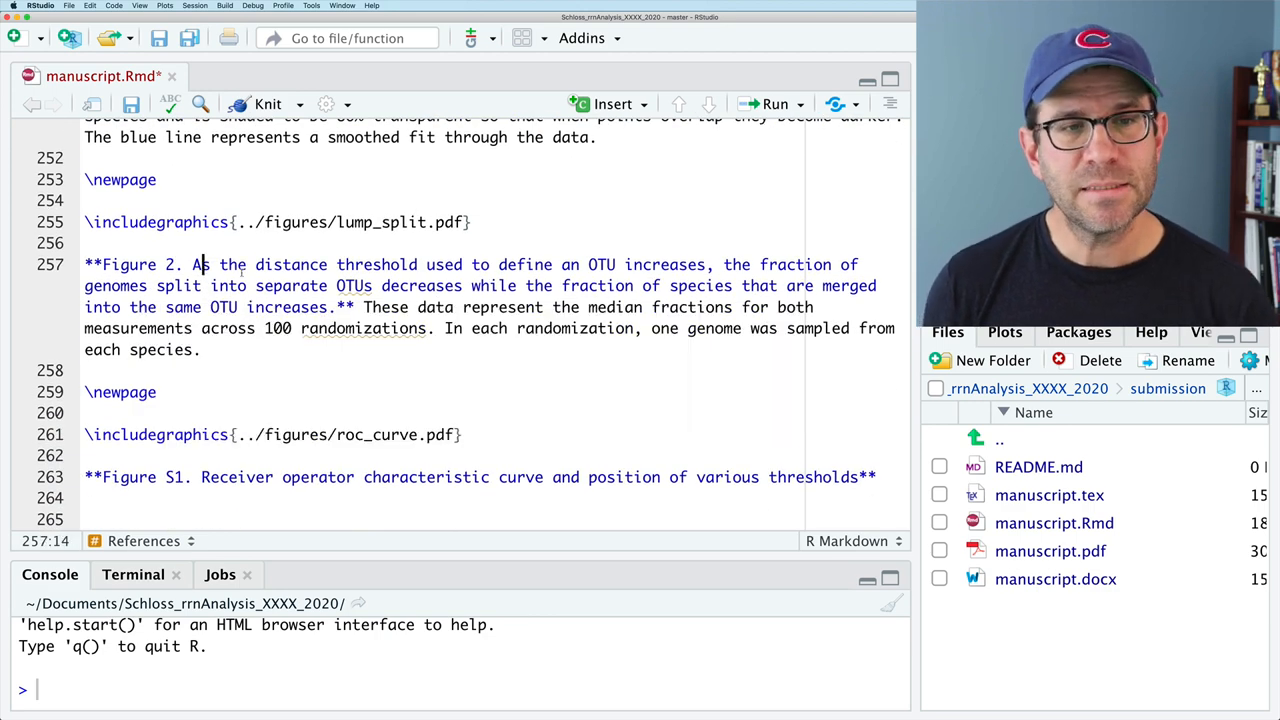
left_click_drag(196, 264, 352, 308)
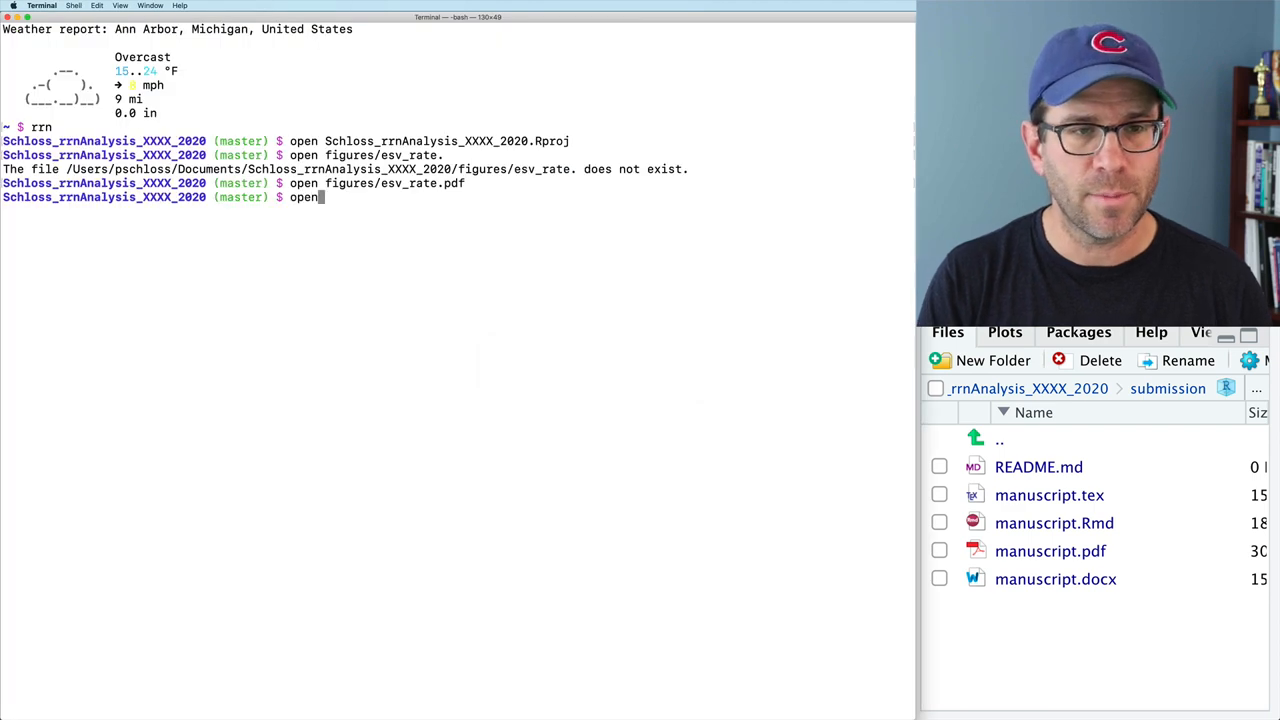
Step: Open figures/lump_split.pdf and resolve the spelling flag on "randomizations" in the Figure S1 caption
type("figures/lump_split.pdf}")
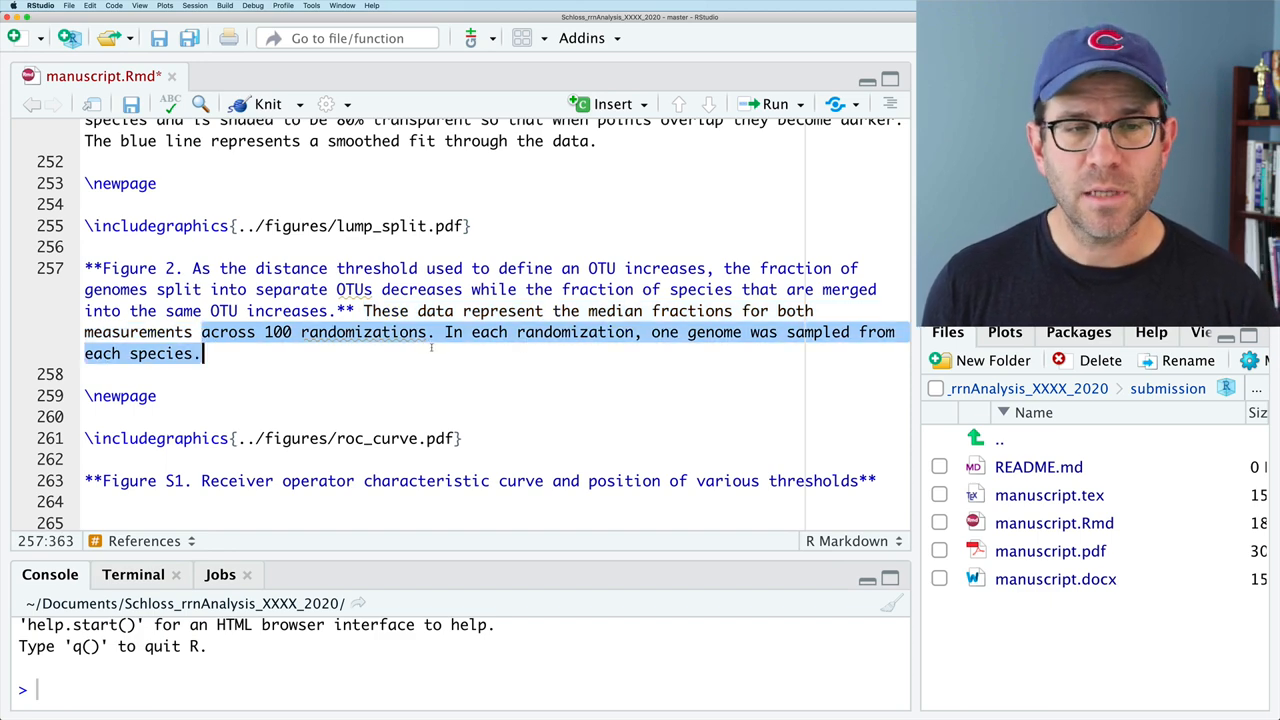
right_click(360, 332)
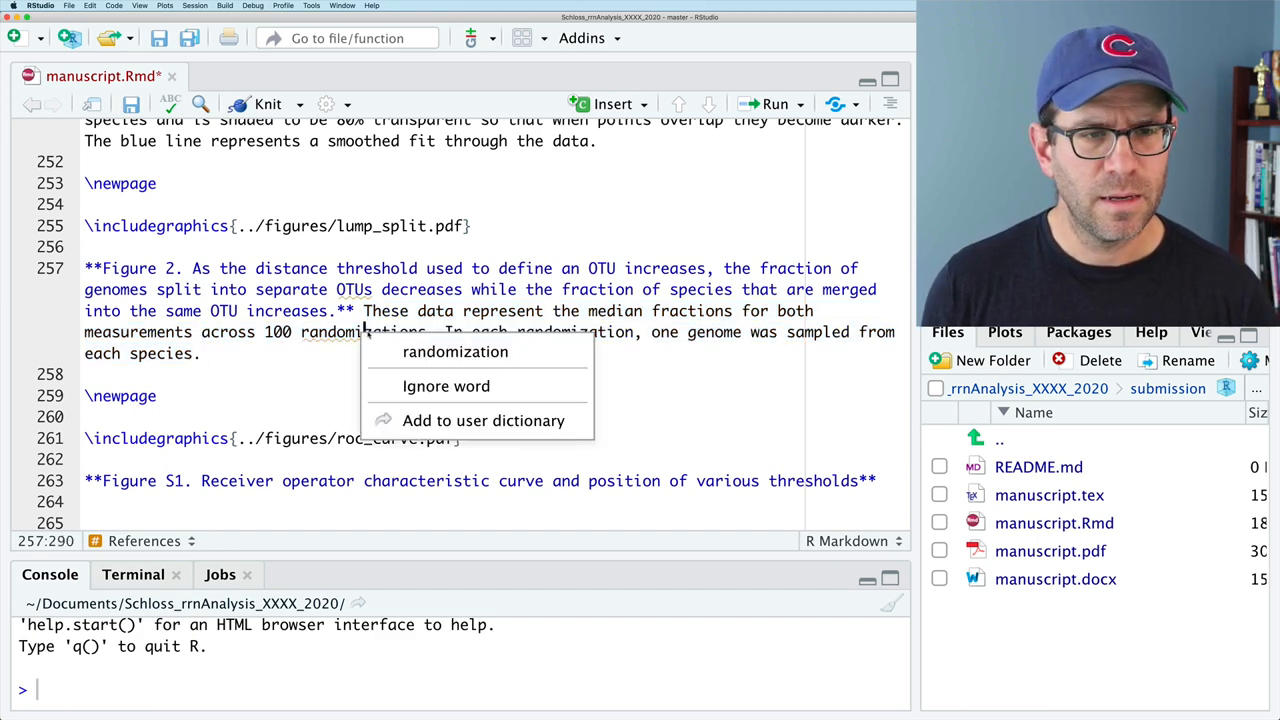
left_click(456, 352)
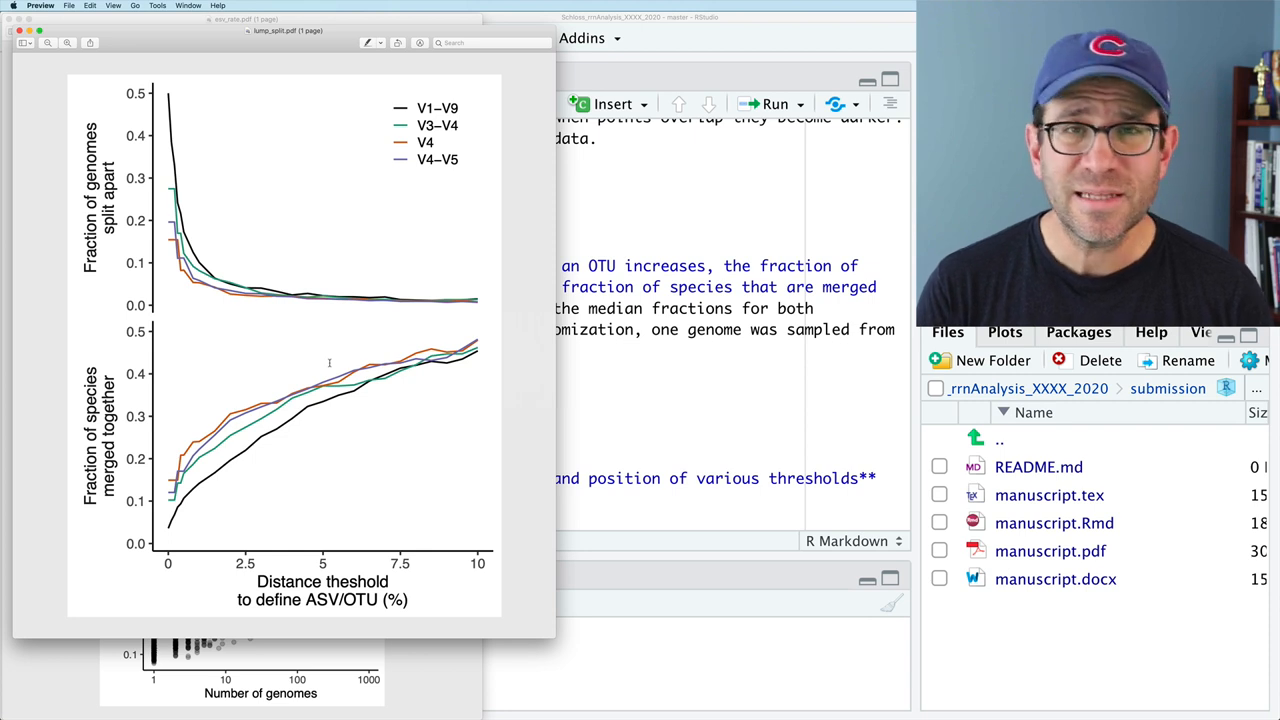
mouse_move(600, 414)
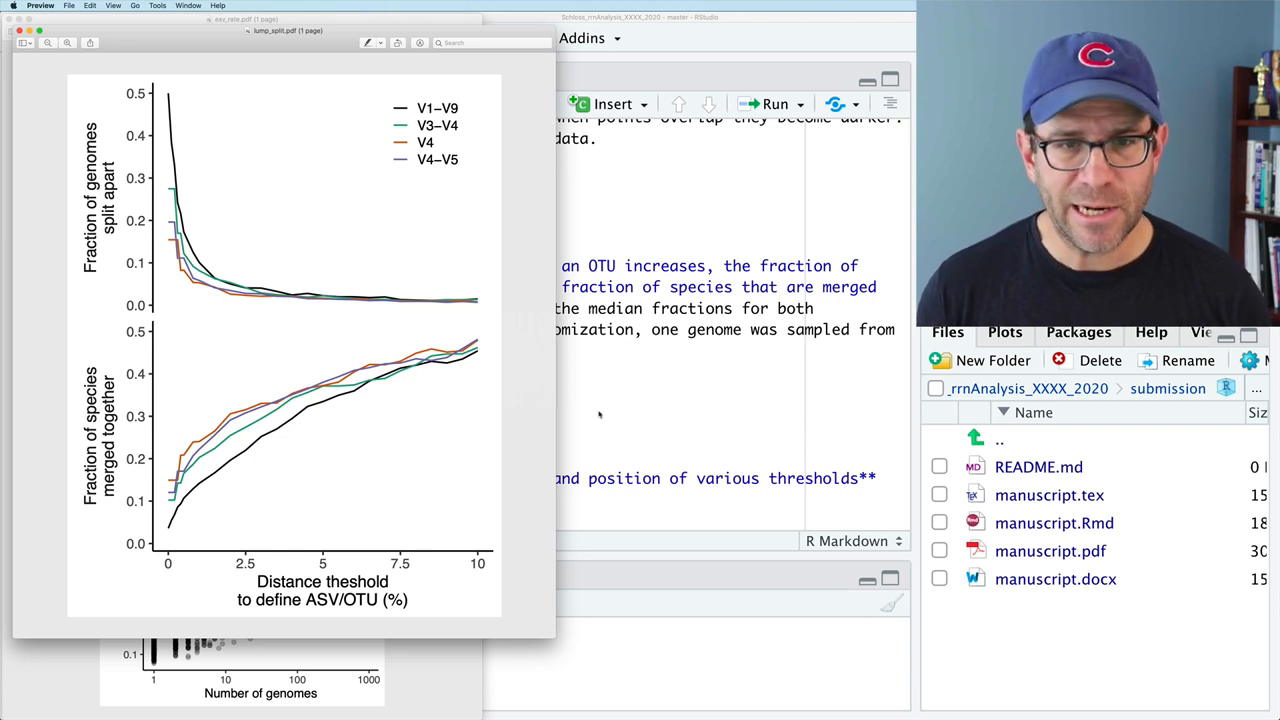
mouse_move(596, 410)
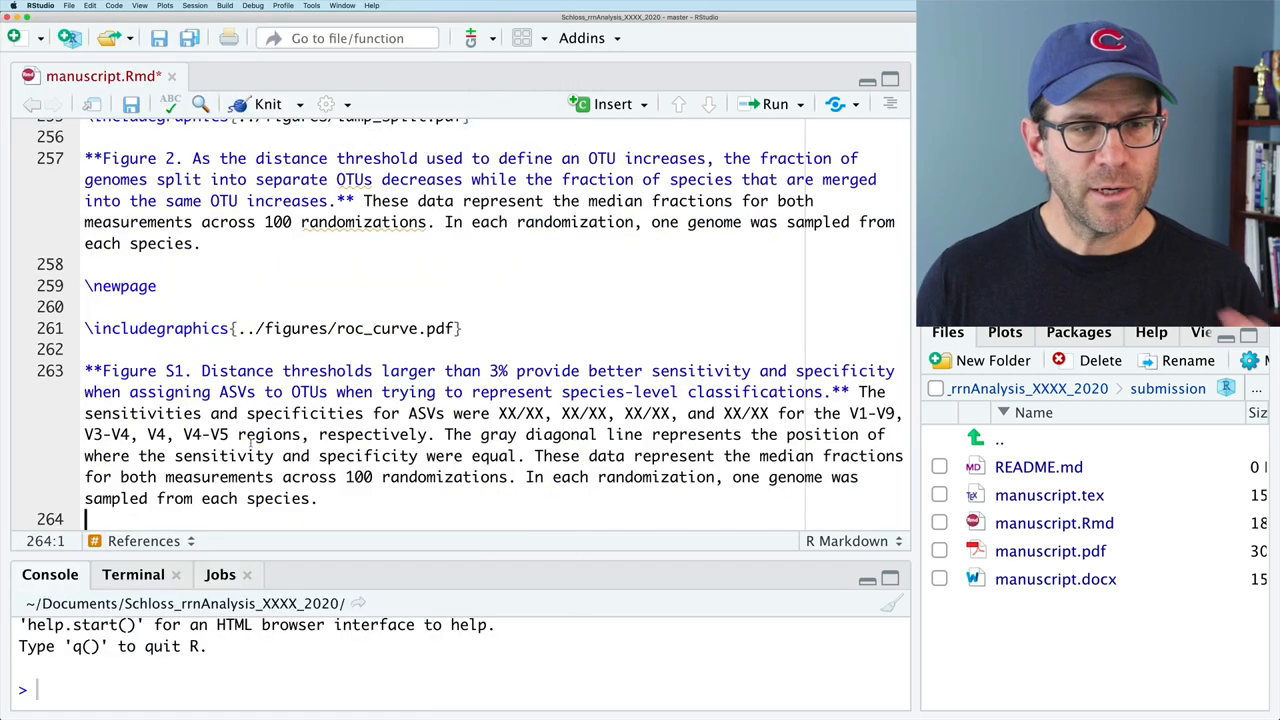
Step: Switch between Preview's roc_curve figure and the Figure S1 caption in RStudio
key("cmd+tab")
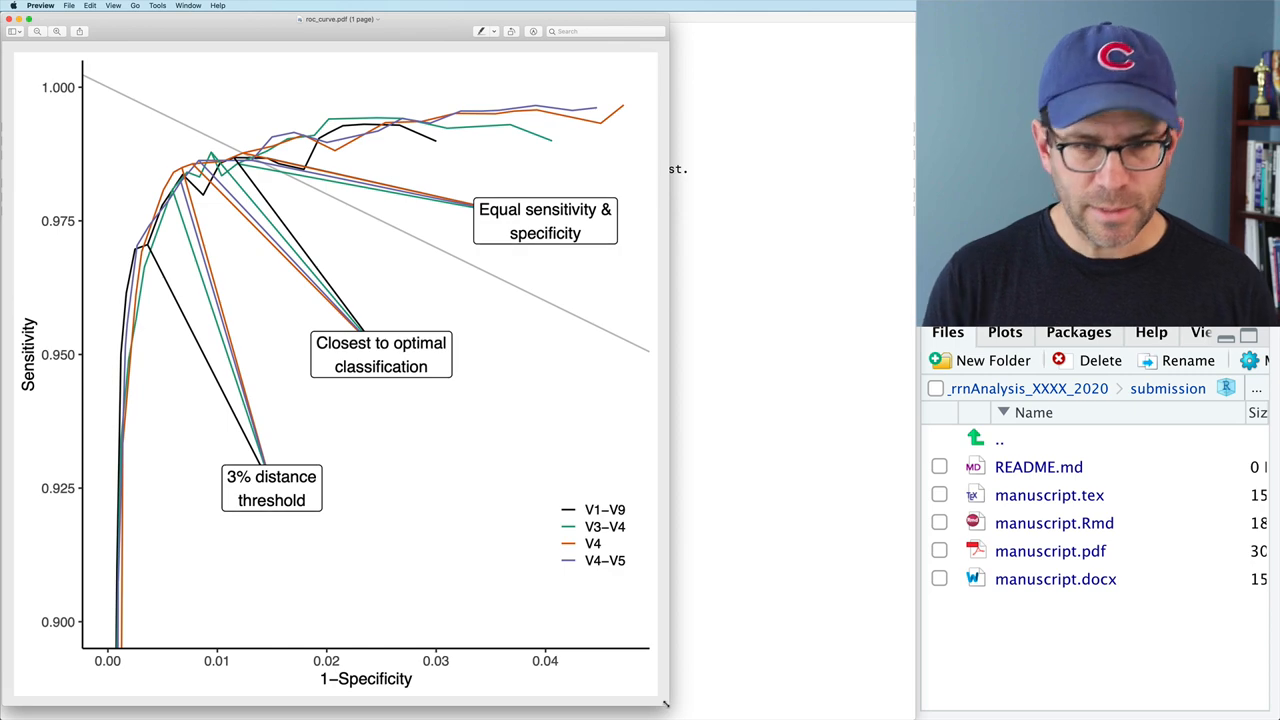
key("cmd+tab")
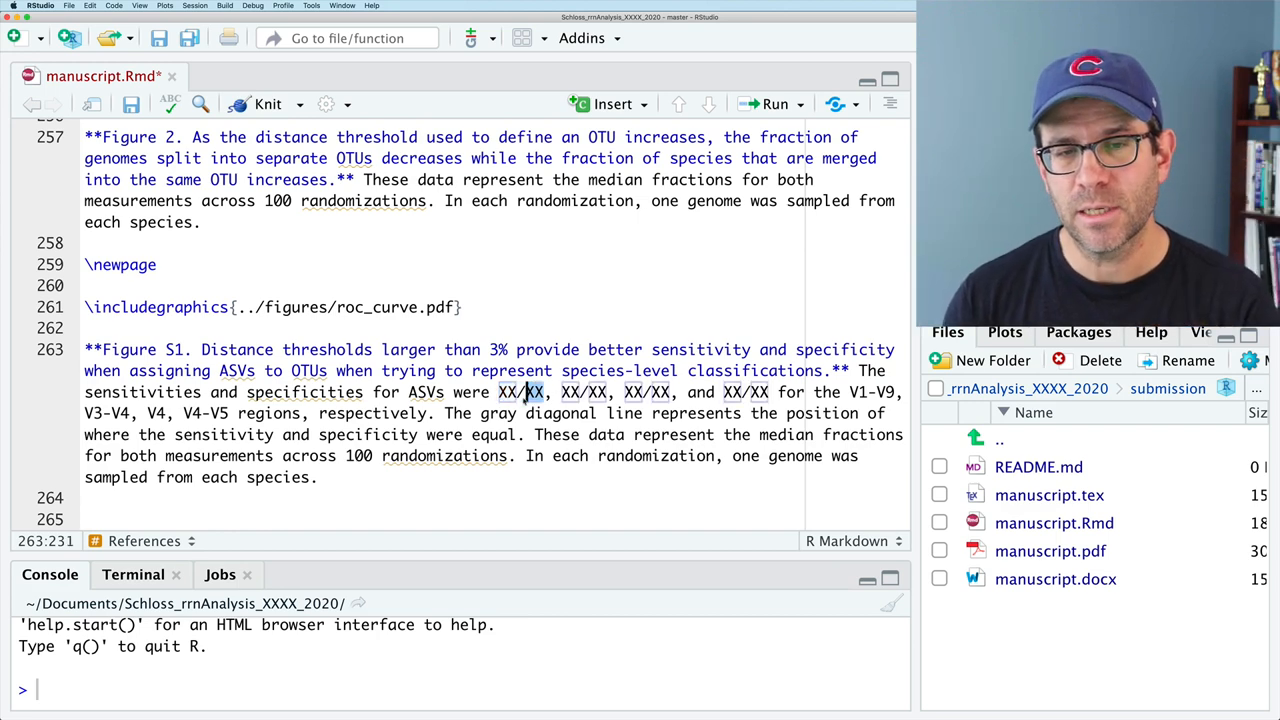
Step: Fill the Figure S1 caption placeholder text and run make submission/manuscript.pdf
left_click_drag(536, 390, 768, 390)
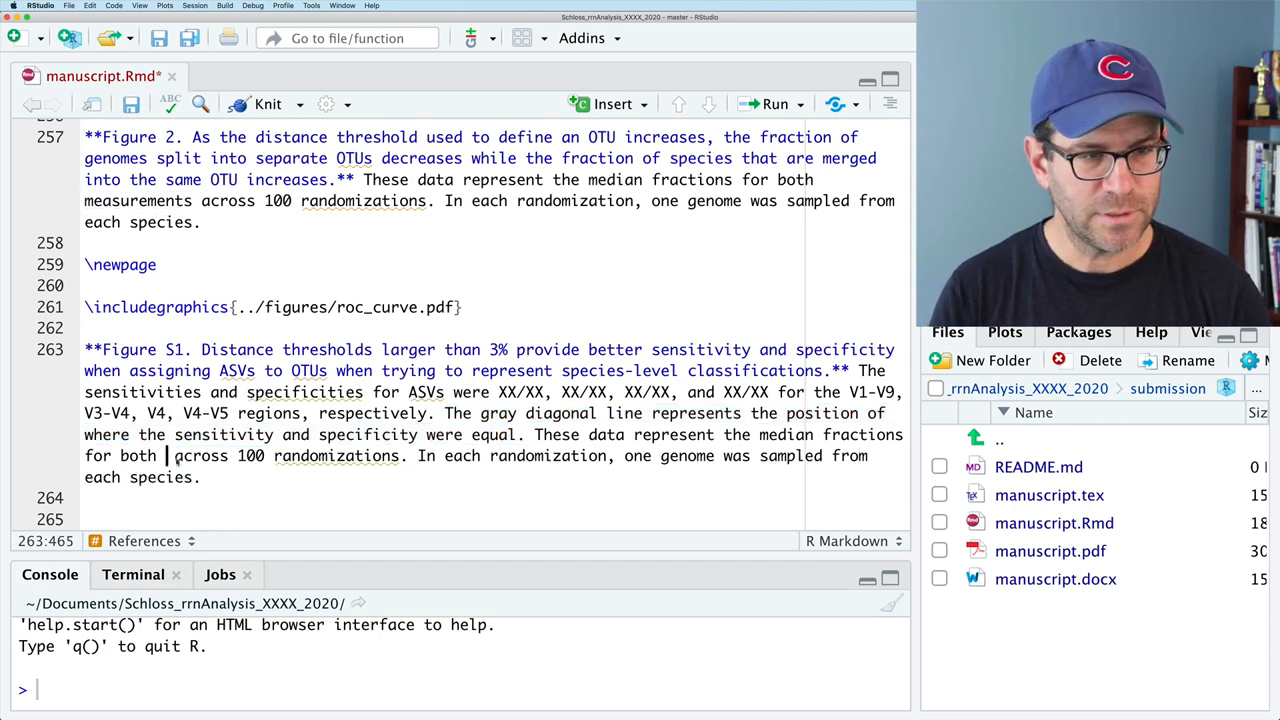
type("spe")
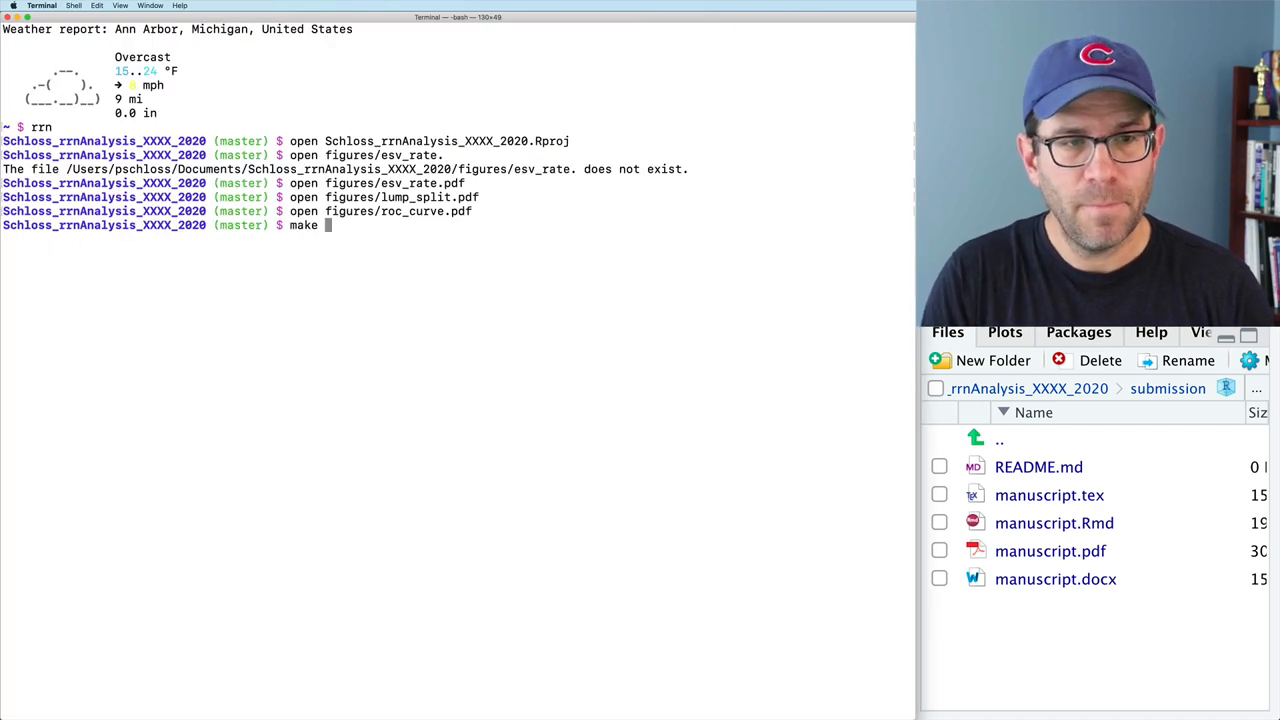
type("submission/manuscript.pdf")
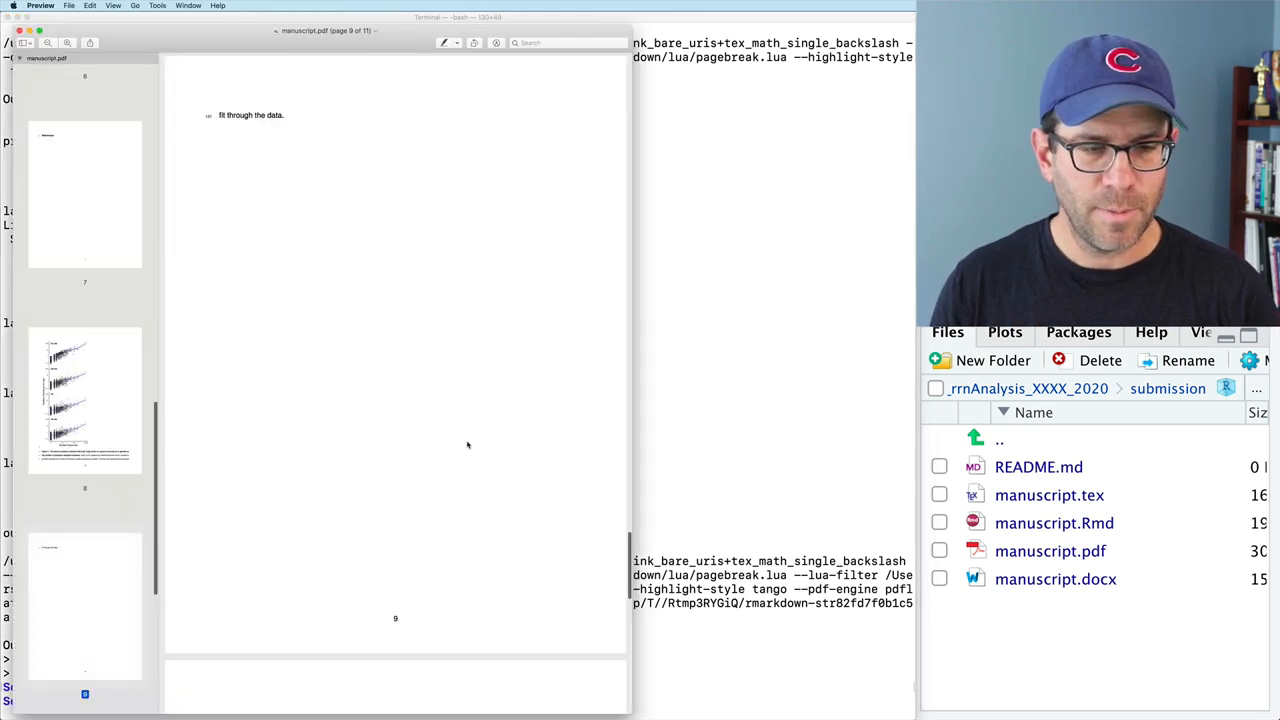
scroll("down", 3)
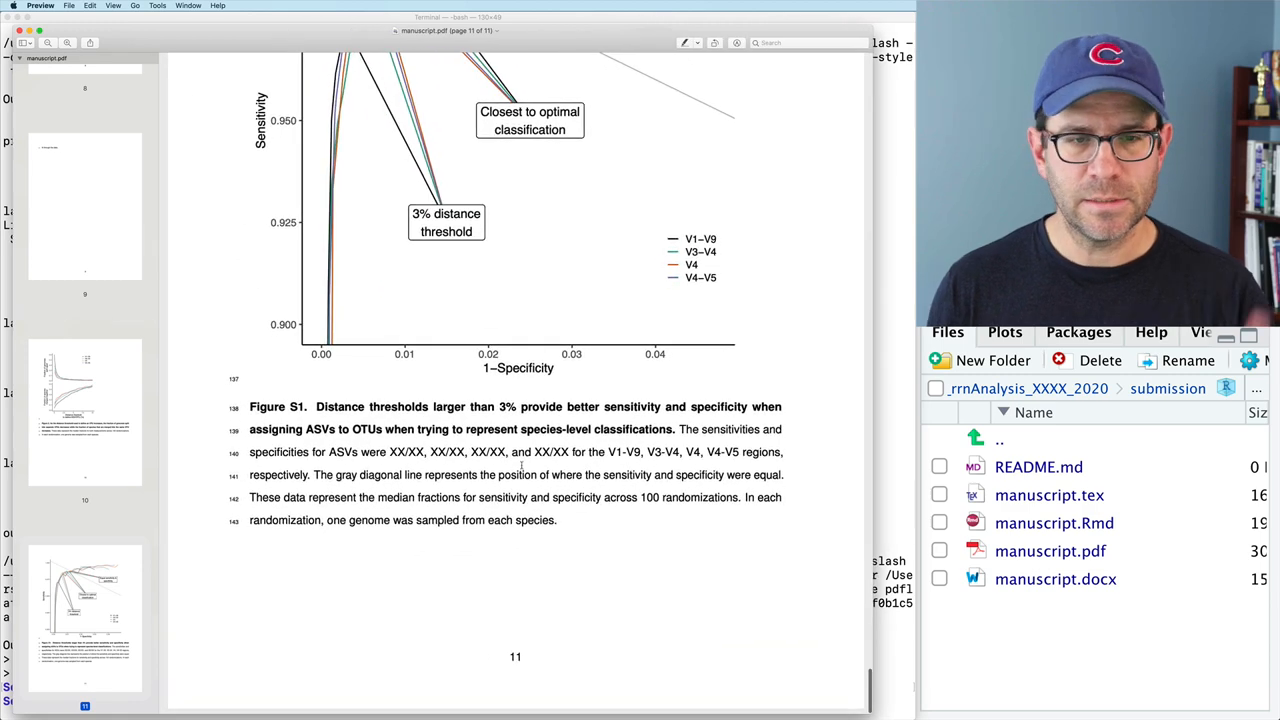
scroll("down", 3)
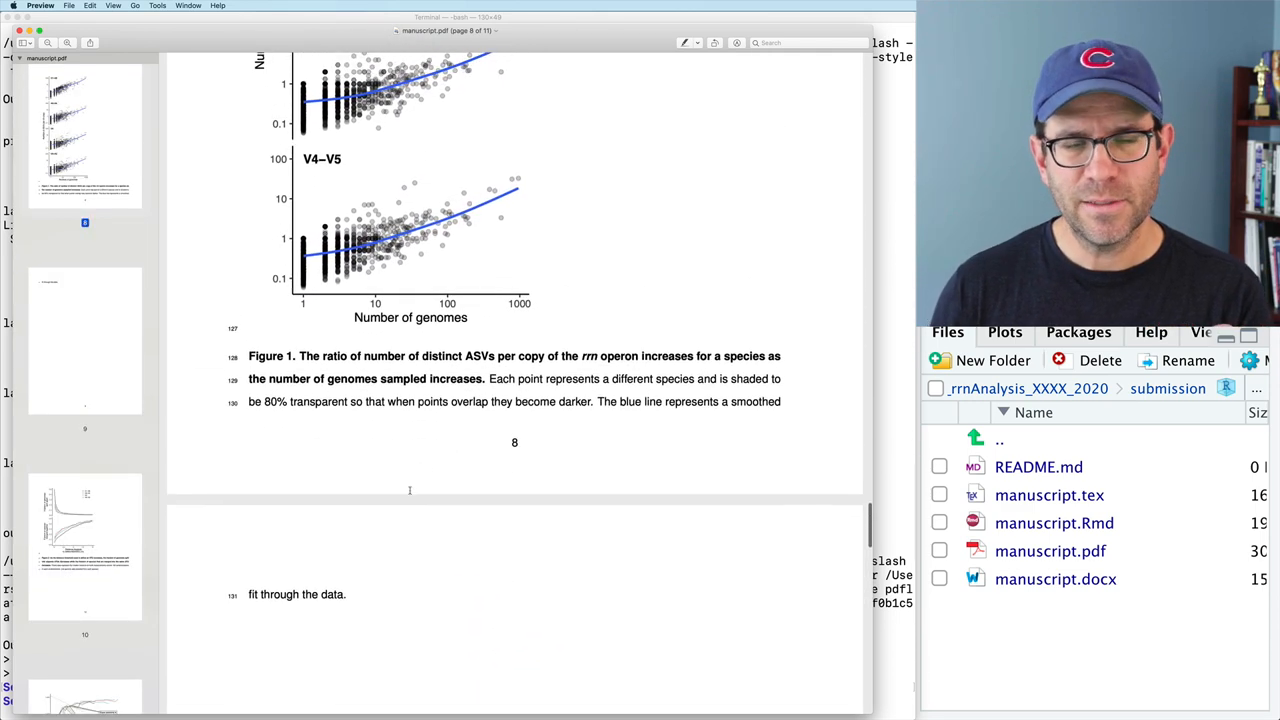
scroll("down", 3)
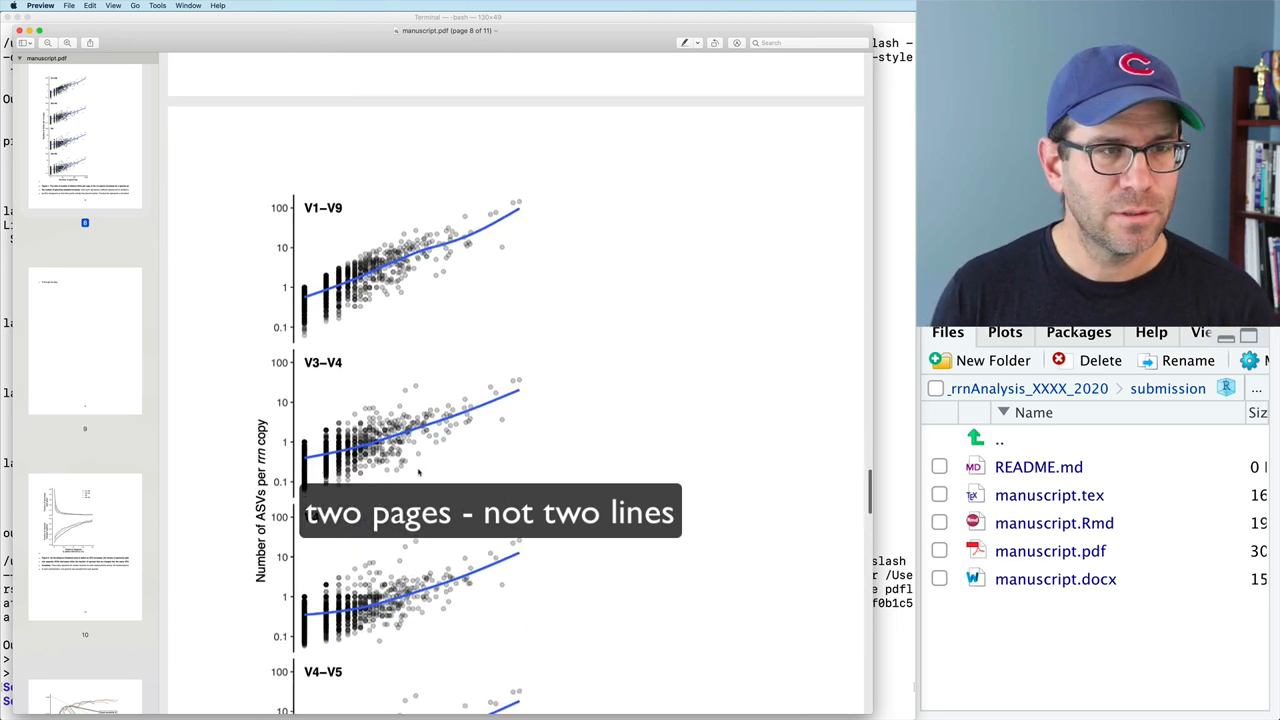
scroll("down", 3)
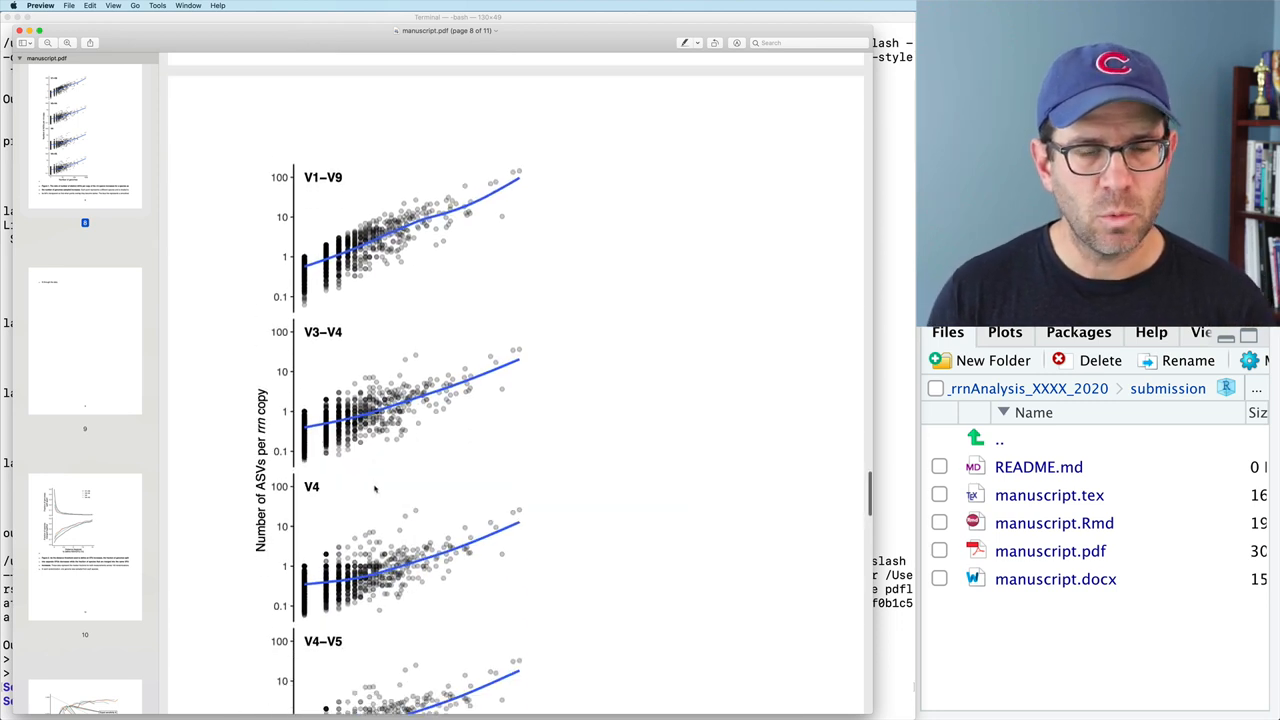
scroll("down", 3)
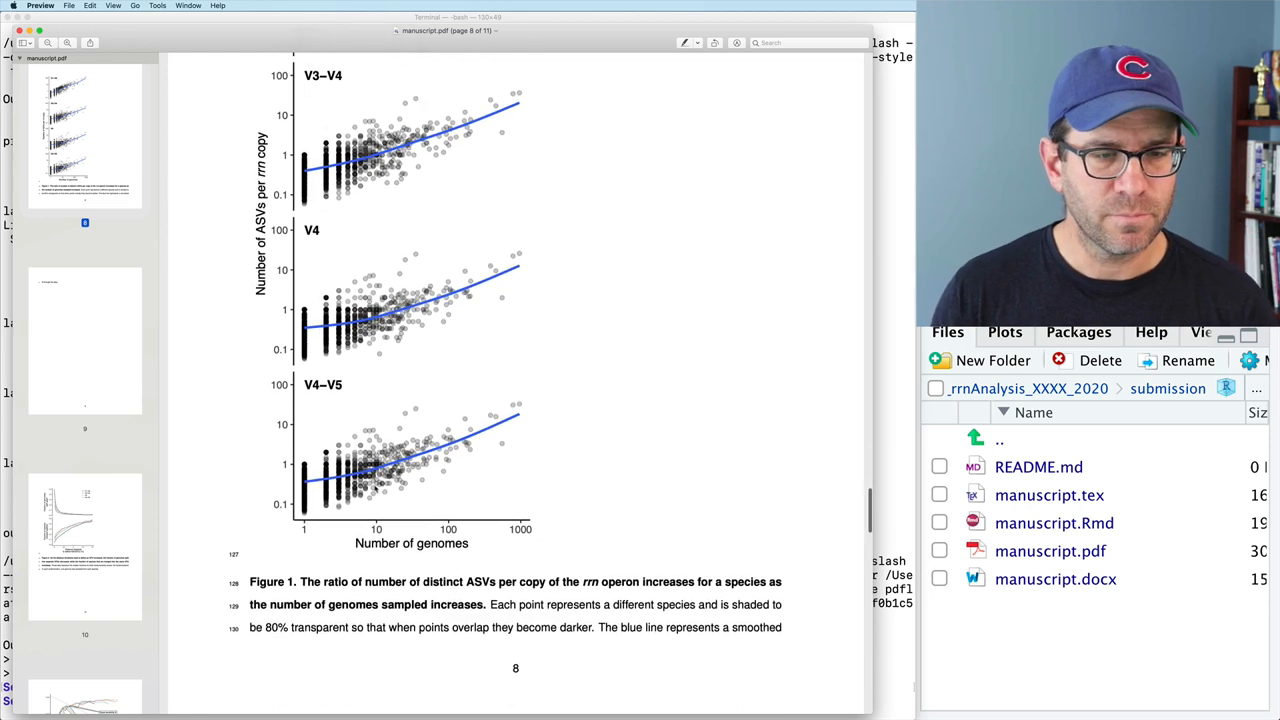
scroll("down", 3)
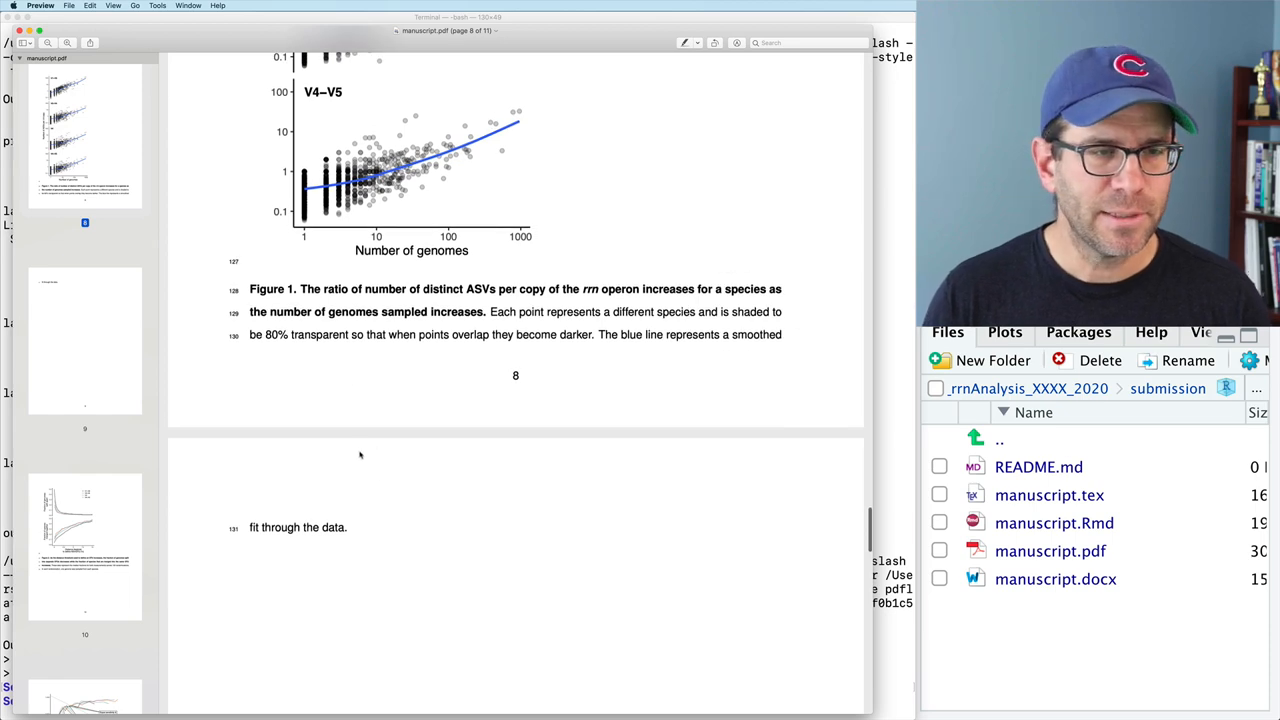
key("cmd+tab")
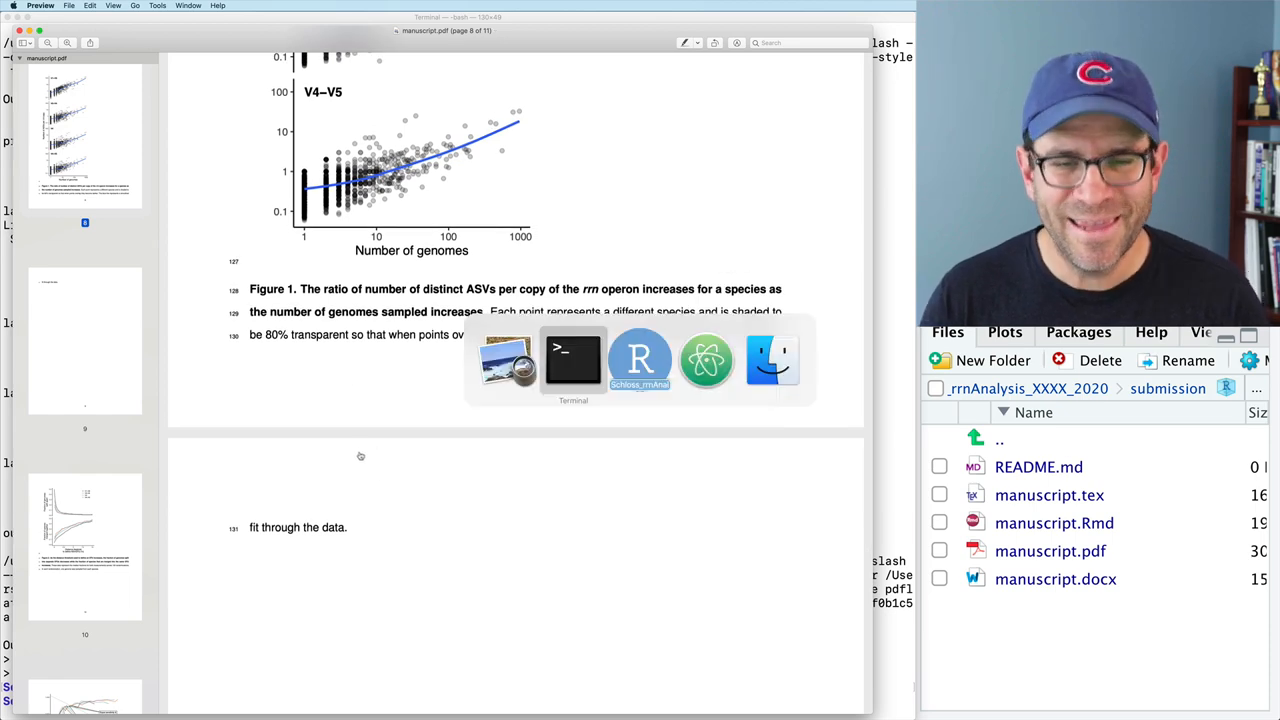
Step: Bring RStudio's manuscript.Rmd forward and scroll to the figure includes and captions
left_click(640, 360)
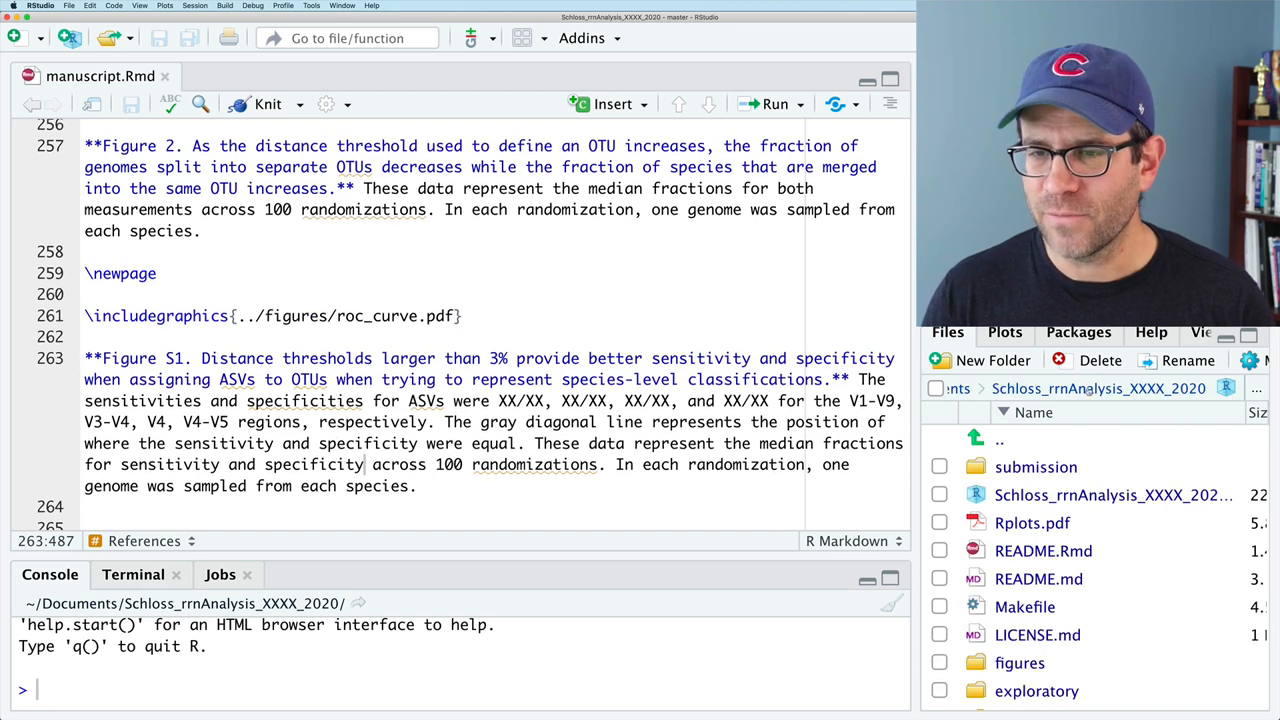
scroll("down", 3)
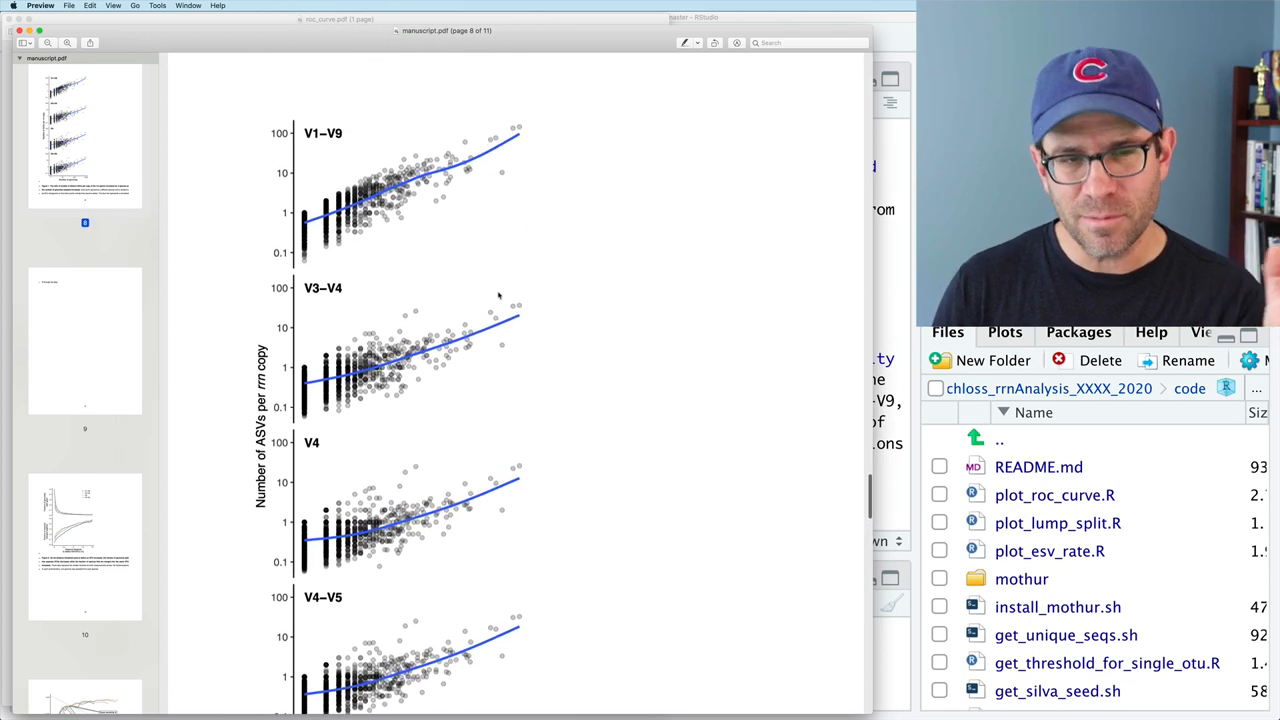
scroll("down", 3)
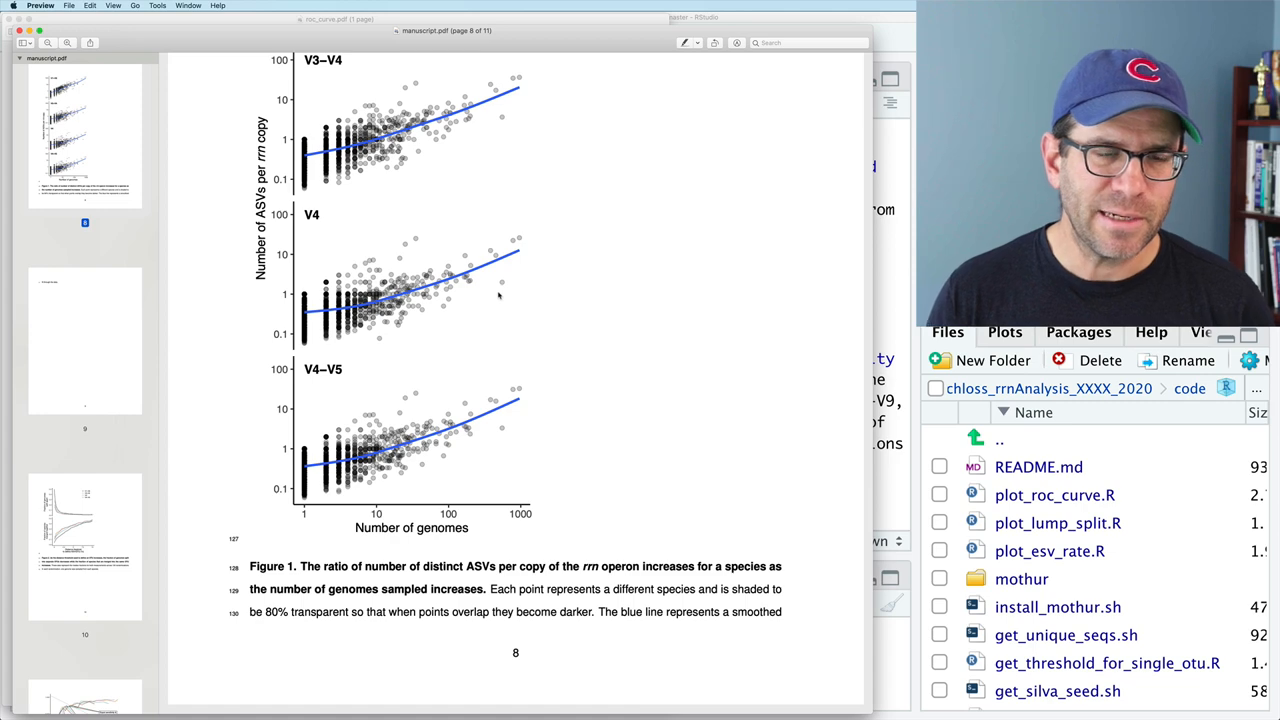
scroll("down", 3)
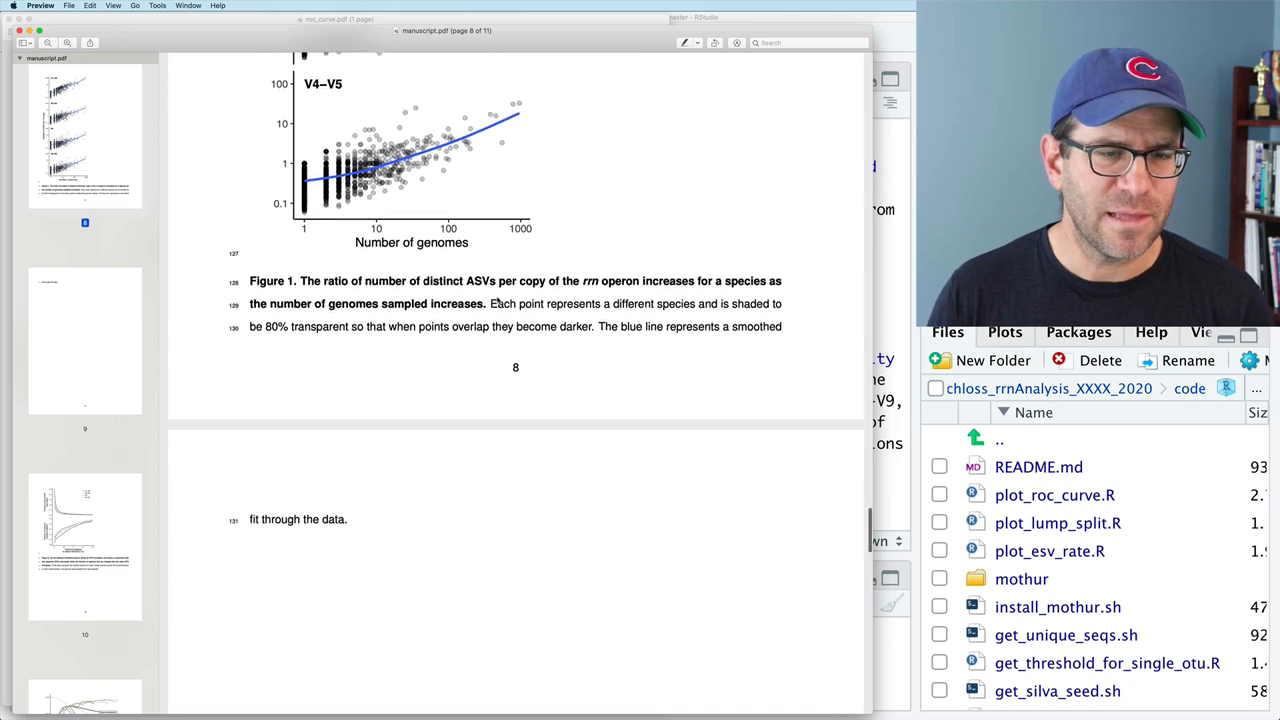
scroll("down", 3)
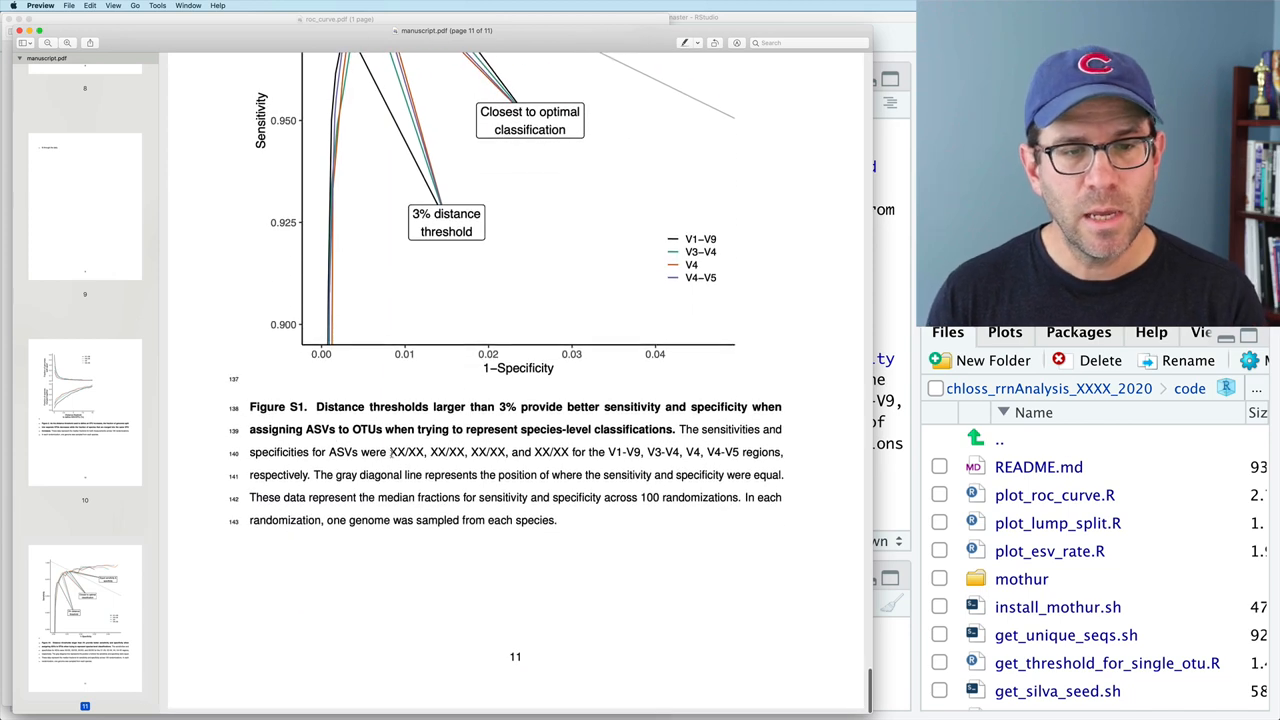
left_click_drag(388, 452, 578, 452)
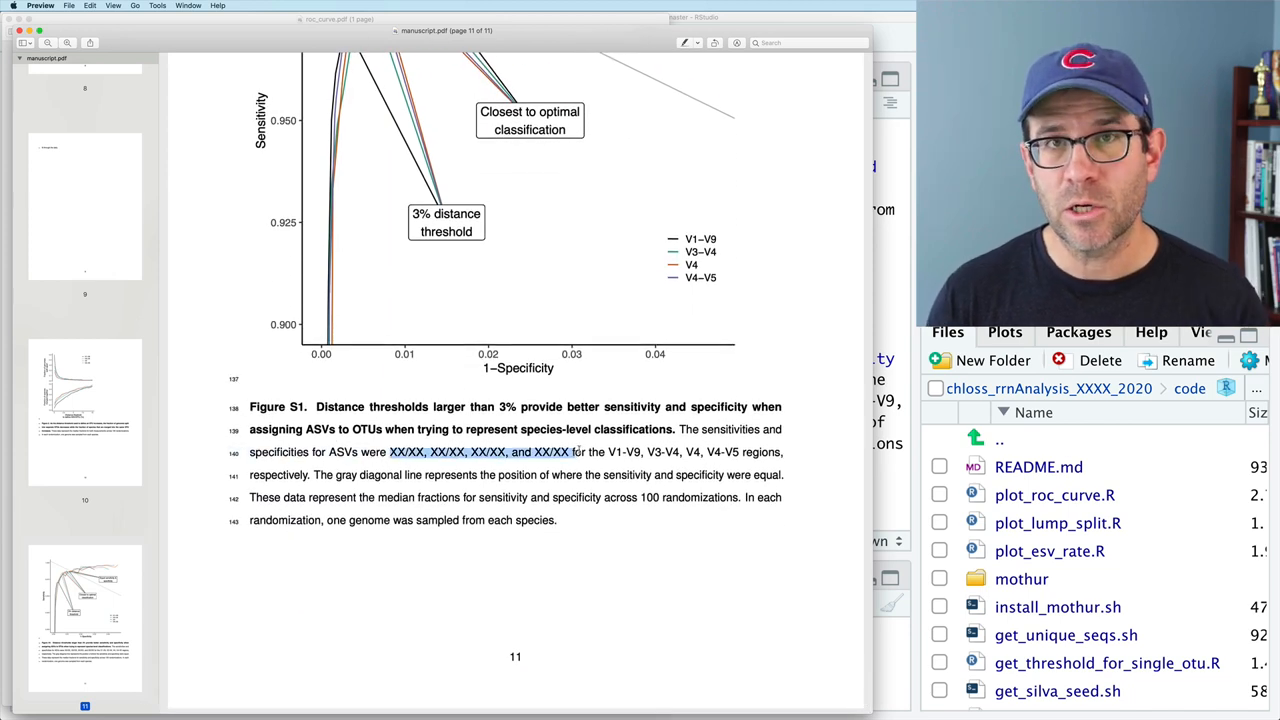
key("cmd+tab")
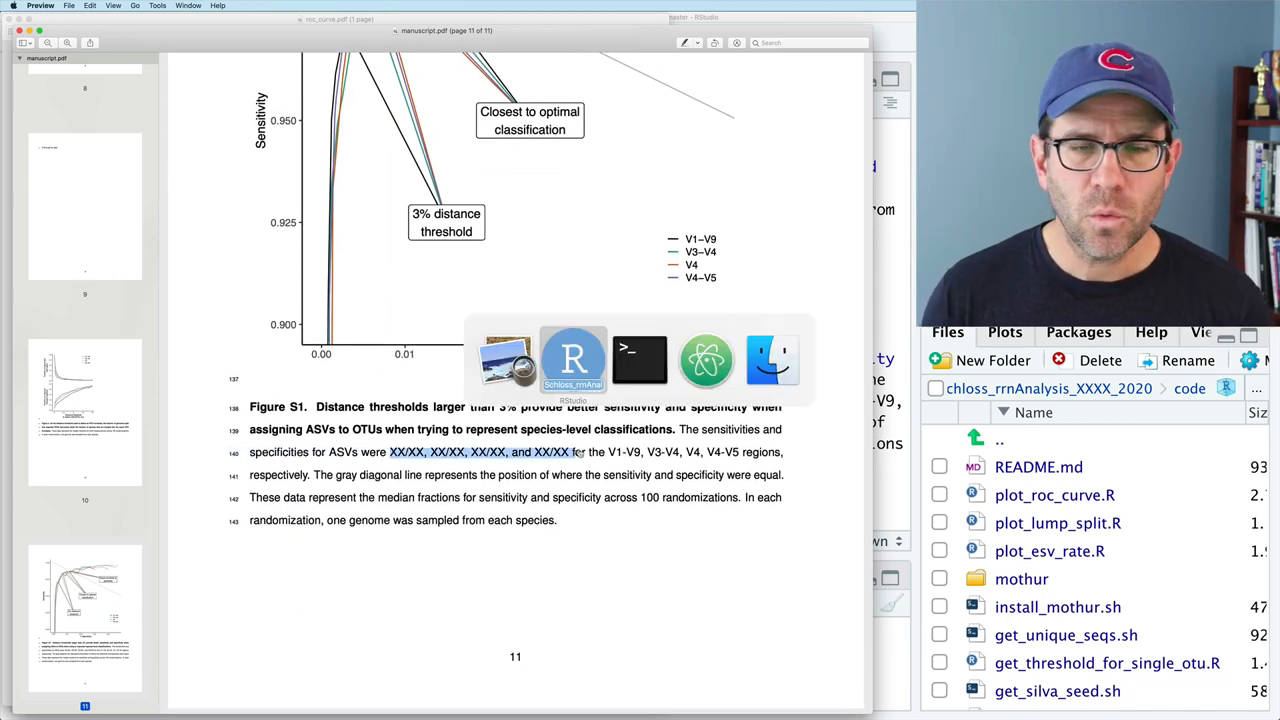
Step: Return to manuscript.Rmd and scroll up to the sensitivity_specificity code chunk
left_click(572, 360)
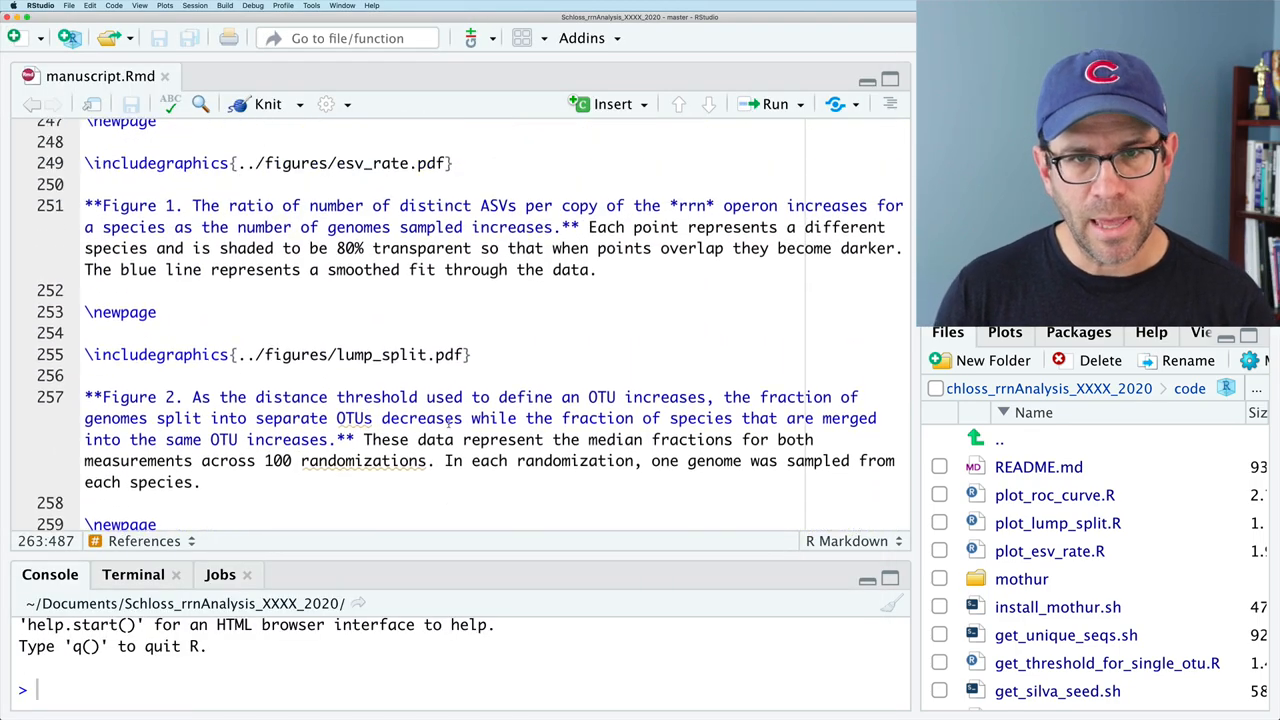
scroll("up", 3)
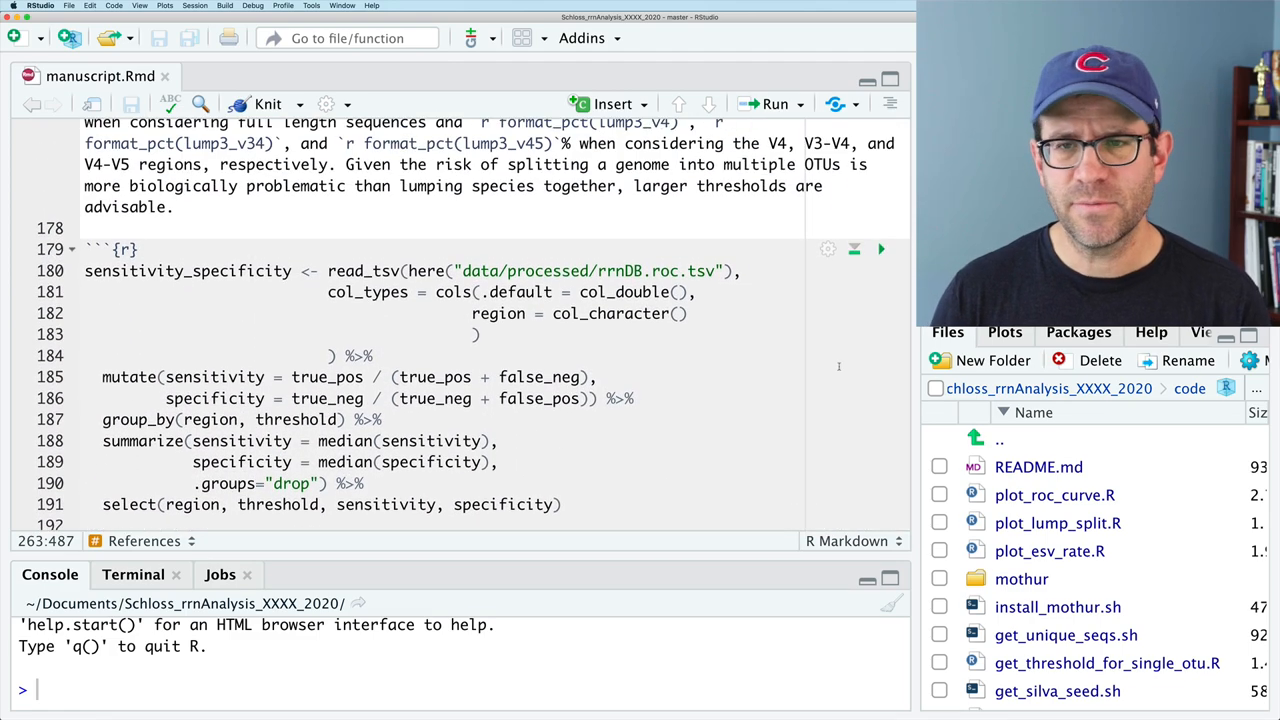
left_click(854, 248)
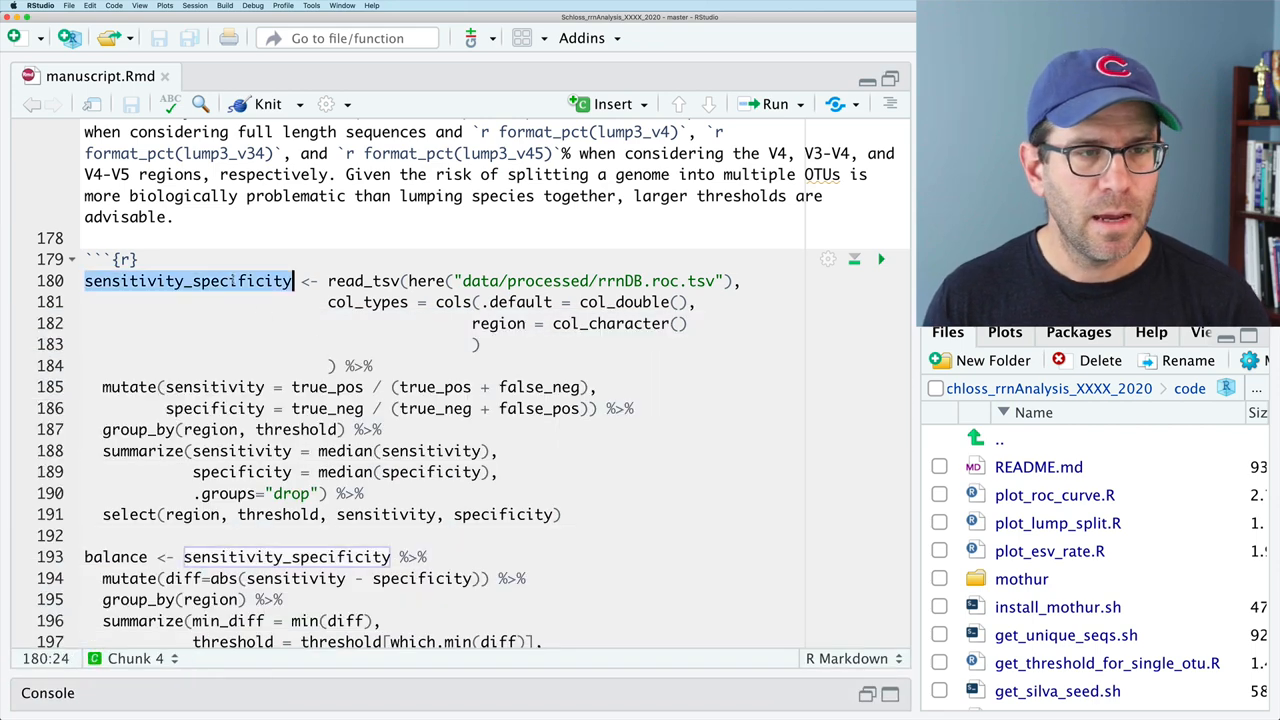
Step: Write a chunk piping sensitivity_specificity into filter(threshold == 0) and run it
scroll("down", 3)
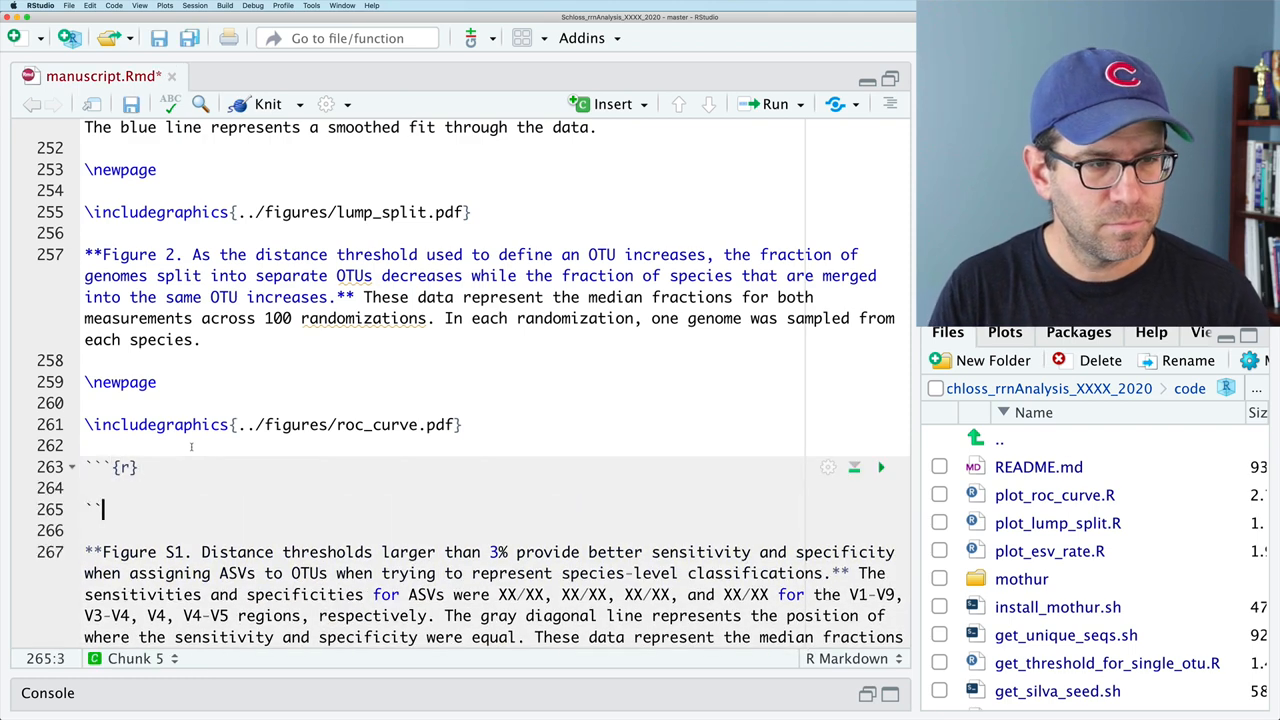
type("sensitivity_specificity")
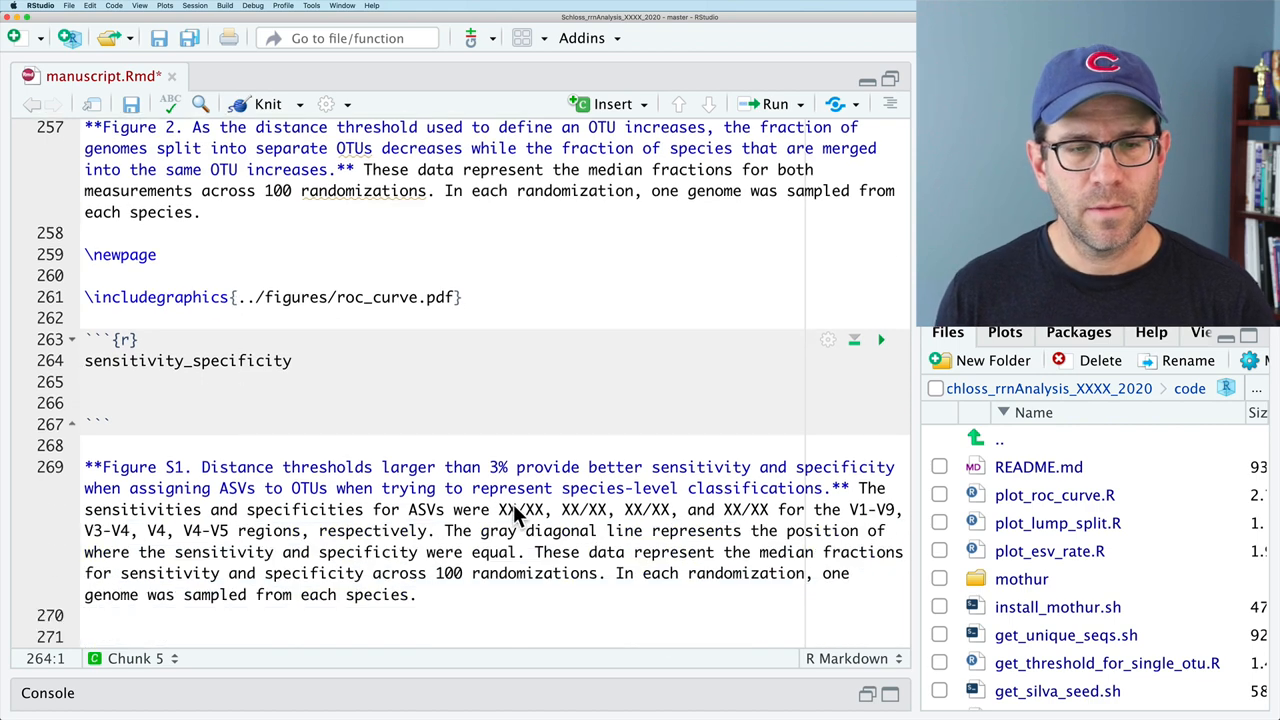
left_click(292, 360)
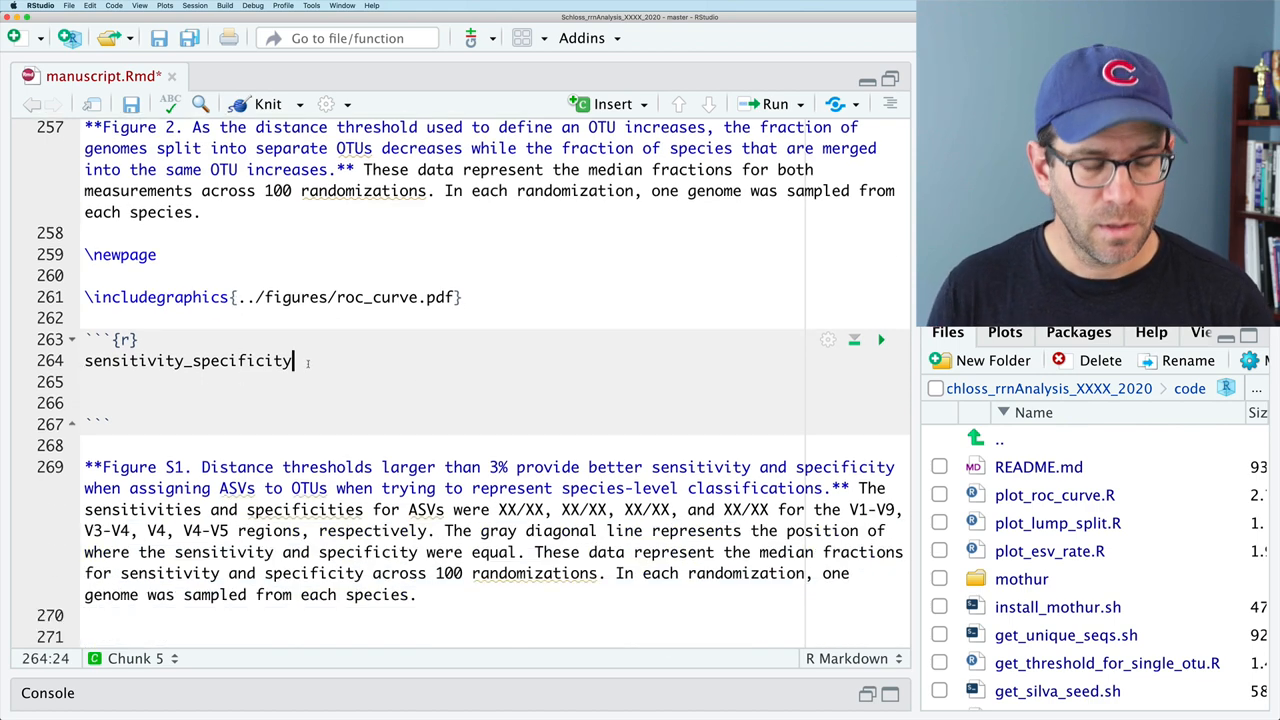
type("%>%")
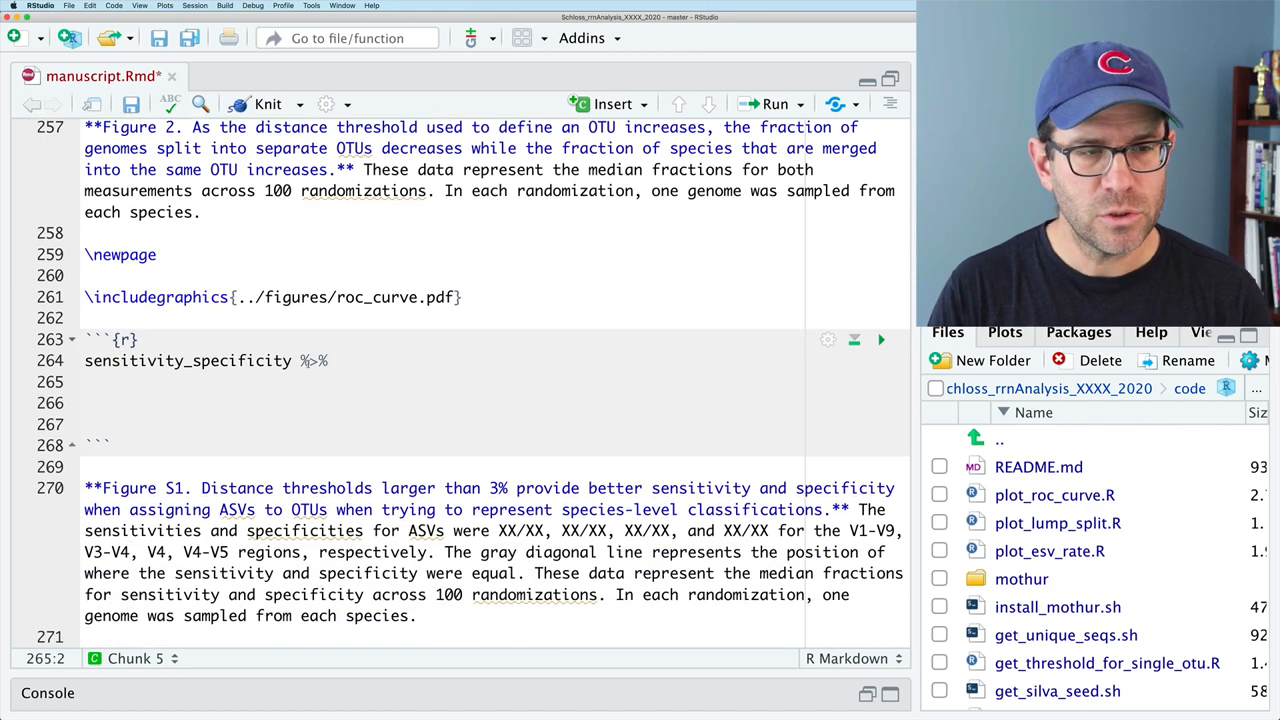
type("filter(")
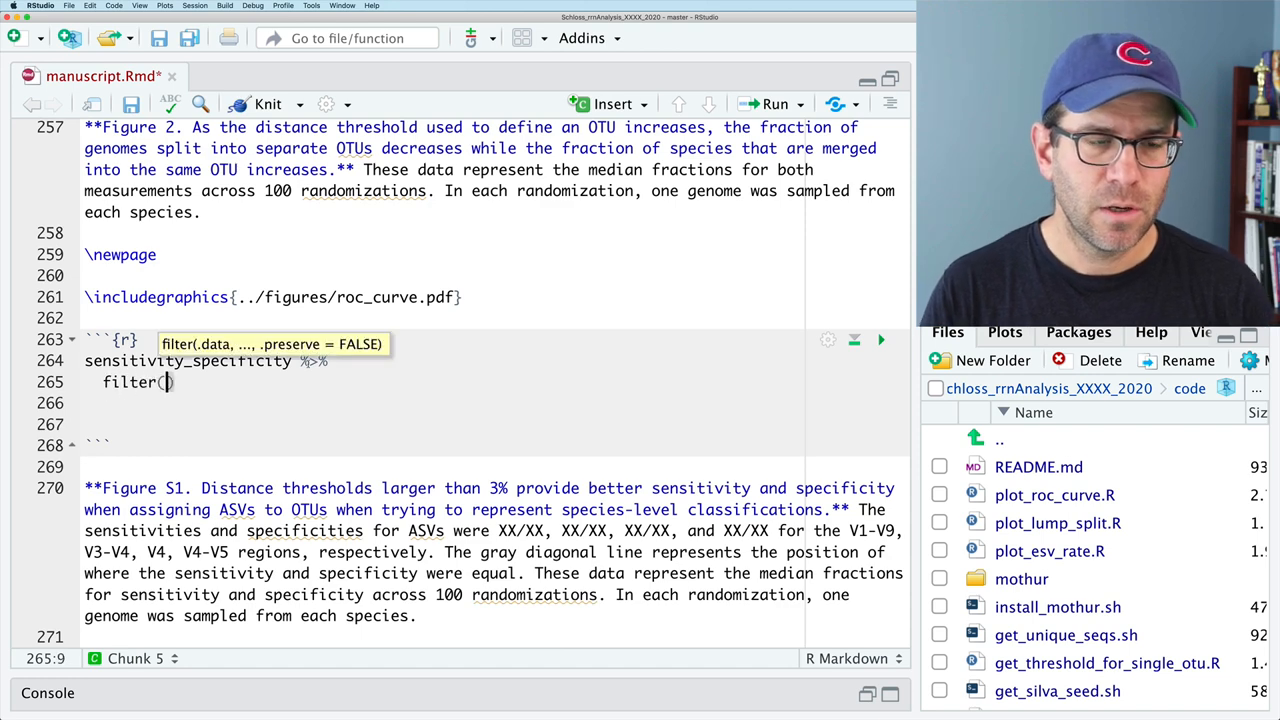
type("treshold == 0")
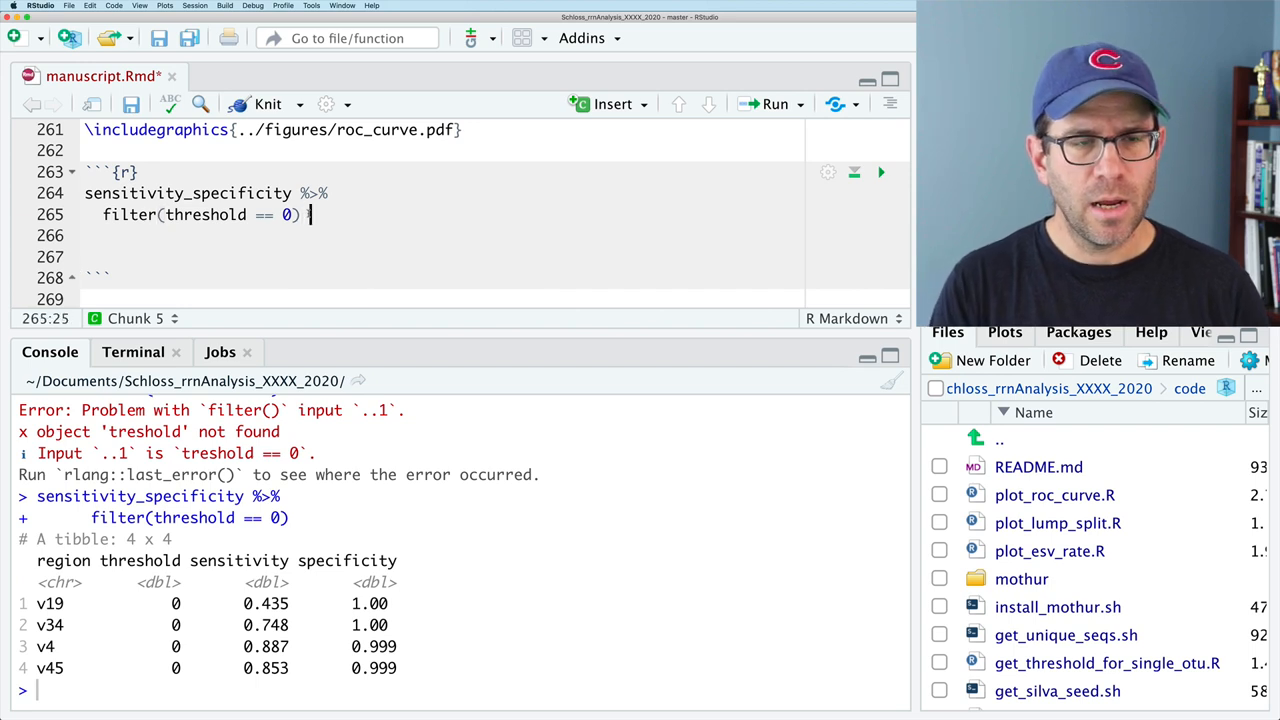
type("%>%")
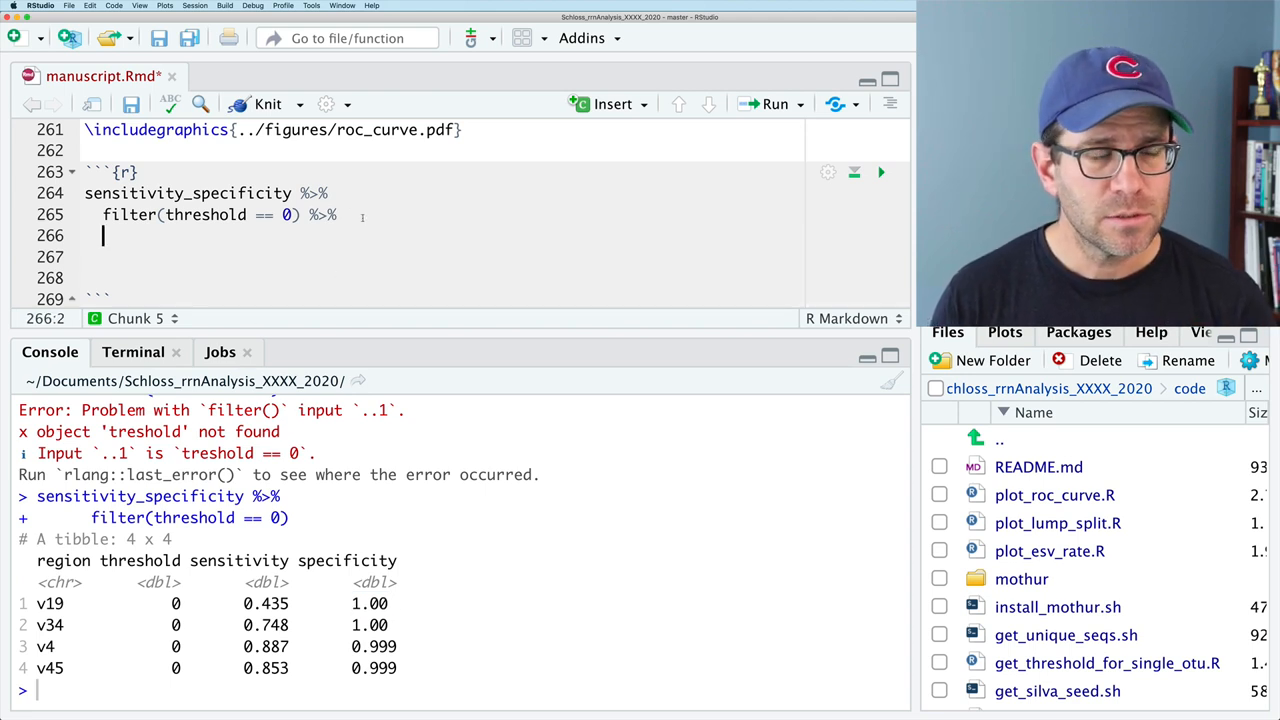
Step: Add mutate formatting sensitivity and specificity with digits=3, nsmall=3, then select an XX placeholder
type("format")
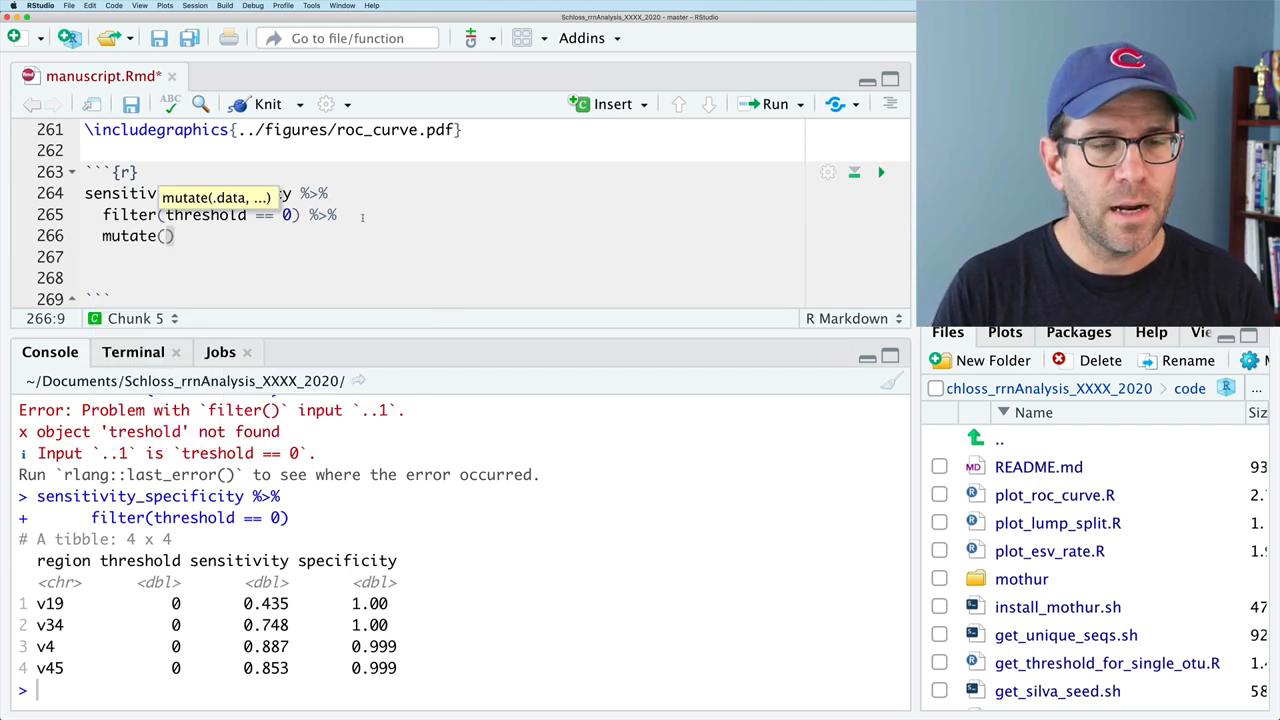
type("sensitivity =")
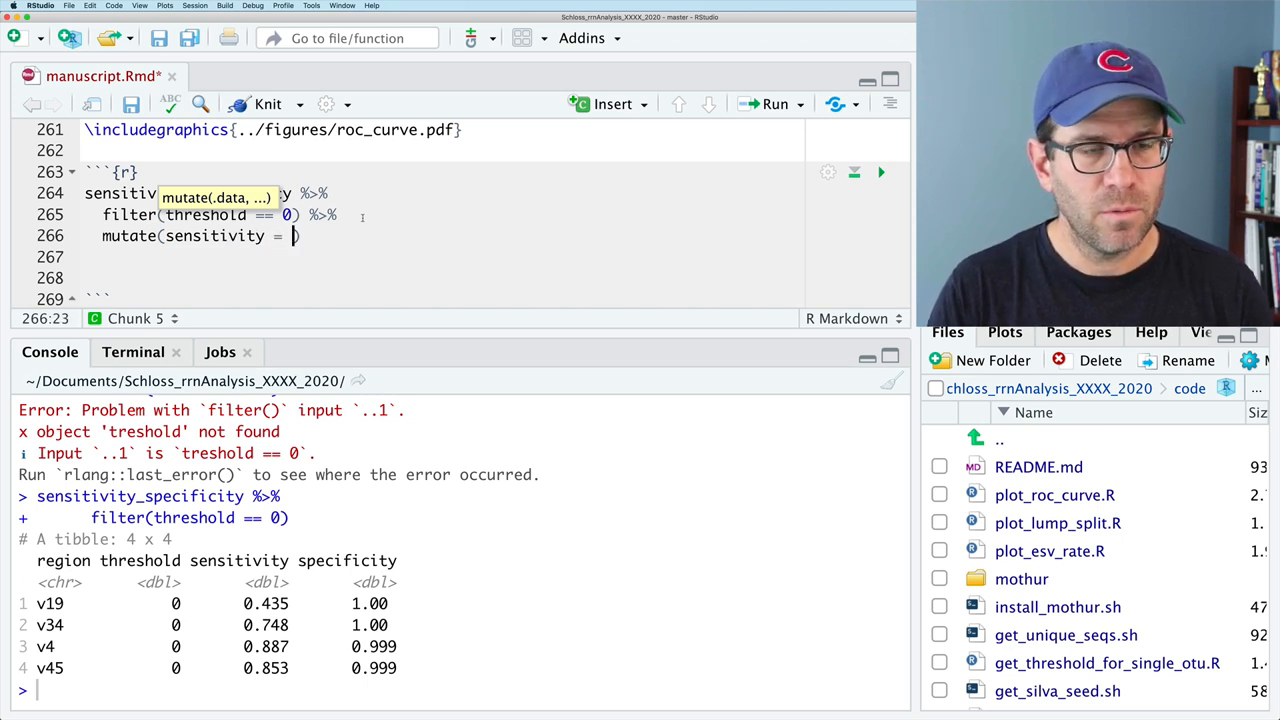
type("format(sensitivit")
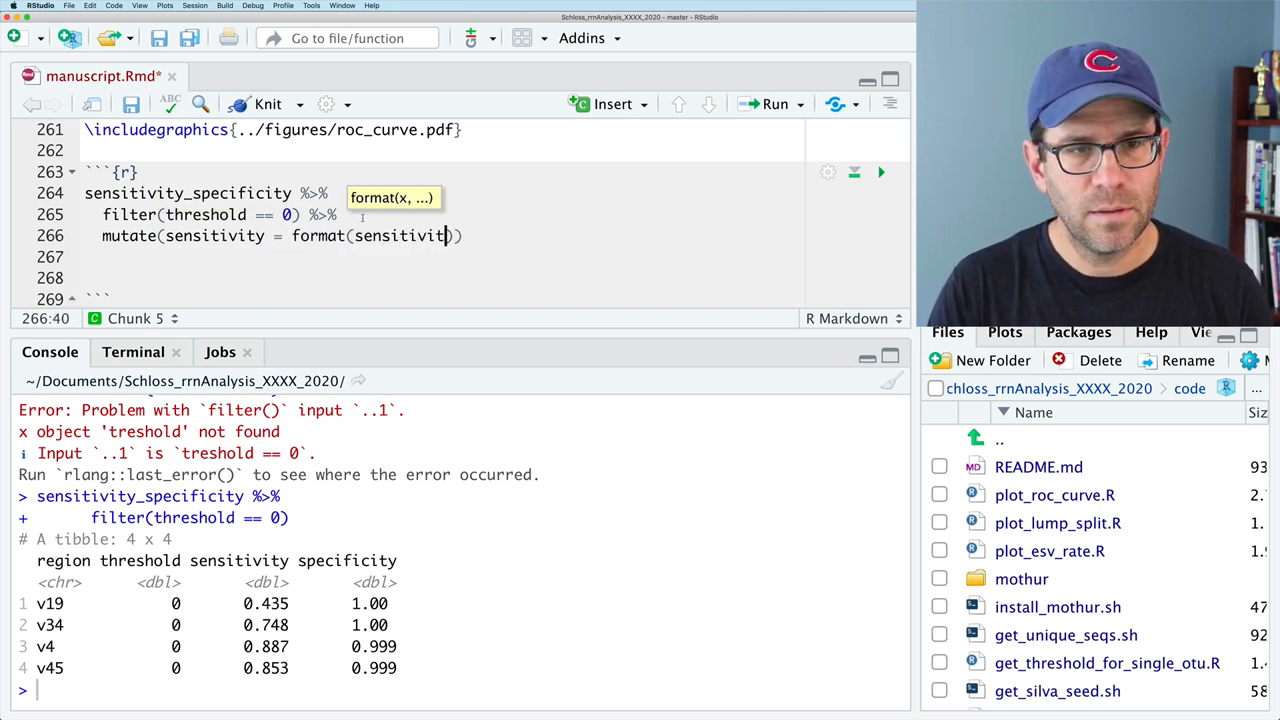
type(", digits")
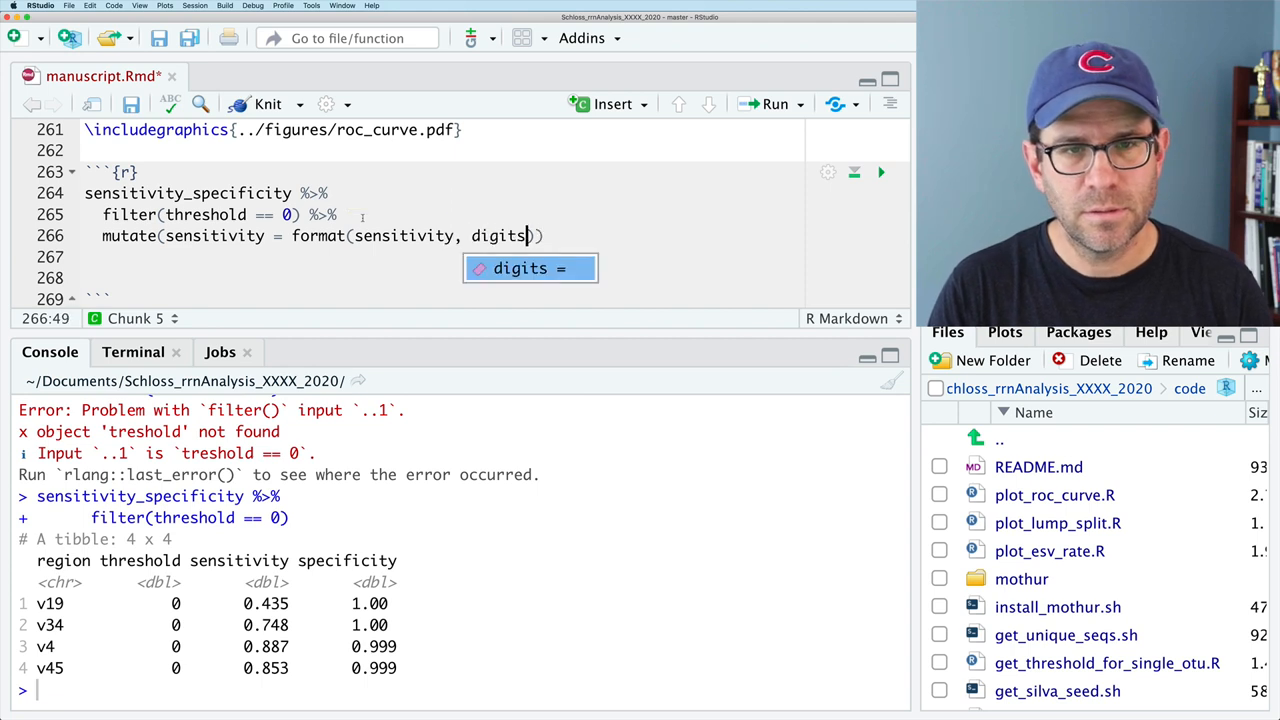
type("=3, nsmall=3")
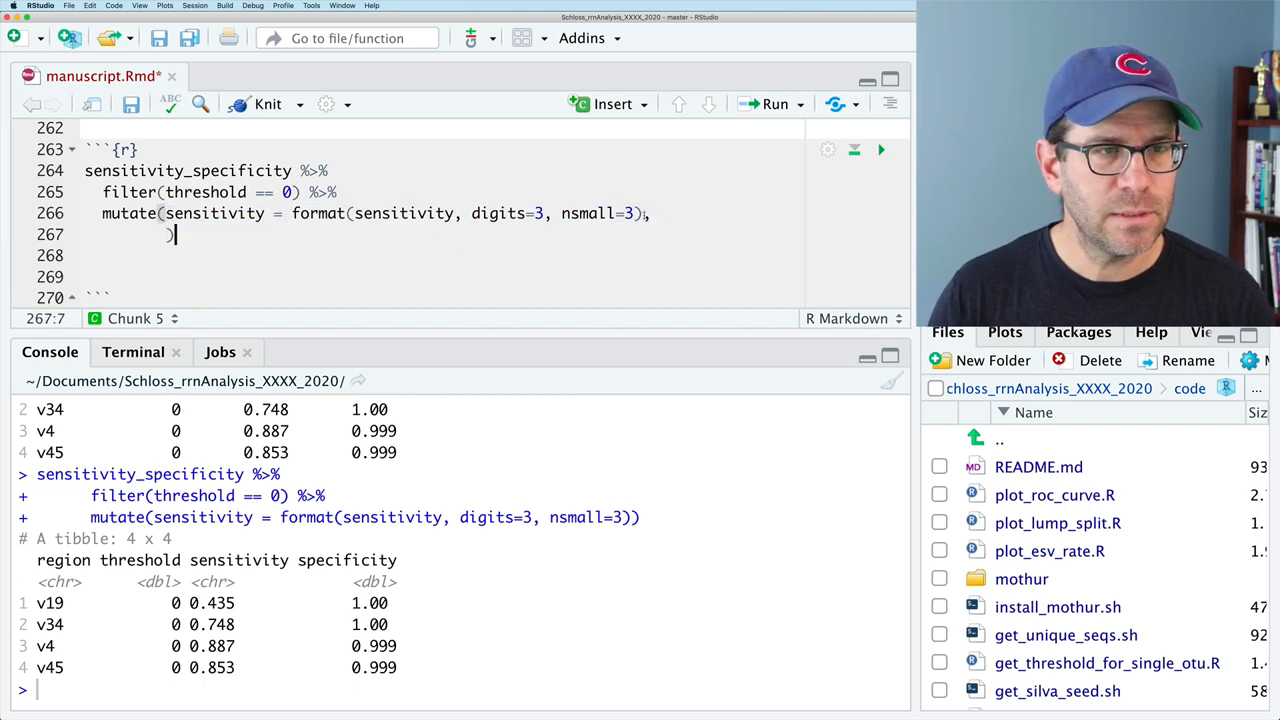
type("sensitivity = format(sensitivity, digits=3, nsmall=3)")
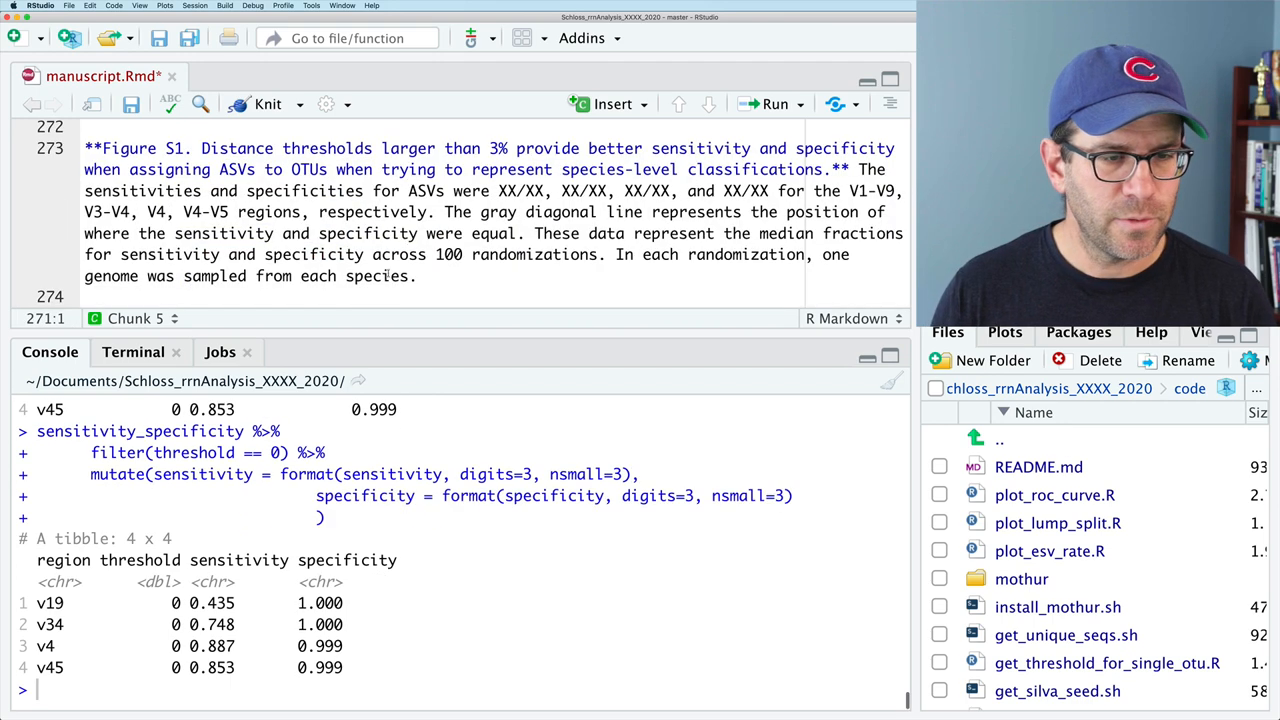
double_click(320, 602)
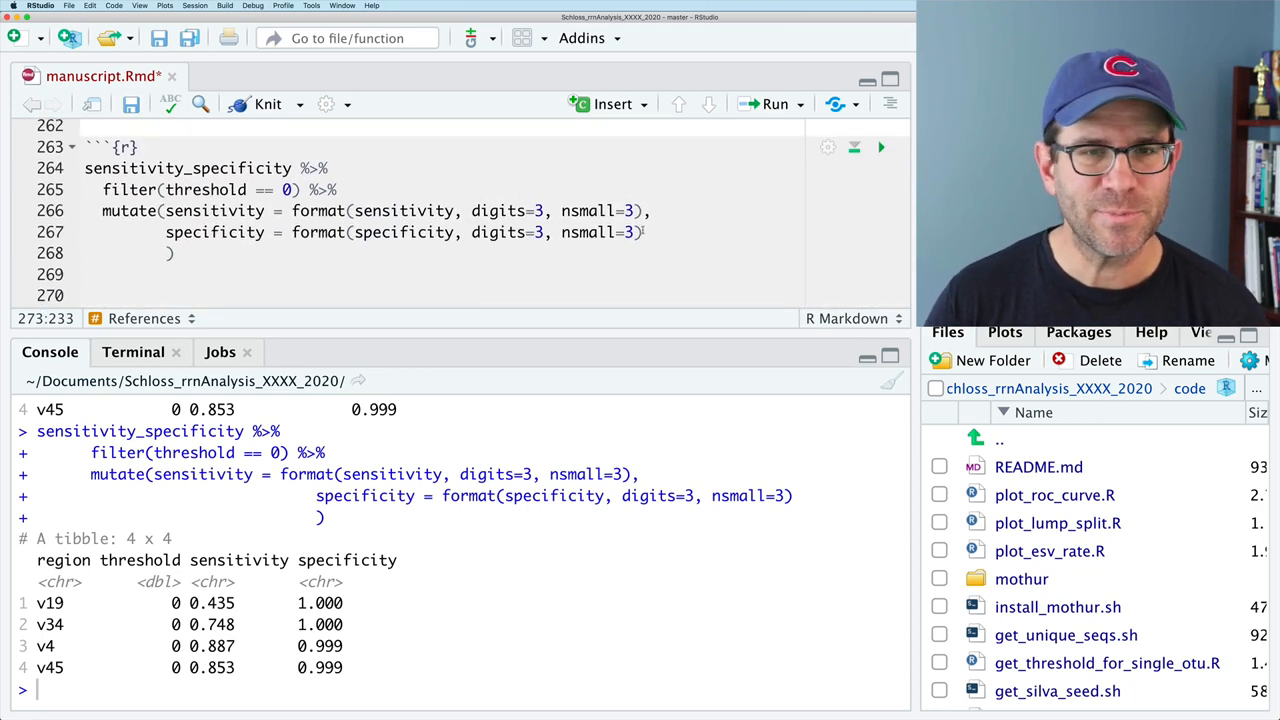
Step: Add pretty = paste(sensitivity, specificity, sep="/") to the mutate and assign the result to asv_sens_spec
type(",")
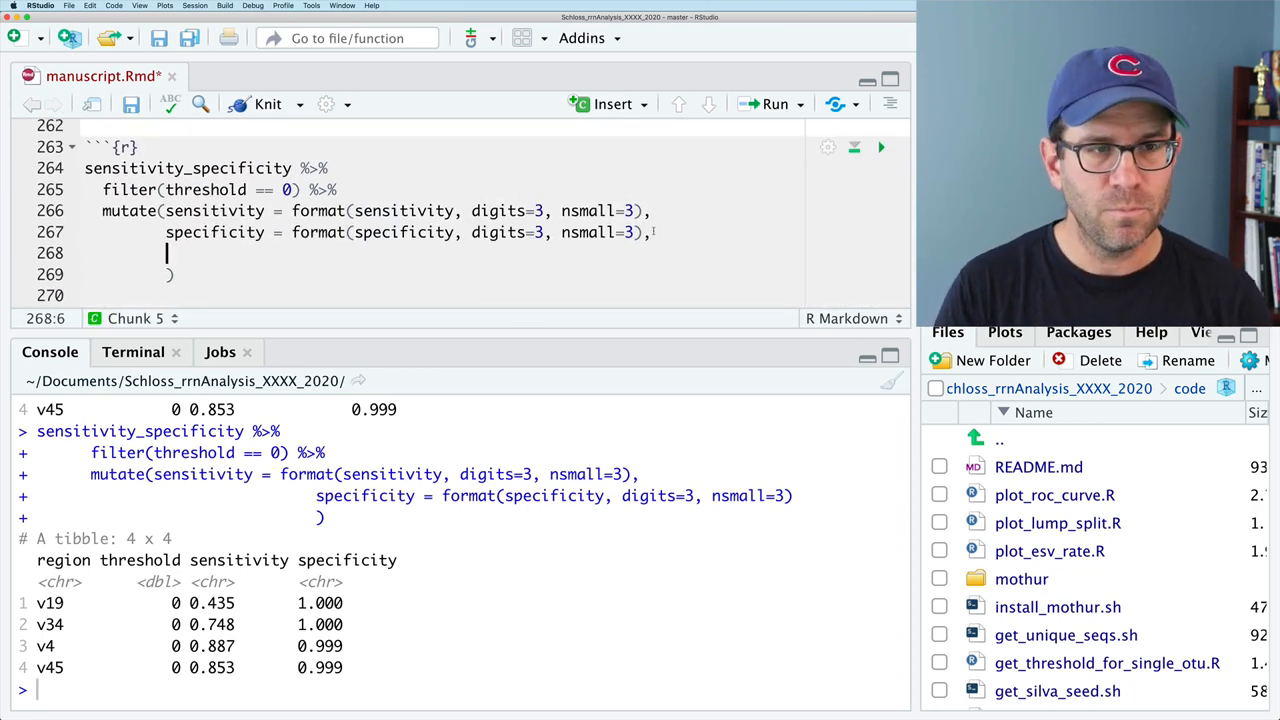
type("pretty =")
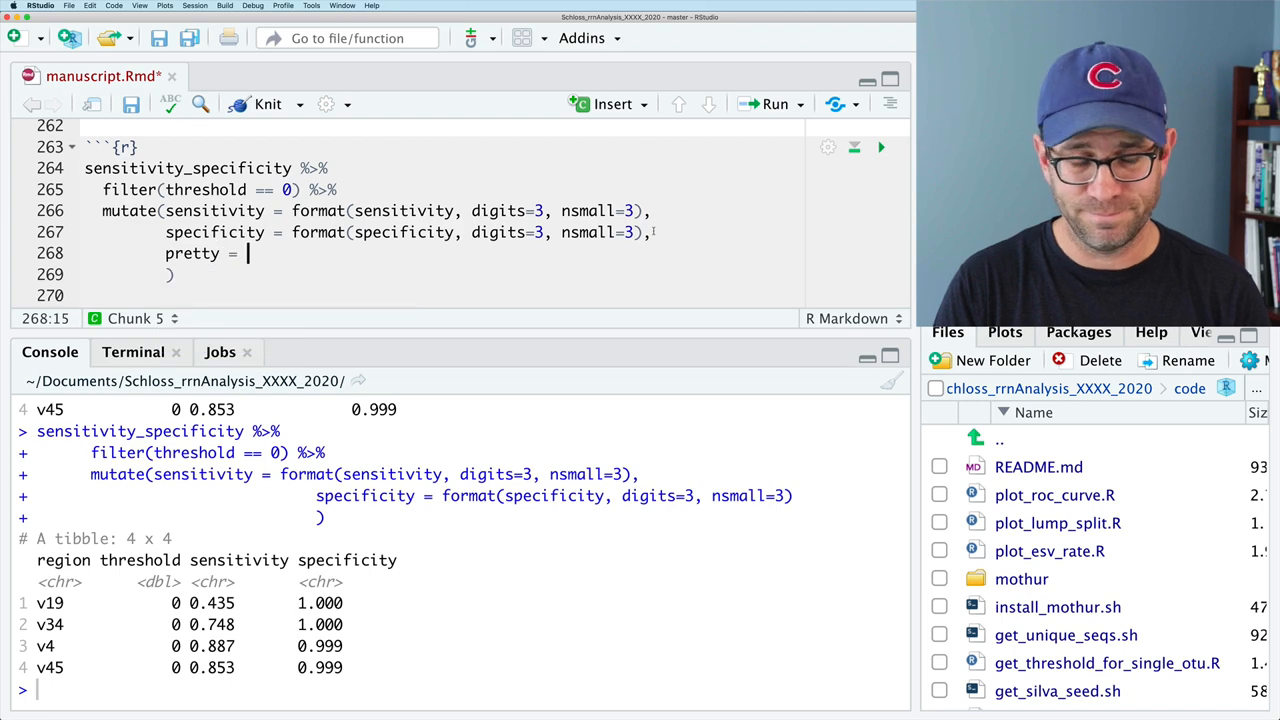
type("paste")
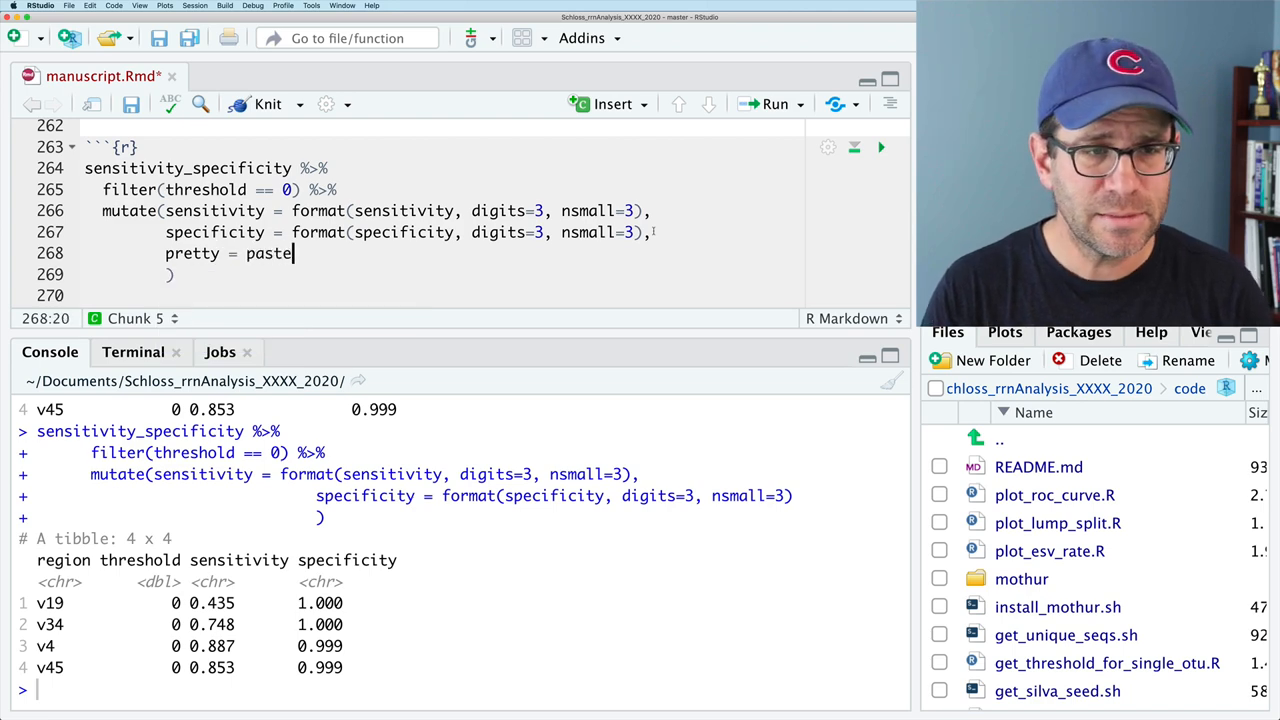
type("(")
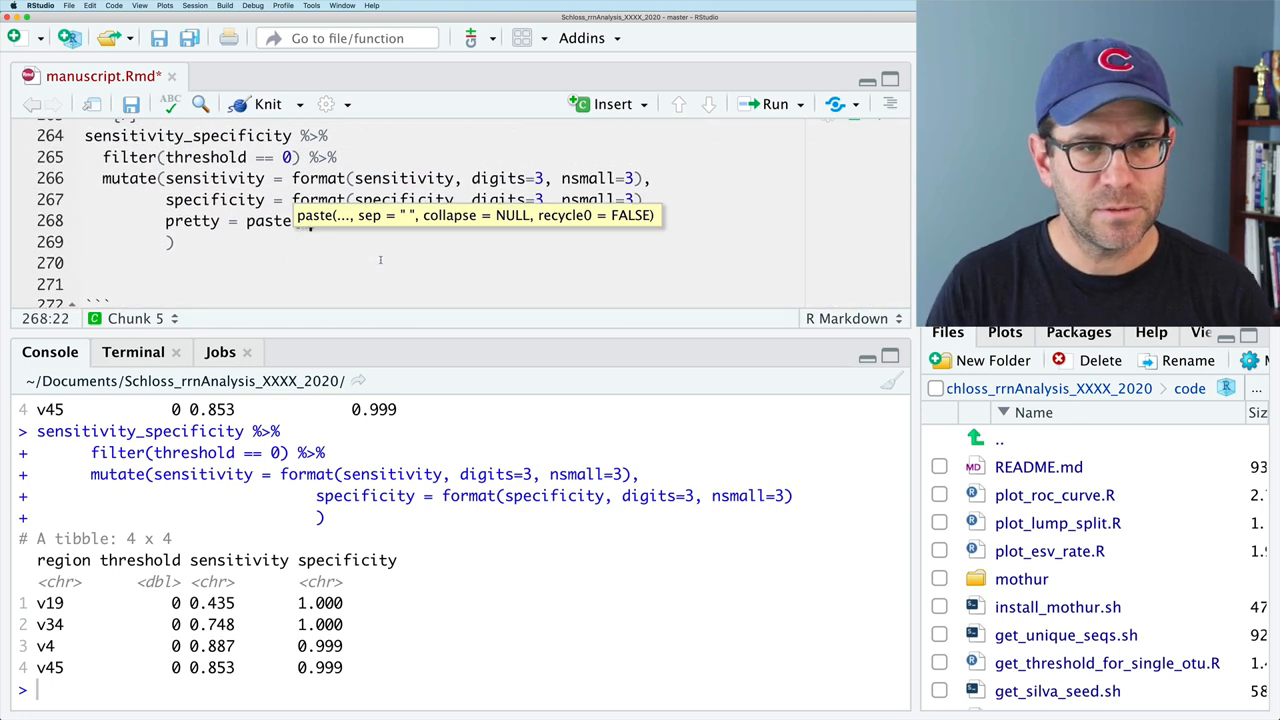
type("sensitivity, specificity,")
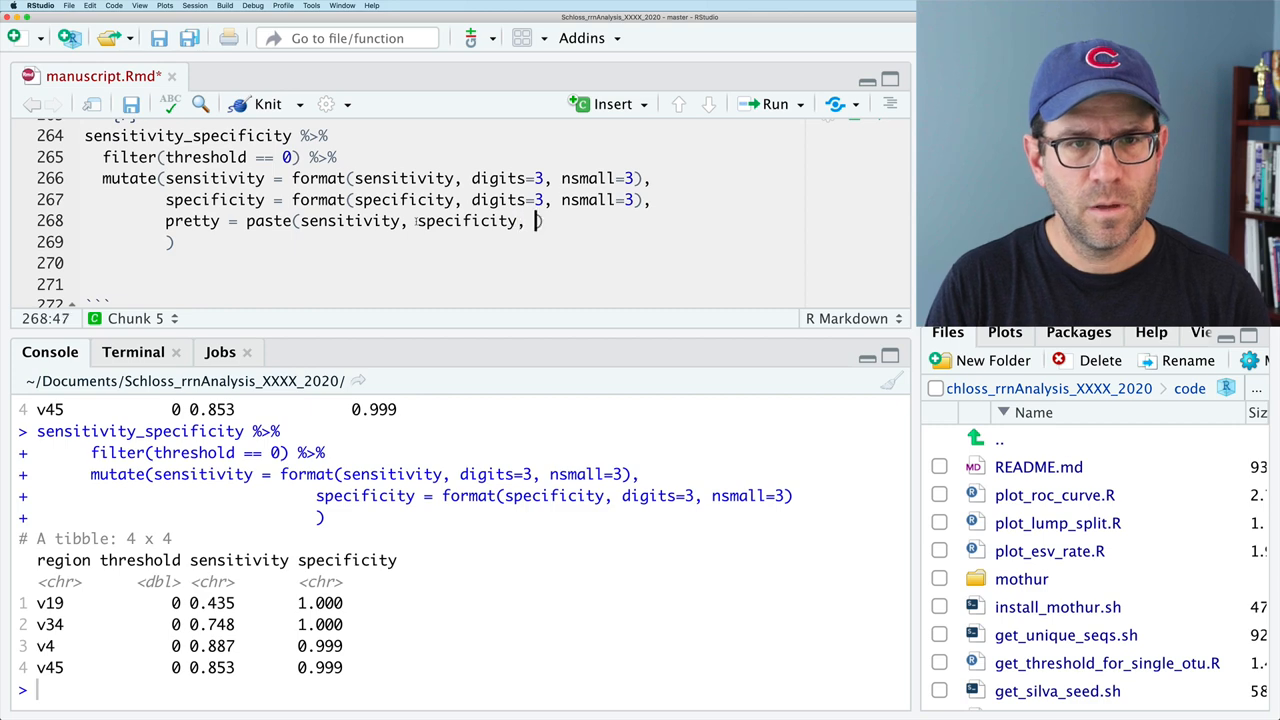
type("sep=\"/\"")
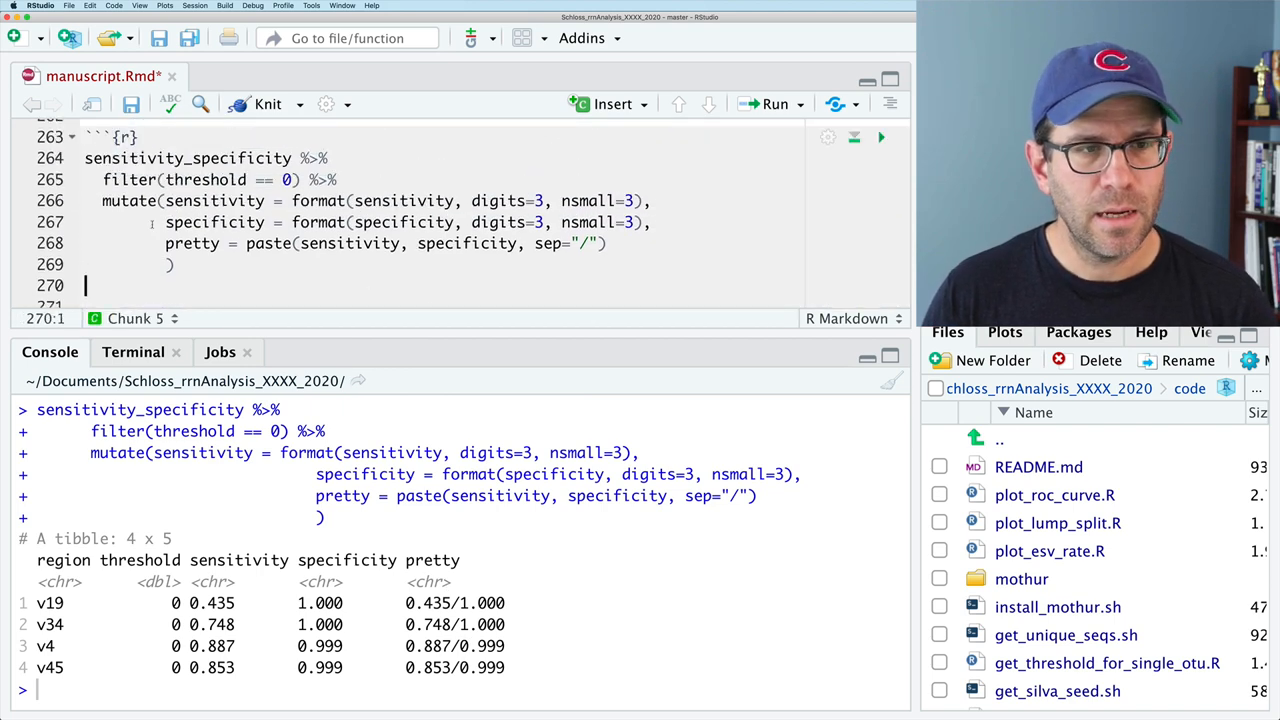
type("as")
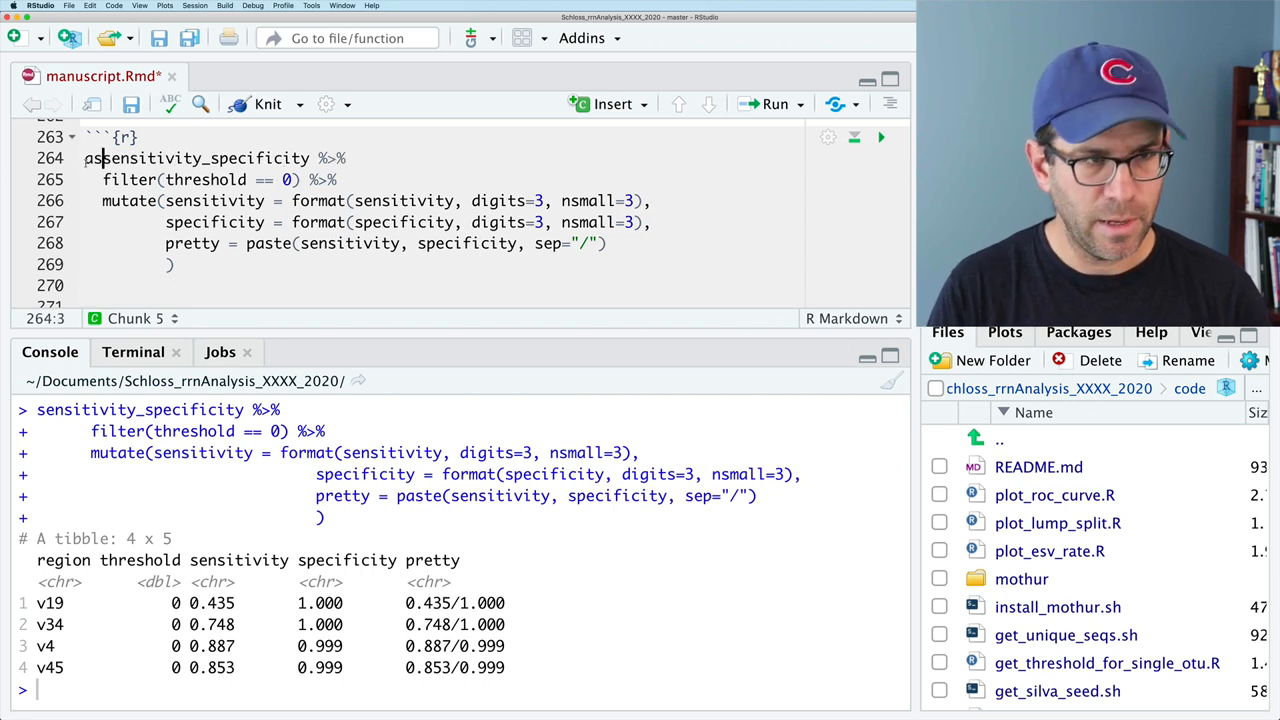
type("asv_sens_spect")
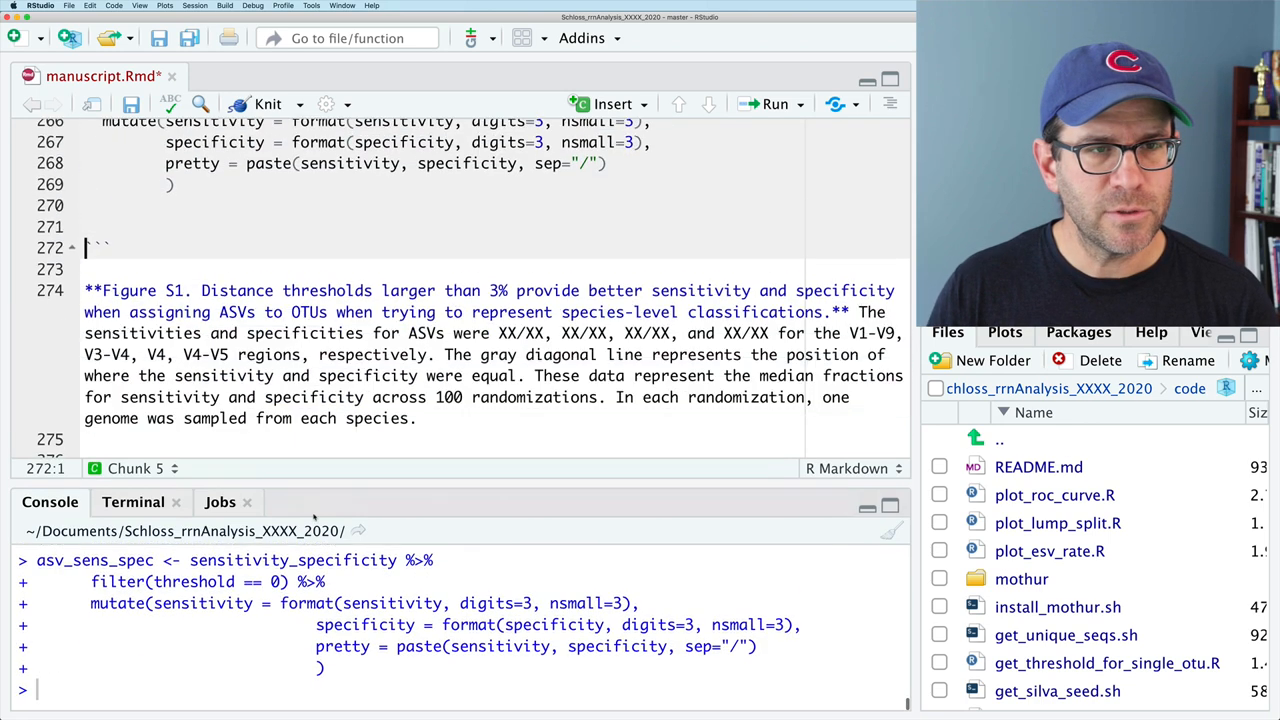
Step: Create v19 <- asv_sens_spec %>% filter(region=="v19") %>% pull(pretty) and run the chunk
scroll("down", 3)
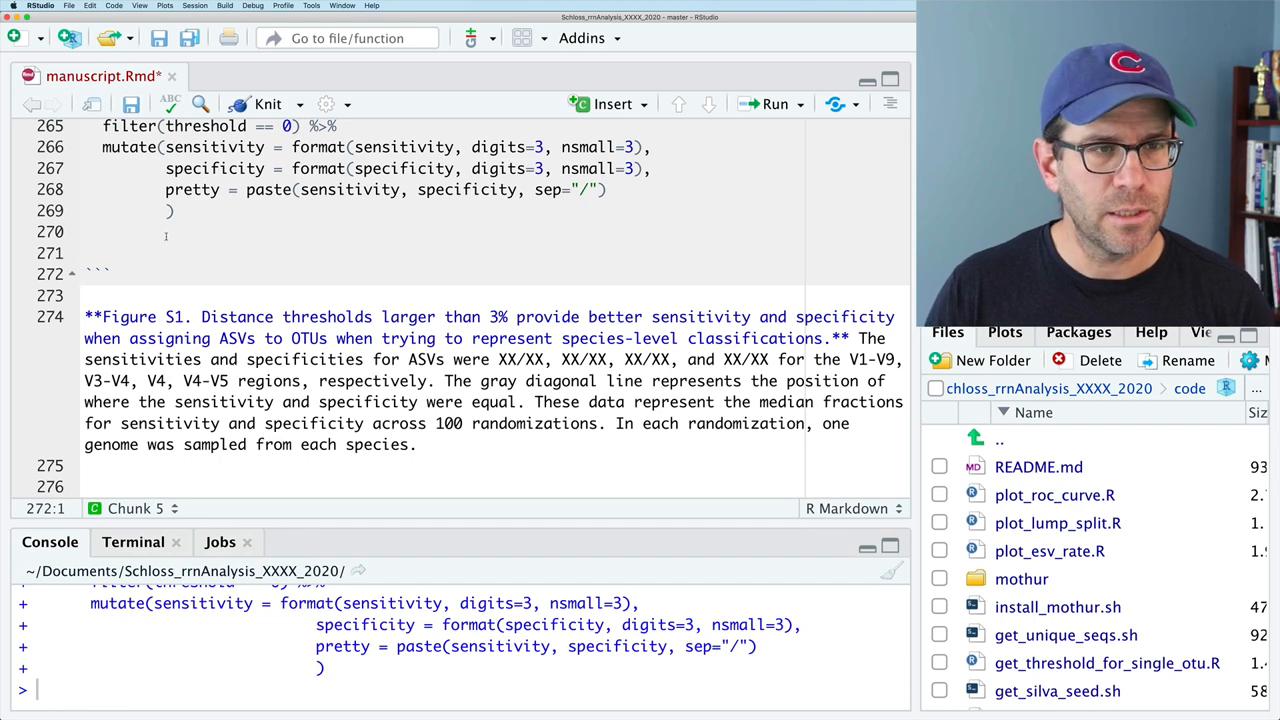
type("v19 <- asv_")
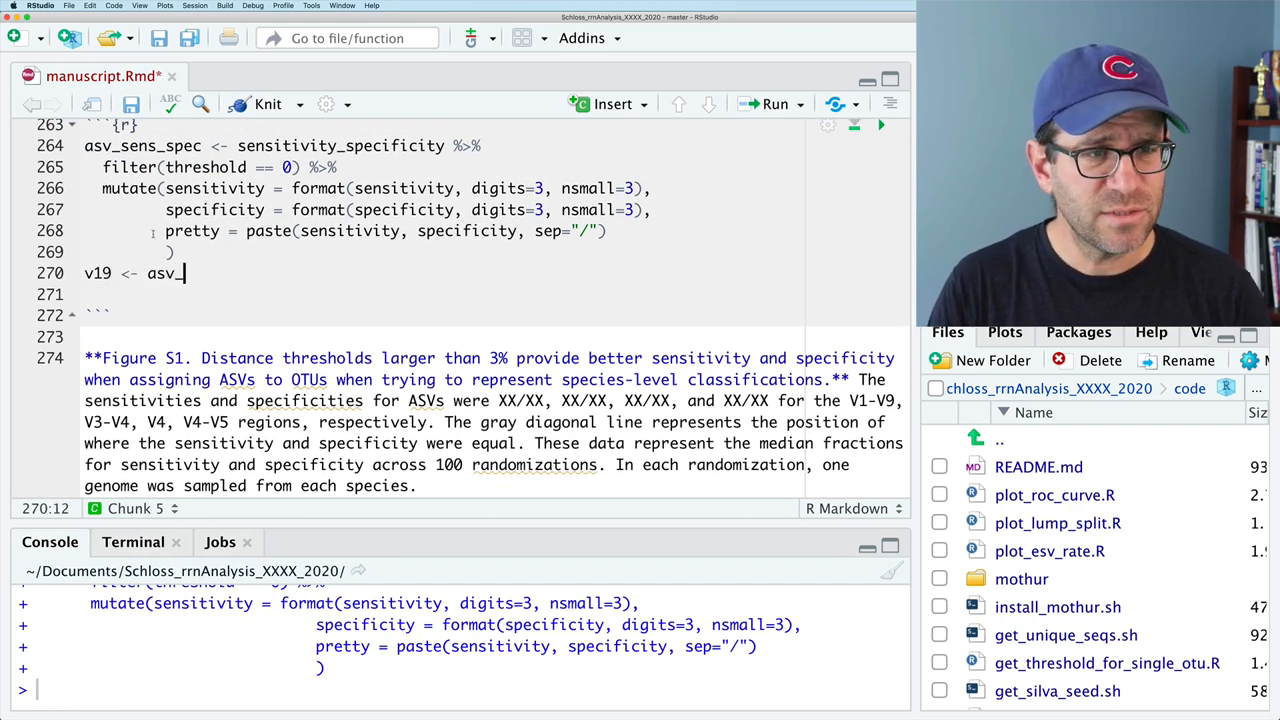
type("sens_spec %>% filter(region == \"v")
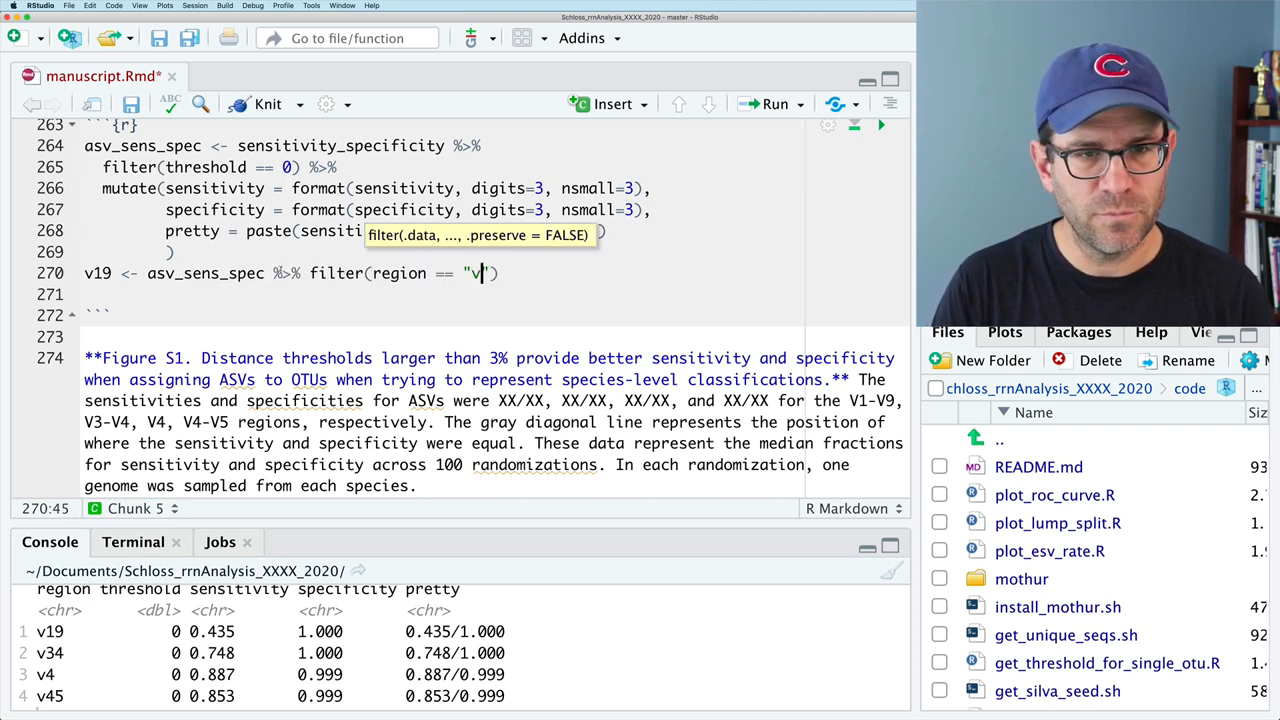
type("9\") %>% pull(pretty)")
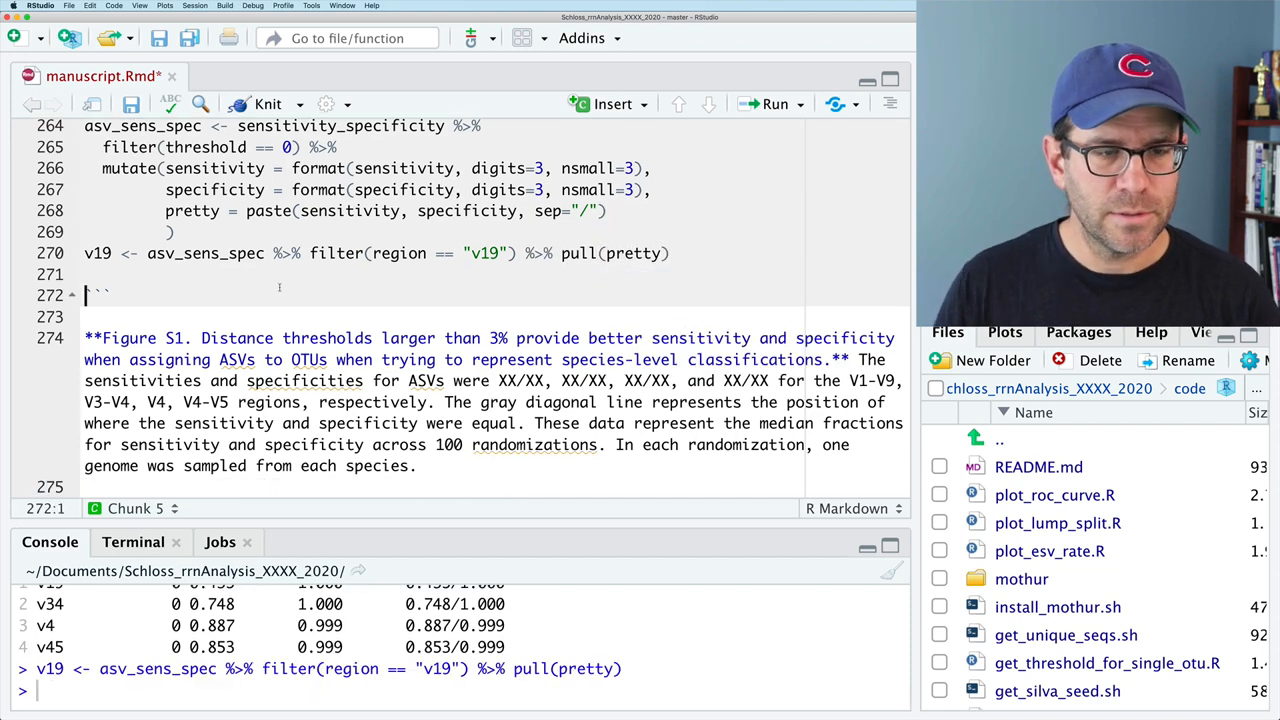
type("v10")
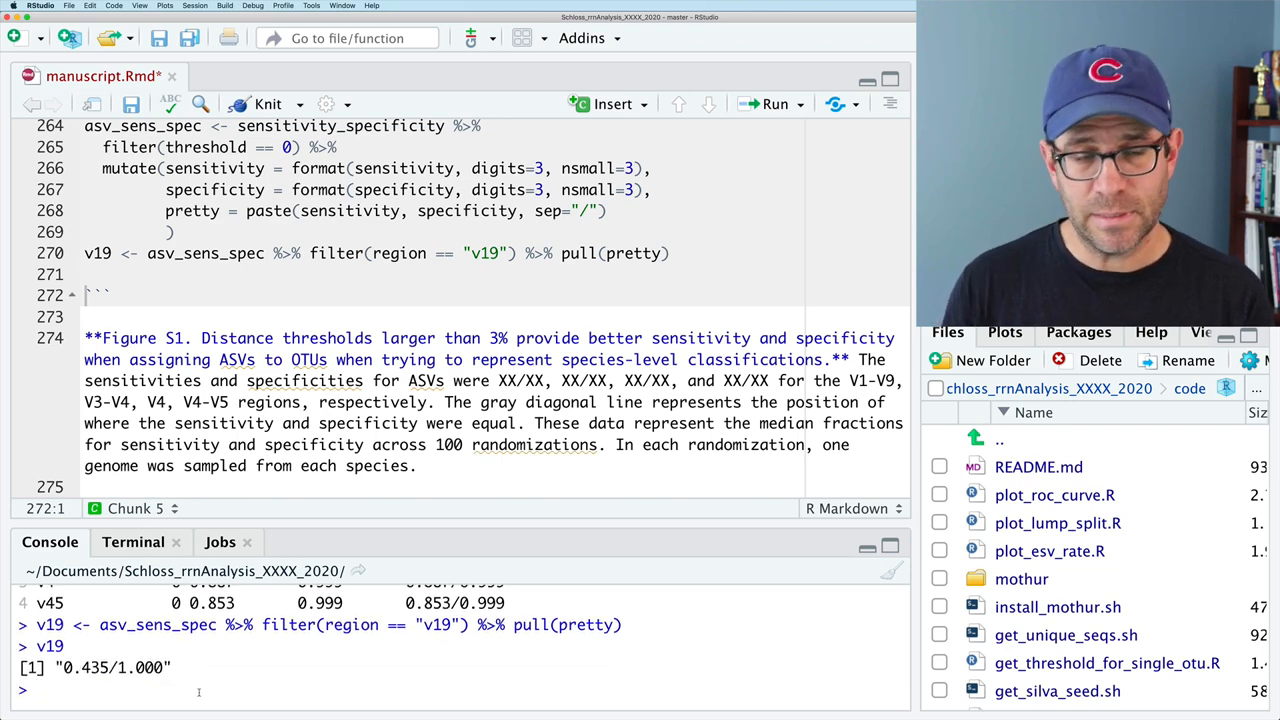
double_click(96, 252)
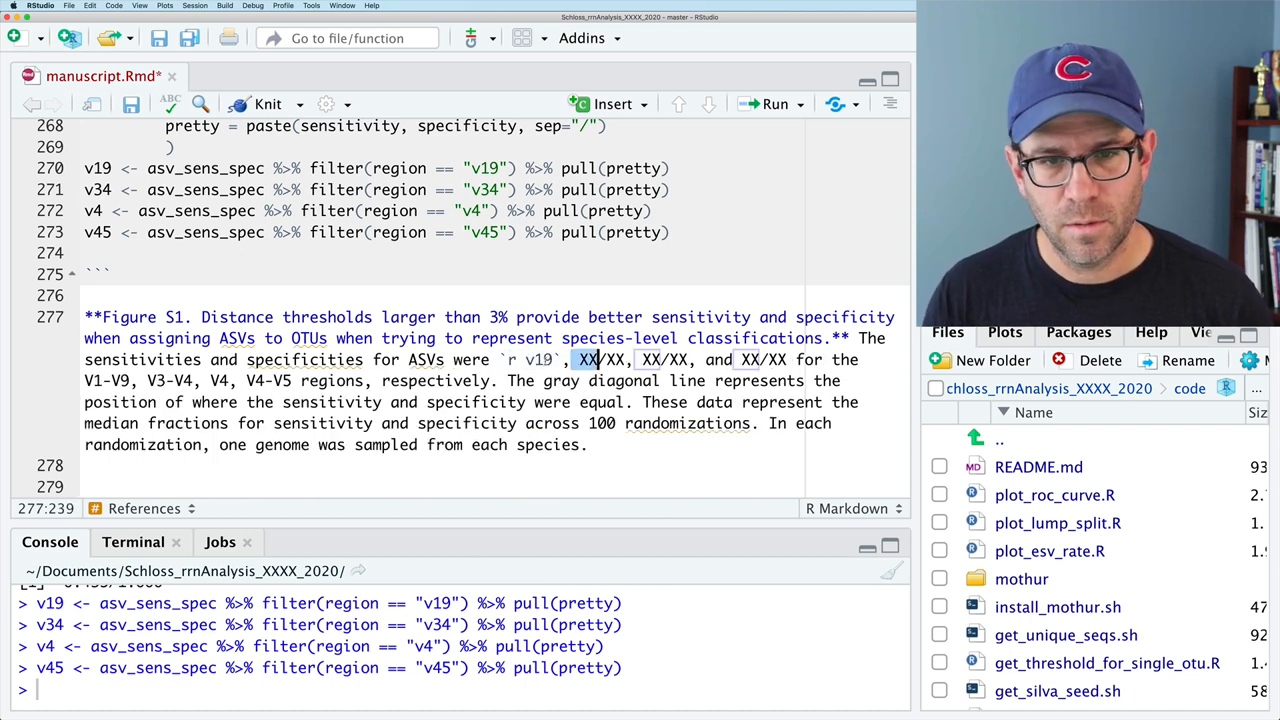
Step: Replace the Figure S1 XX/XX placeholders with inline `r v19`-style references for each region
type("`r v19`")
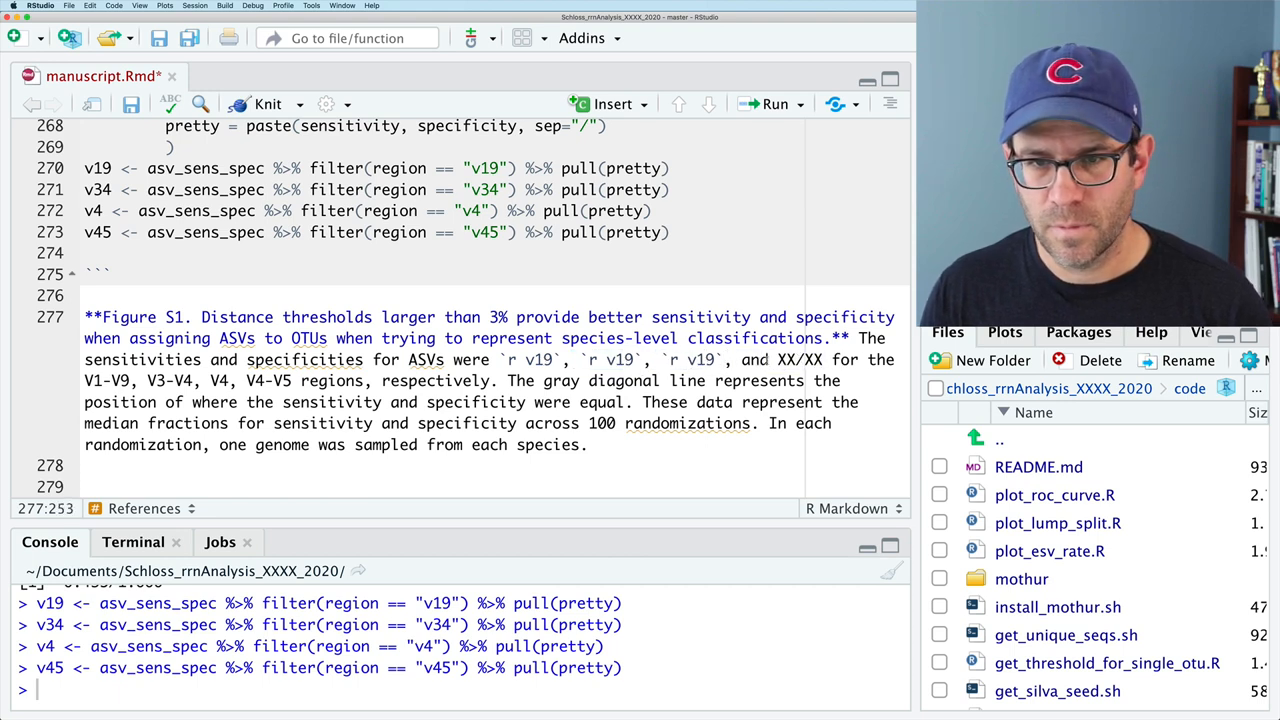
type("`r v19`")
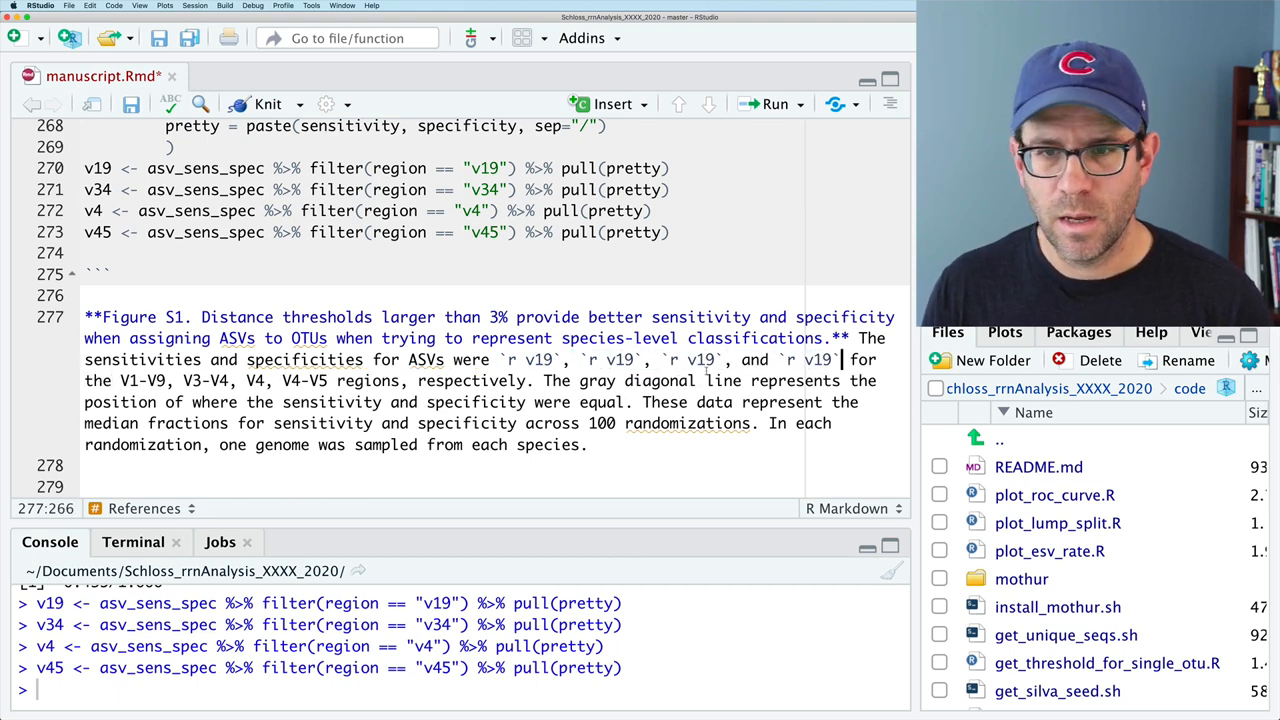
double_click(624, 360)
type("open")
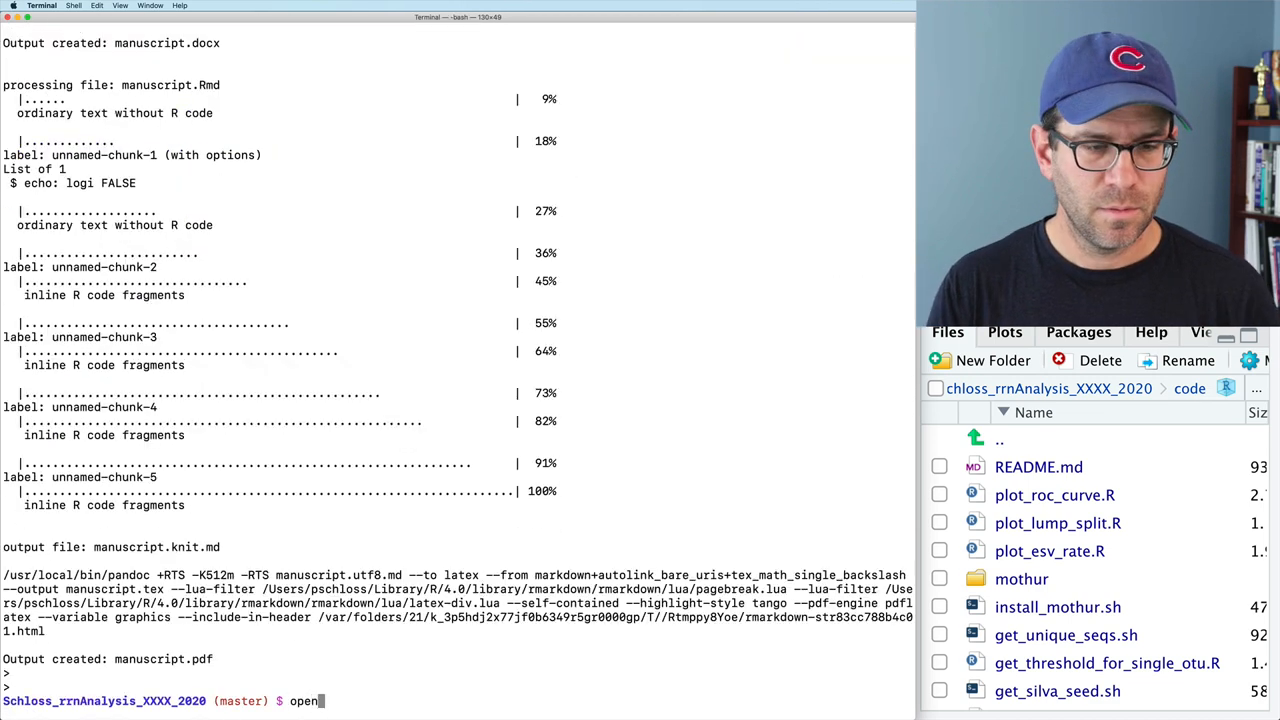
Step: View manuscript.pdf in Preview, check the Figure S1 caption values, and return to RStudio
key("Return")
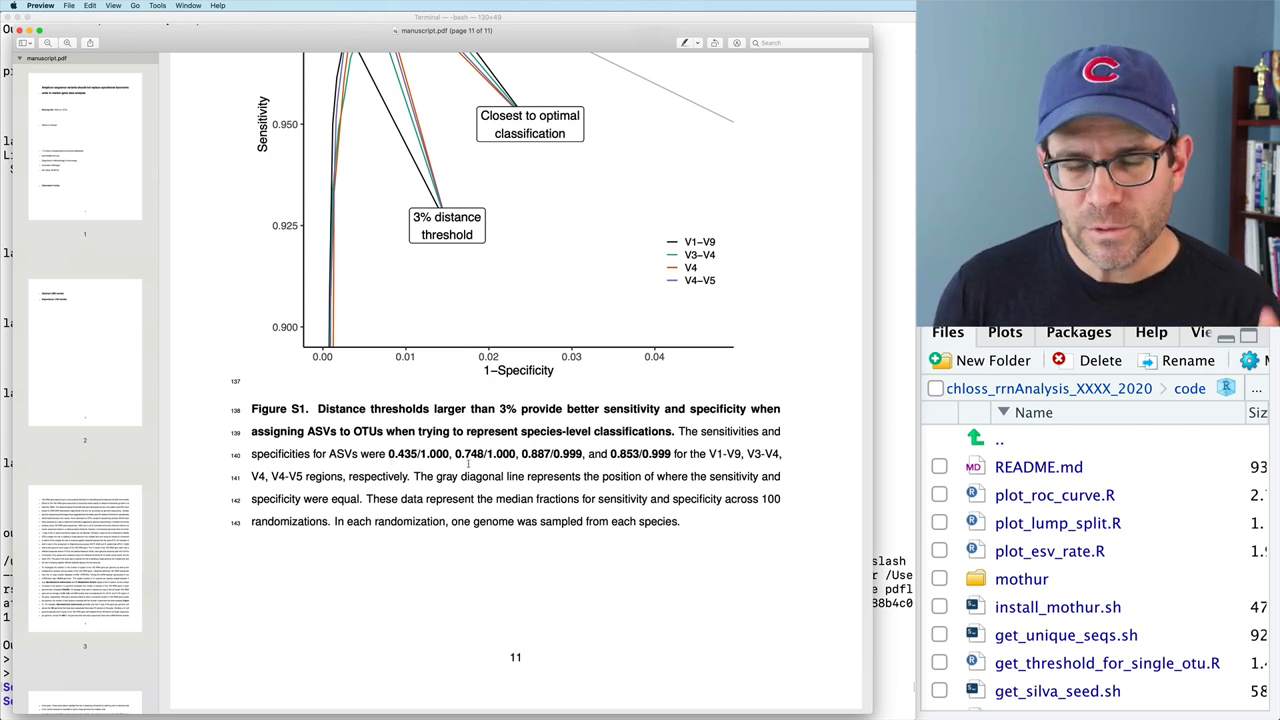
double_click(418, 452)
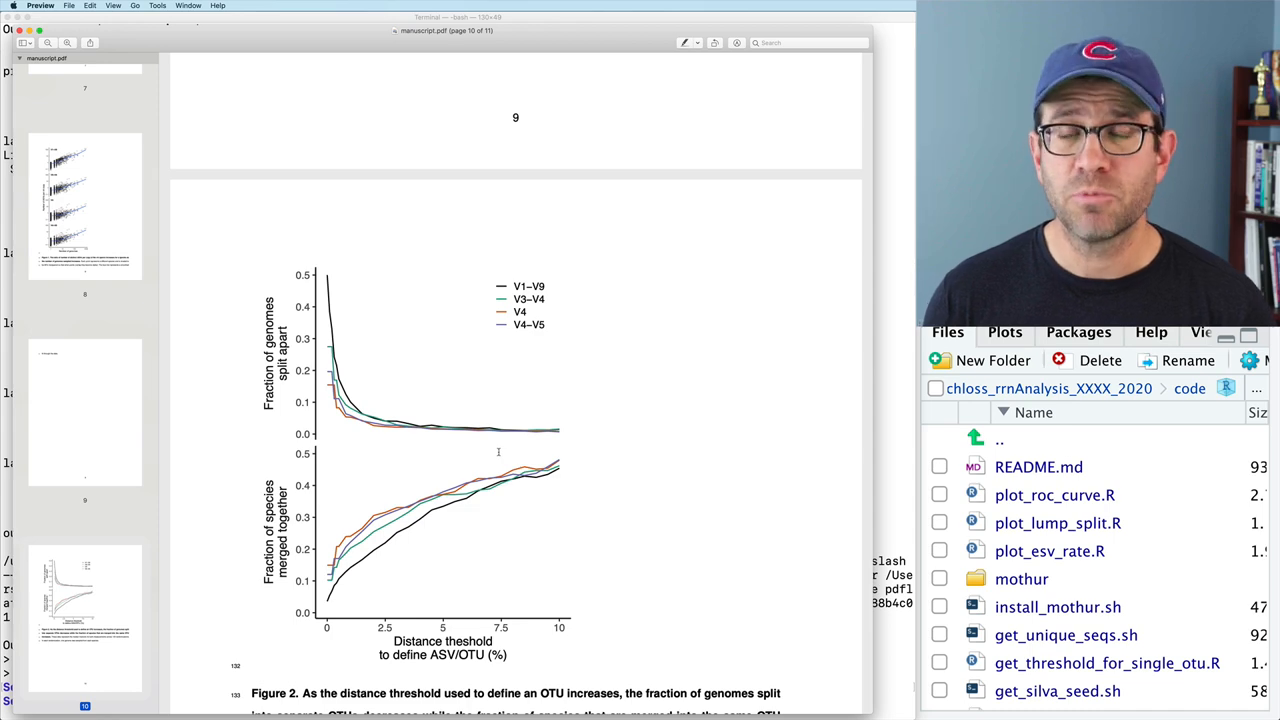
key("cmd+tab")
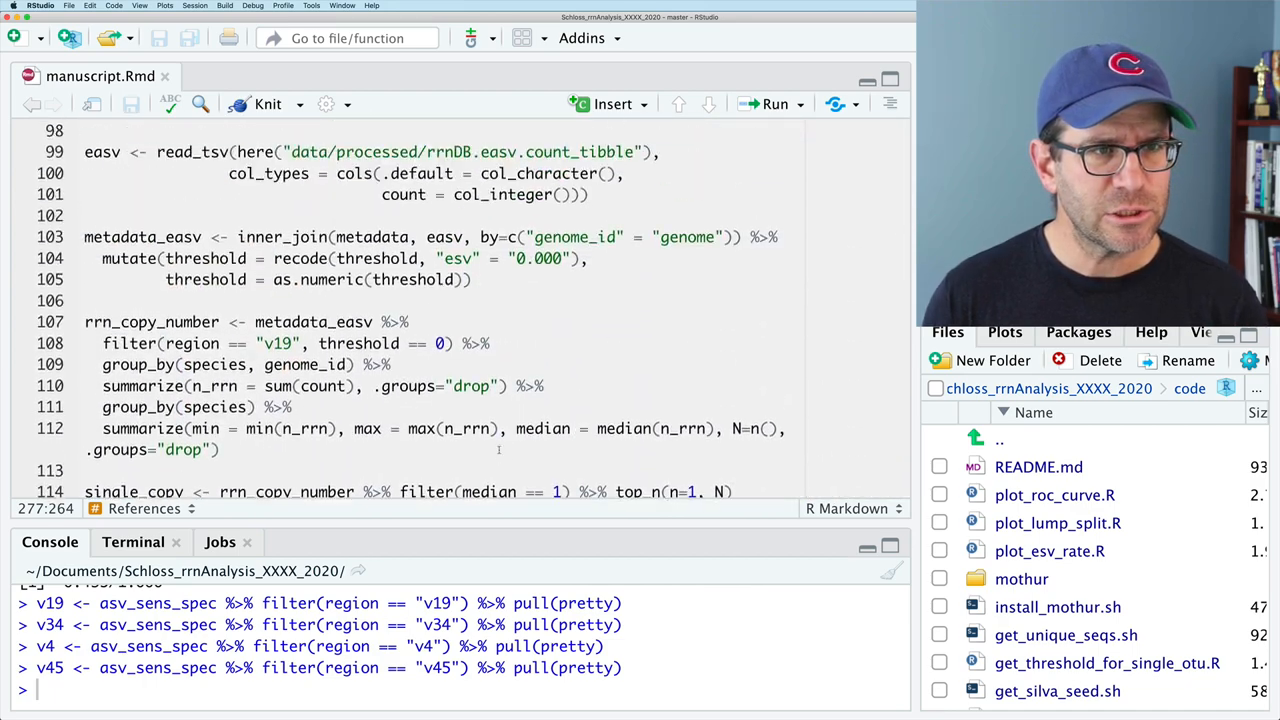
Step: Delete the (**FIGURE**) placeholder in the results paragraph and review down to the thresholds chunk
scroll("down", 3)
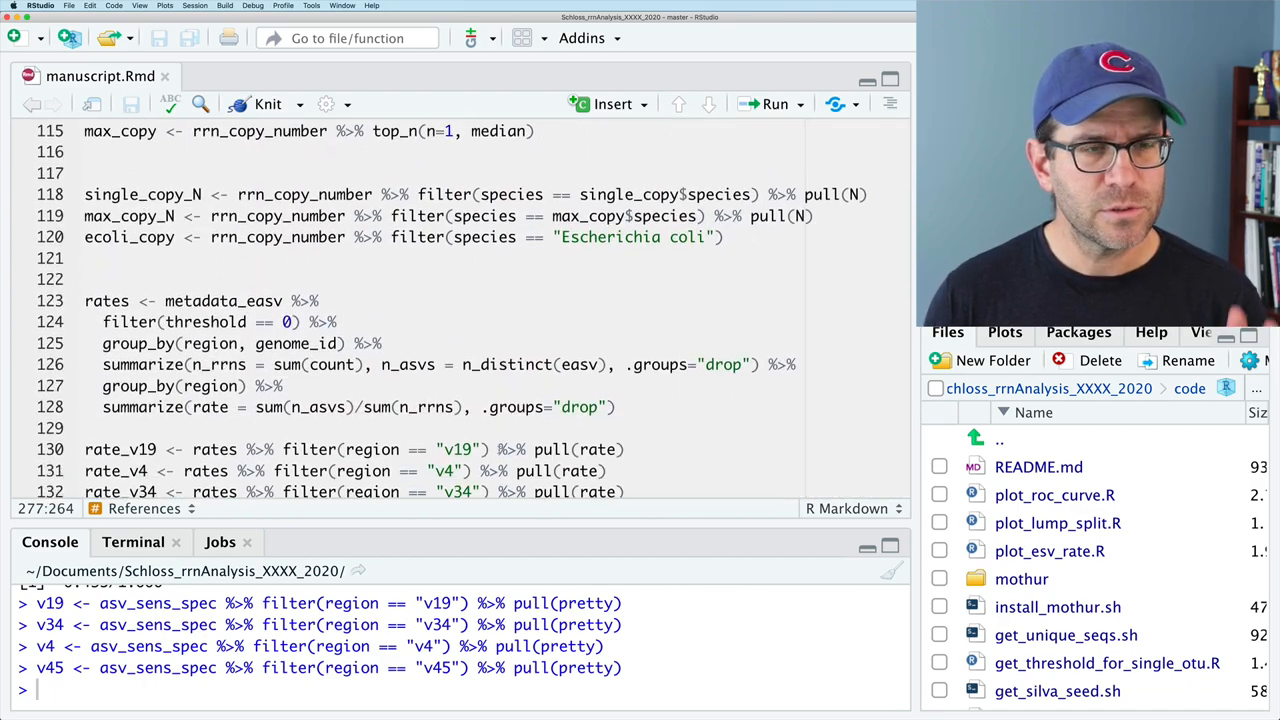
scroll("down", 3)
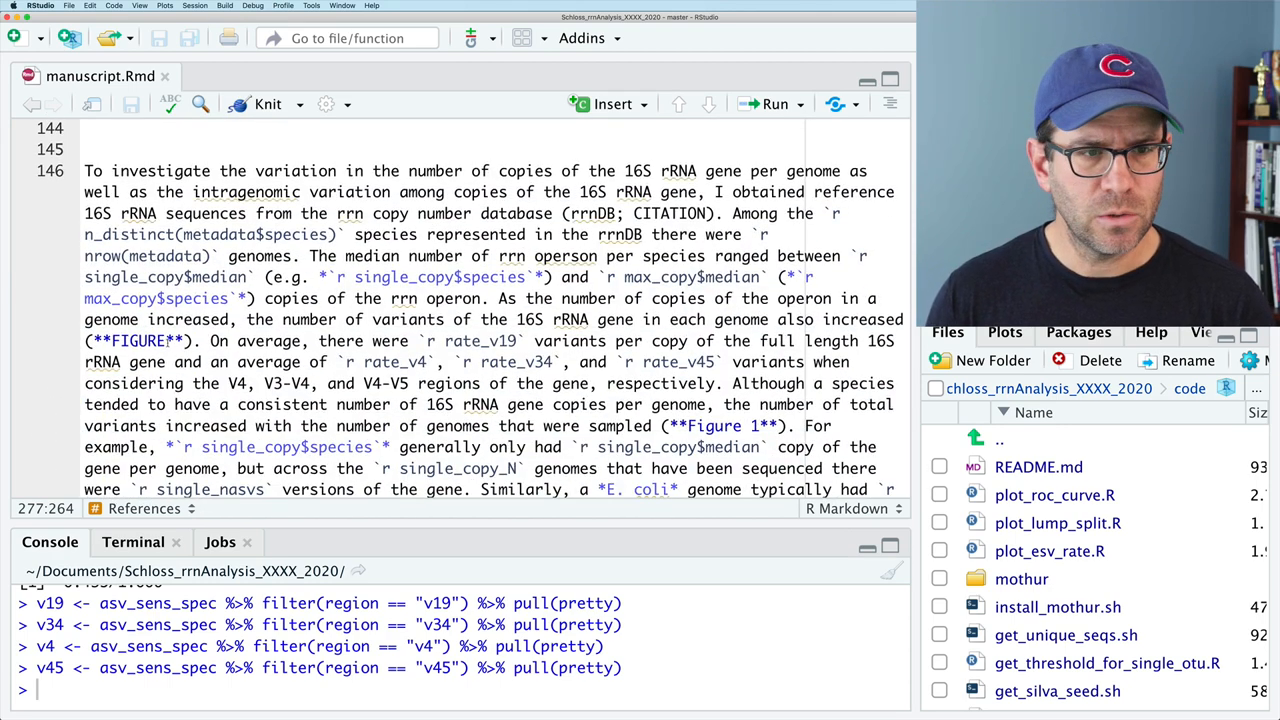
double_click(140, 340)
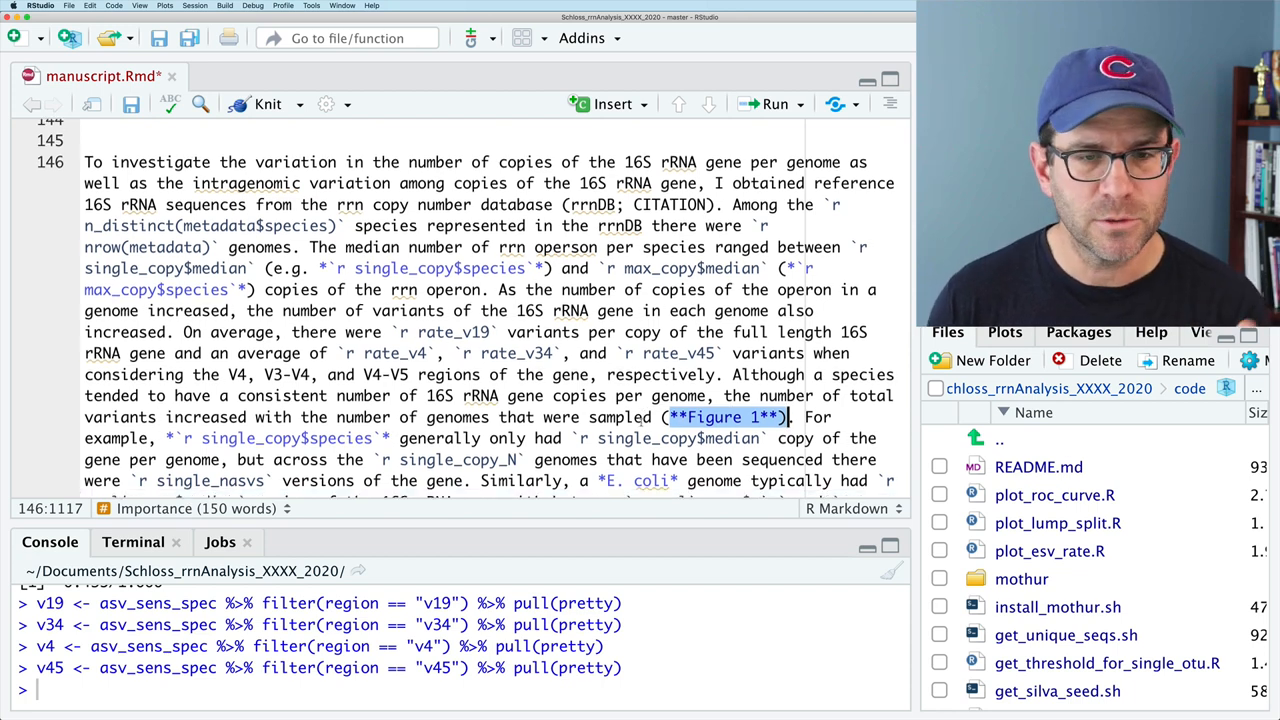
scroll("down", 3)
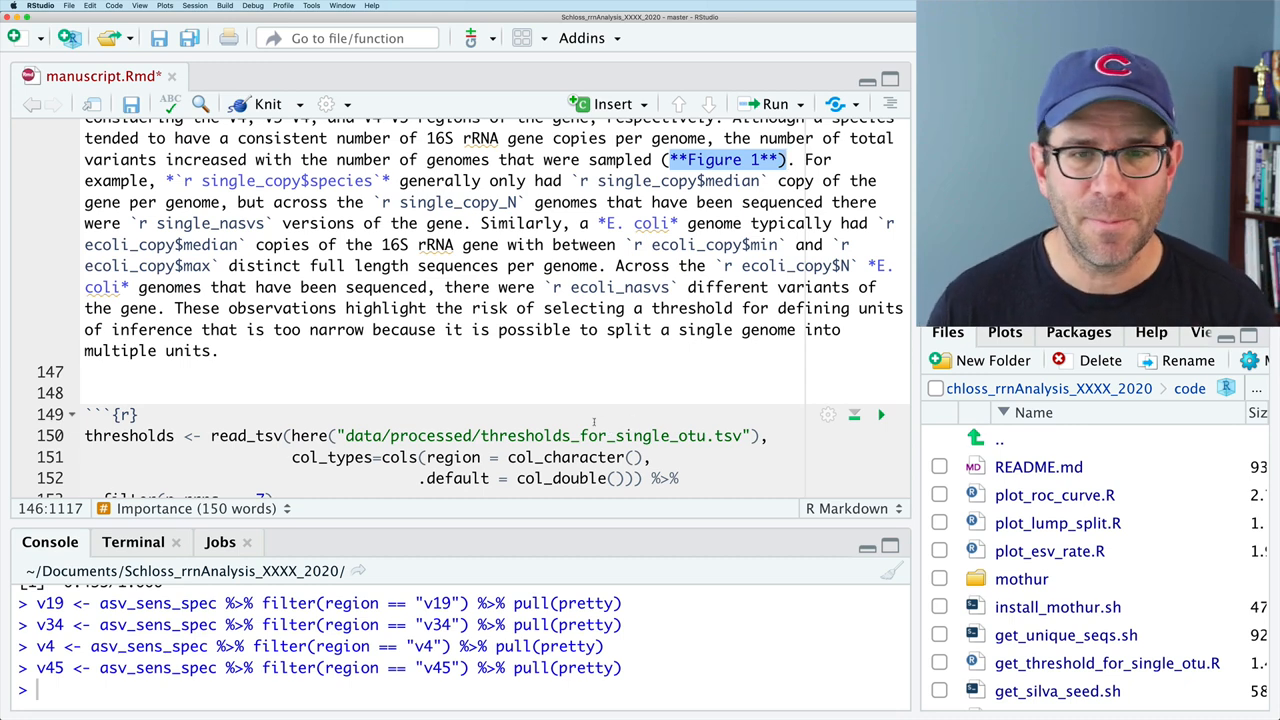
scroll("down", 3)
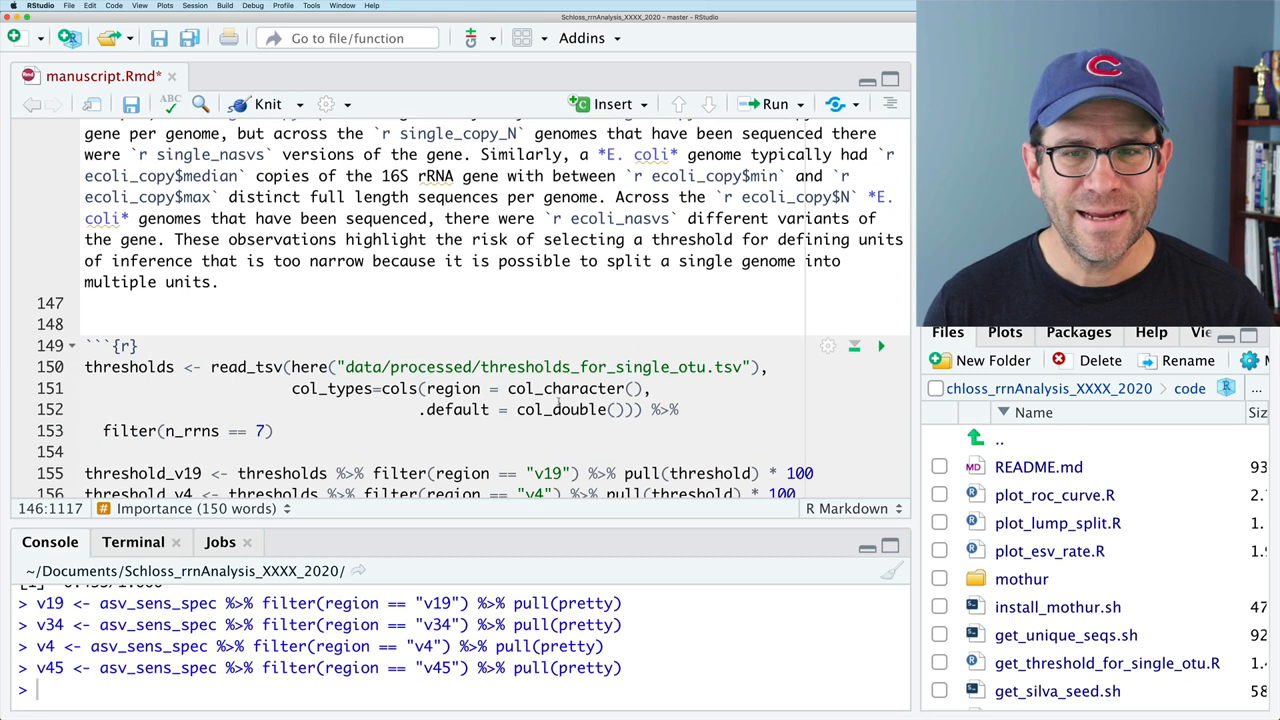
Step: Review the clustering paragraph and start a figure citation draft
scroll("down", 3)
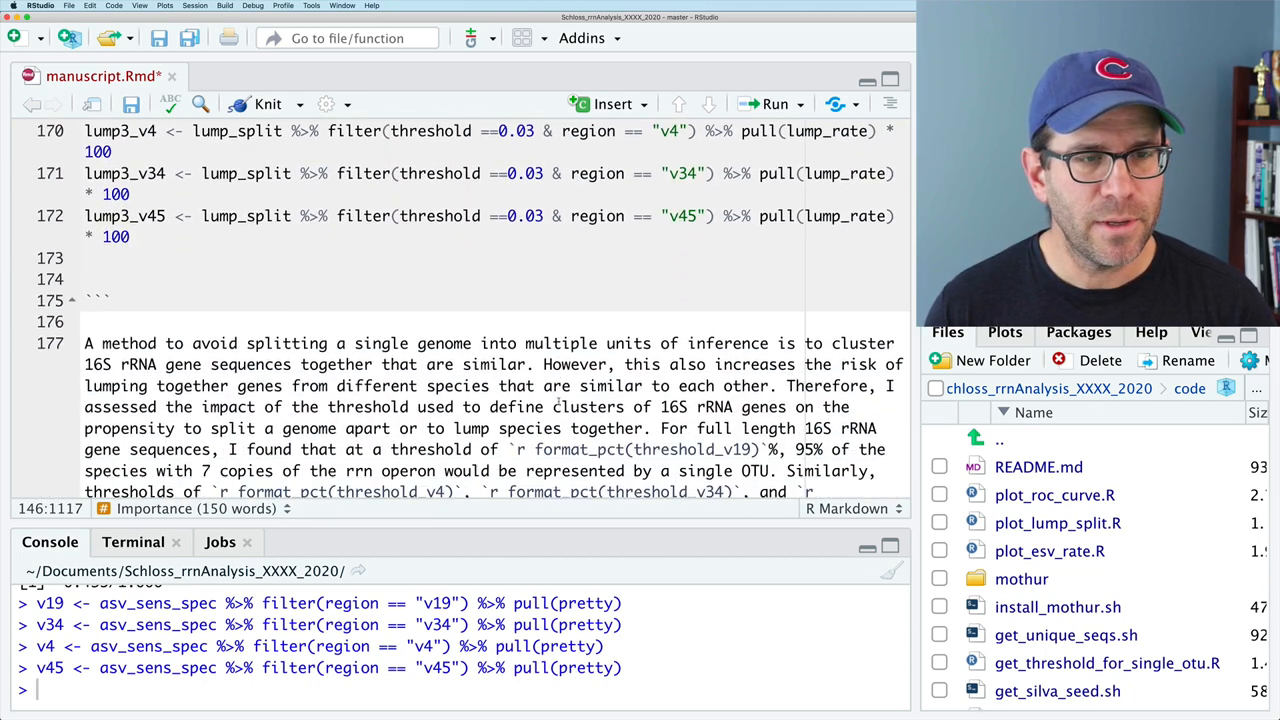
scroll("down", 3)
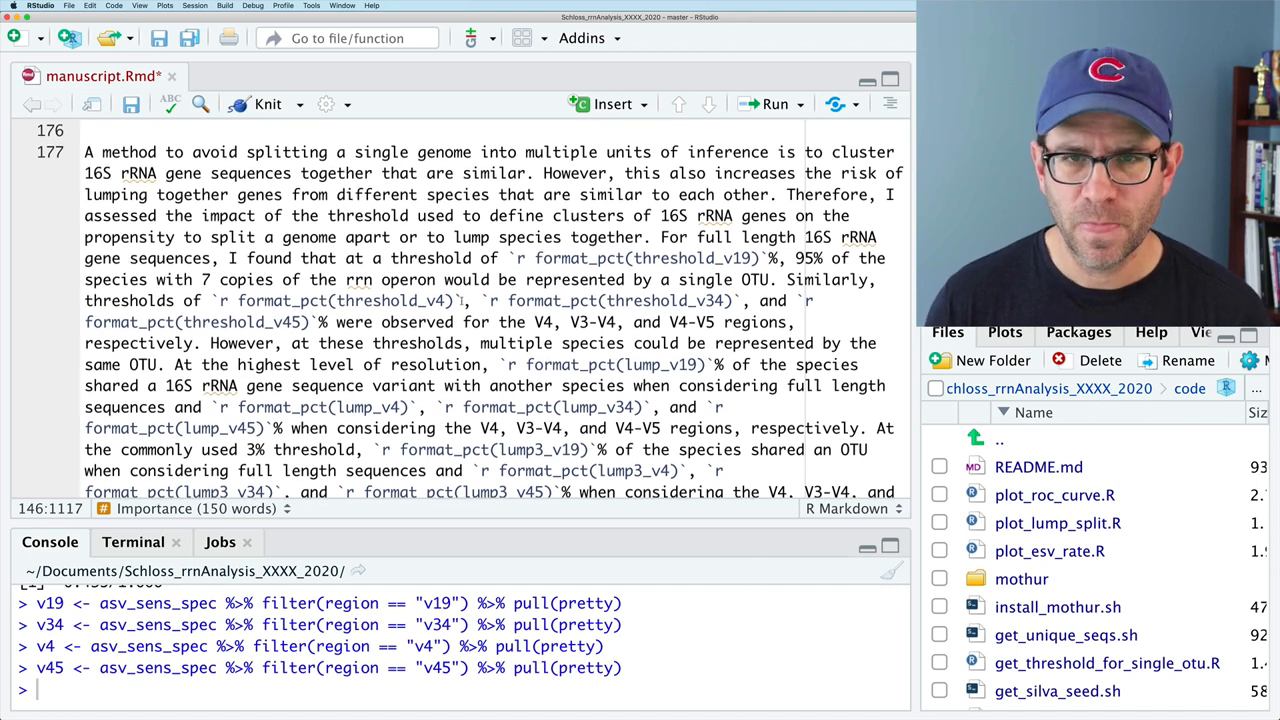
scroll("down", 3)
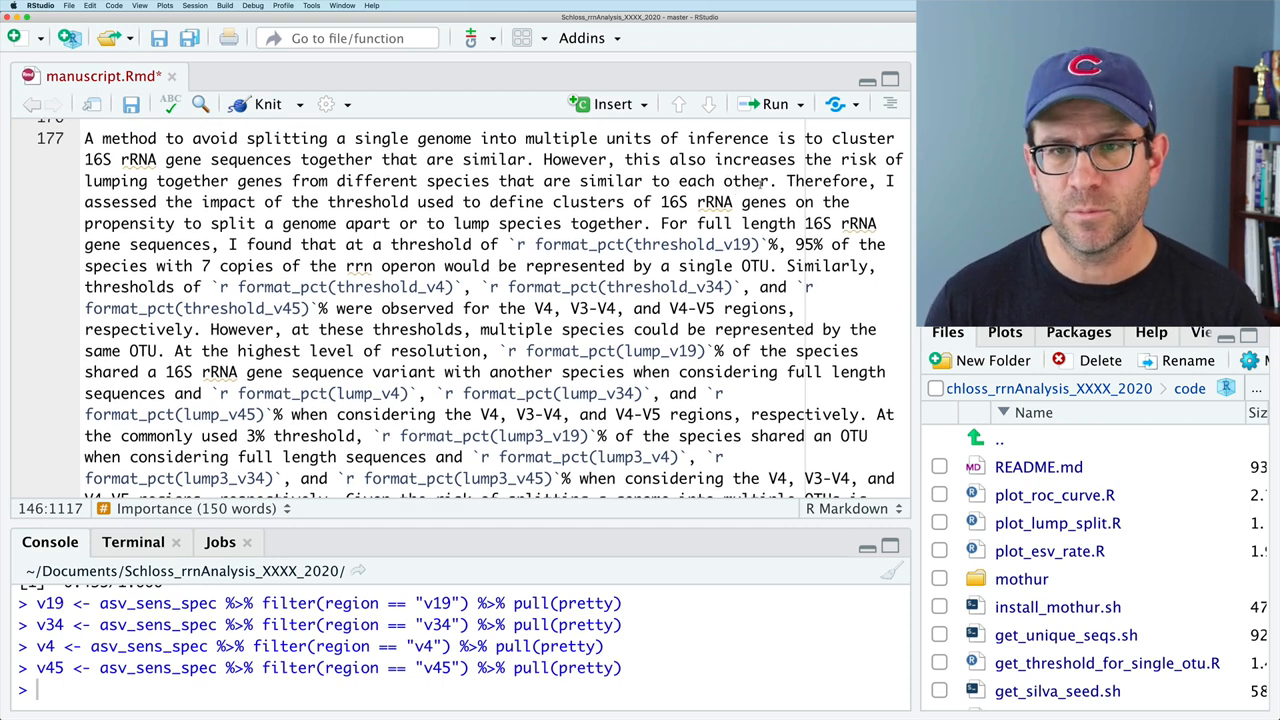
type("(Fig")
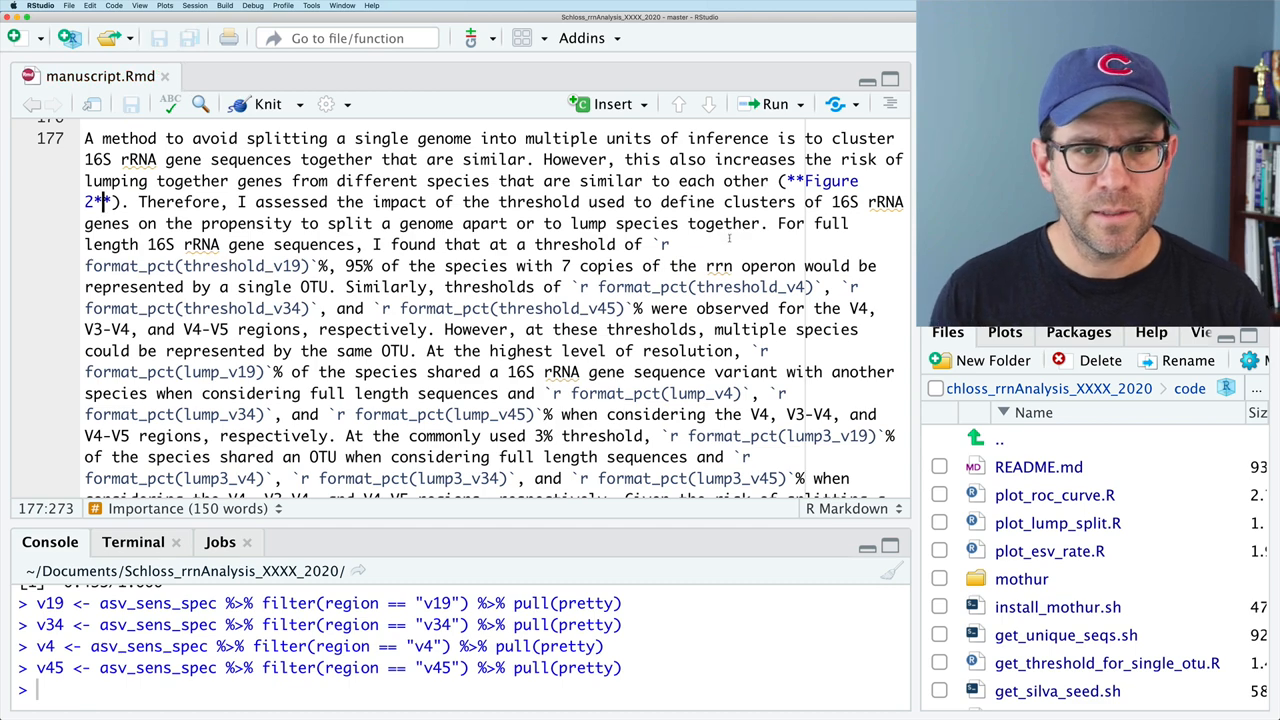
scroll("down", 3)
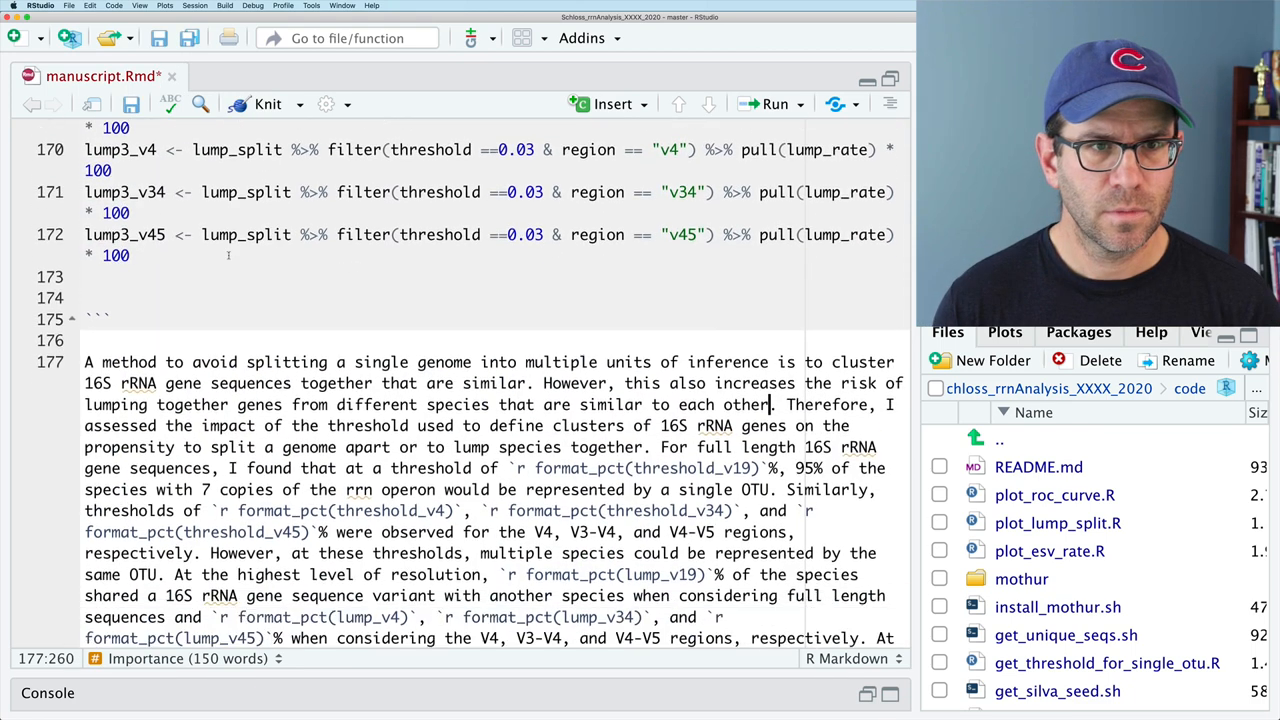
scroll("down", 3)
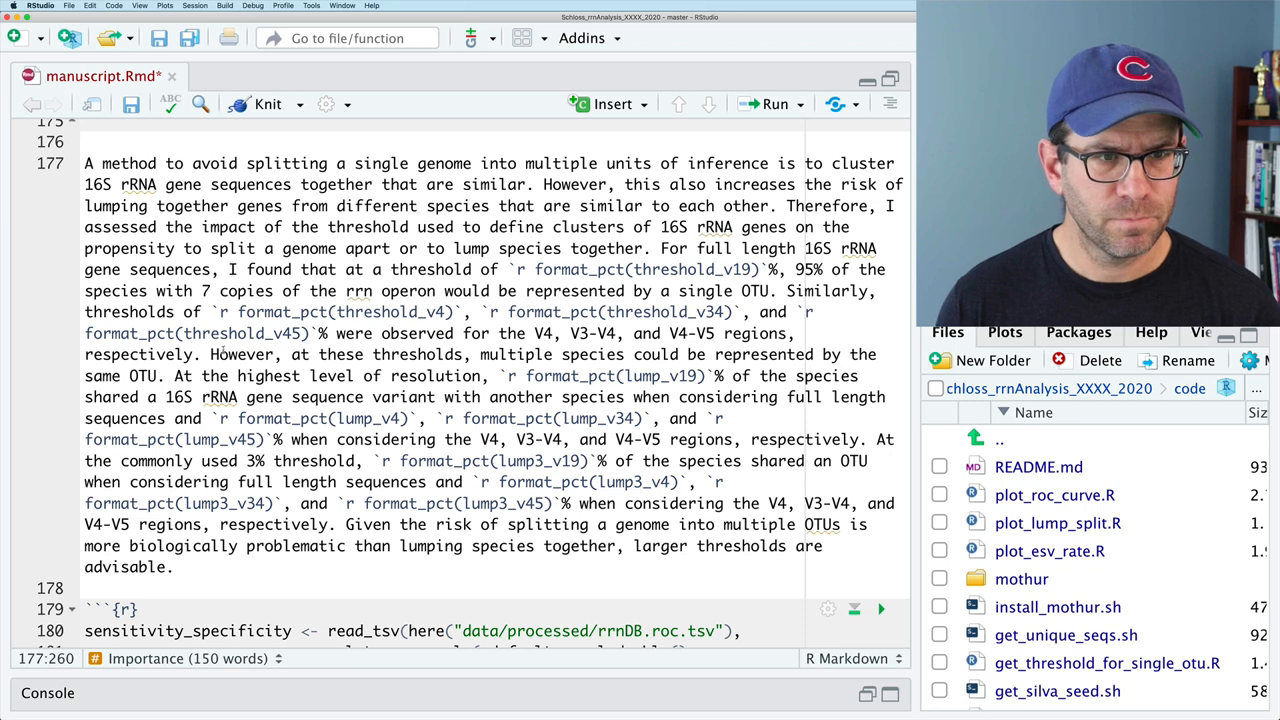
Step: Insert " (**Figure 2**)" after the "same OTU" sentence on line 177
left_click_drag(210, 354, 148, 376)
type(" )")
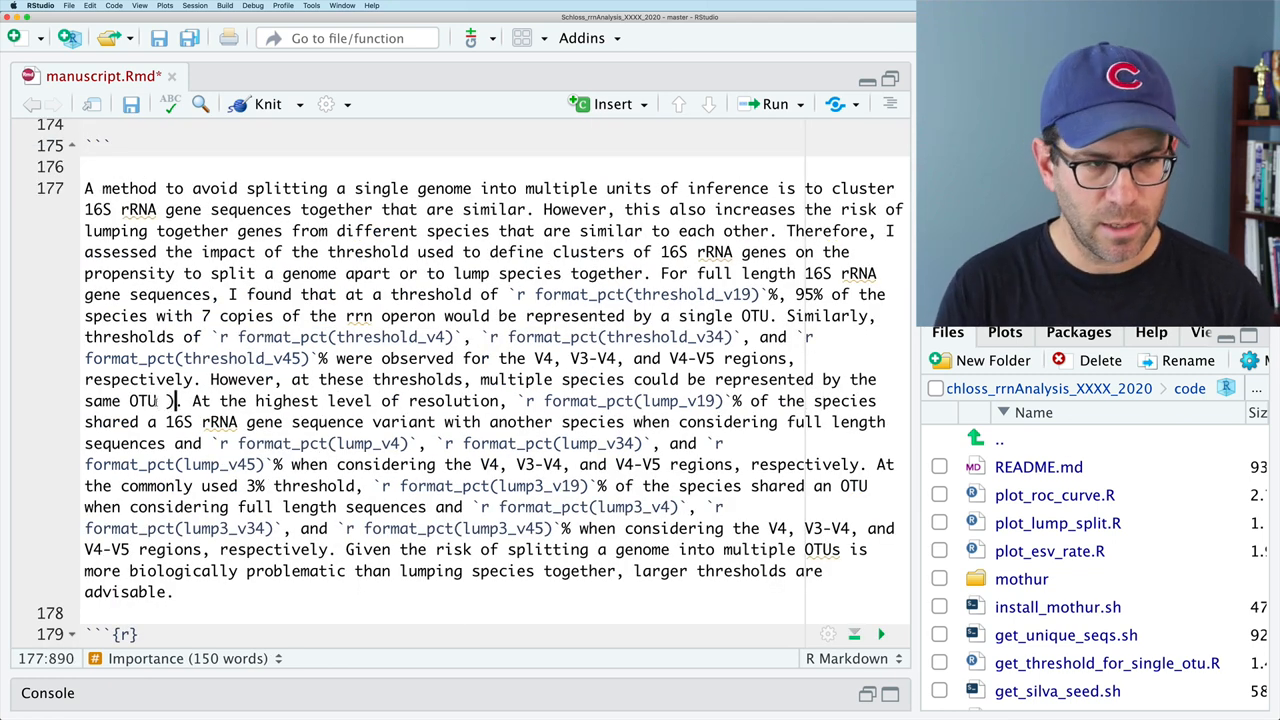
type("(Figure")
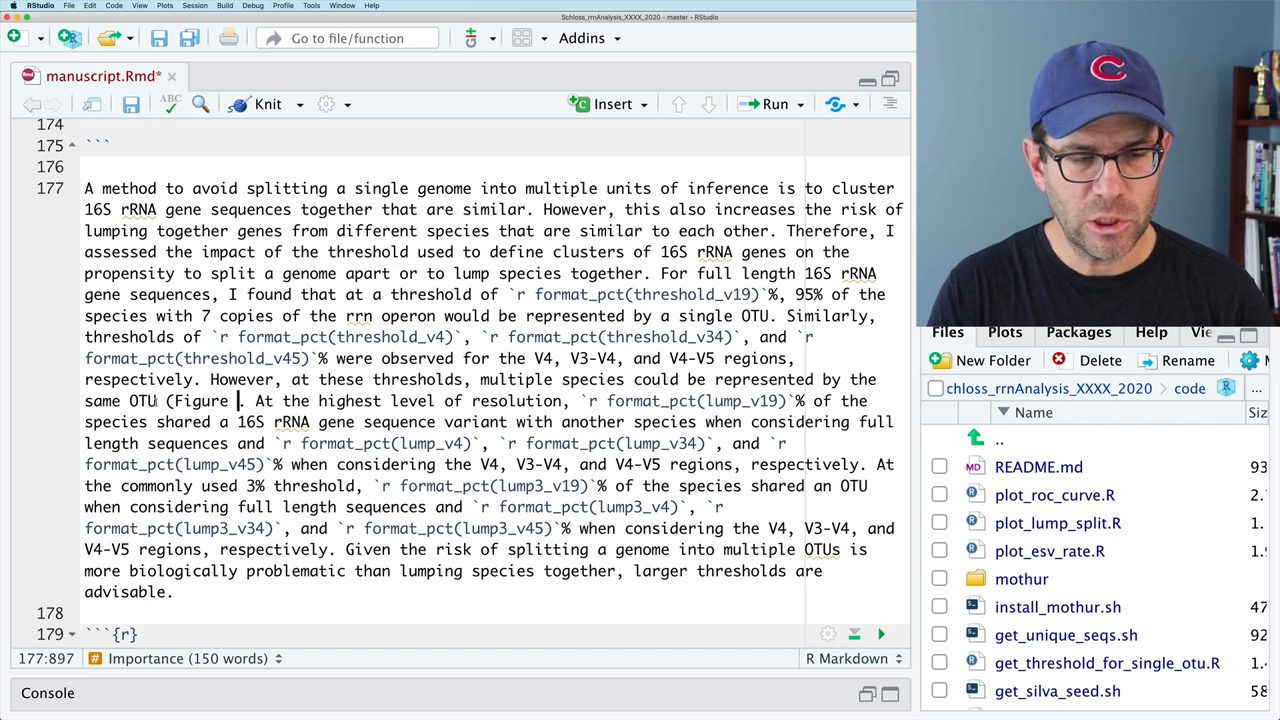
type("2")
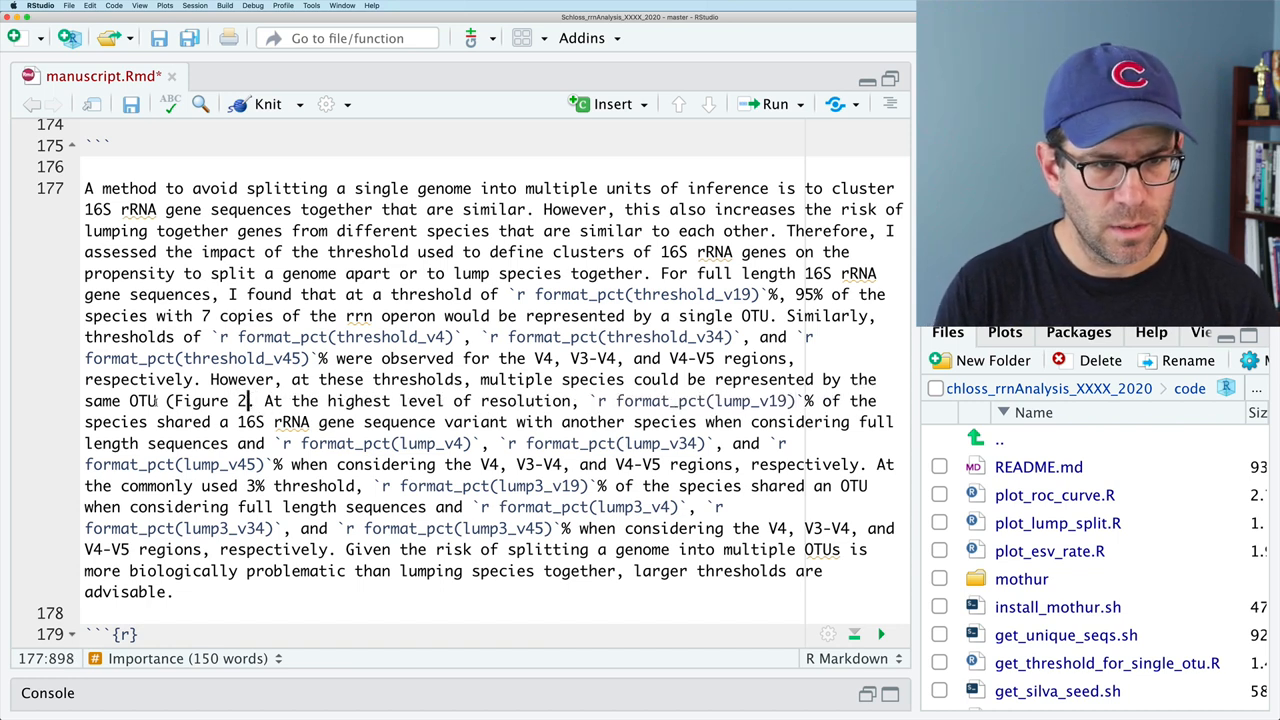
type("**")
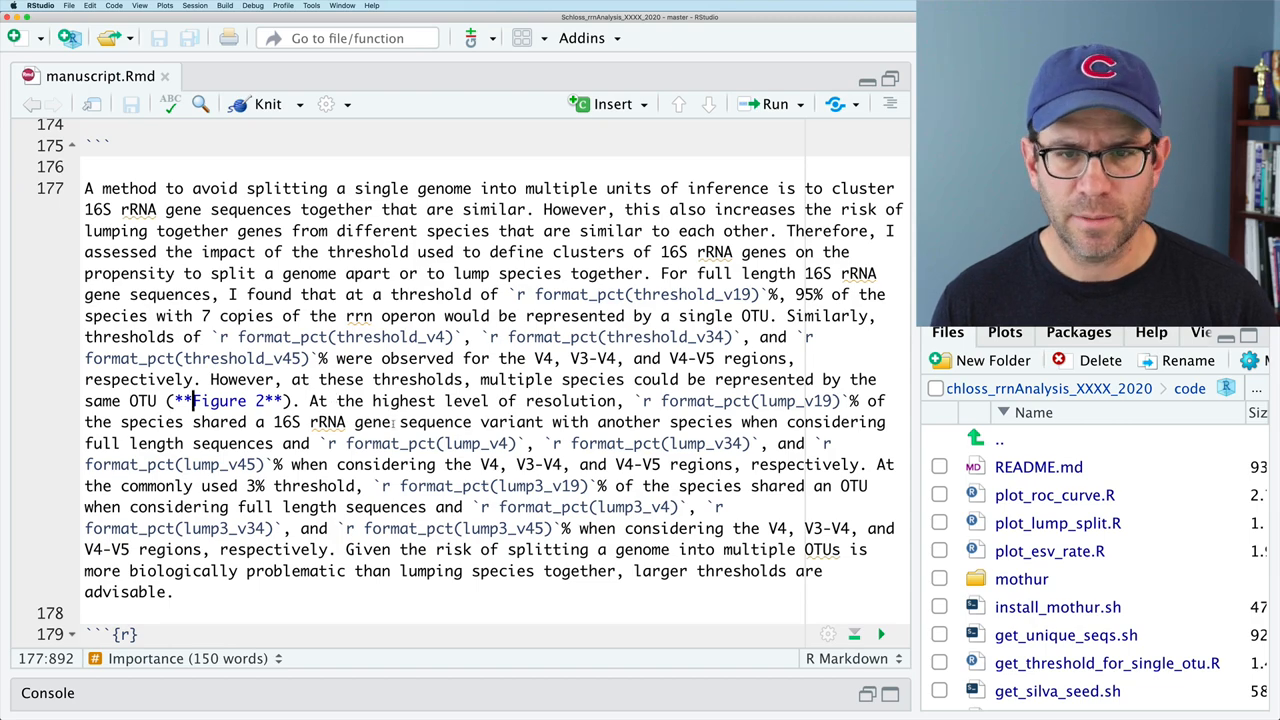
scroll("down", 3)
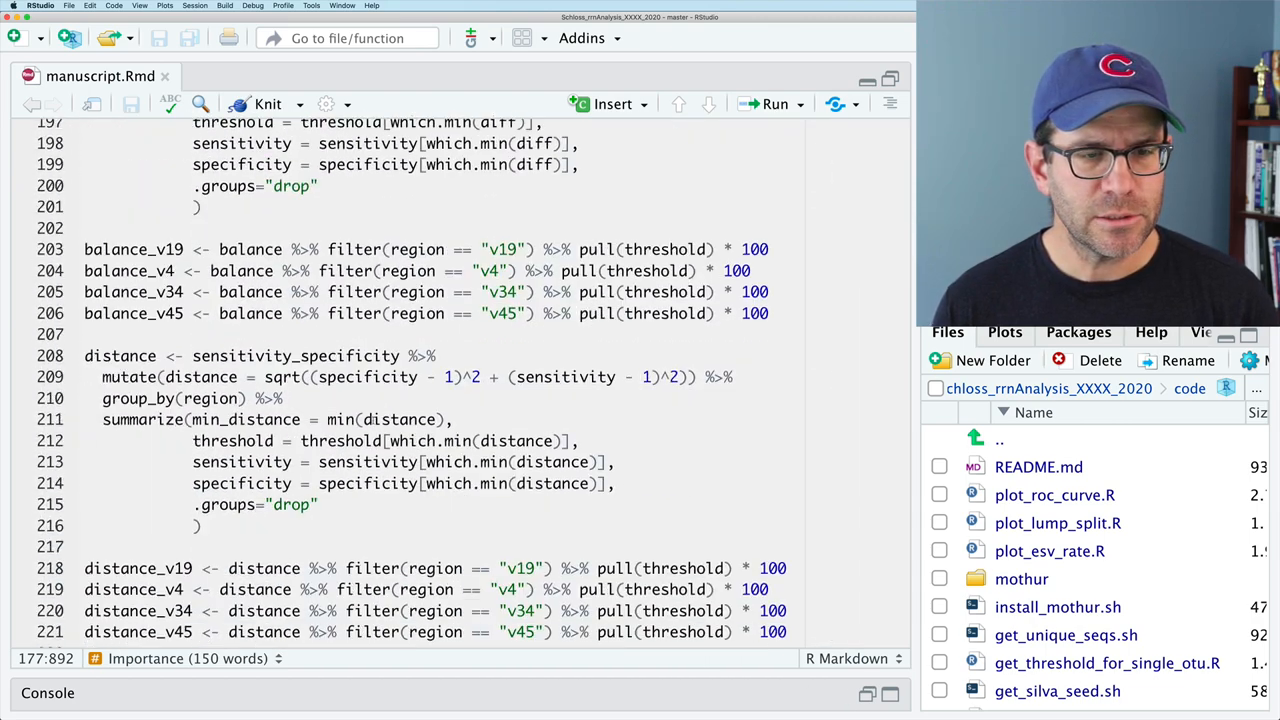
Step: Insert "; **Figure S1**" after "ROC" on line 225 of the sensitivity paragraph
scroll("down", 3)
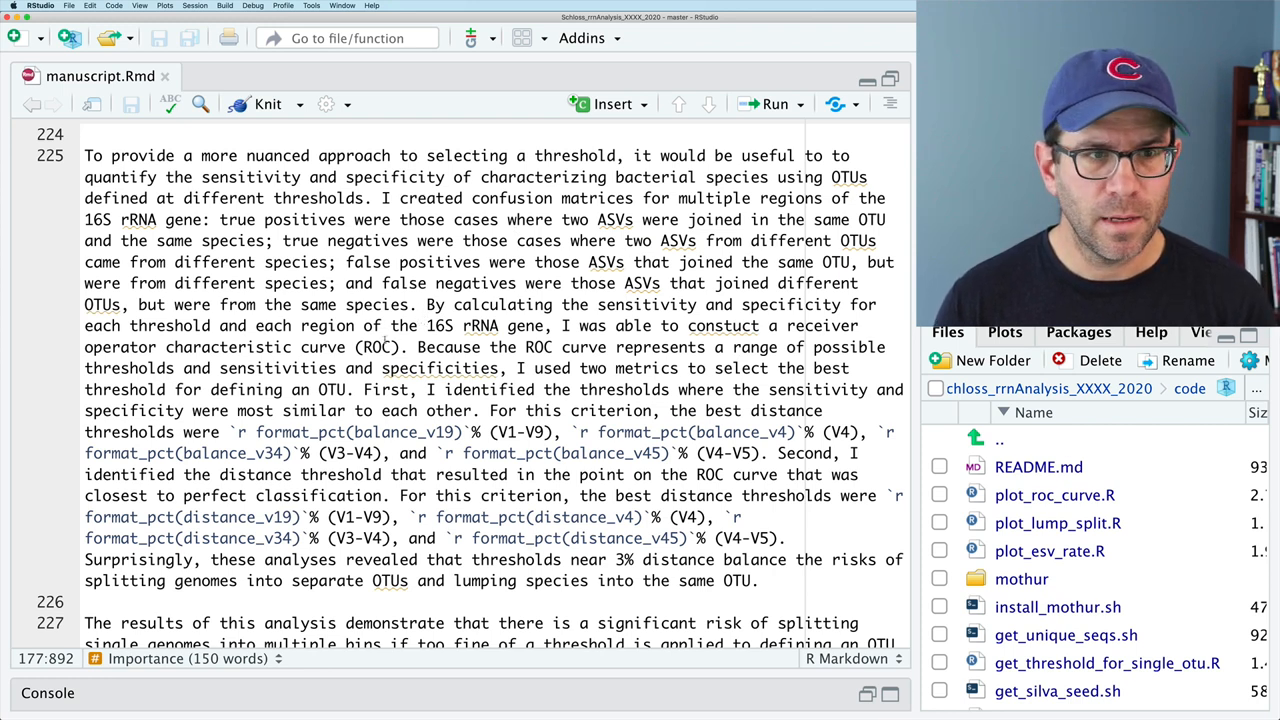
left_click(392, 348)
type("; **F")
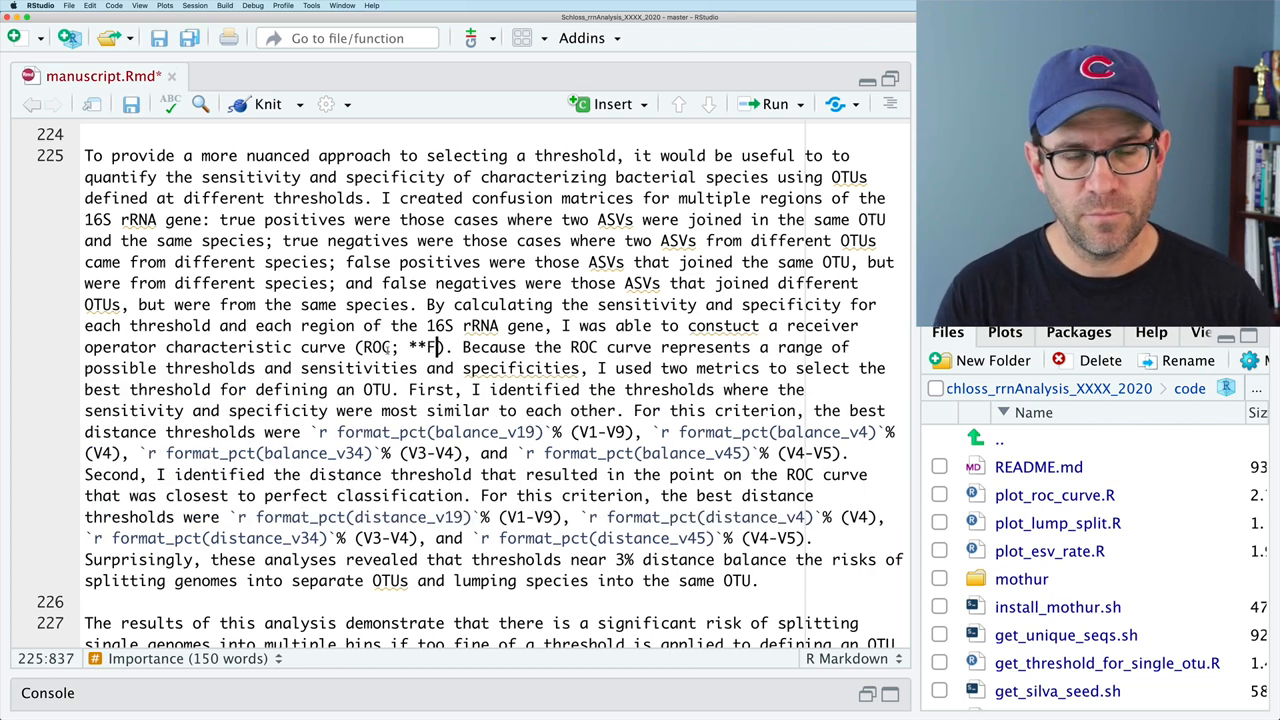
type("igure S1")
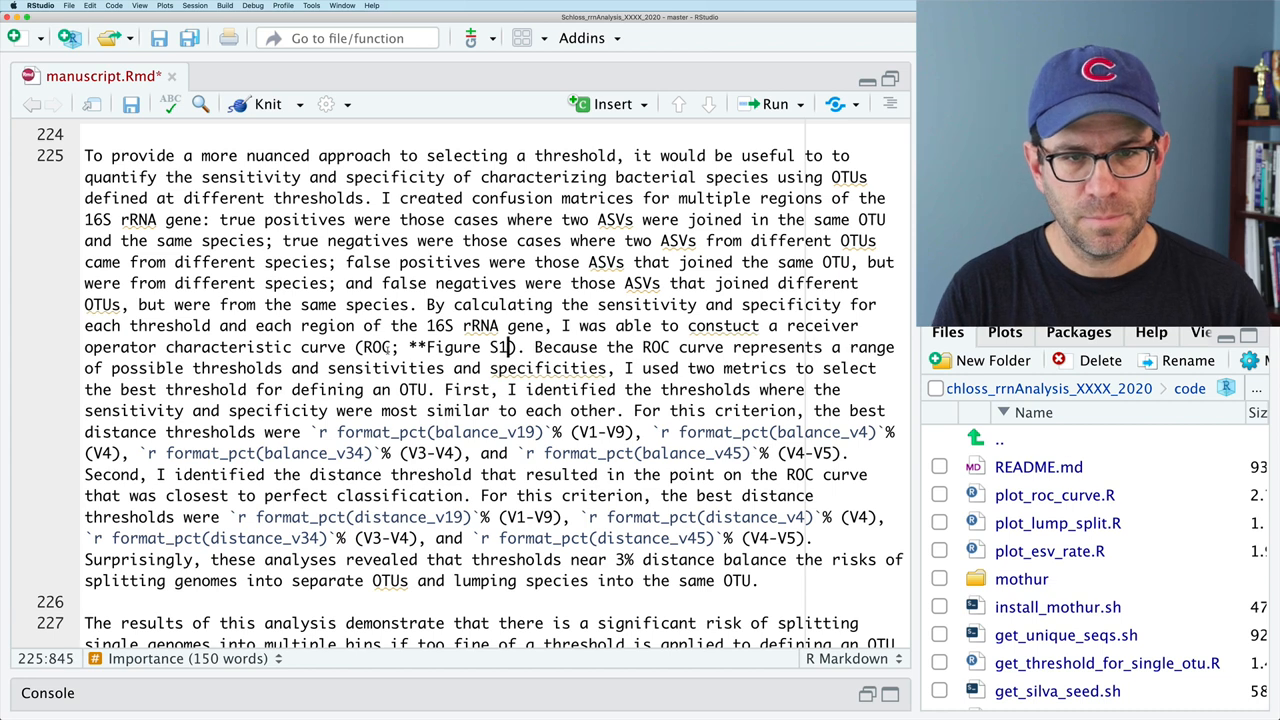
type("**")
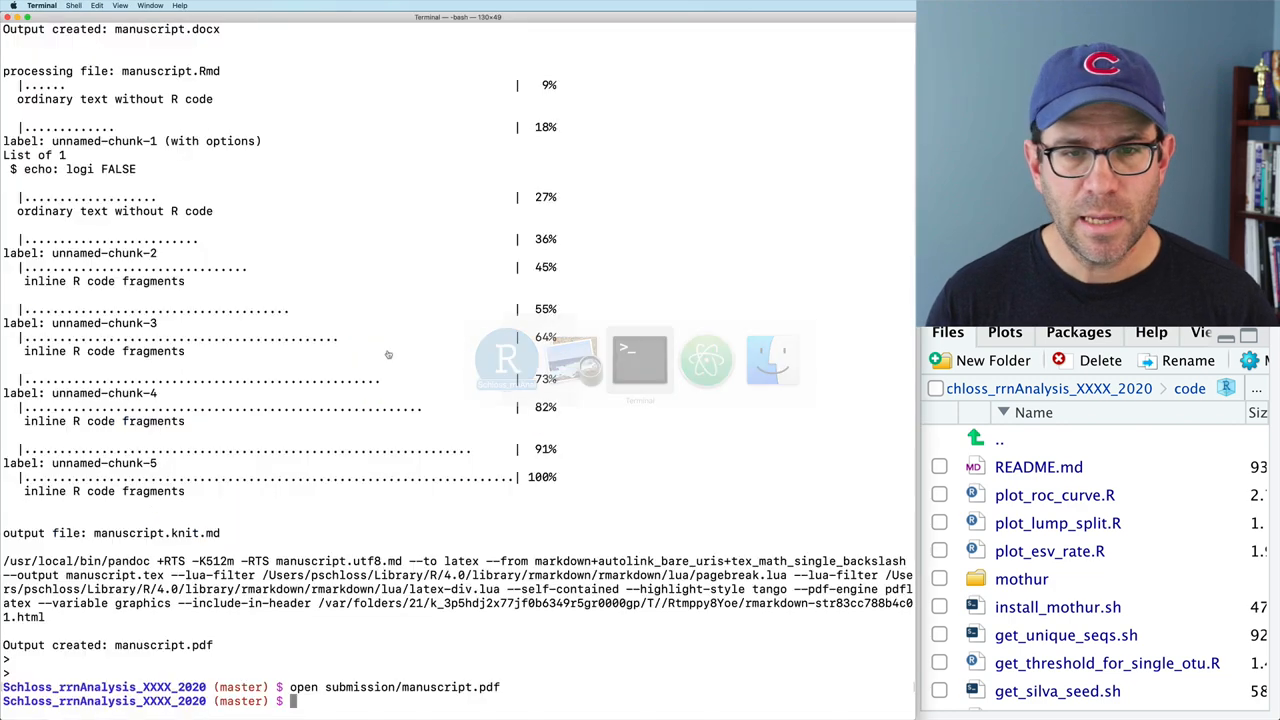
Step: Rebuild with make submission/manuscript.pdf and check the bold figure citations in Preview
type("make submission/manuscript.pdf")
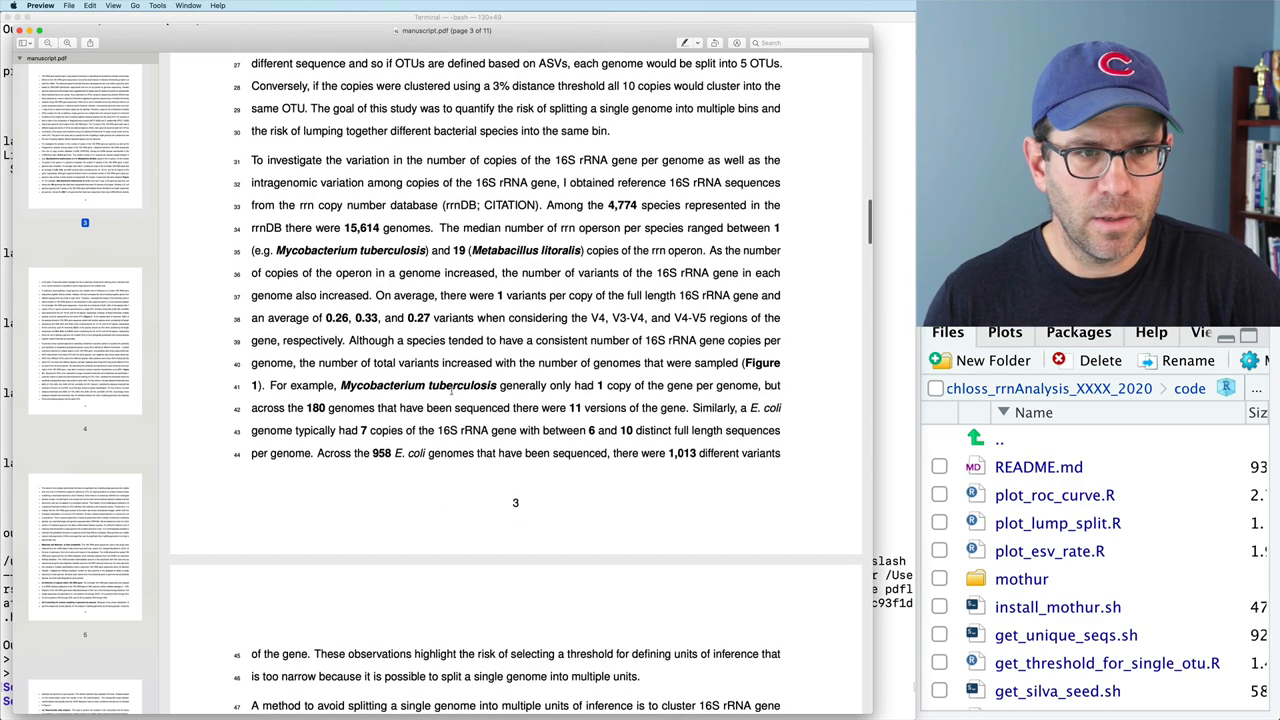
double_click(762, 364)
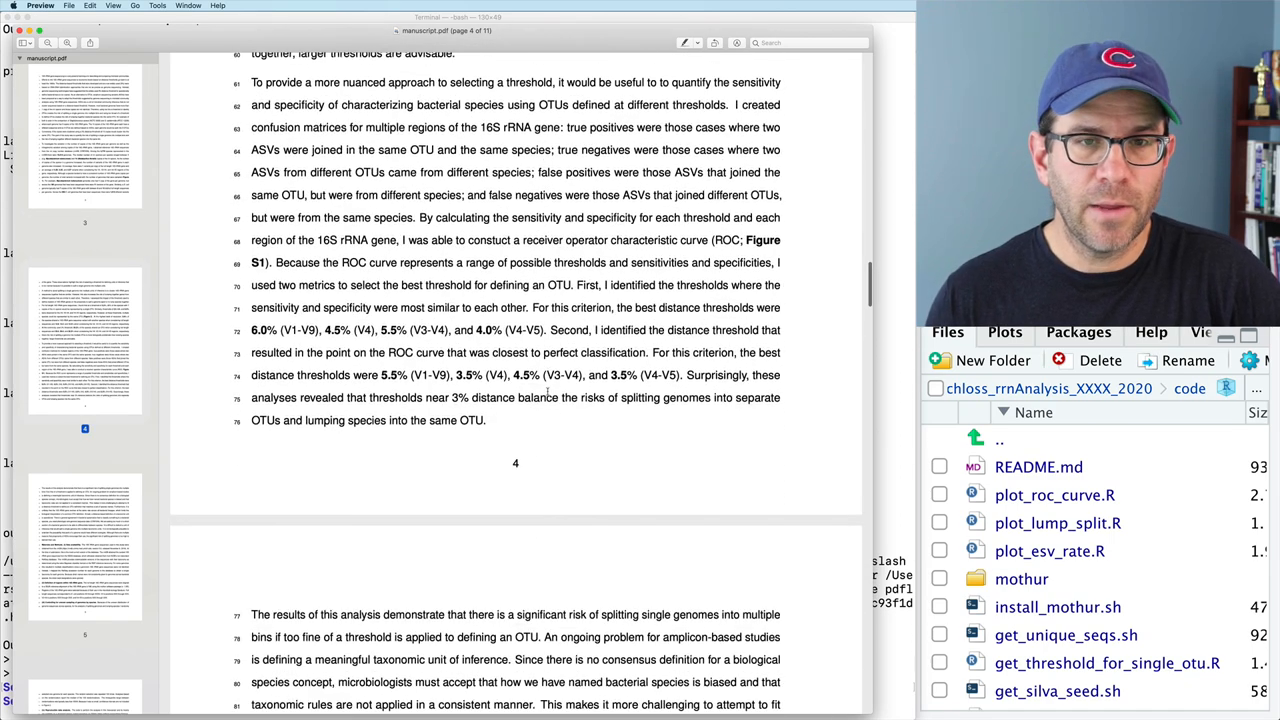
left_click_drag(276, 262, 688, 262)
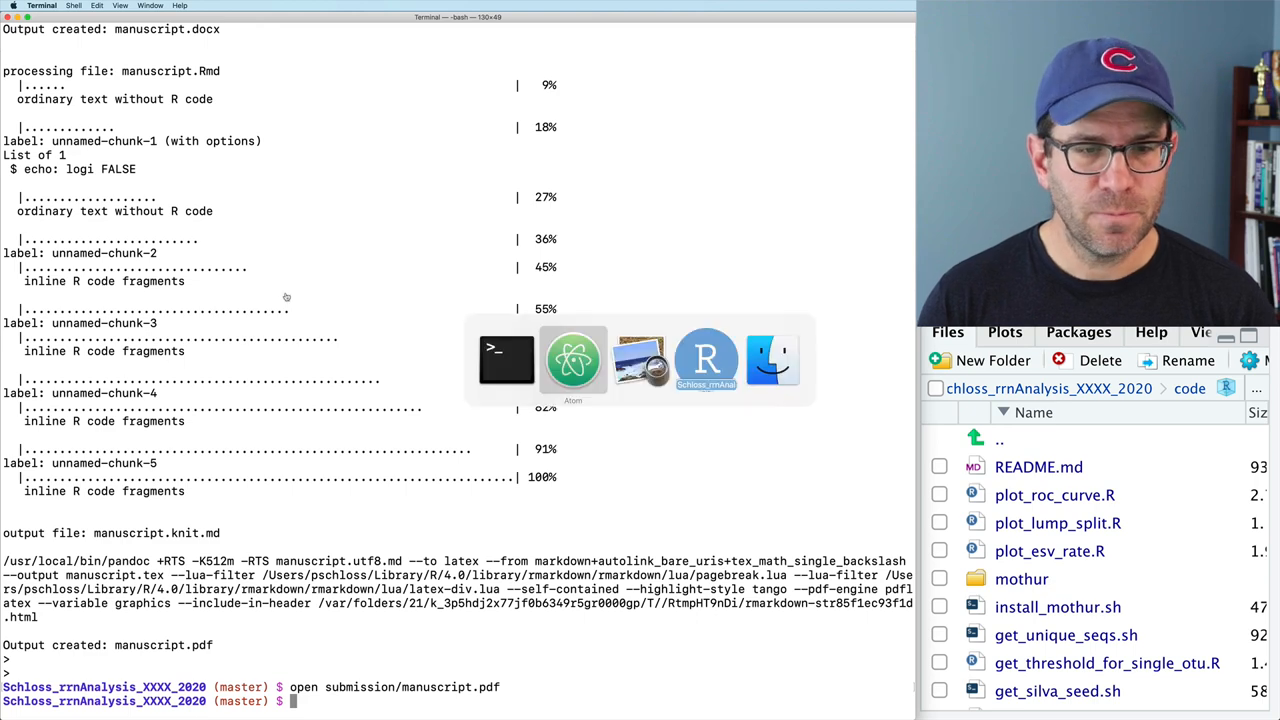
Step: Add the rule "submission/figure_1.tiff : figures/esv_rate.tiff" above the manuscript rule
type("ode/colors.R\\")
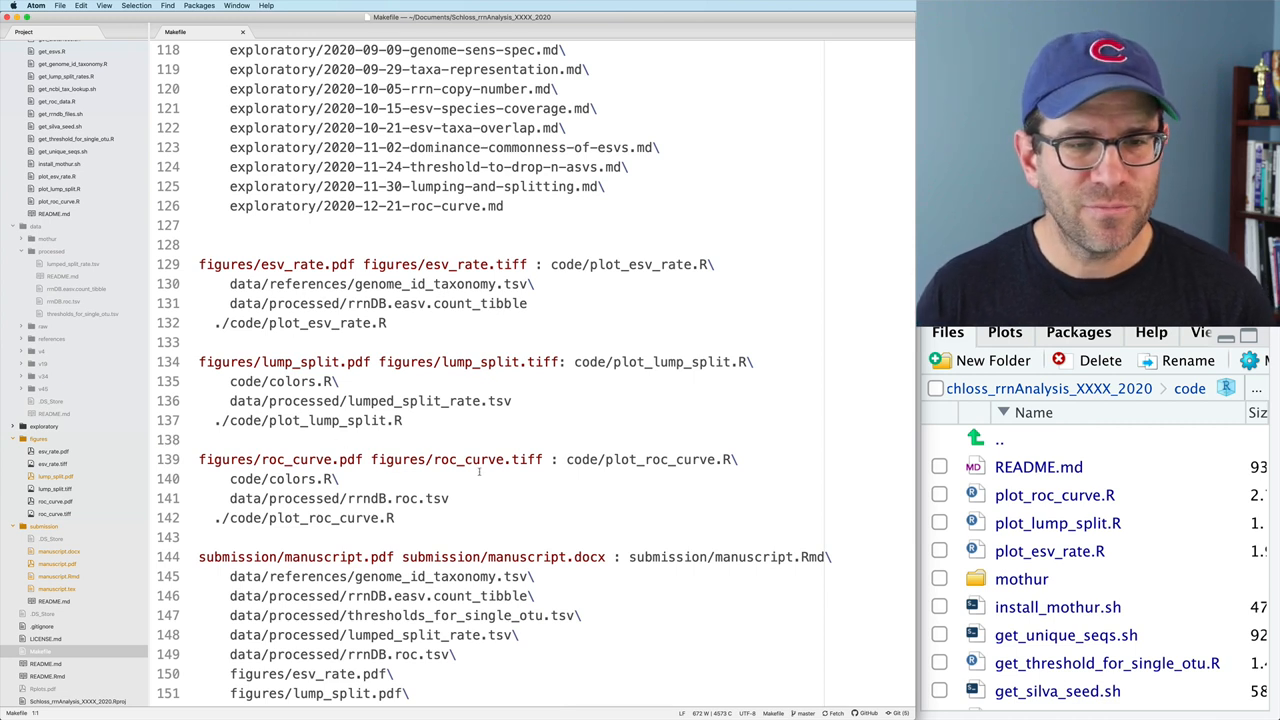
double_click(456, 458)
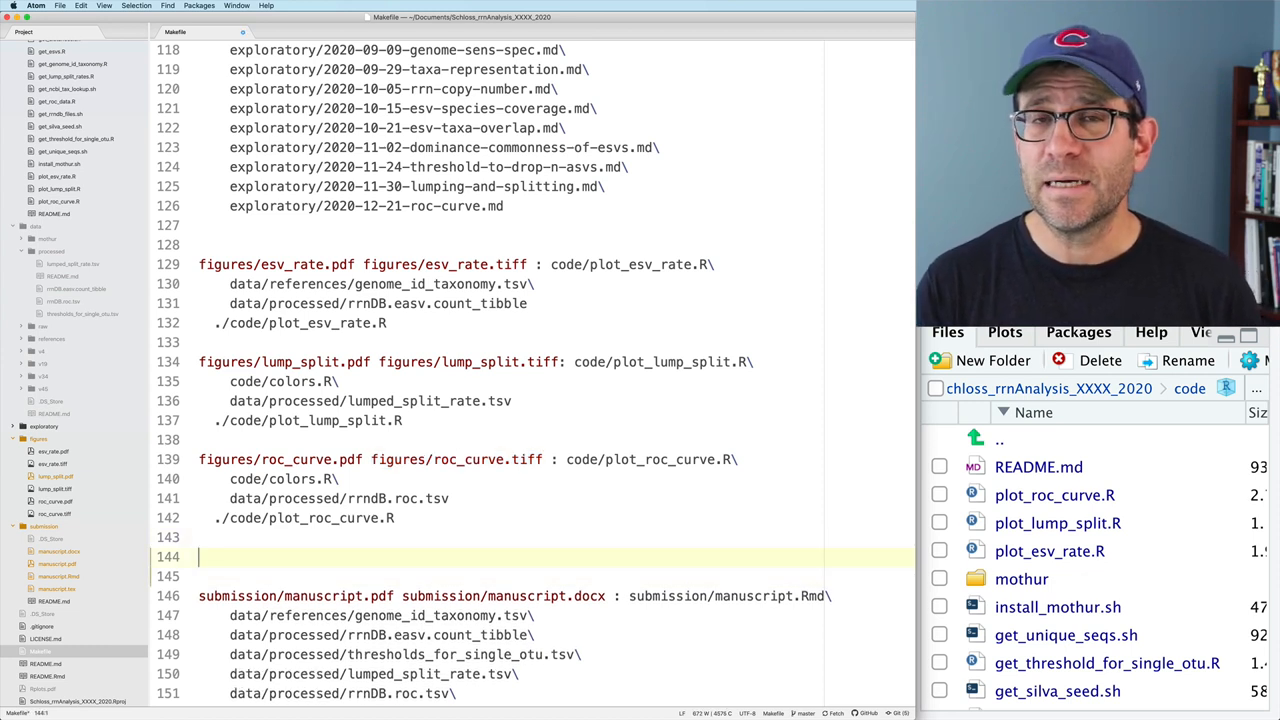
type("submission/f")
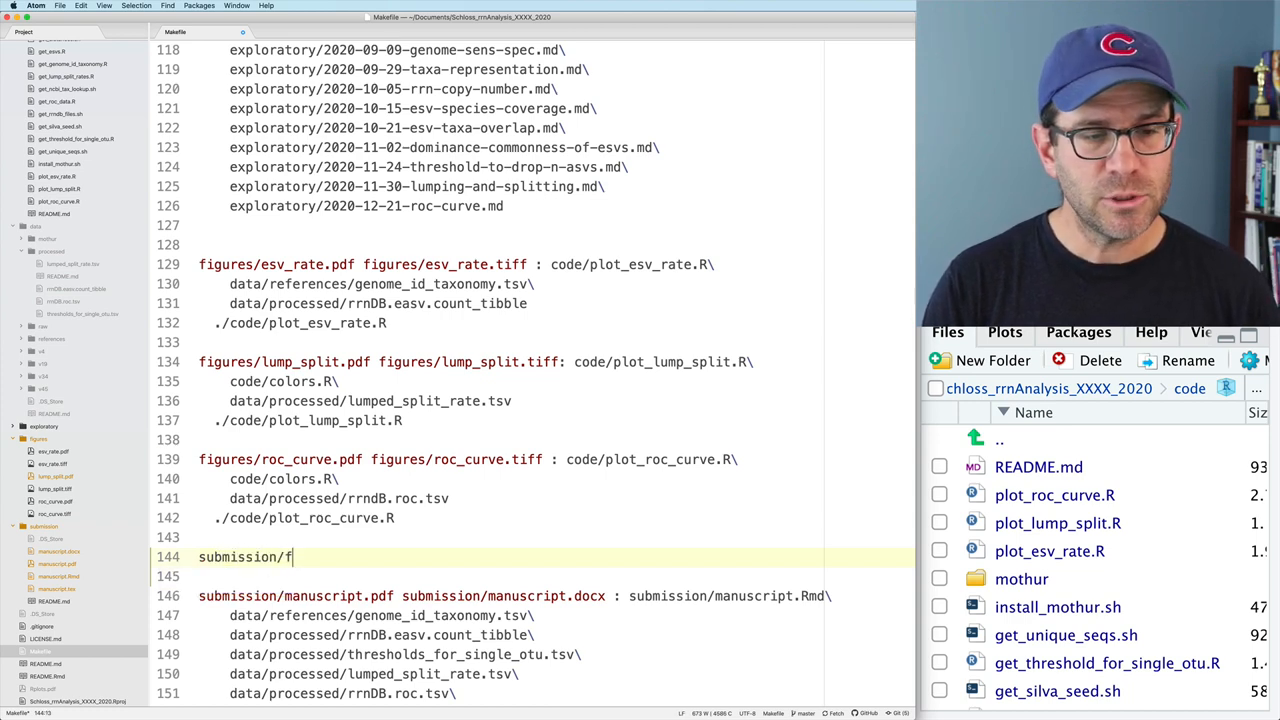
type("igure_")
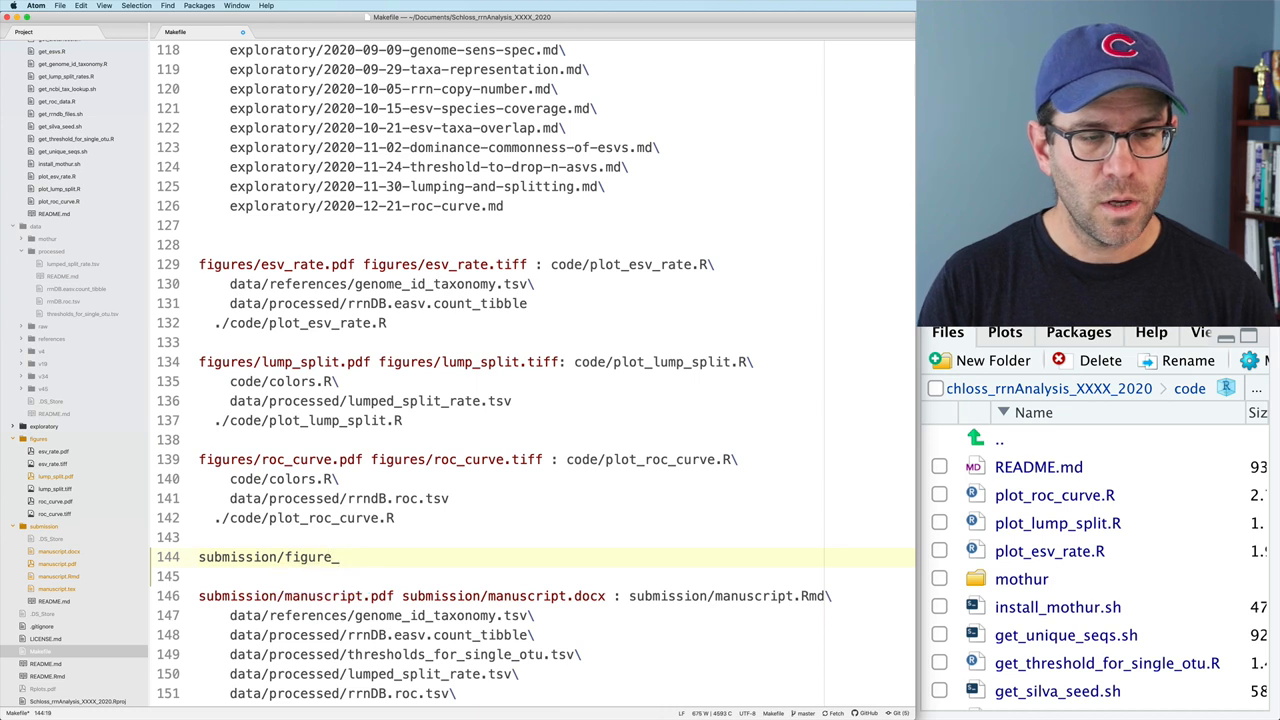
type("1.tiff :")
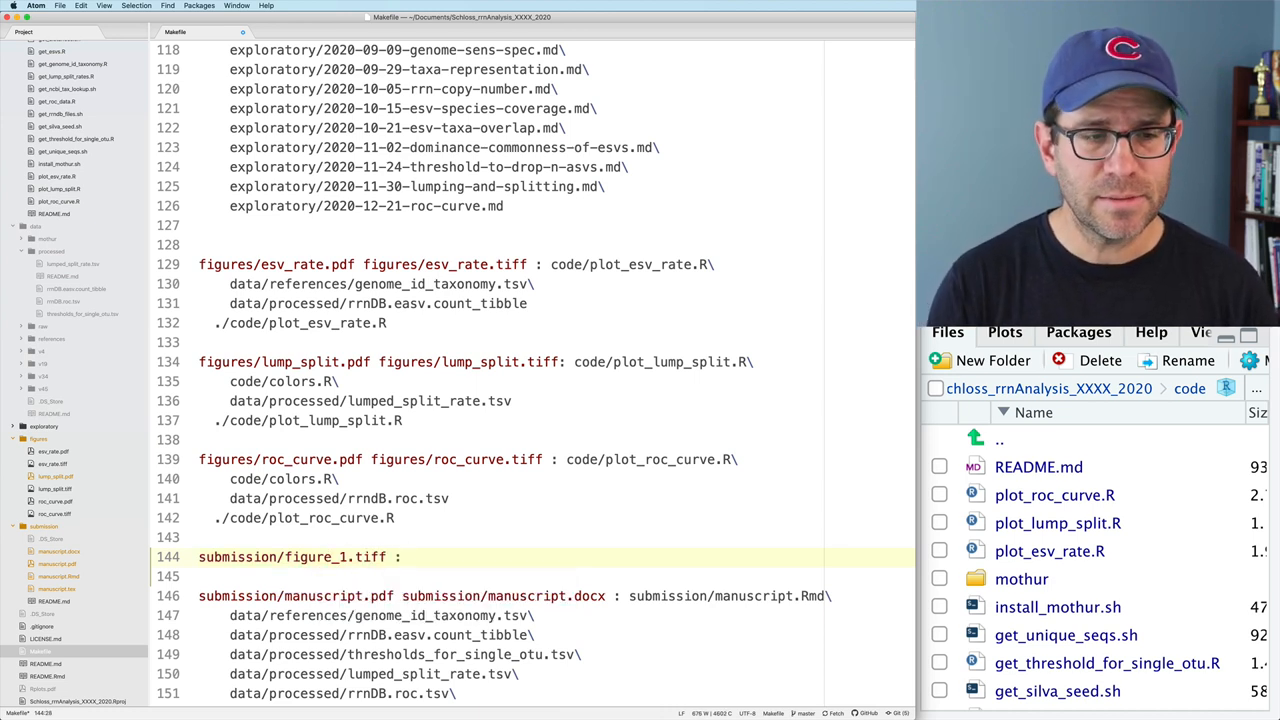
type("figures_")
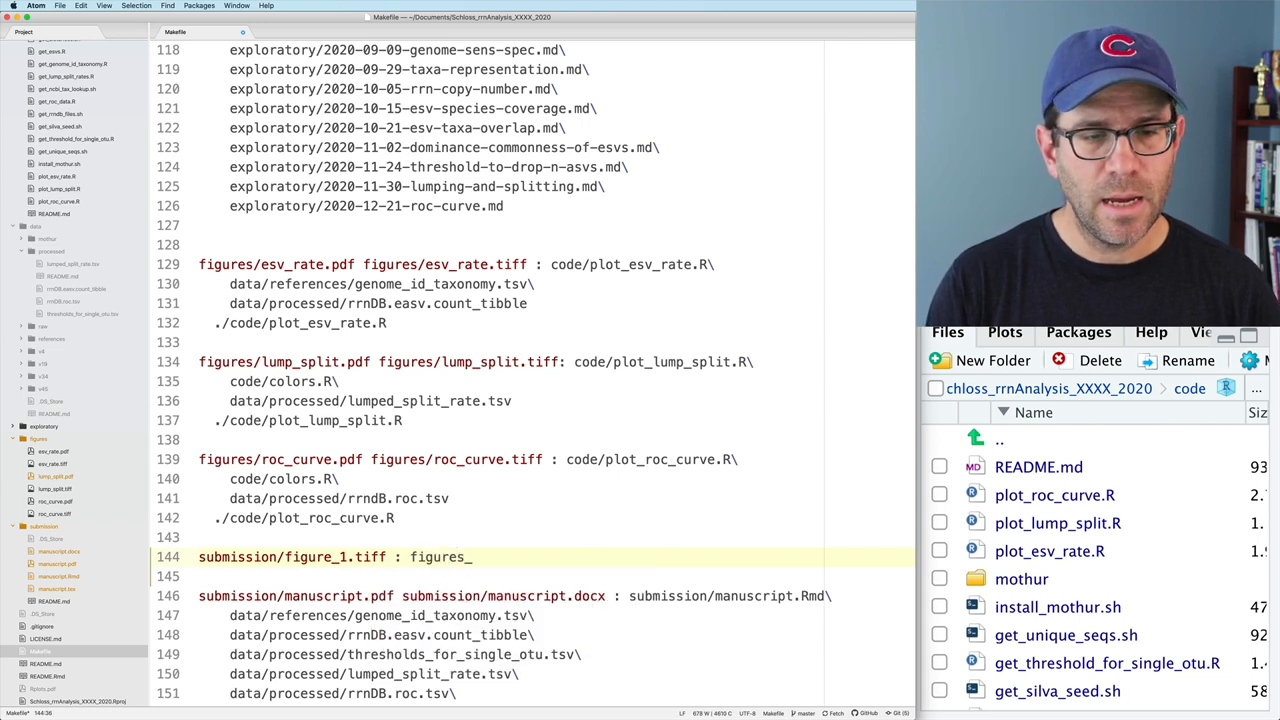
type("esv")
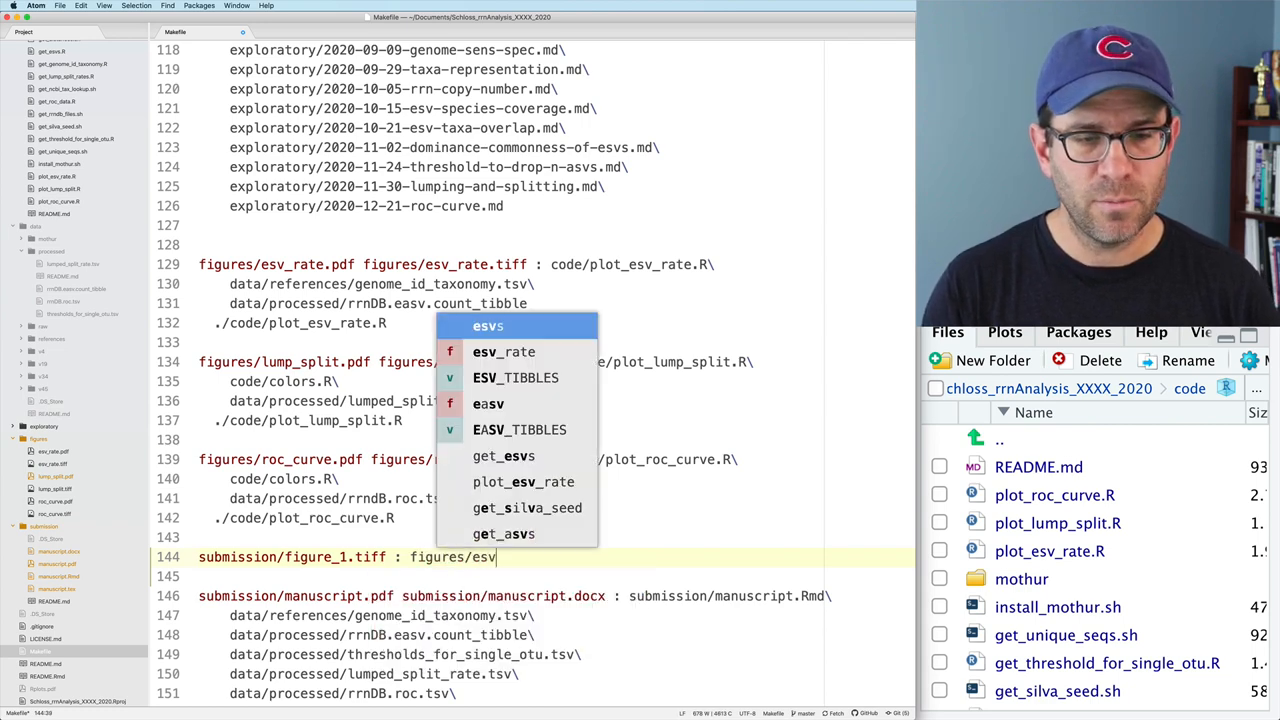
type("_rate.tiff")
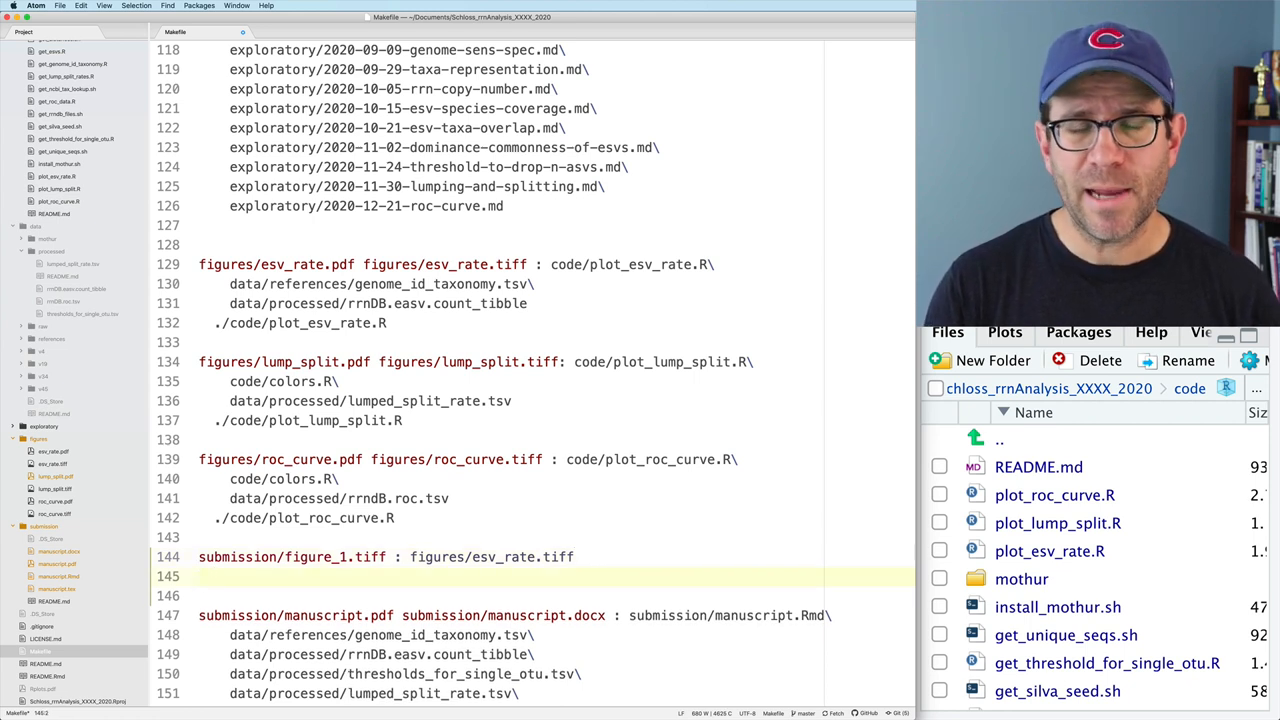
Step: Begin the figure_1.tiff recipe line with "convert -"
type("con")
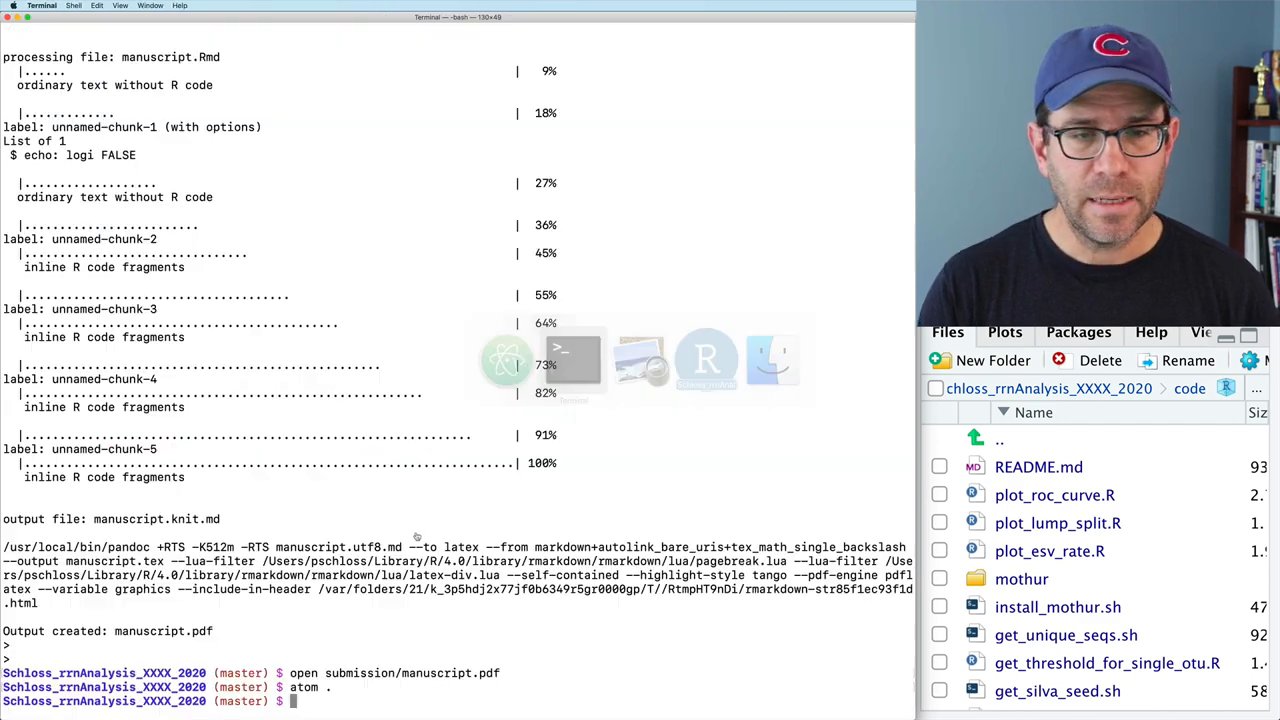
type("convert -")
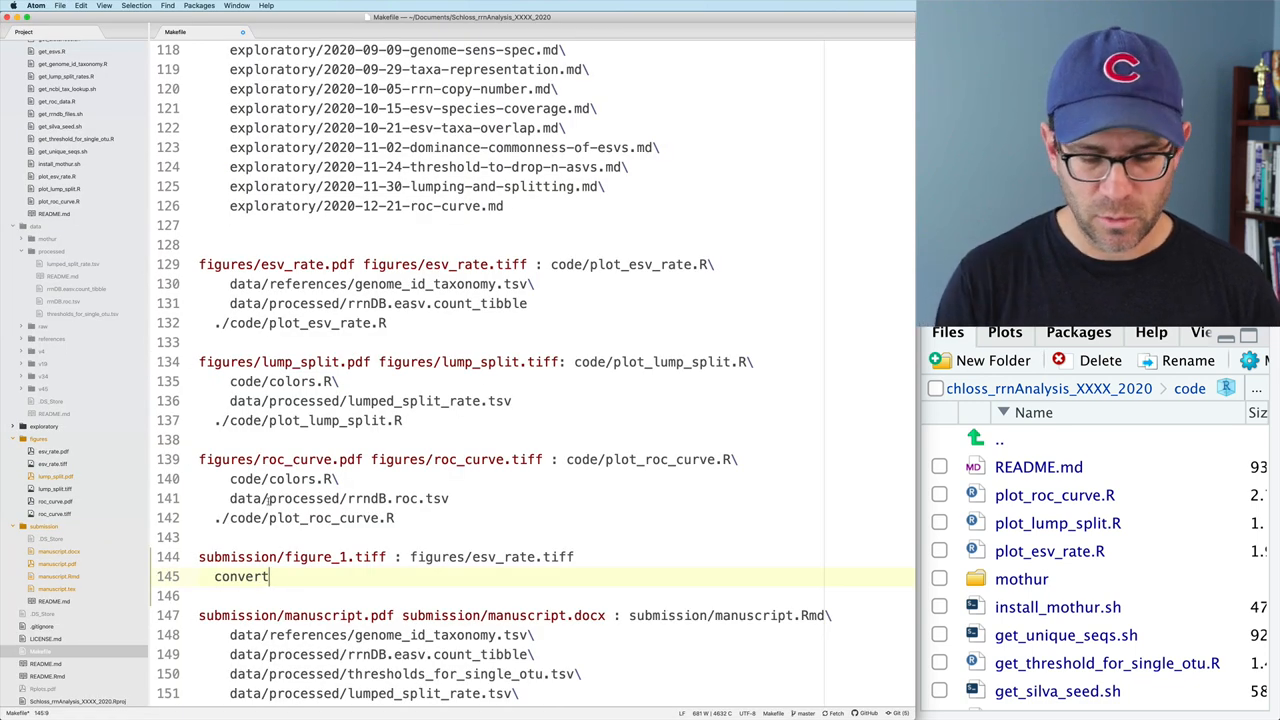
Step: Complete convert -compress lzw recipes for figure_1, figure_2 (lump) and figure_s1 (roc_curve) TIFFs
type("-compress")
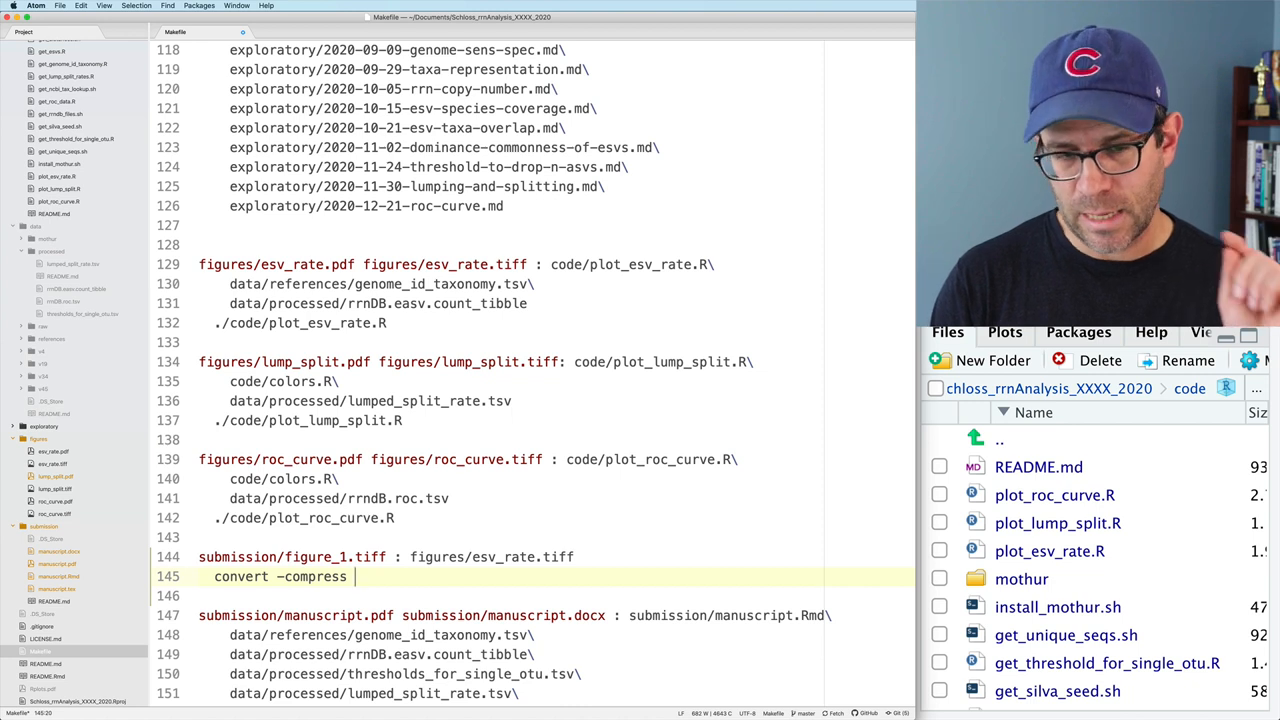
type("lzw")
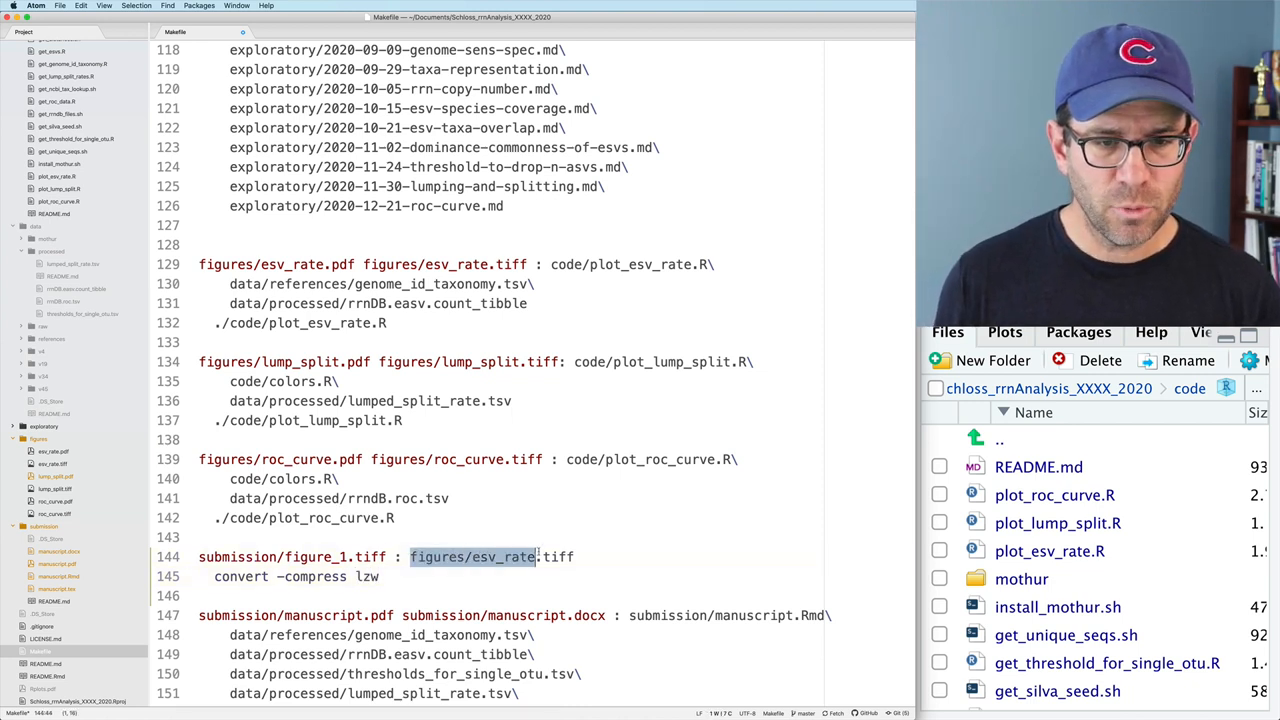
type("figures/esv_rate.tiff submission/figure_1.tiff")
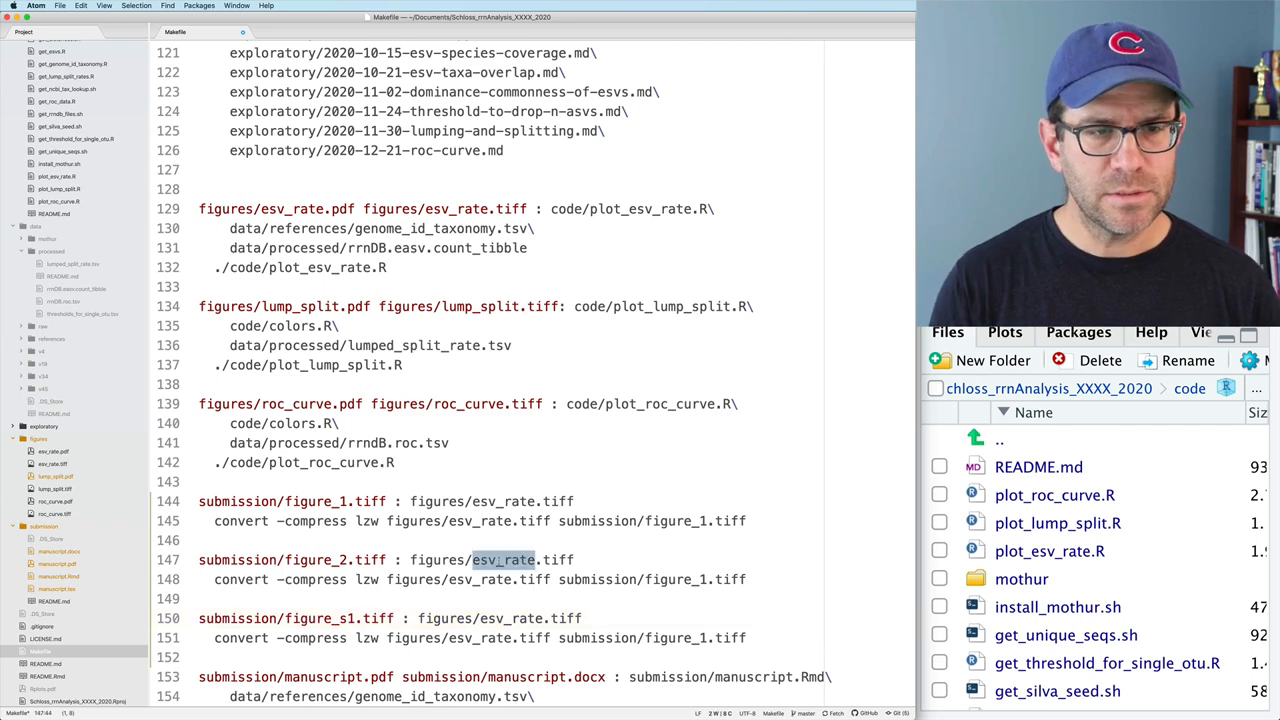
type("lump_spli")
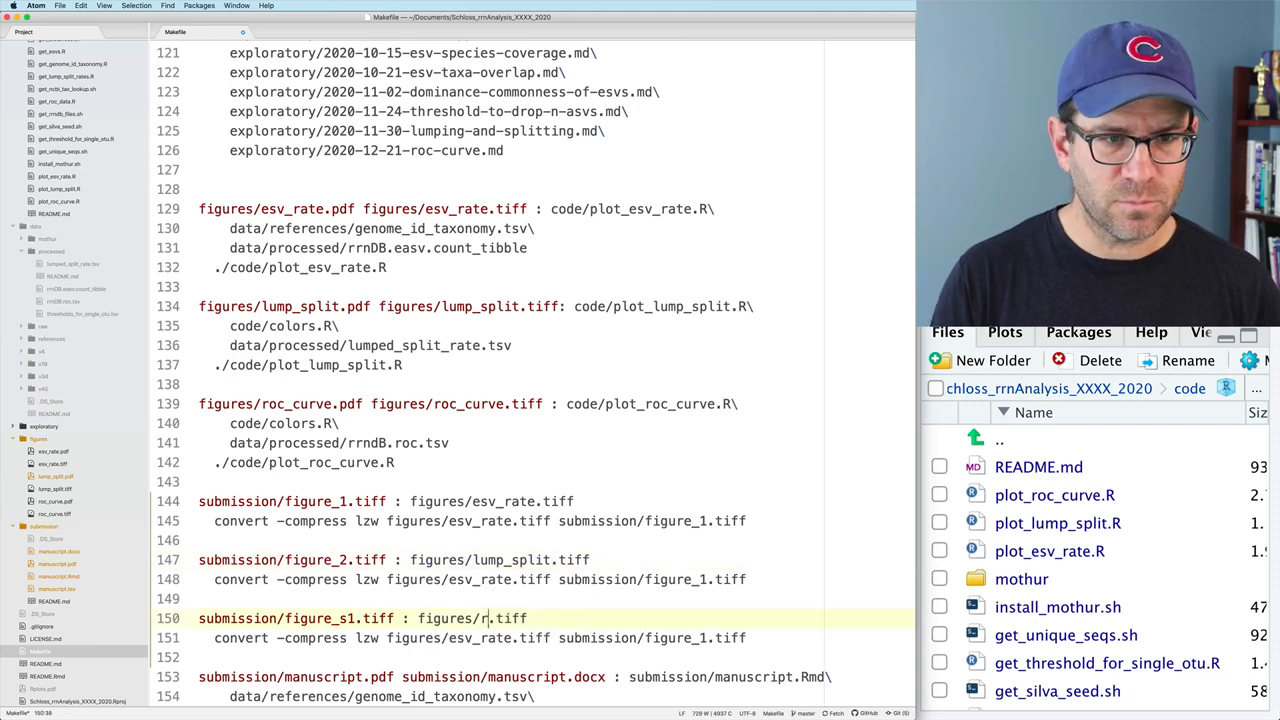
type("roc_curve")
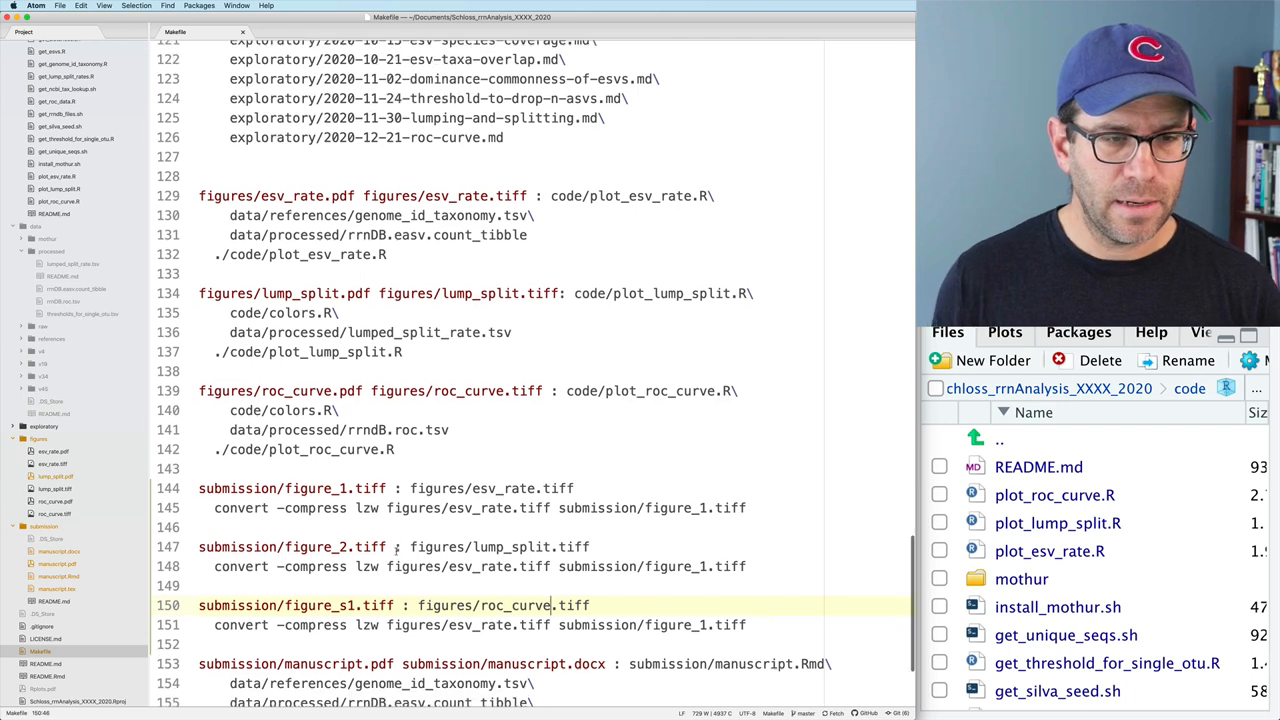
Step: Change the manuscript prerequisites from figures/*.pdf to submission/figure_*.tiff
scroll("down", 3)
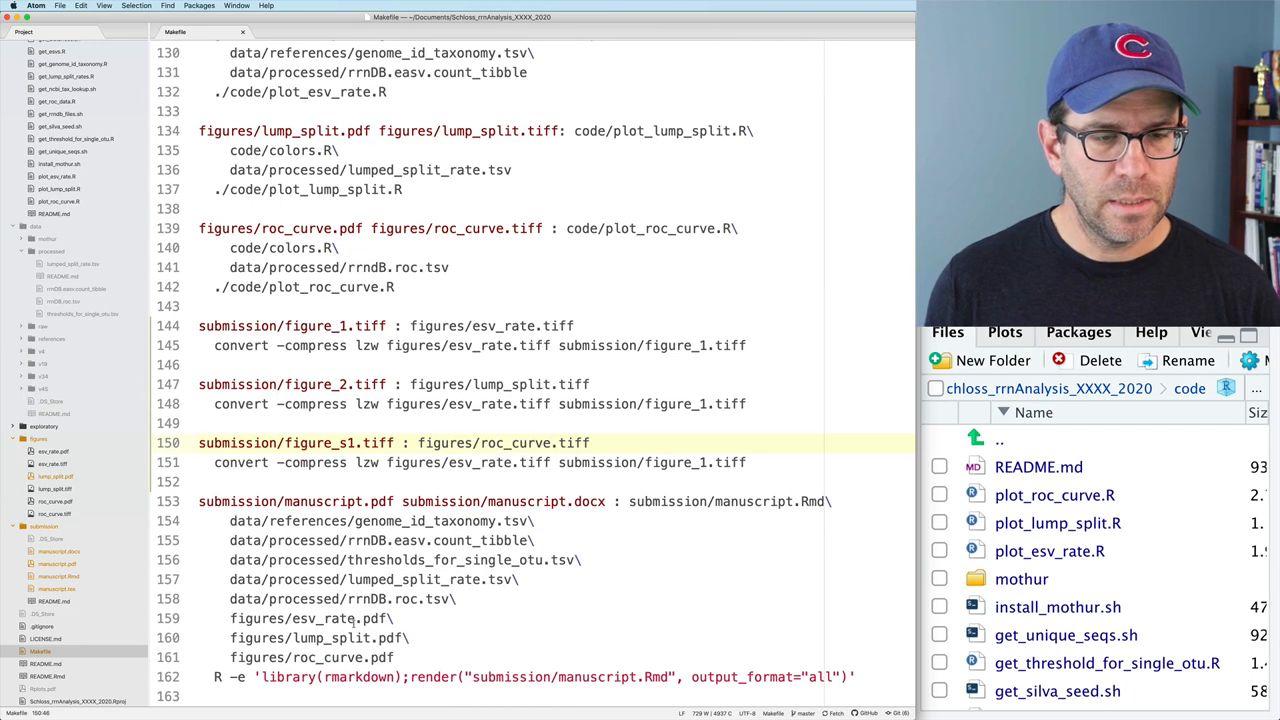
double_click(256, 618)
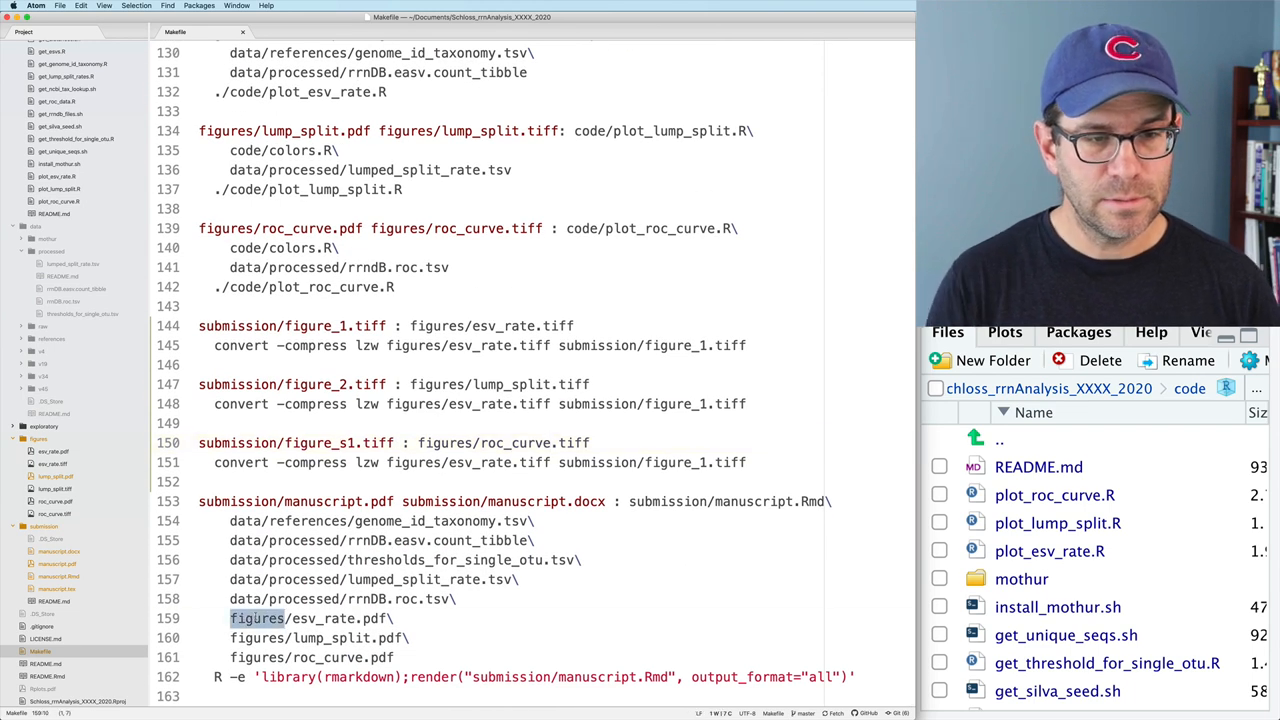
type("submission/")
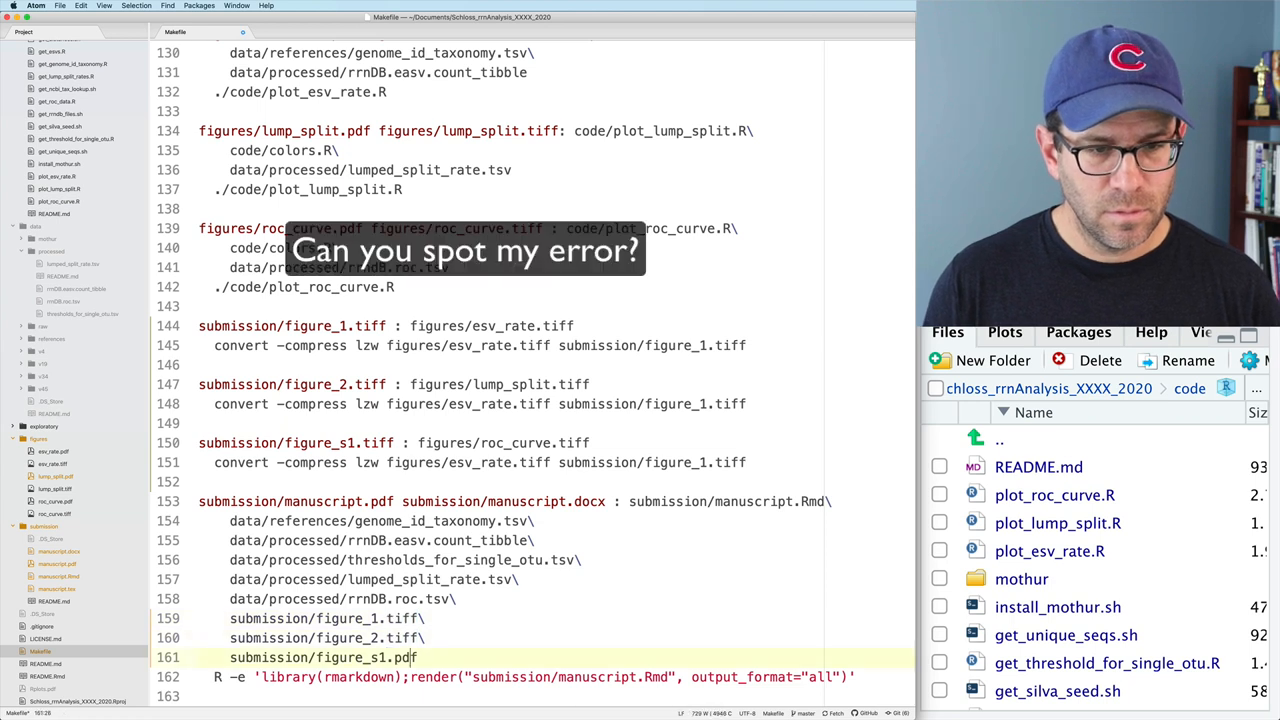
type("iff")
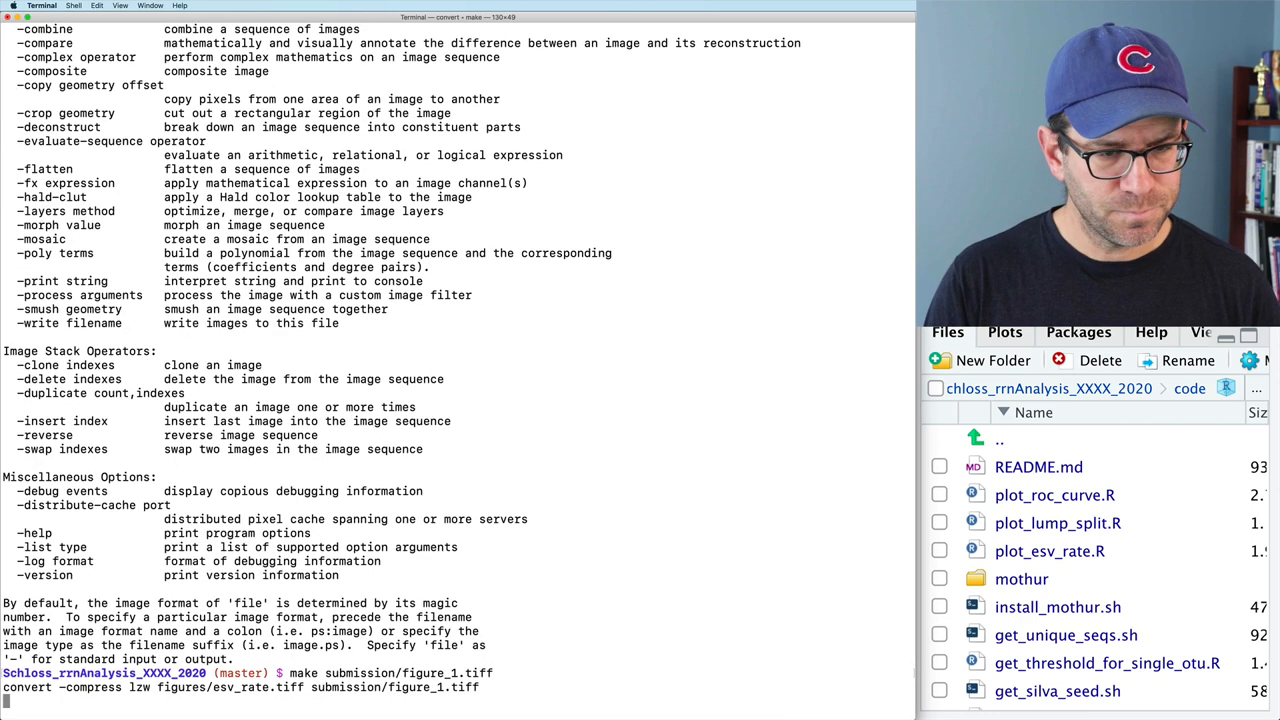
Step: List submission/figure_1.tiff against figures/esv_rate.tiff to compare sizes (about 498K vs 9.6M) and view both images
key("enter")
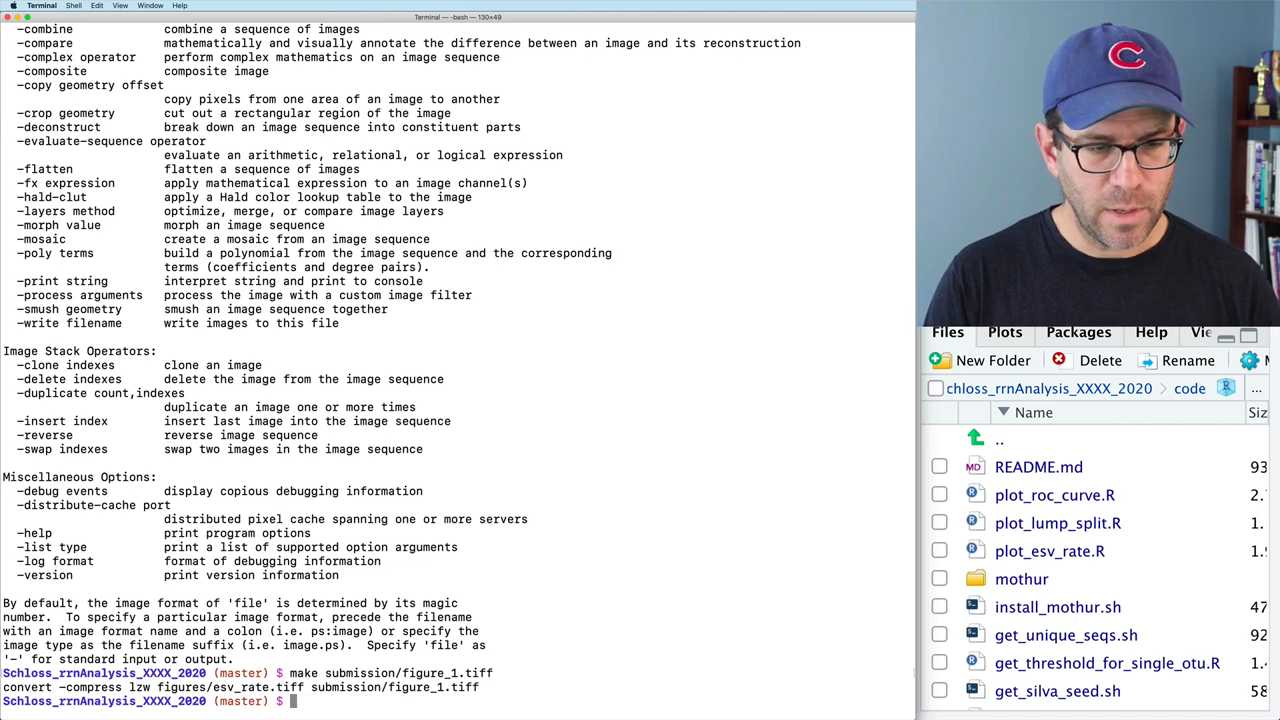
type("ls -lth submission/figure_1.tiff")
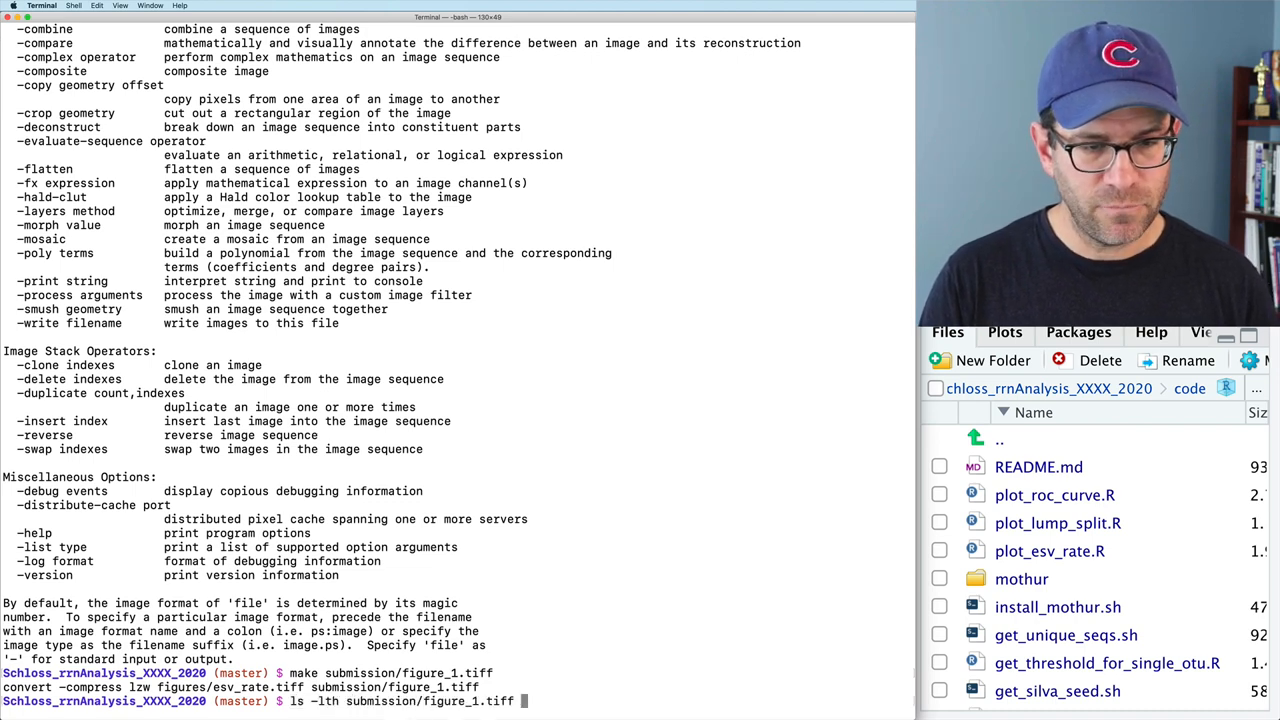
type("figures/")
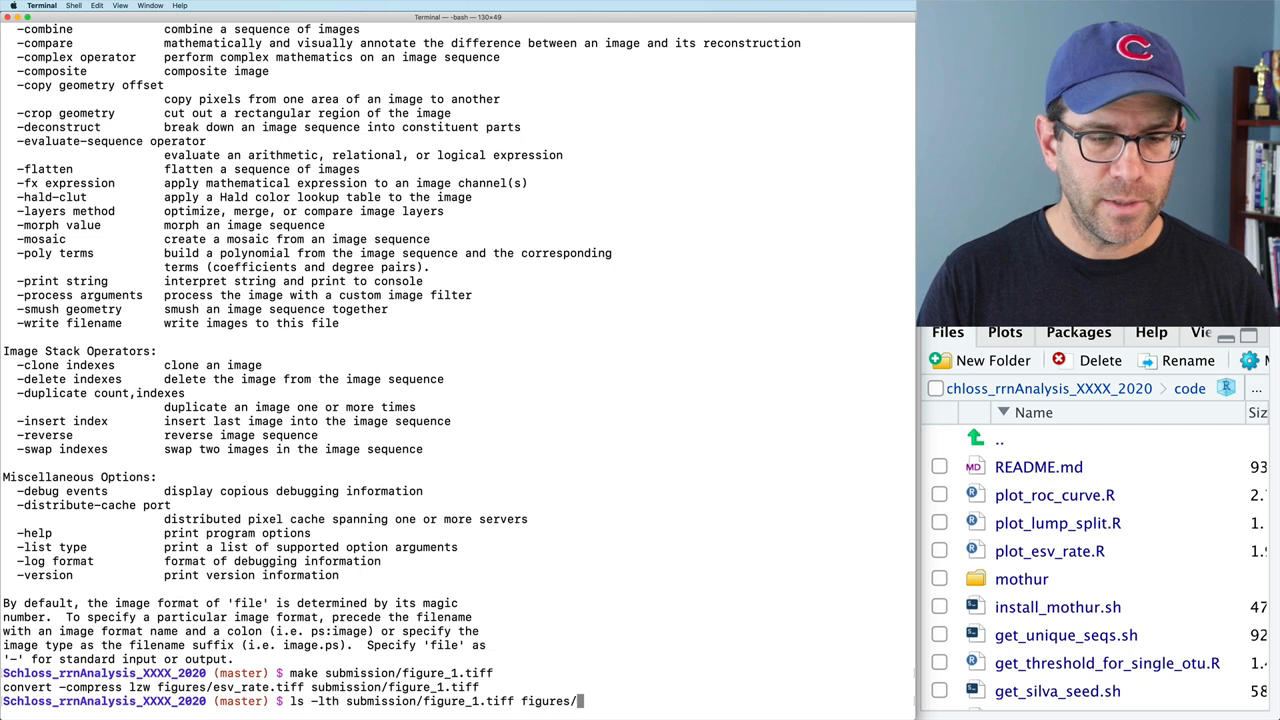
type("esv_rate.tiff")
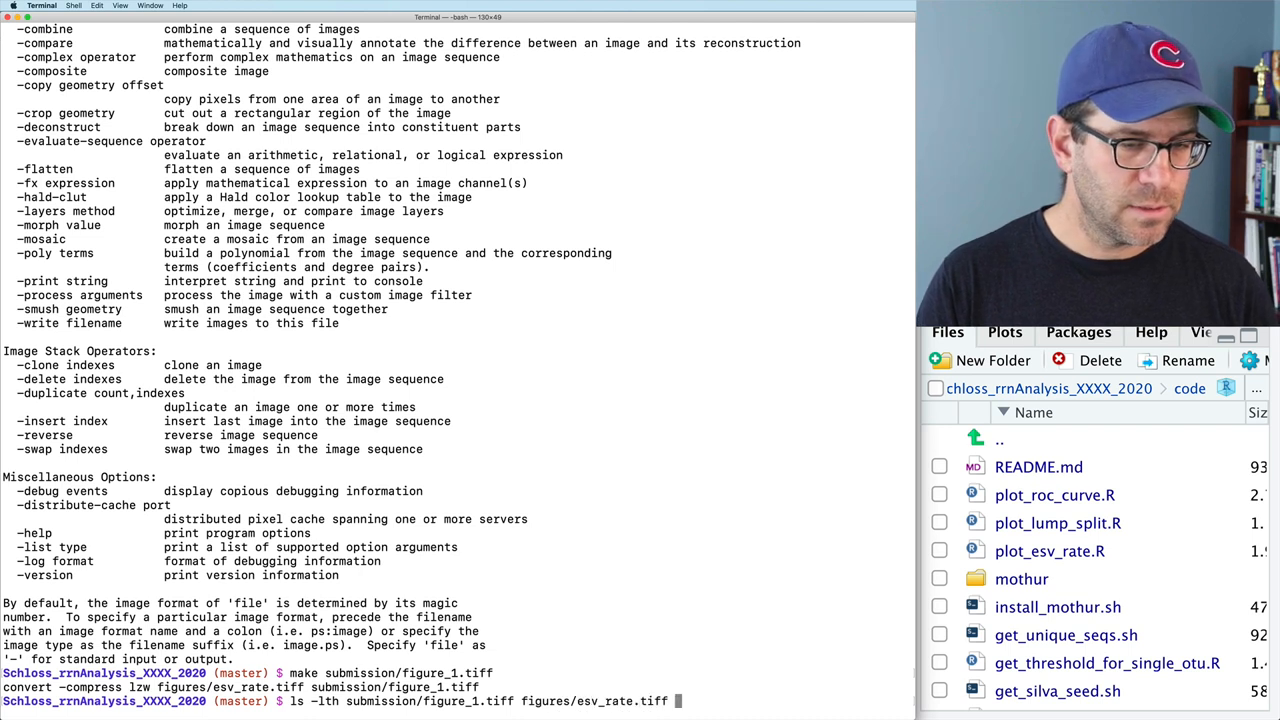
key("Return")
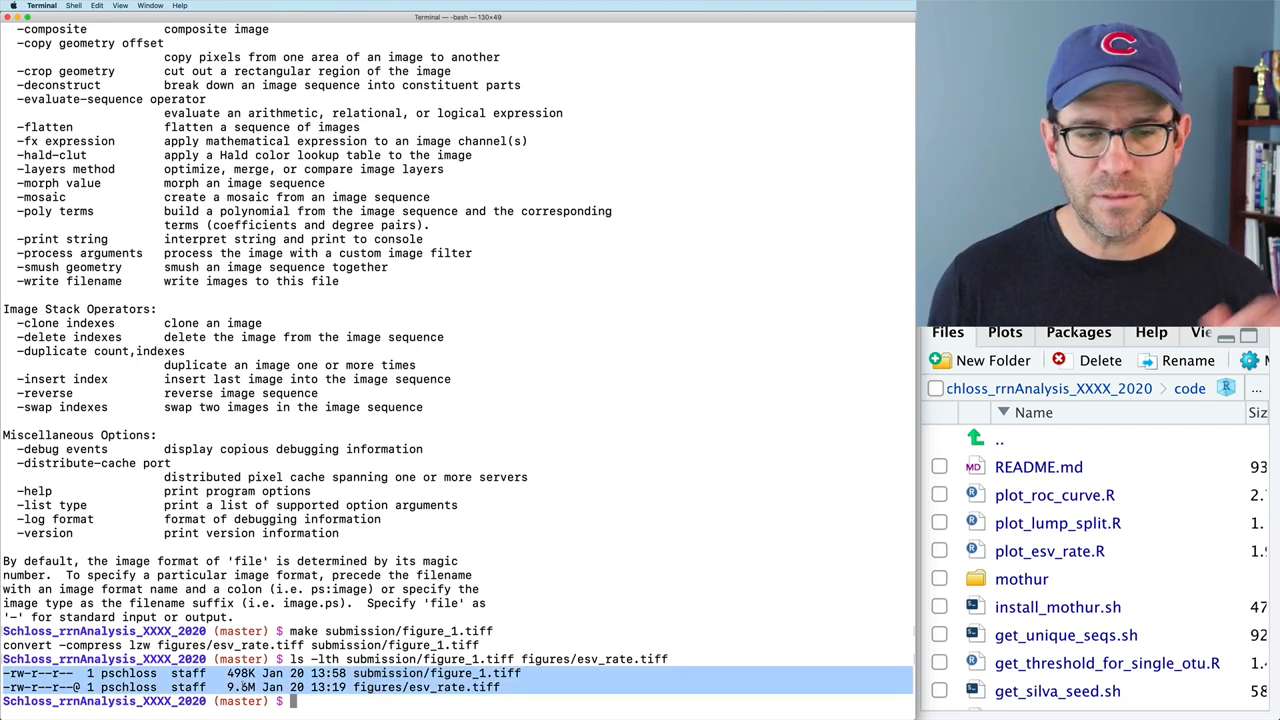
type("ls -lth submission/figure_1.tiff figures/esv_rate.tiff")
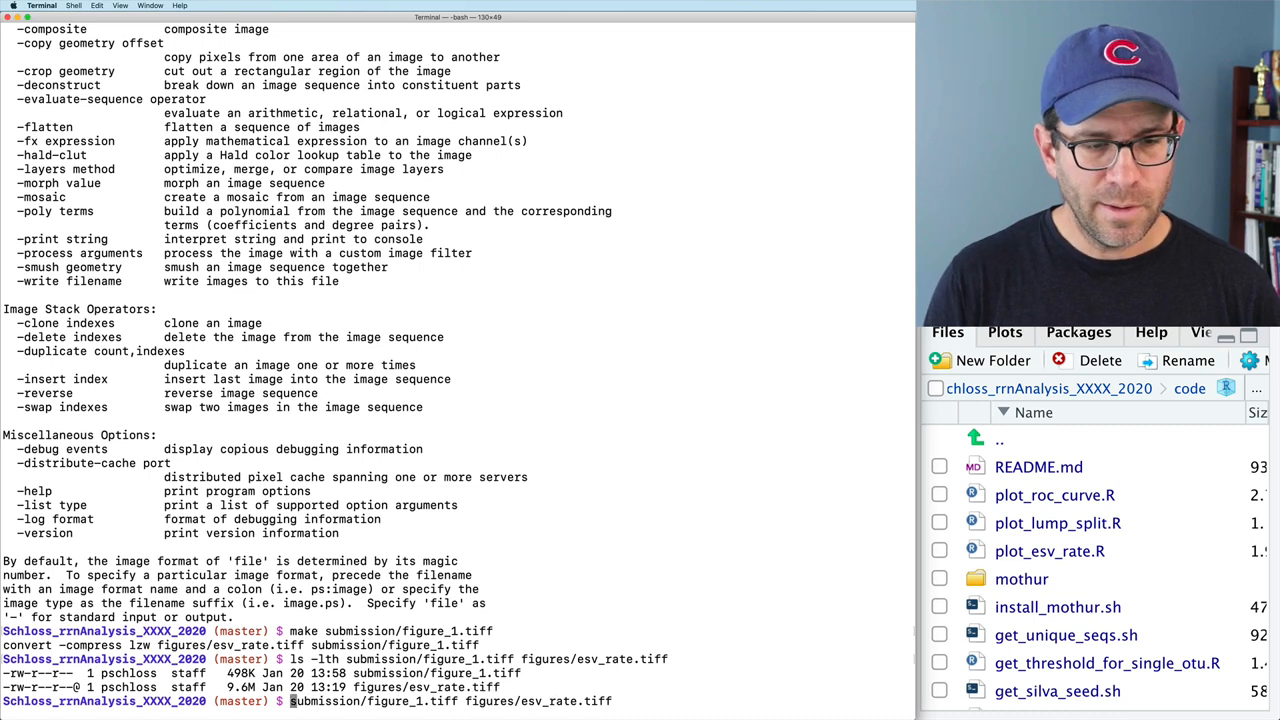
key("Return")
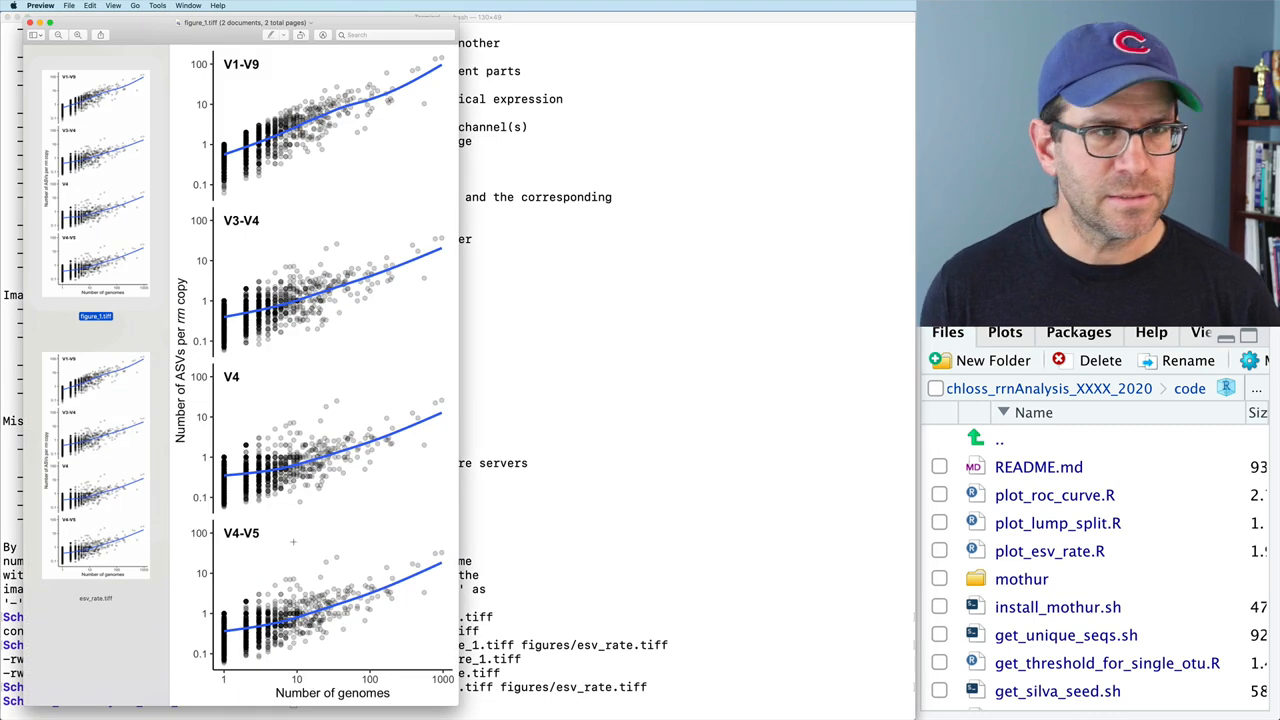
left_click(96, 464)
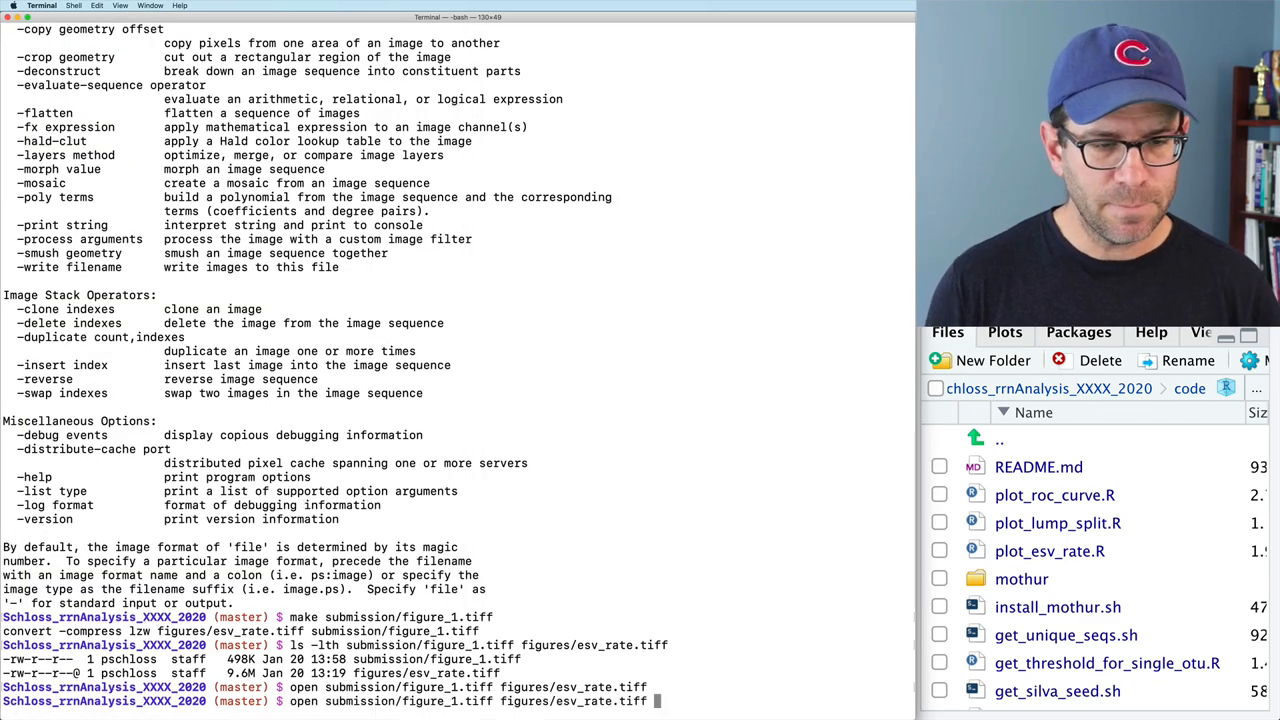
Step: Build all three compressed submission TIFFs with make and list submission/ by size
type("make submission/figure_1.tiff")
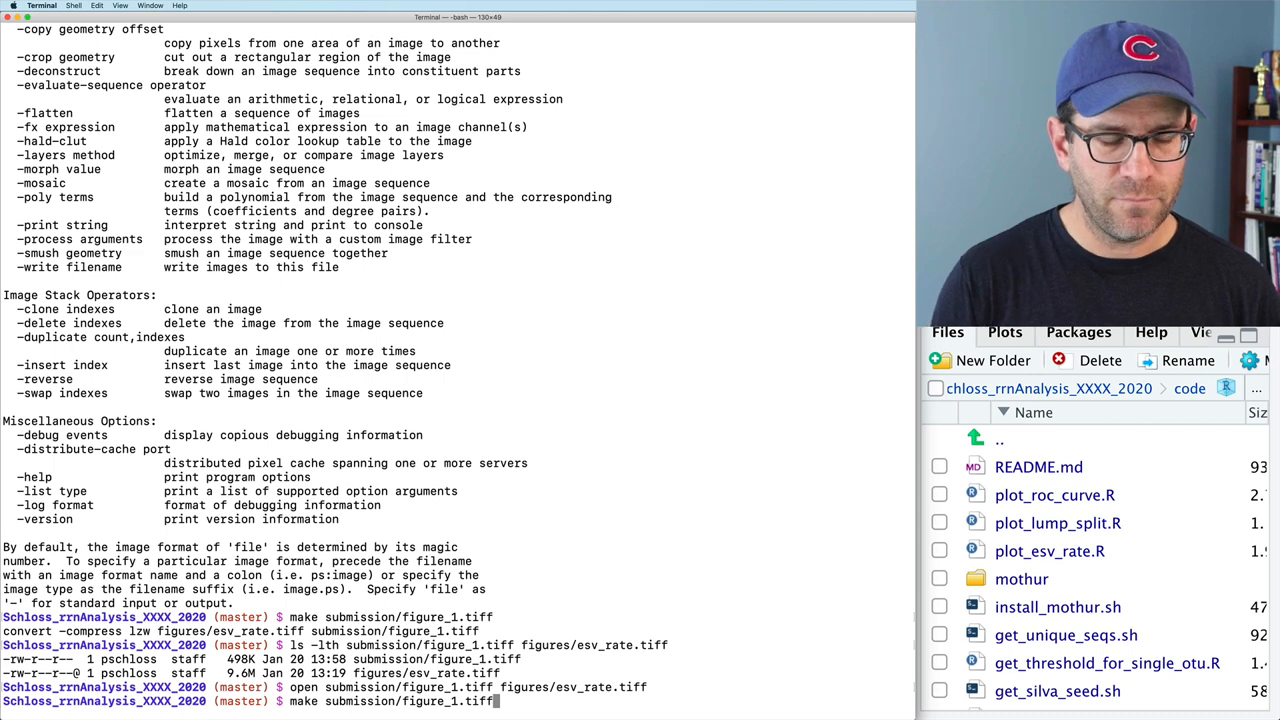
type("submission/figure_1.tiff 2")
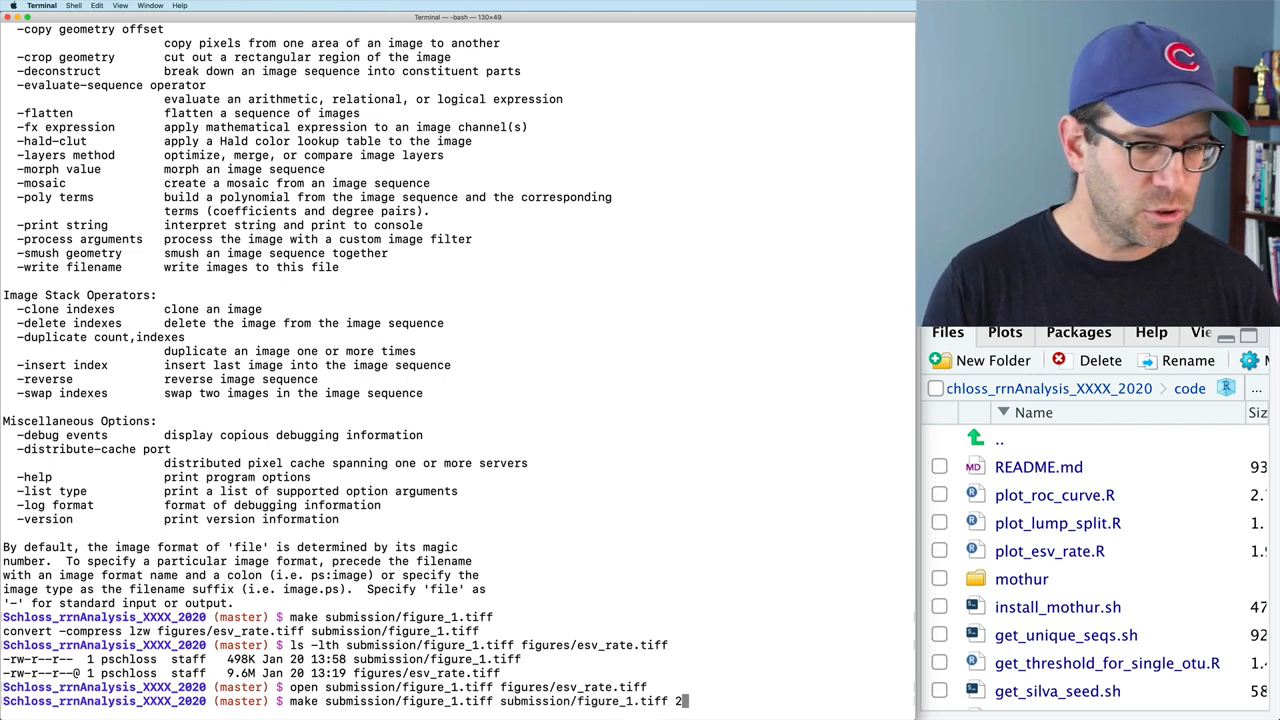
type(".")
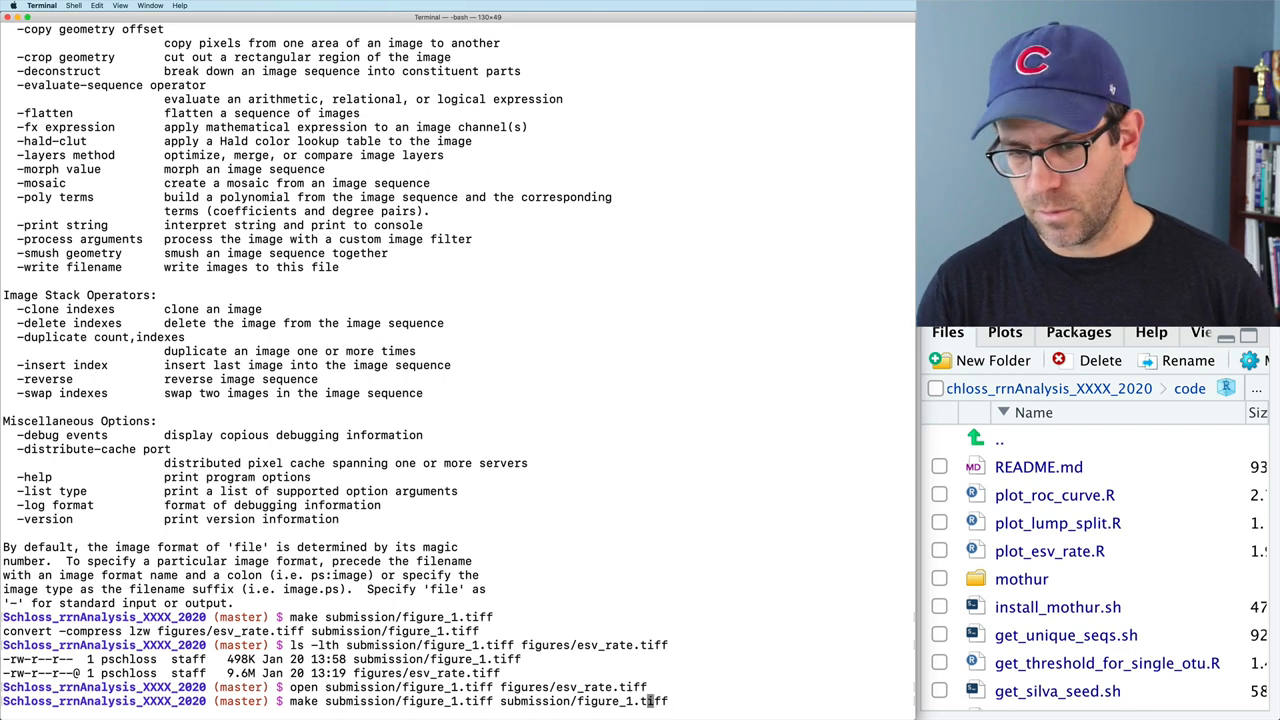
type("2")
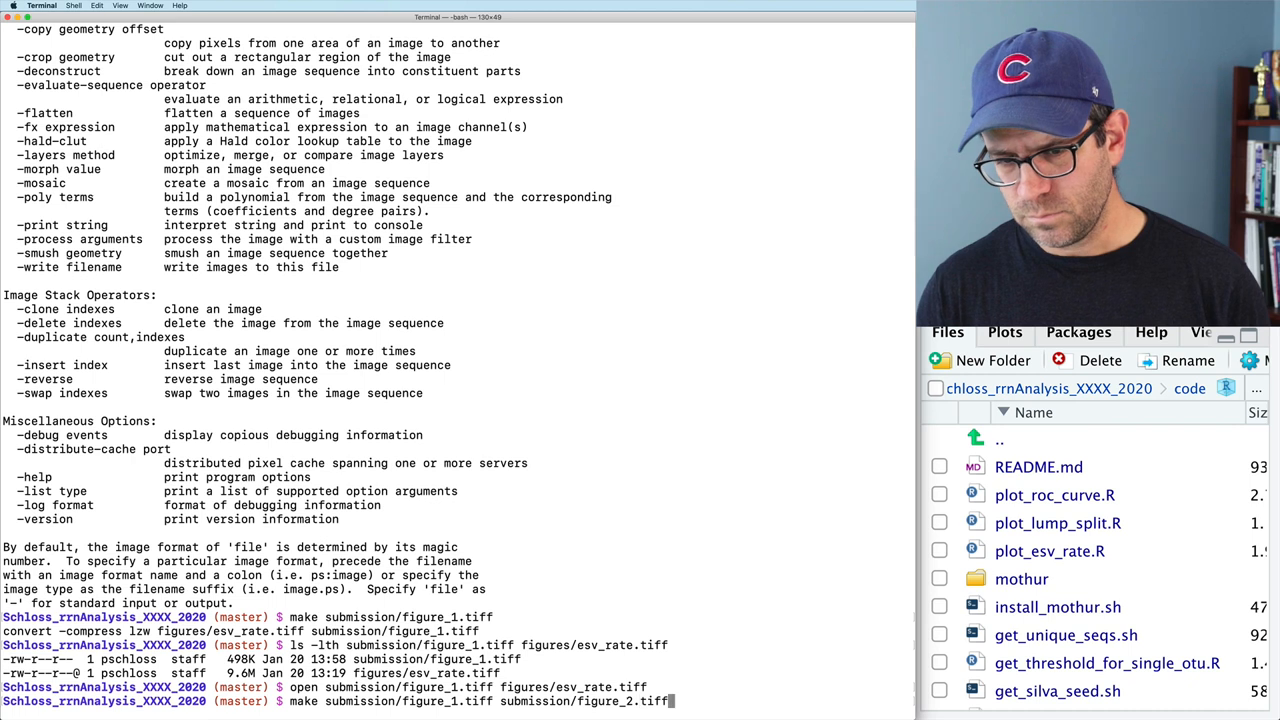
type("submission/figure_1.ti")
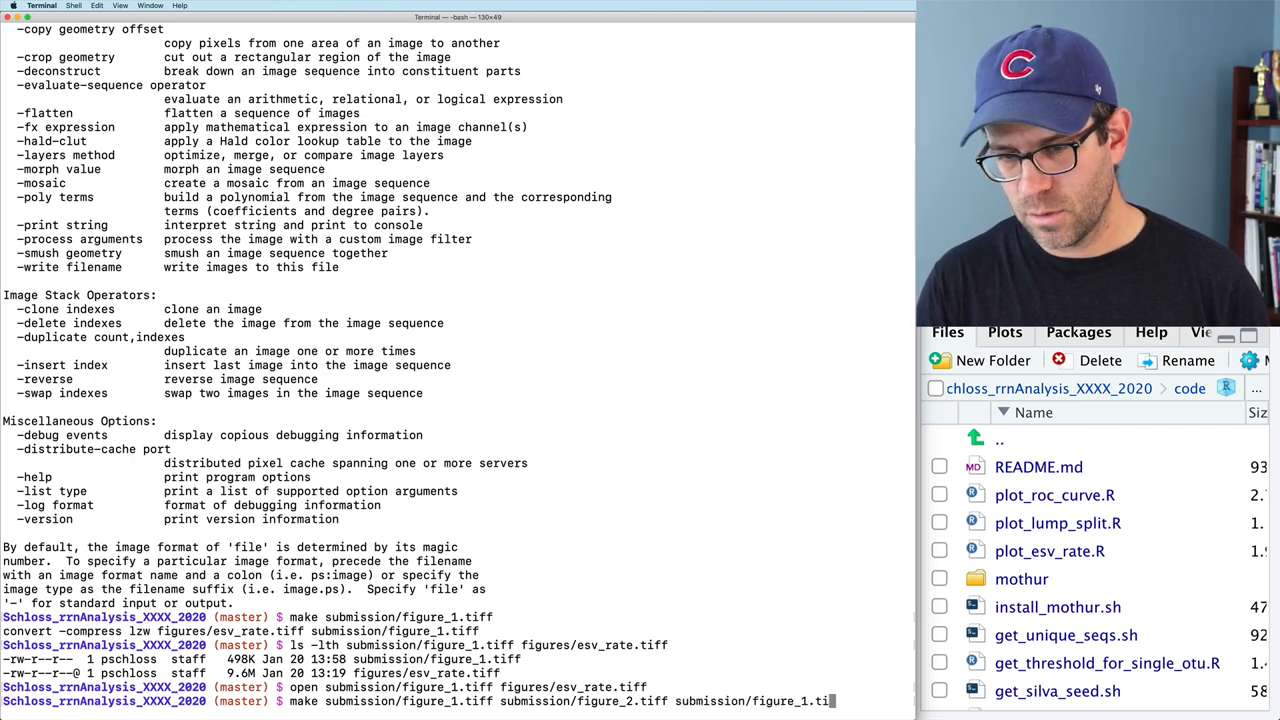
key("Backspace")
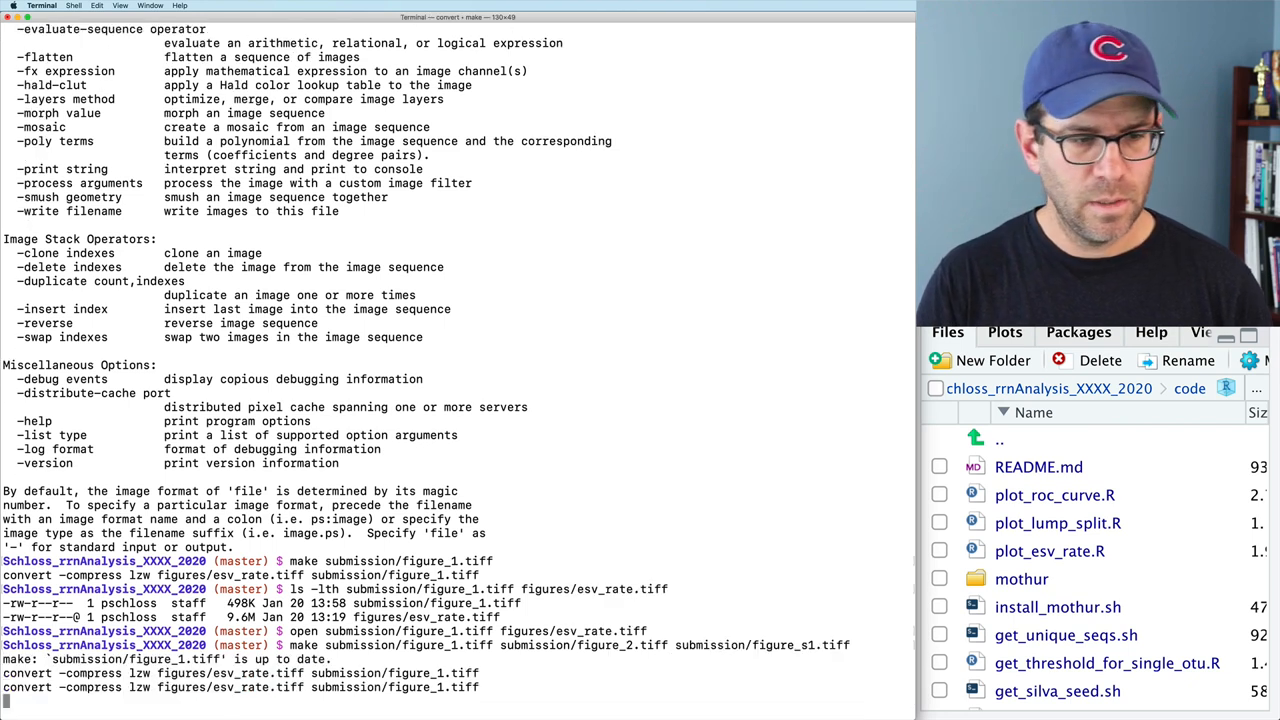
key("Return")
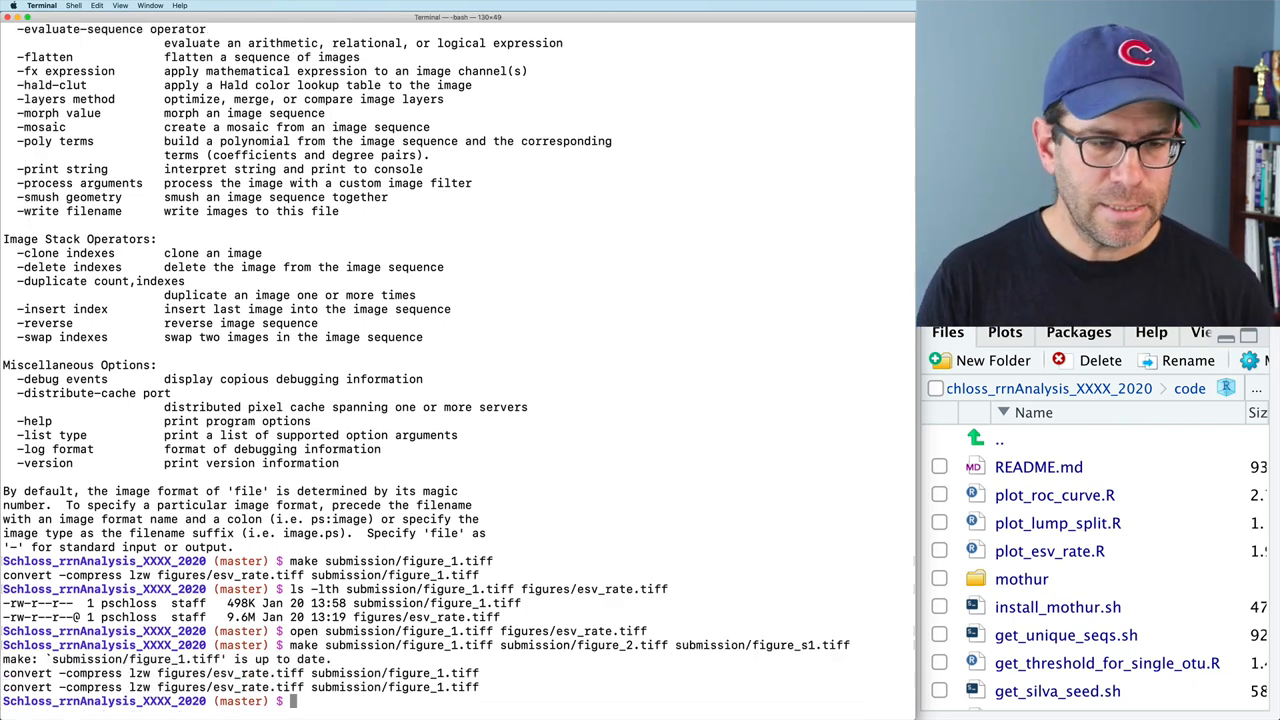
type("ls -lht submission/*tiff")
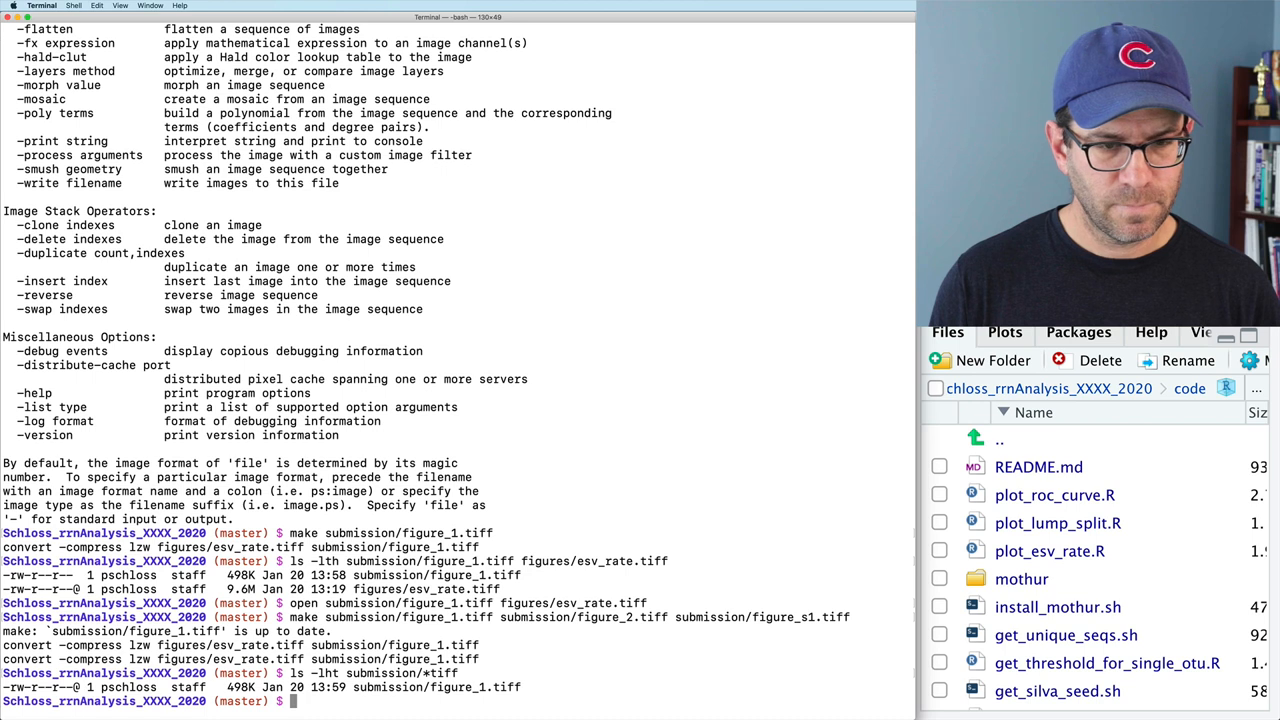
key("cmd+tab")
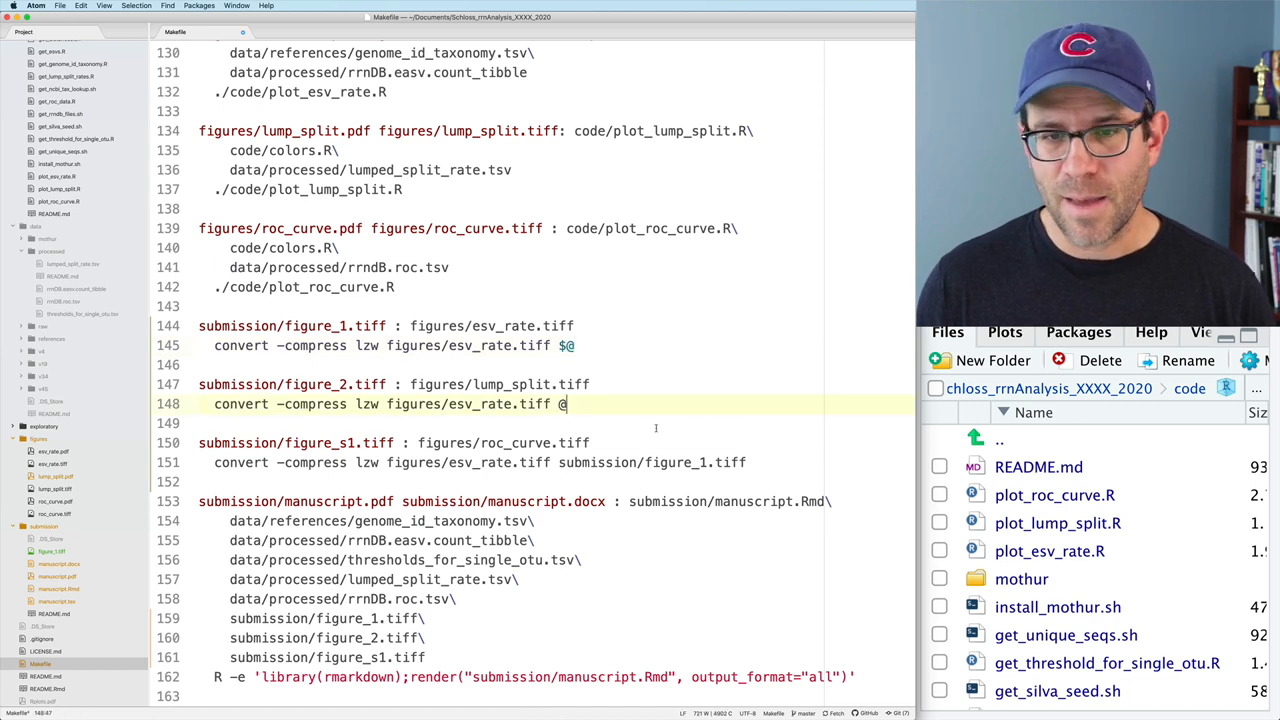
Step: Replace the repeated figures/*.tiff source name in the convert recipes with the $< automatic variable
type("$@")
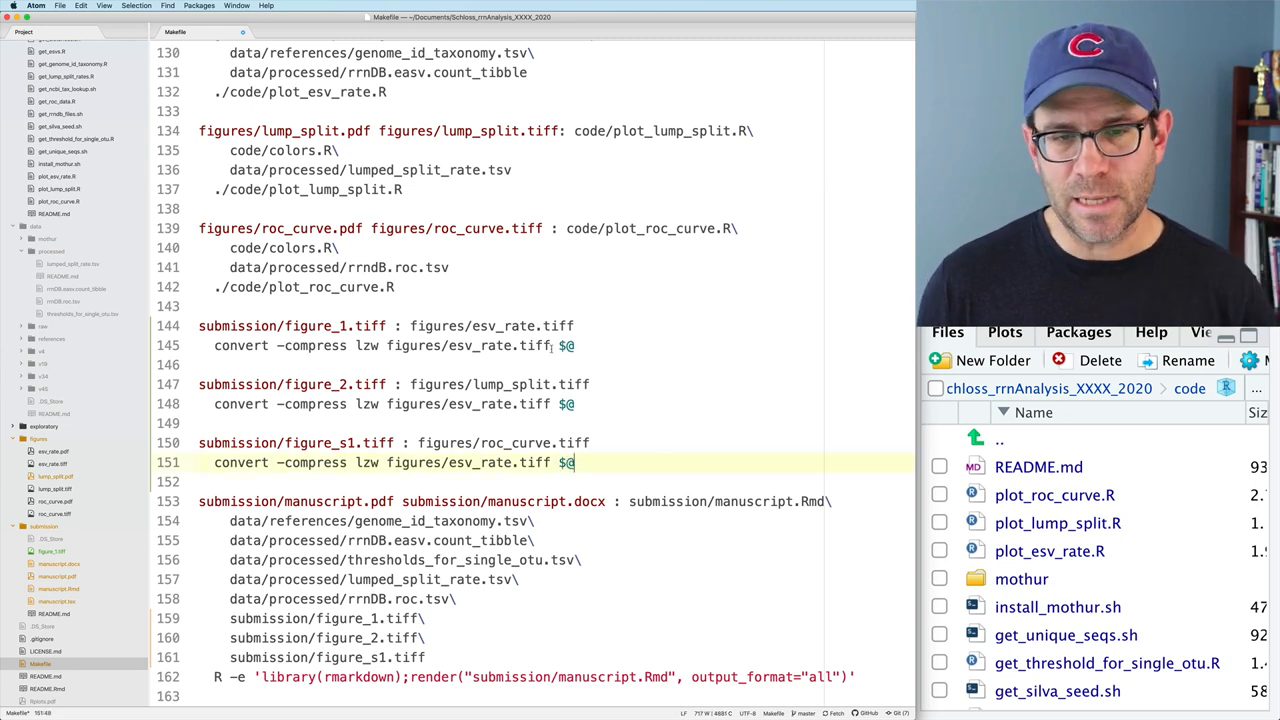
double_click(468, 344)
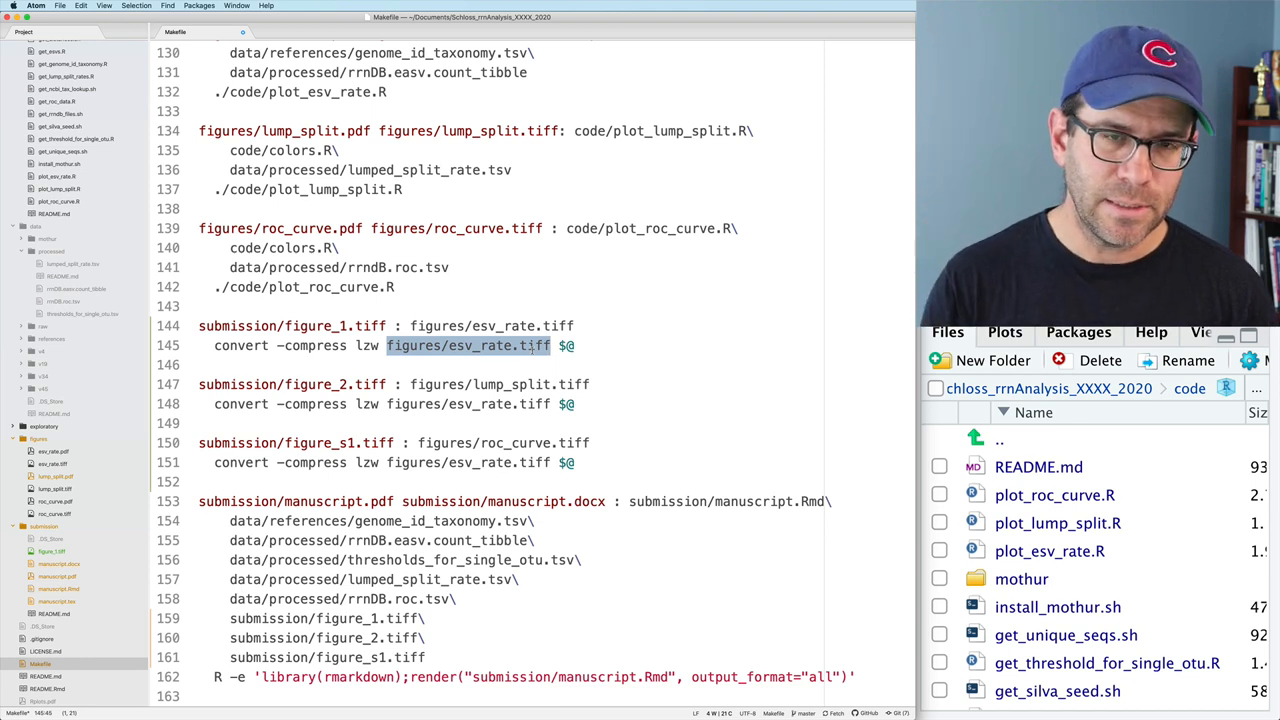
key("Delete")
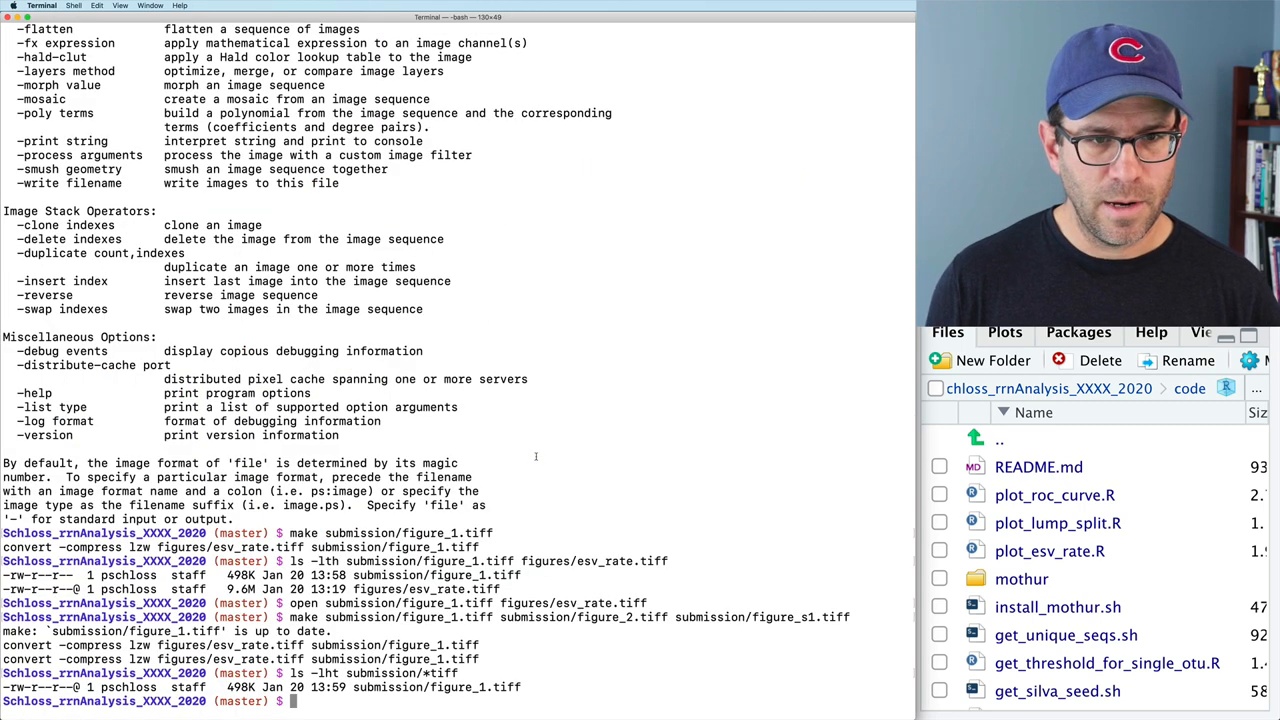
Step: Run the build of figure_2 and figure_s1 TIFFs, then switch to the manuscript in RStudio
key("Return")
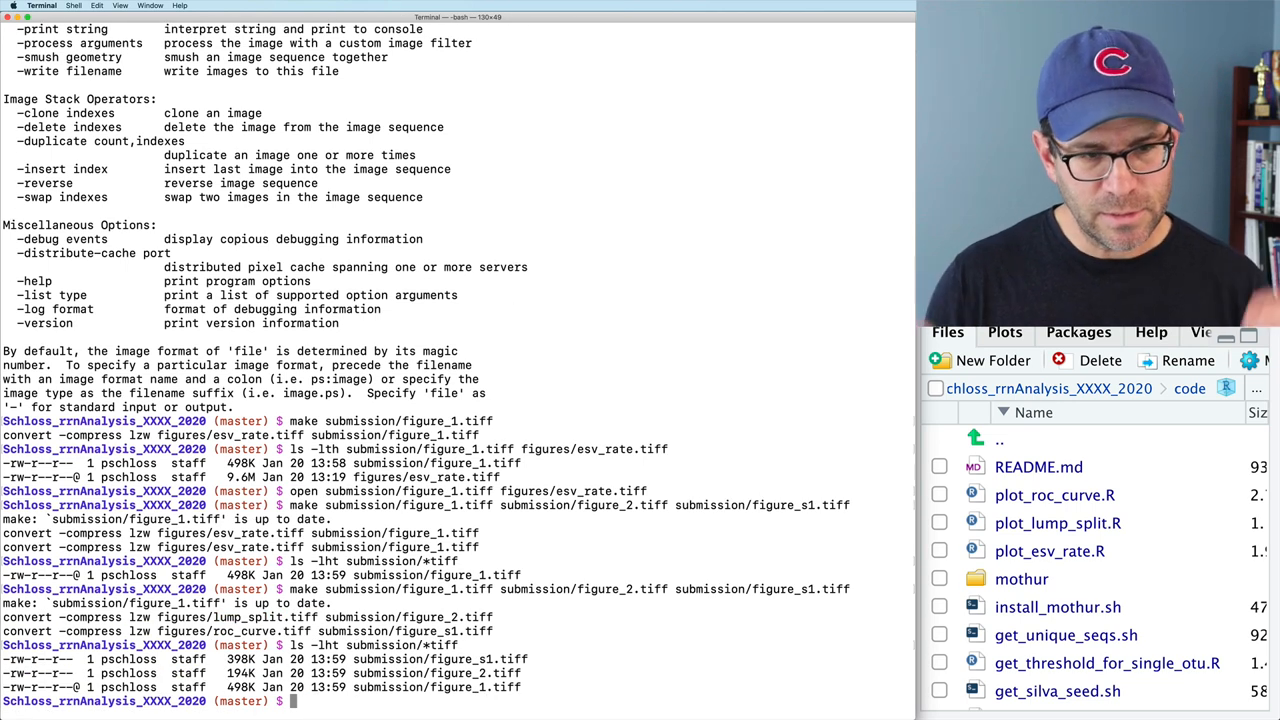
key("cmd+tab")
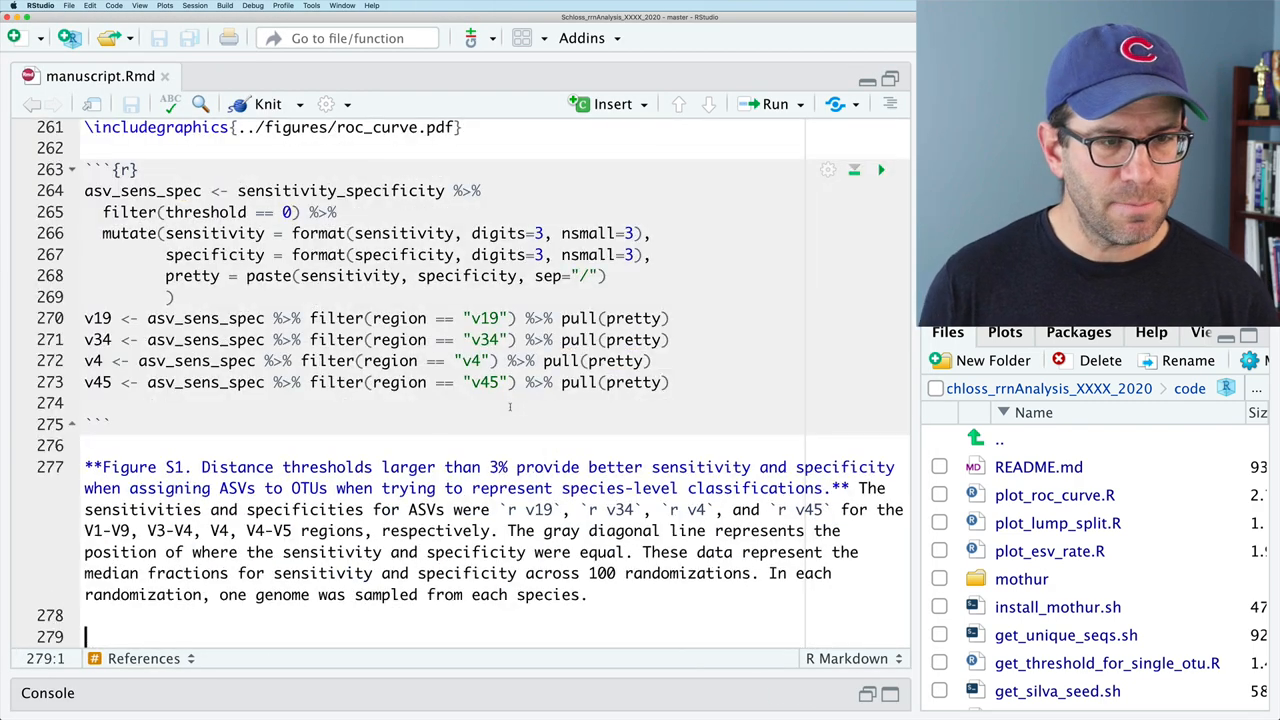
Step: Point the manuscript's \includegraphics lines at figure_1.tiff, figure_2.tiff and figure_s1.tiff
scroll("up", 3)
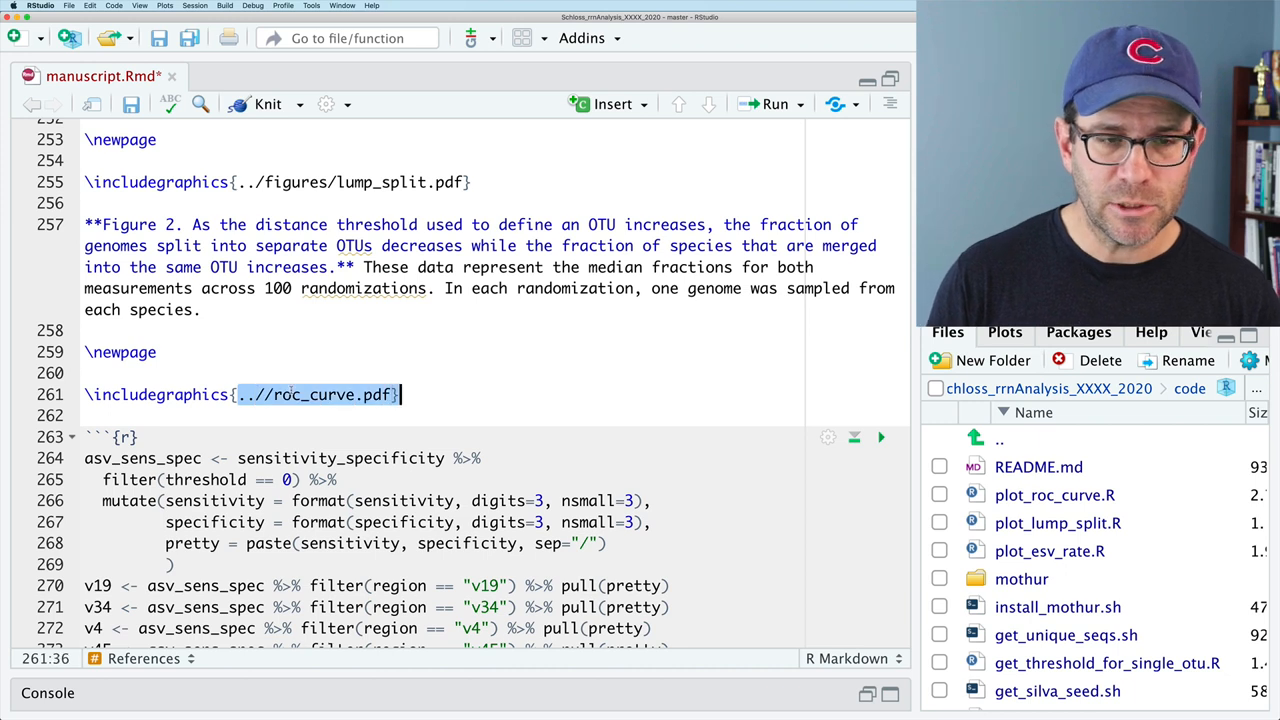
type("figur")
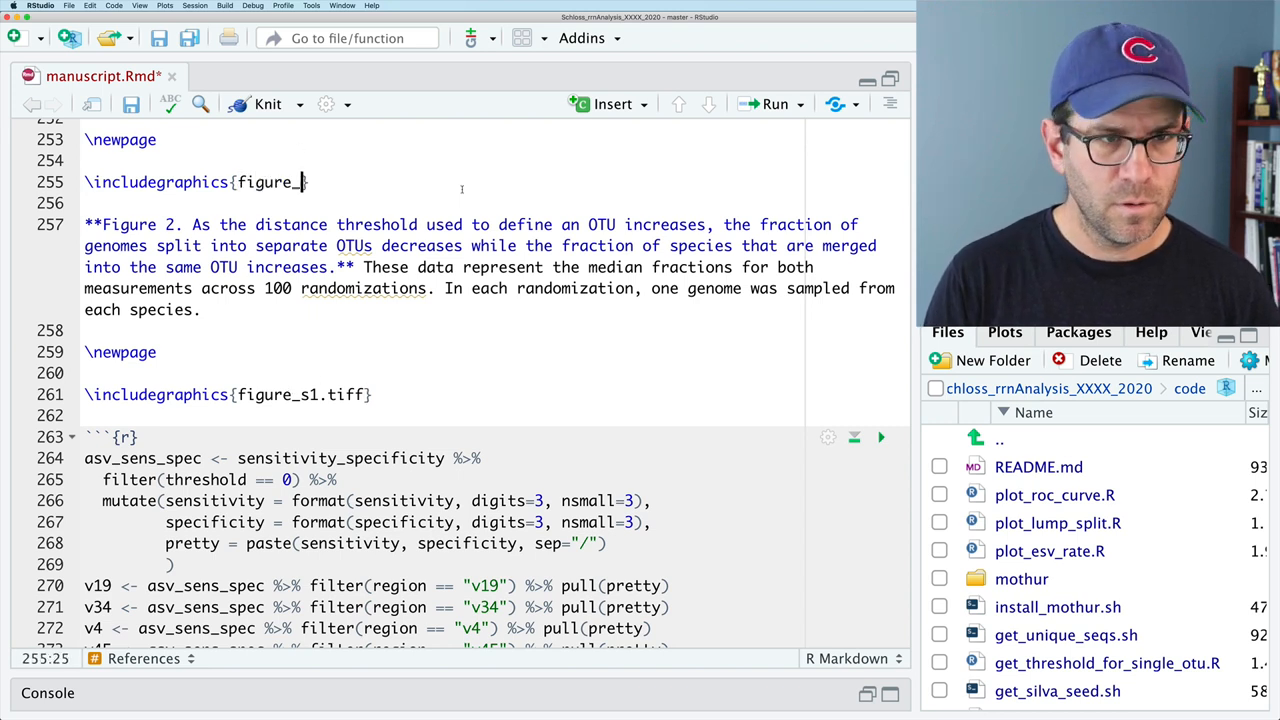
type("2.tiff")
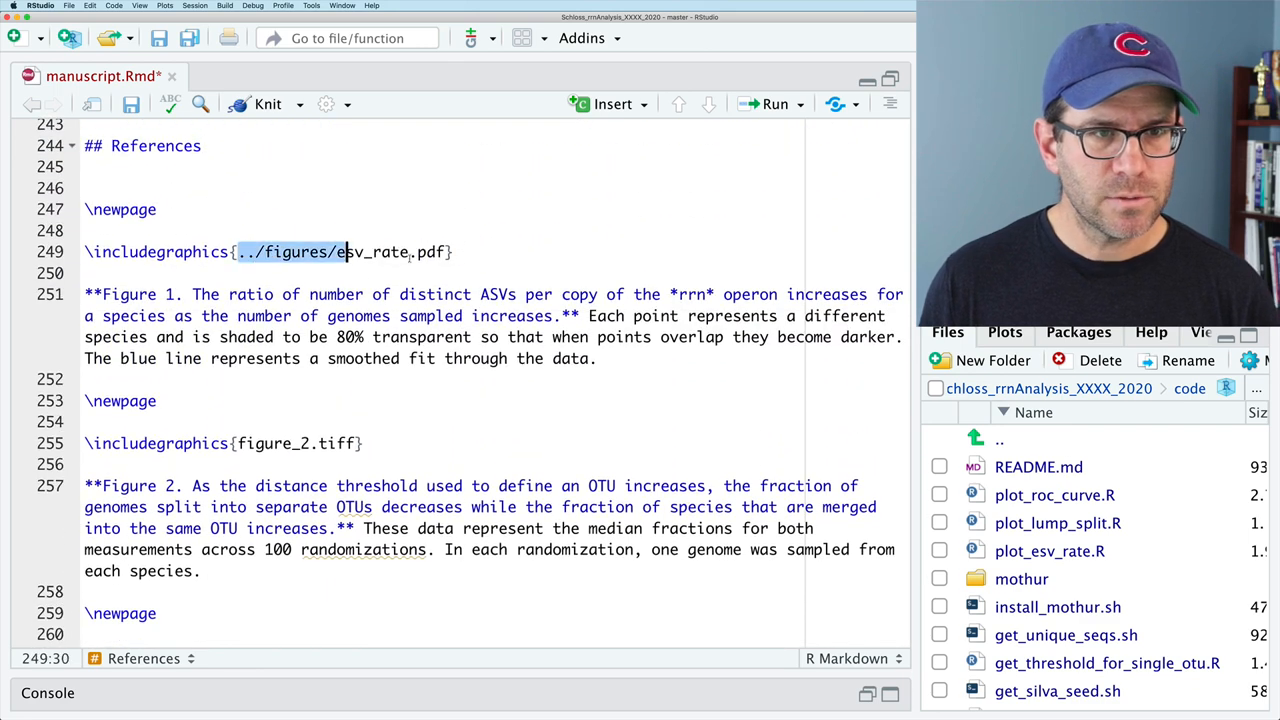
type("figure_1.tif")
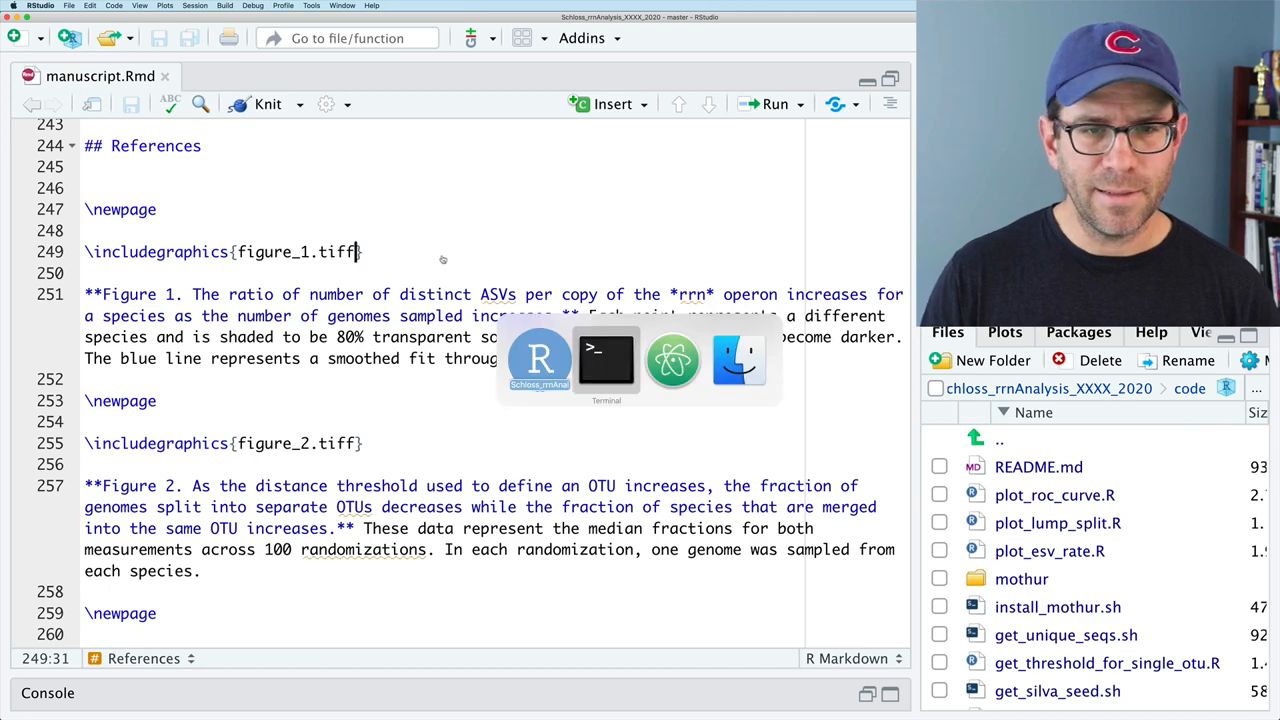
left_click(606, 360)
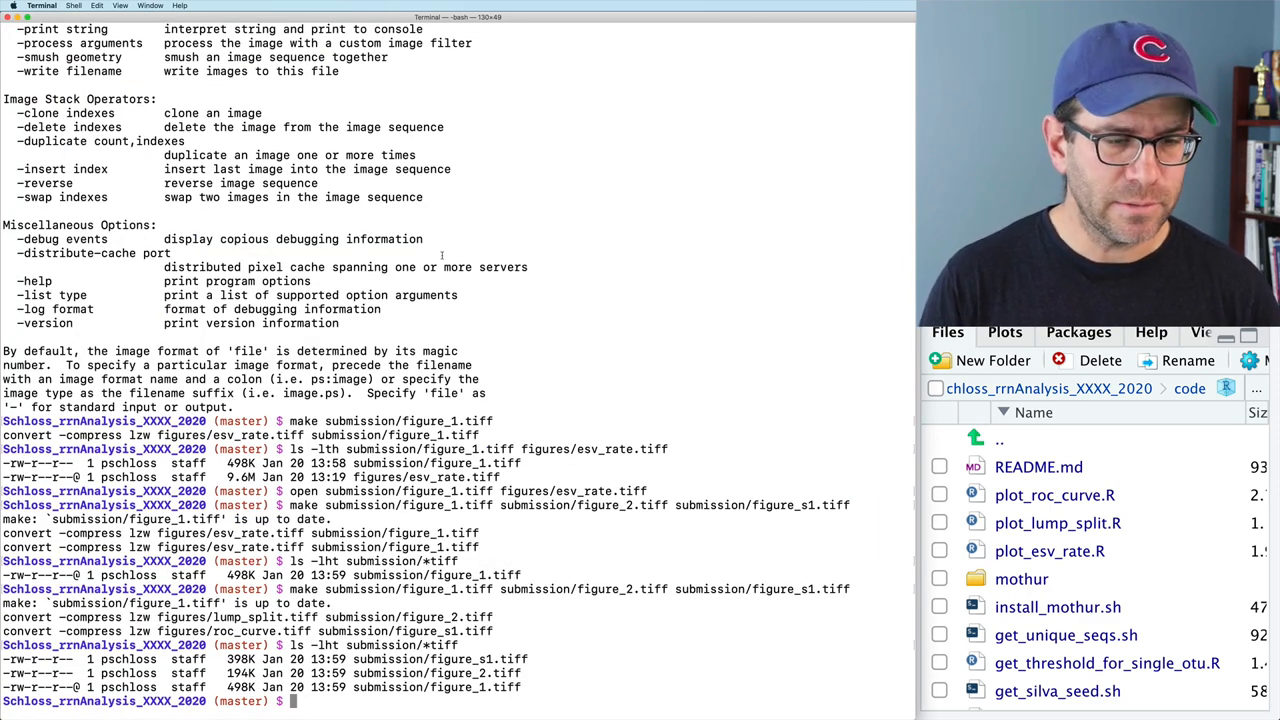
Step: Start make submission/manuscript.pdf to re-render the manuscript with the new TIFF figures
type("make submission/m")
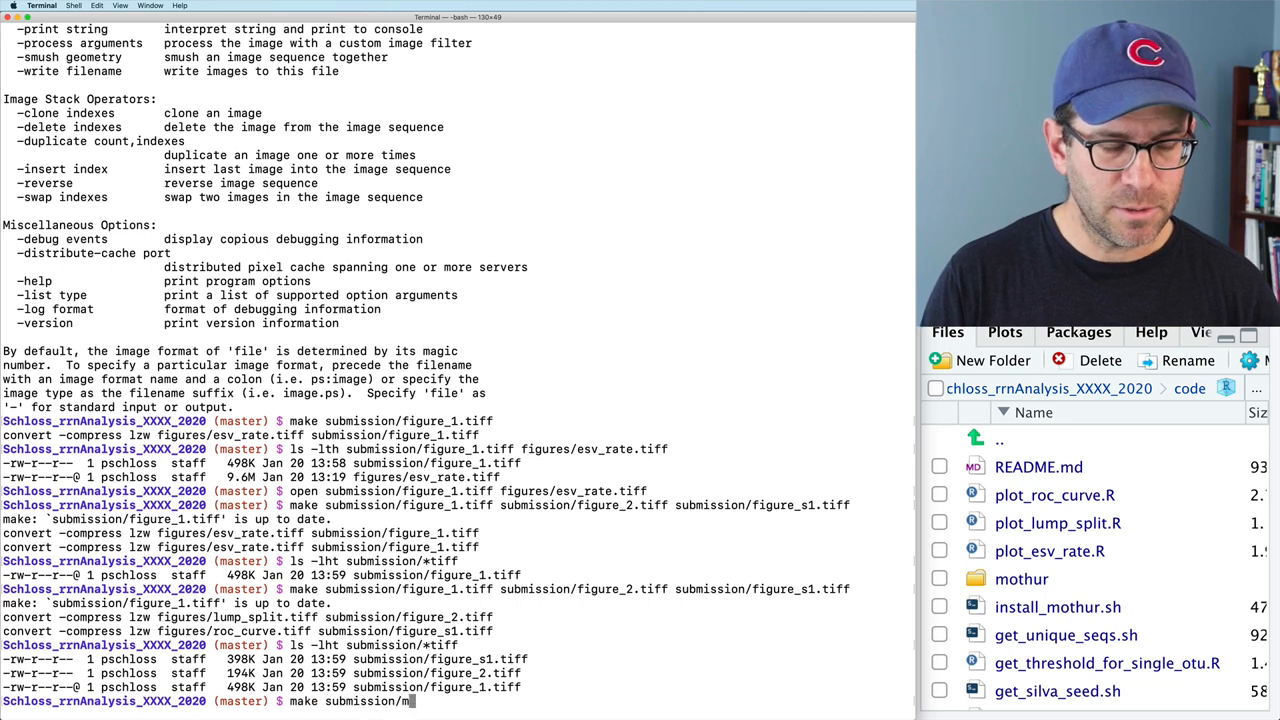
key("enter")
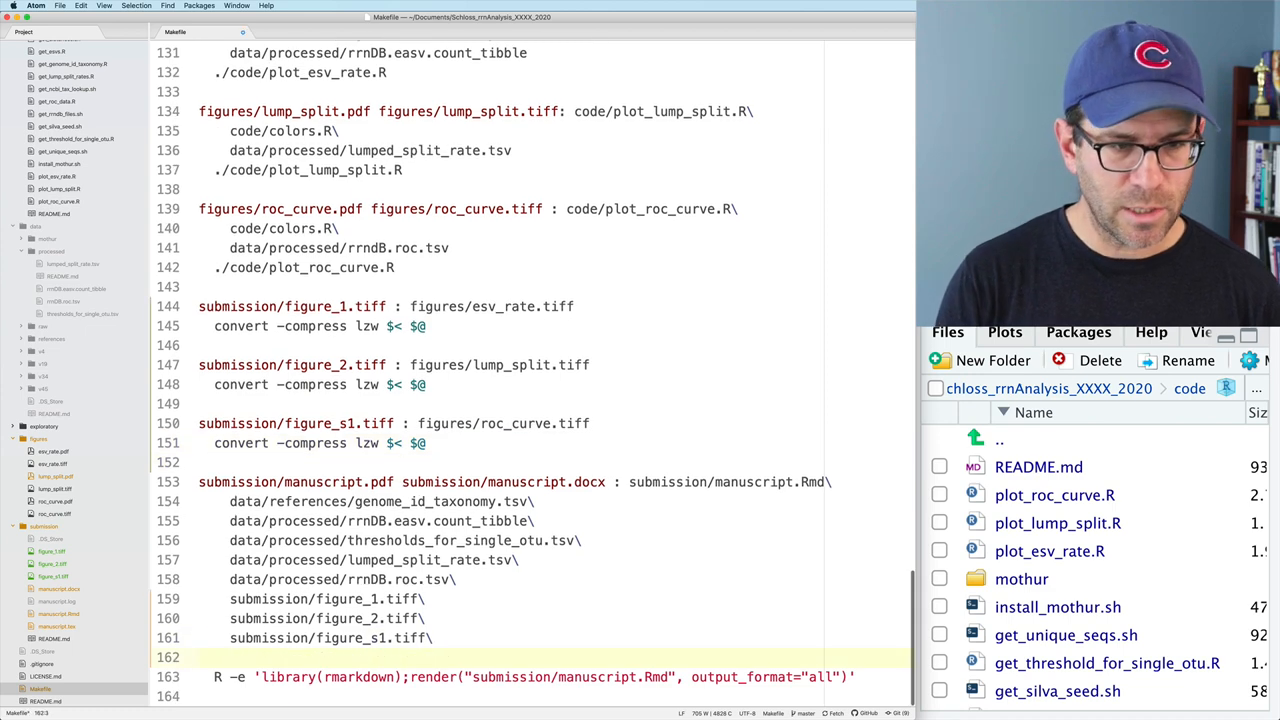
Step: Add figures/esv_rate.pdf, figures/lump_split.pdf and figures/roc_curve.pdf as manuscript rule prerequisites
type("figures")
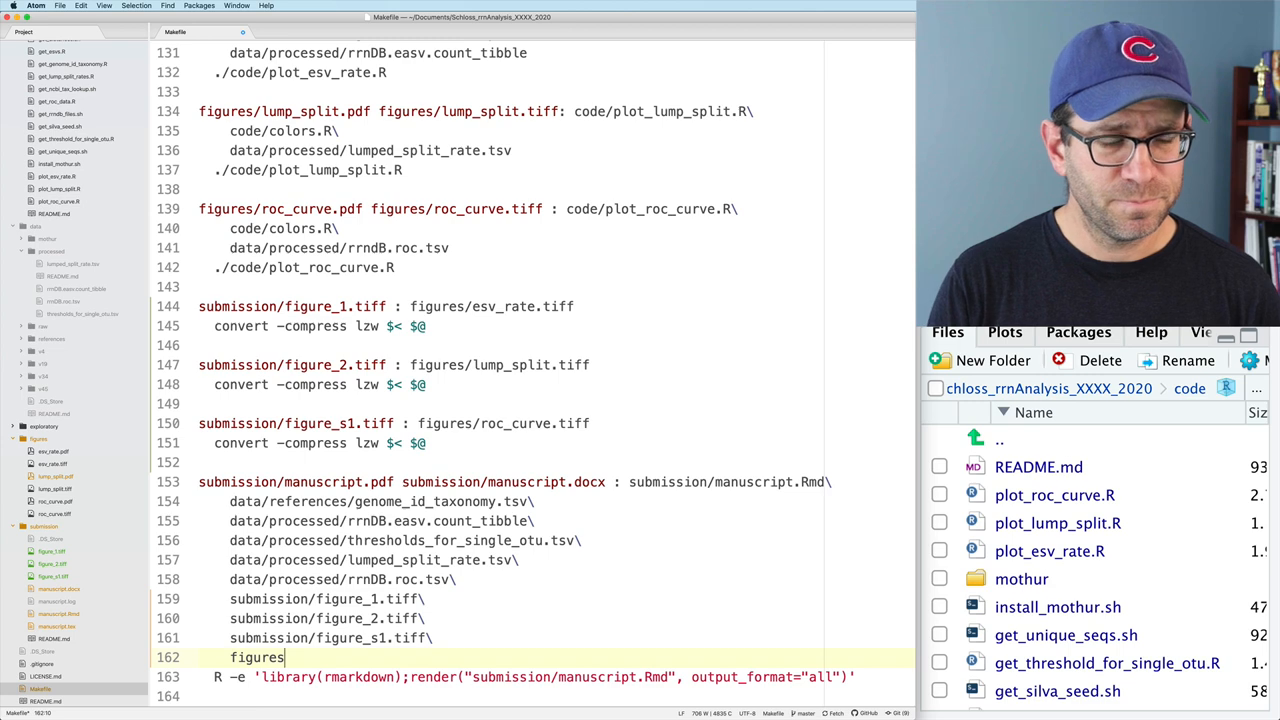
type("/esv")
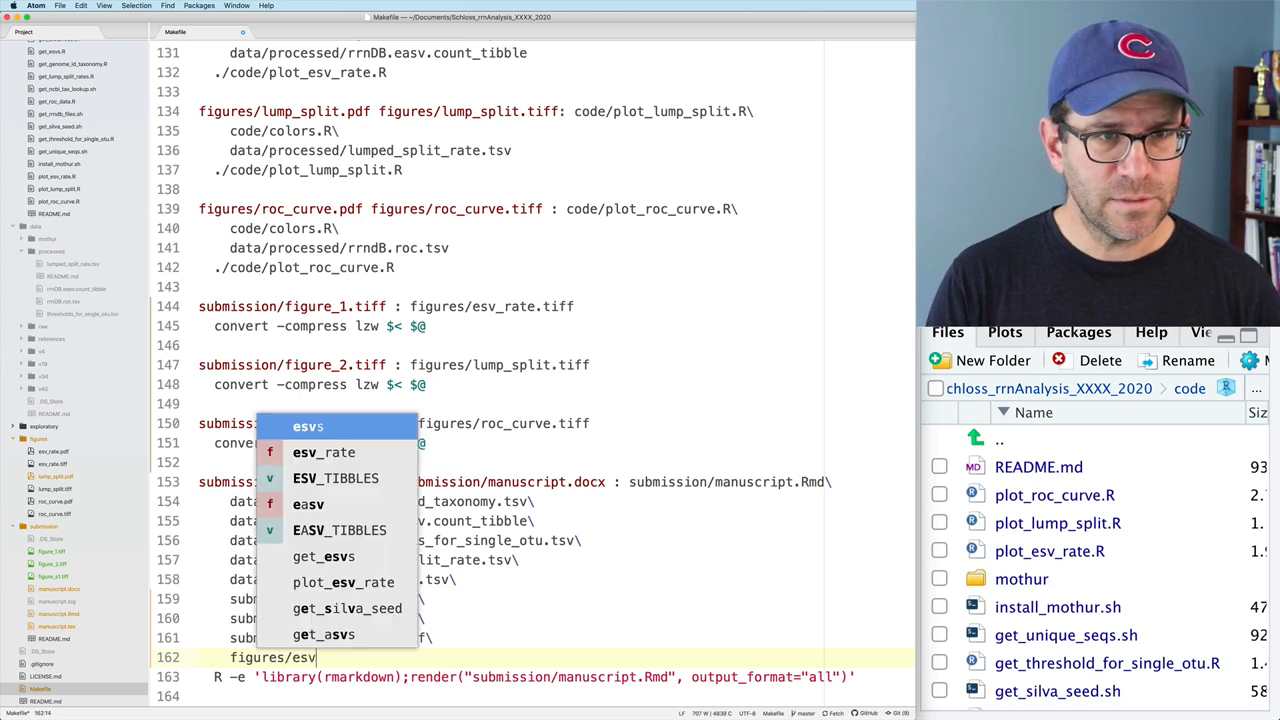
type("_rate.pd")
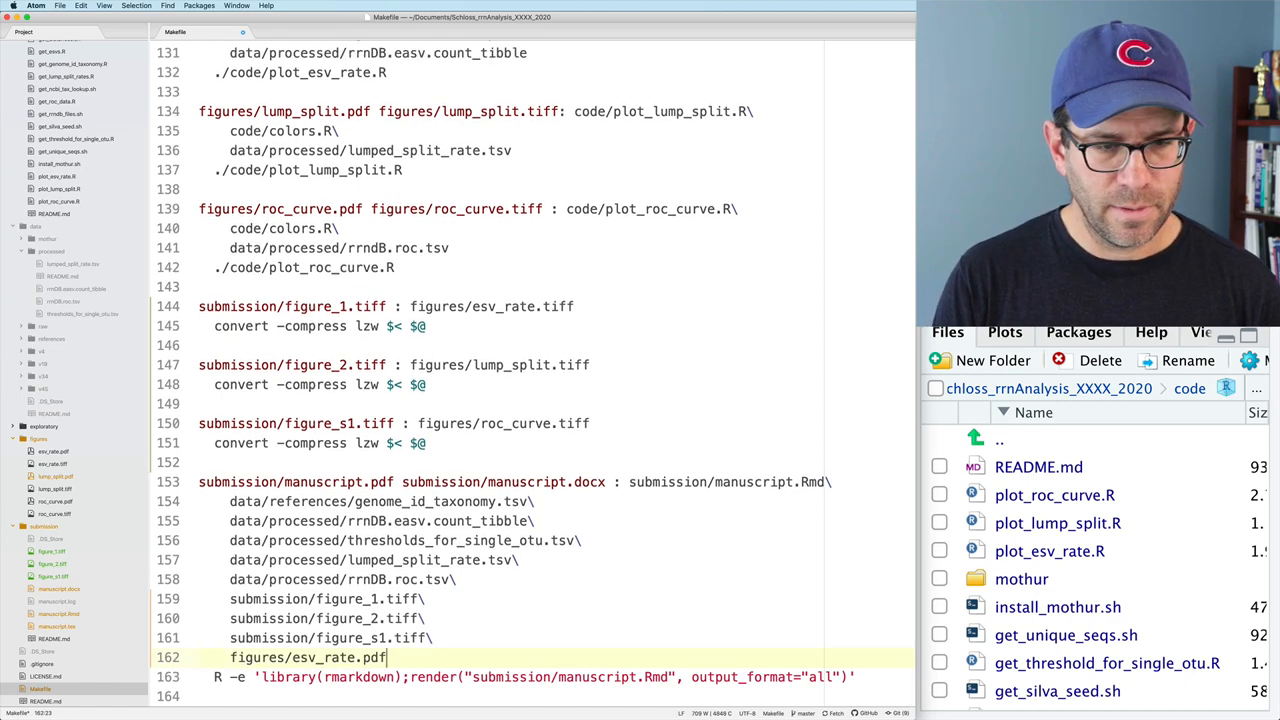
type("figures")
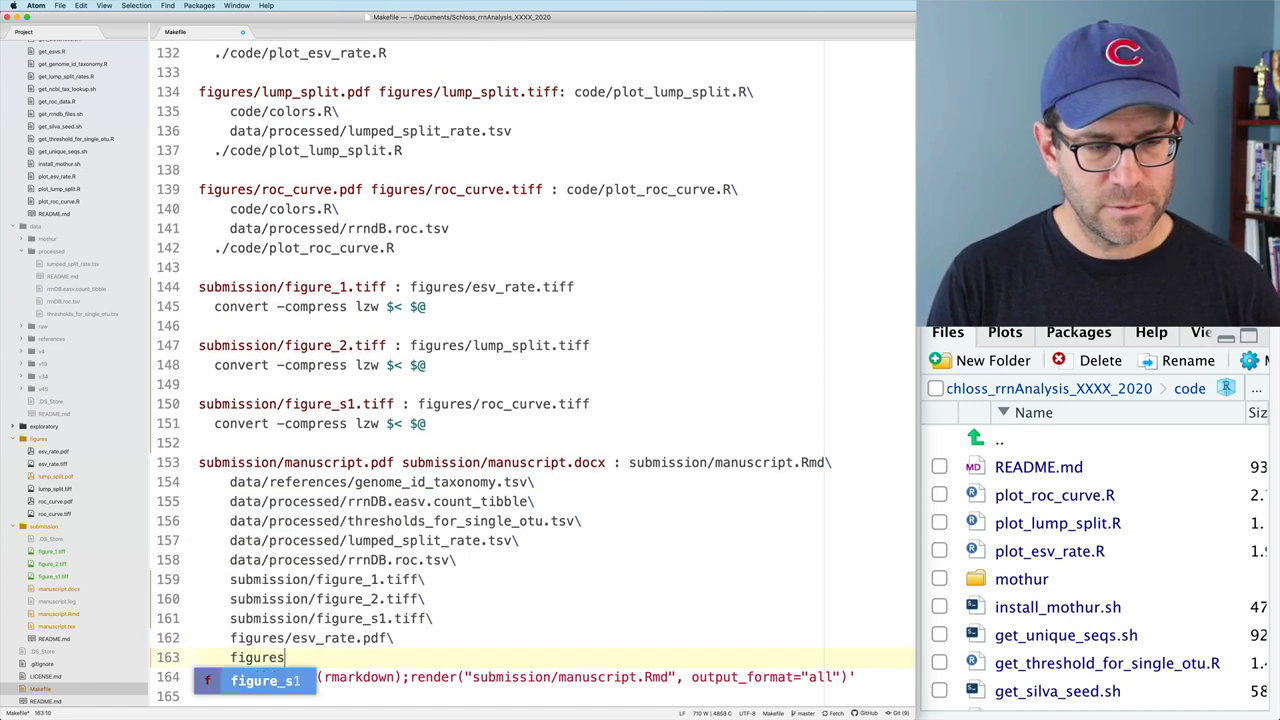
type("/lump_split.pdf\\")
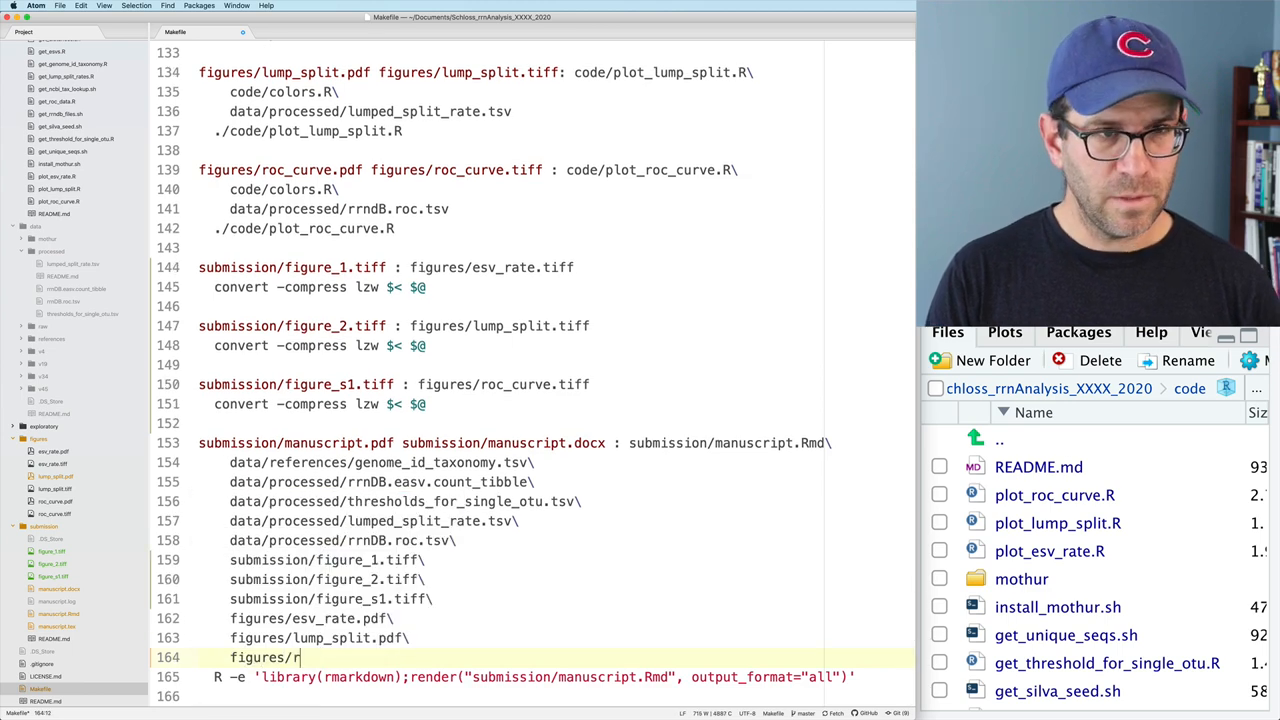
type("ocu_cur")
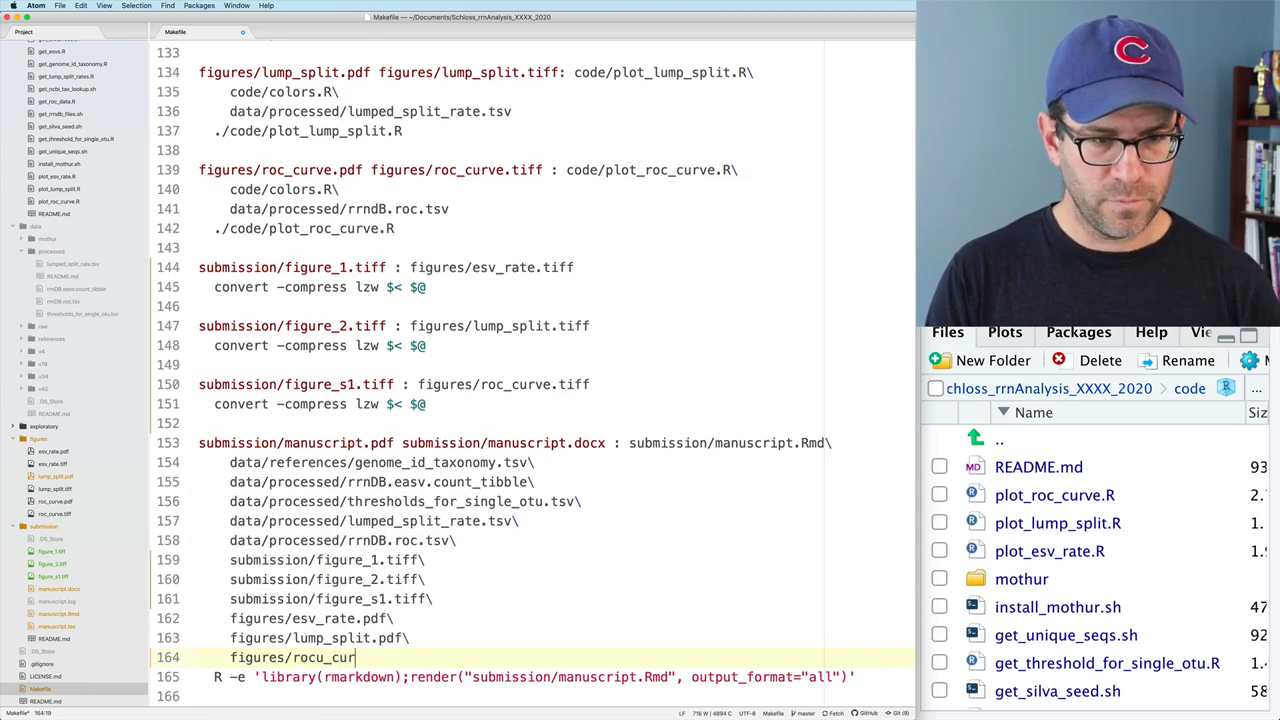
key("backspace")
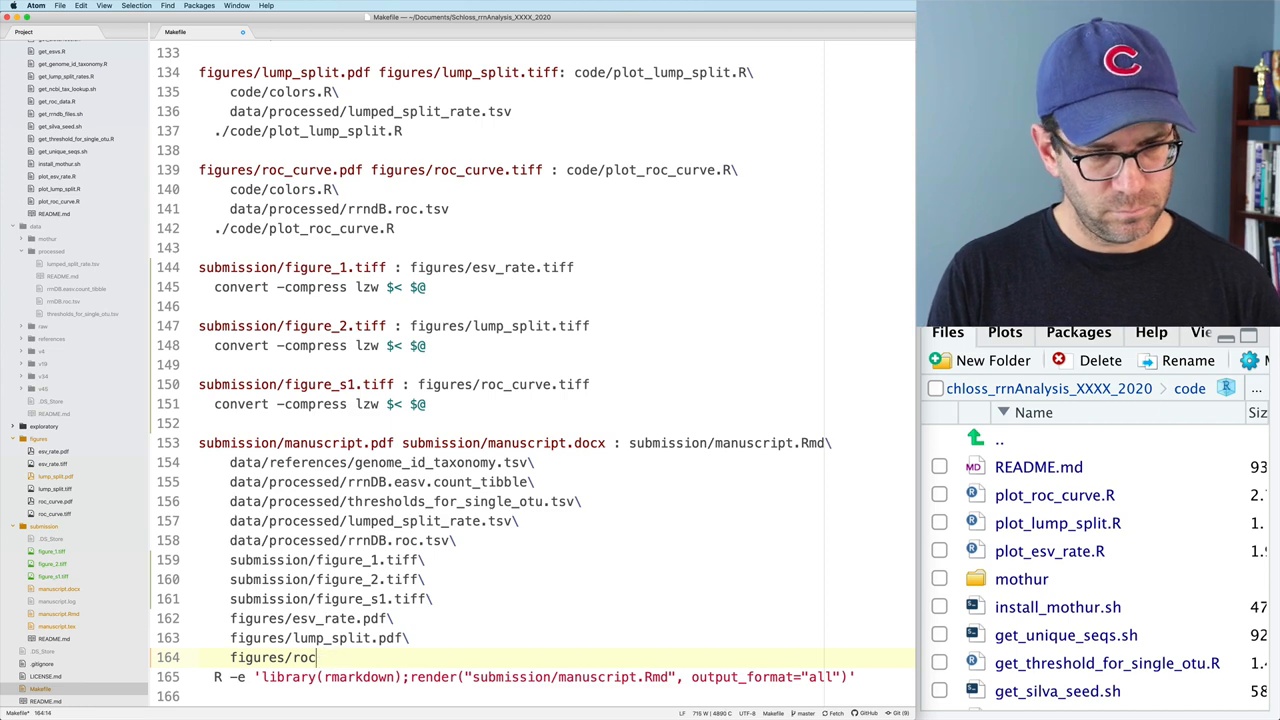
type("_curve.pdf")
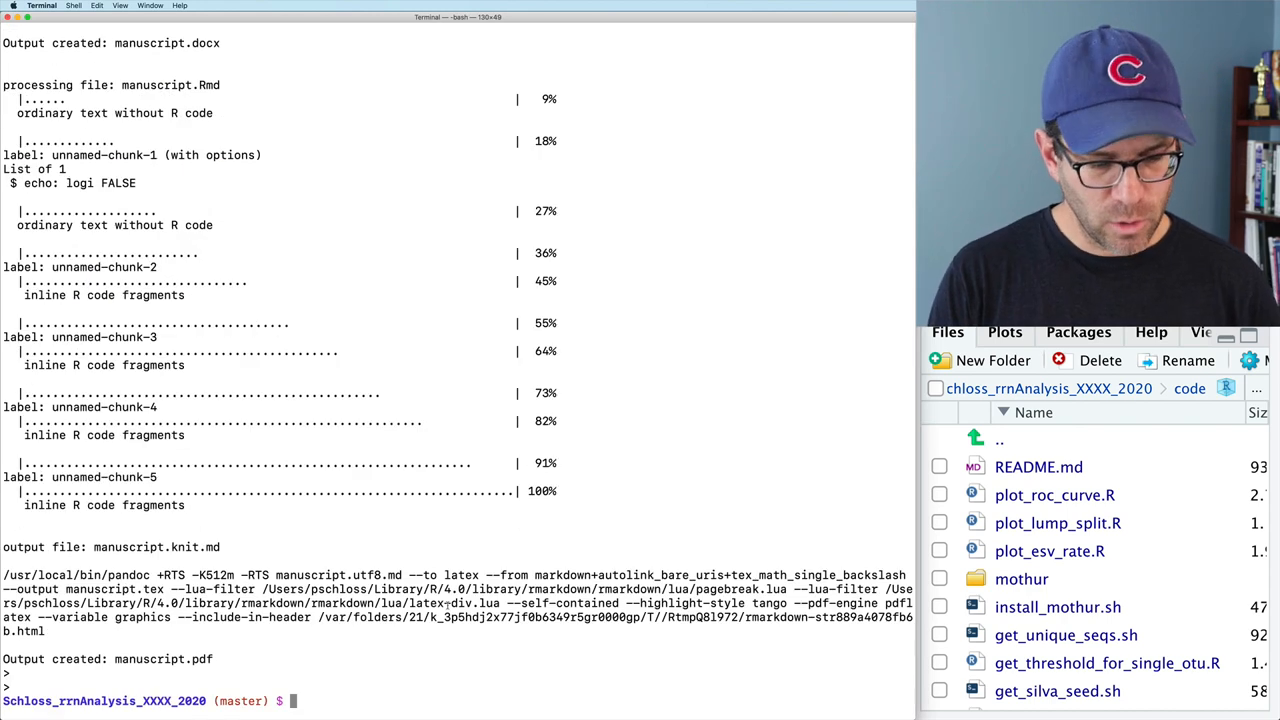
Step: Open the freshly built submission/manuscript.pdf in Preview
type("oep")
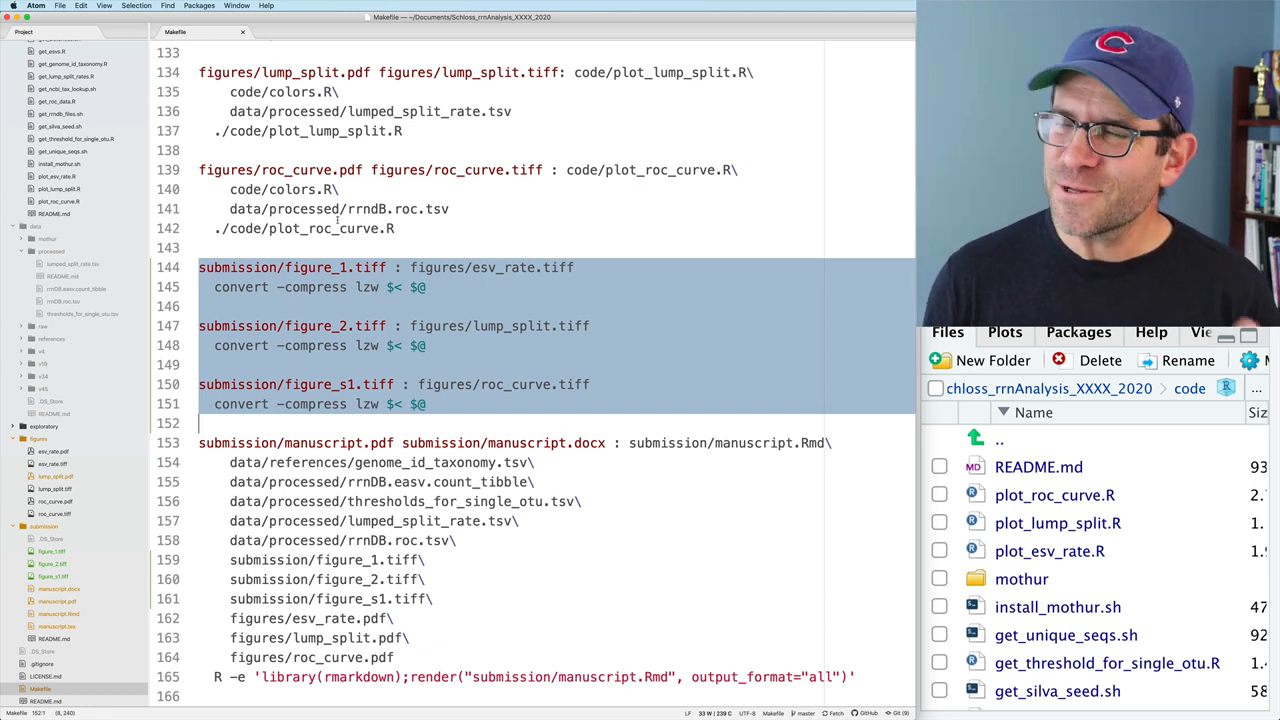
double_click(456, 168)
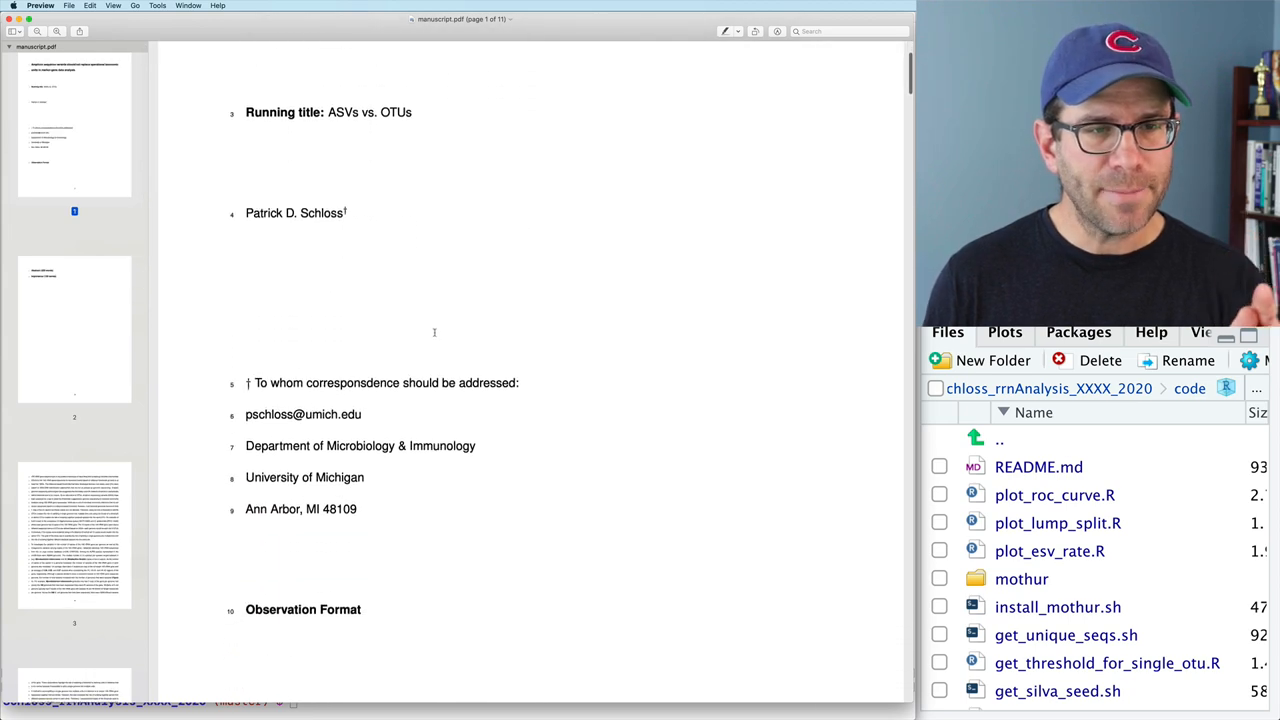
scroll("down", 3)
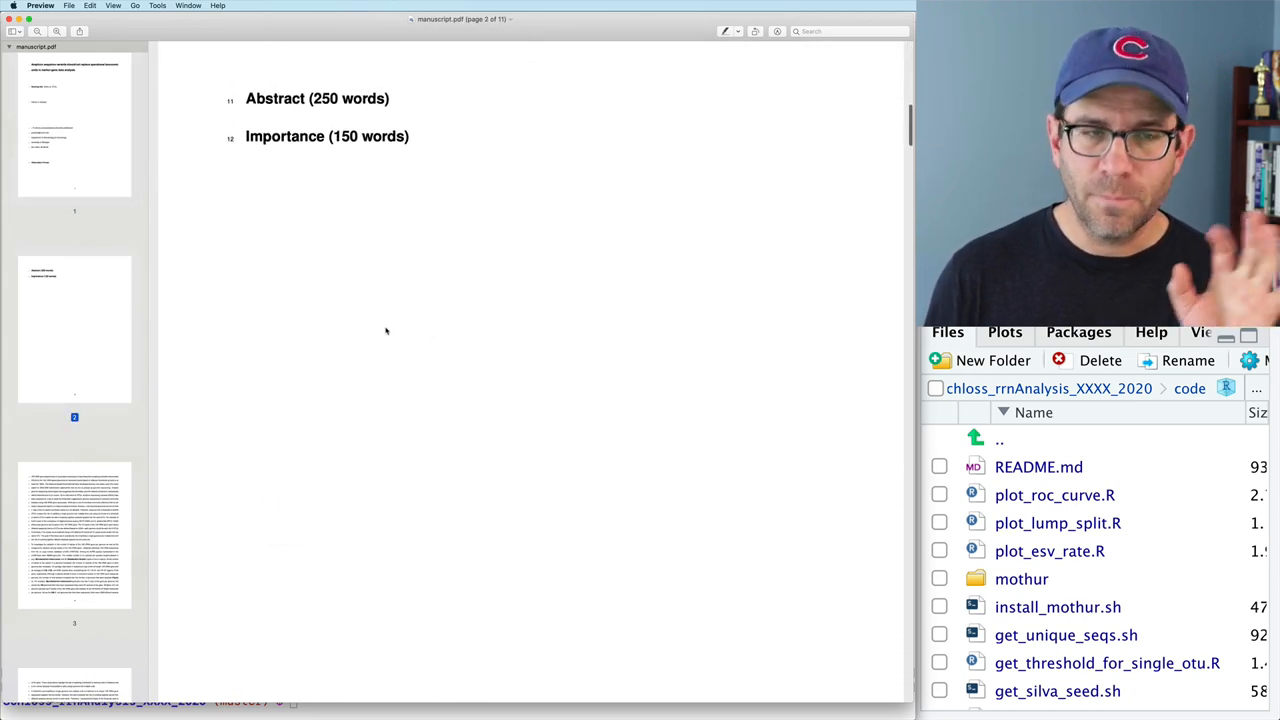
scroll("down", 3)
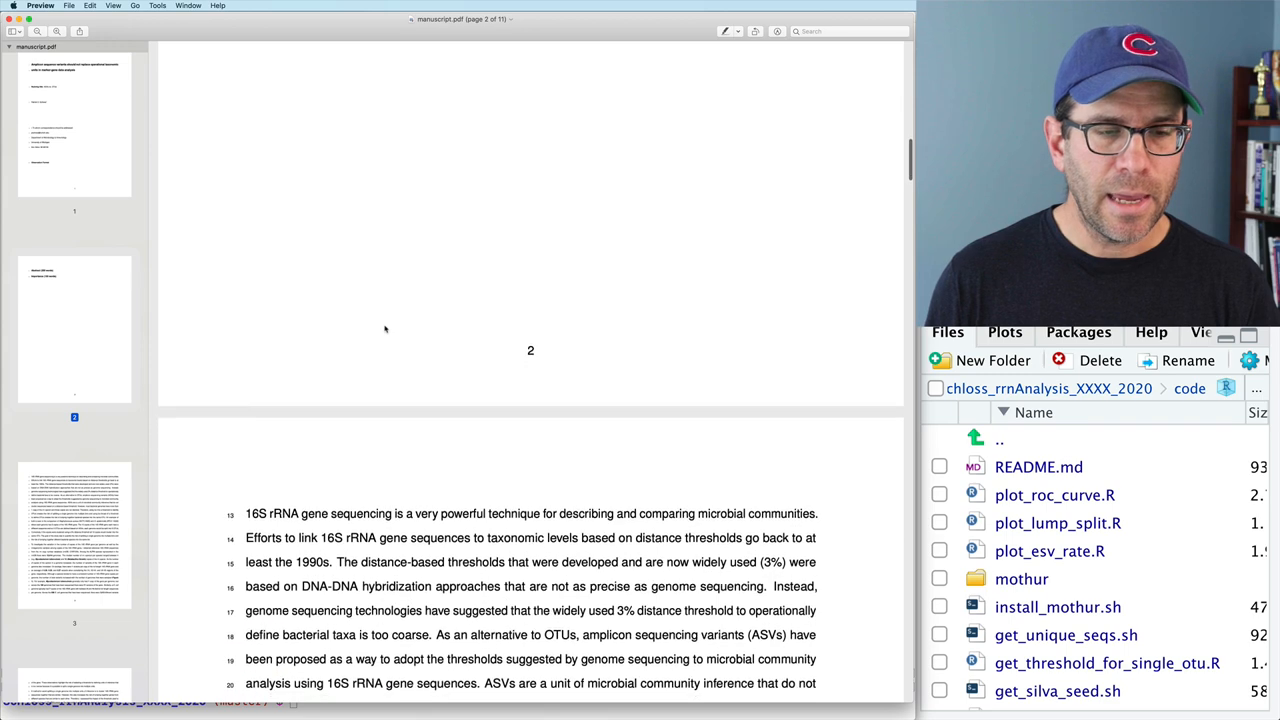
scroll("down", 3)
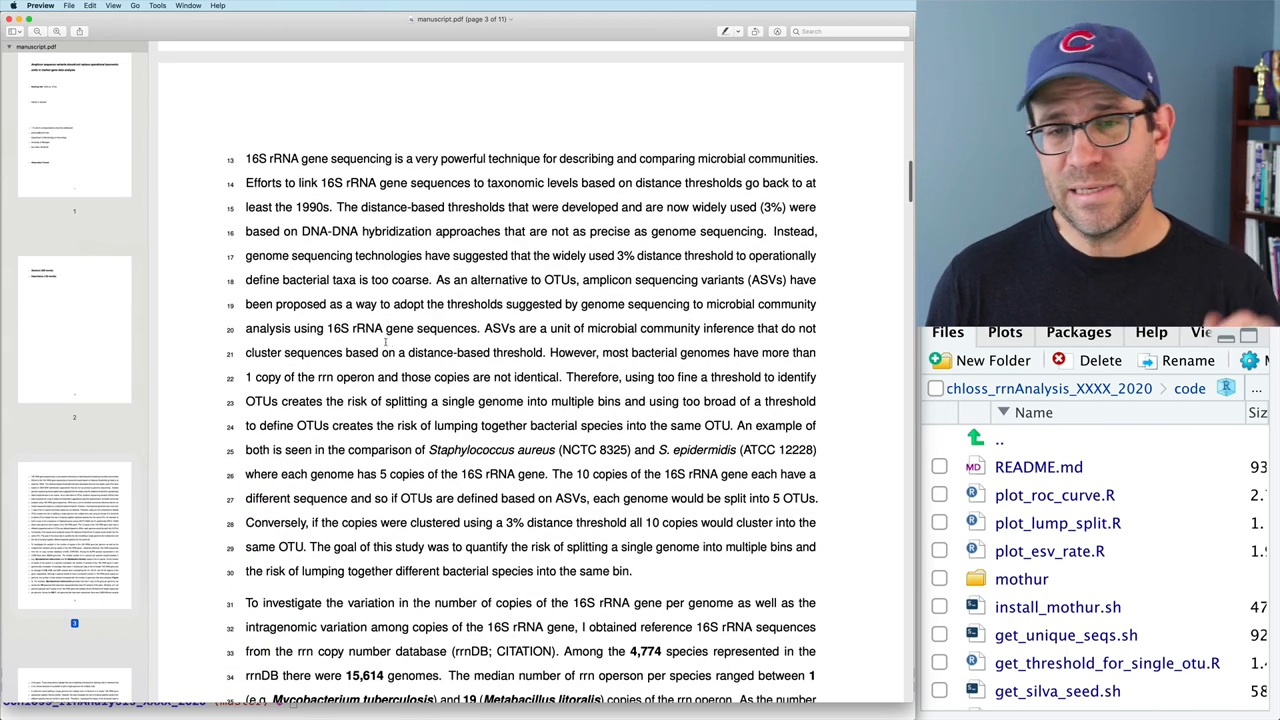